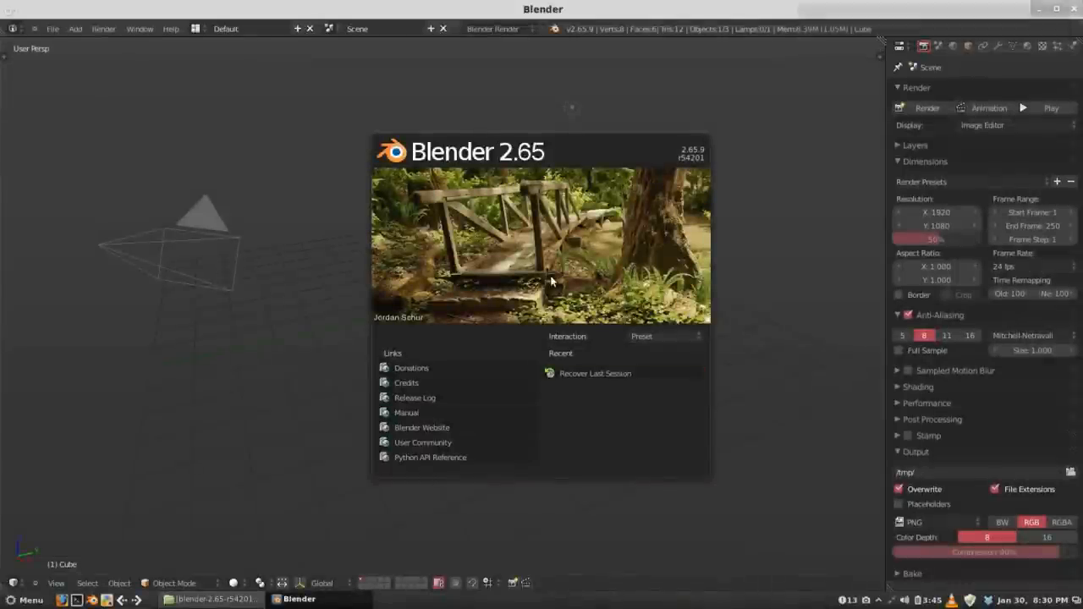
mouse_move(579, 247)
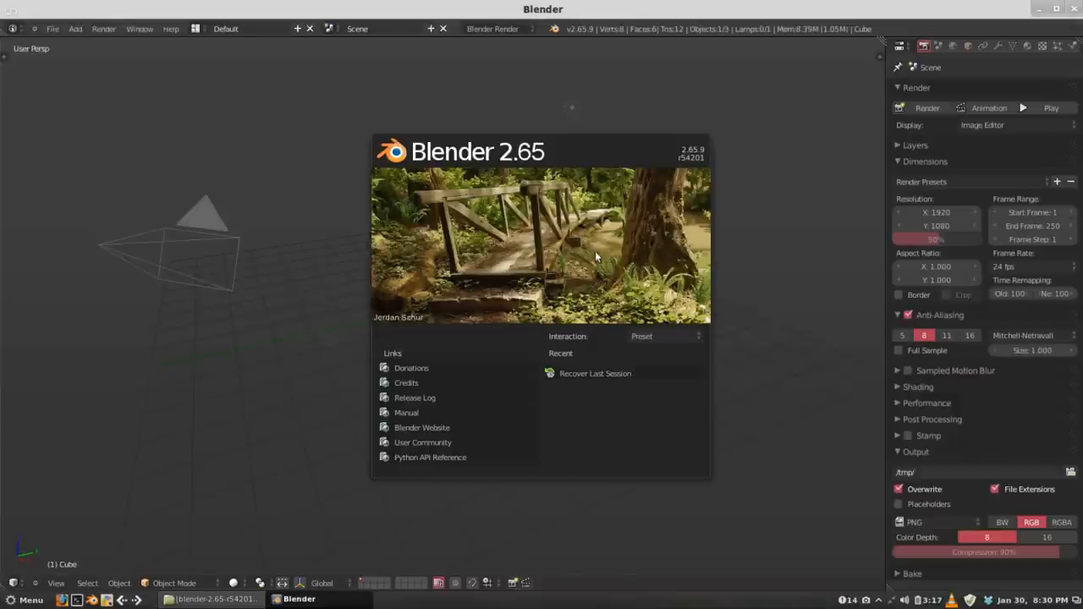
mouse_move(660, 223)
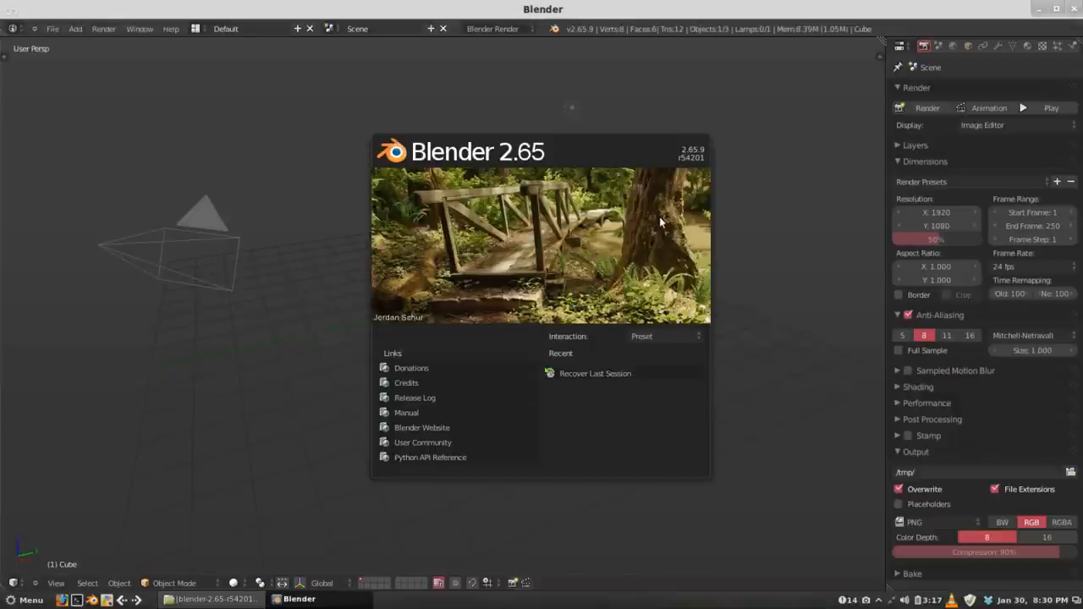
mouse_move(704, 159)
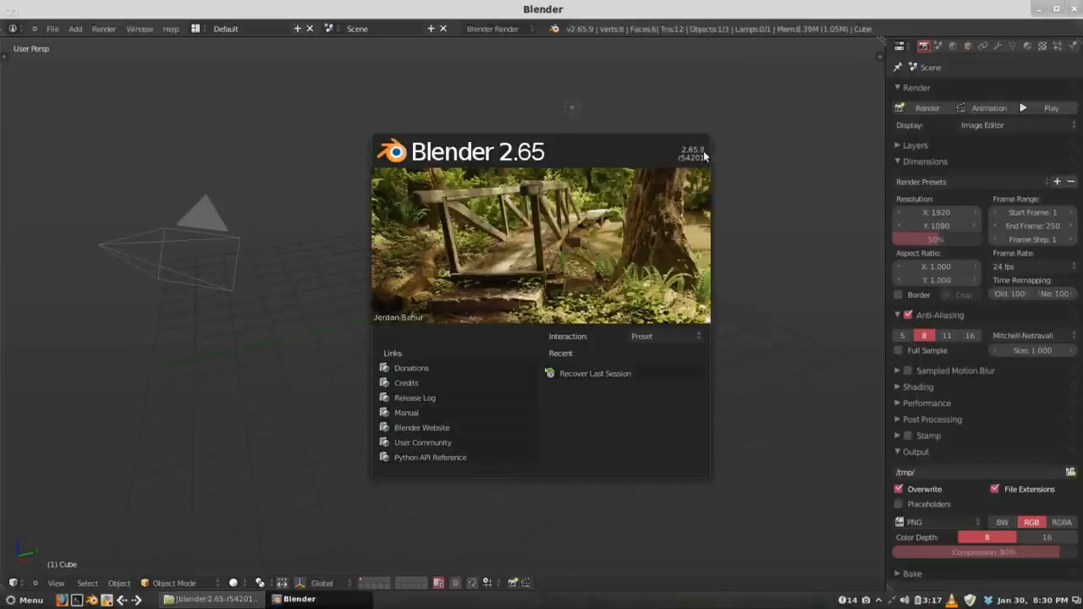
mouse_move(690, 163)
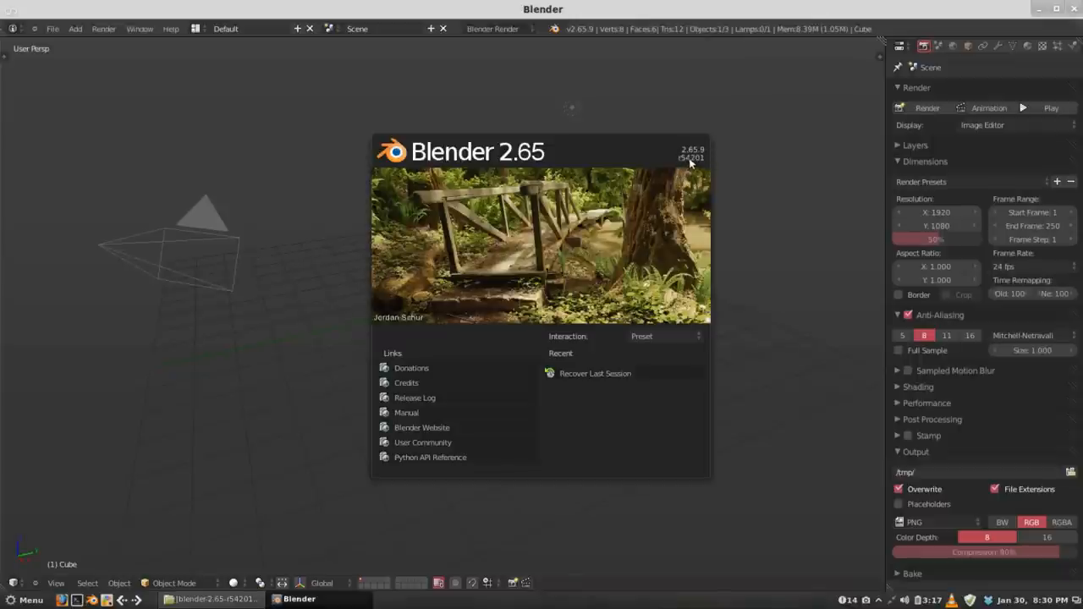
mouse_move(700, 167)
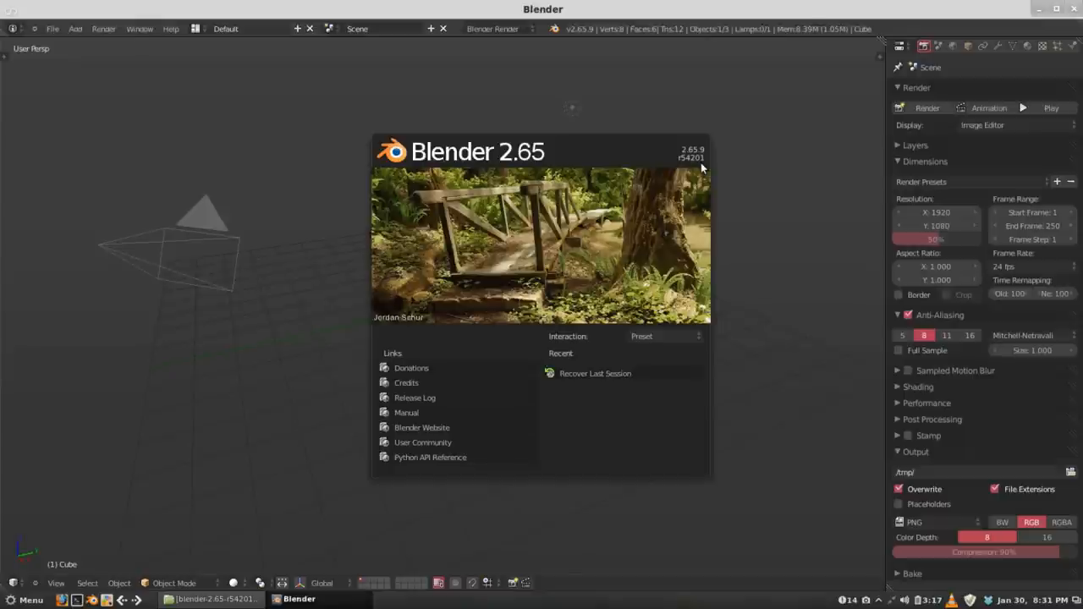
mouse_move(616, 227)
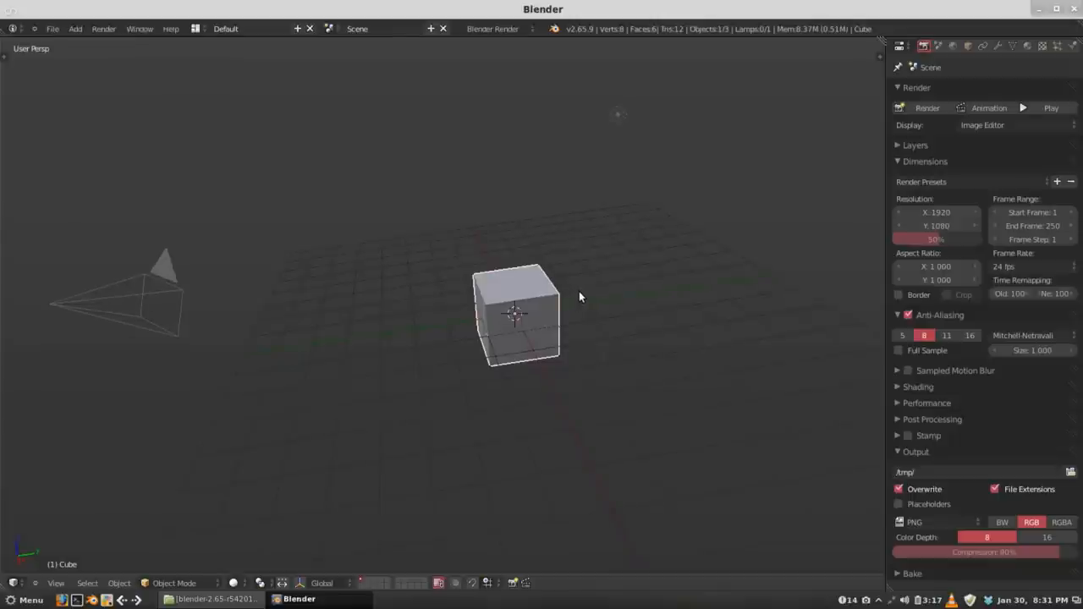
mouse_move(555, 335)
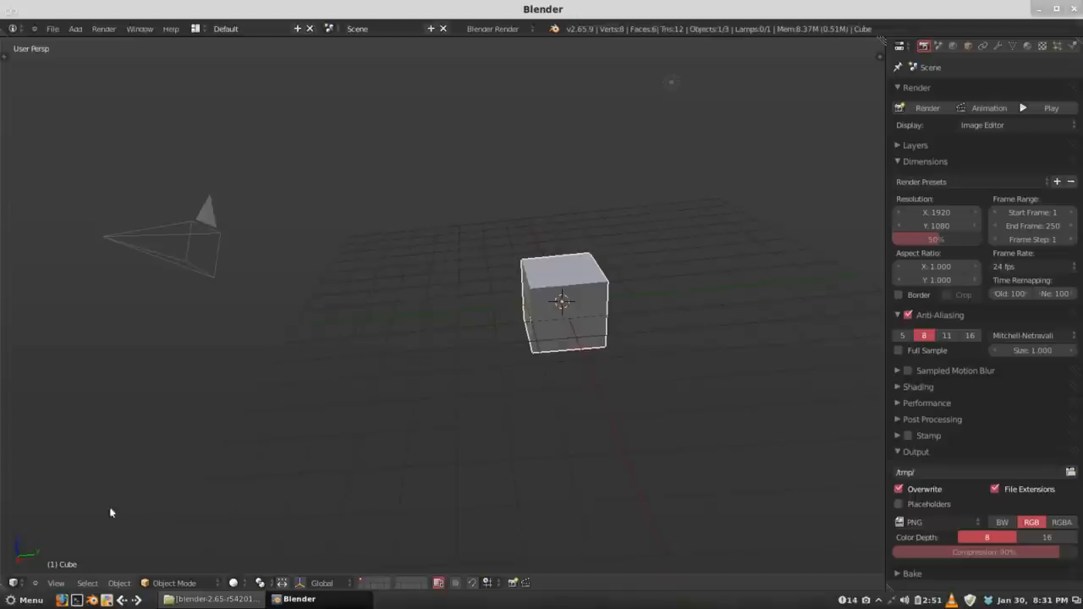
mouse_move(27, 584)
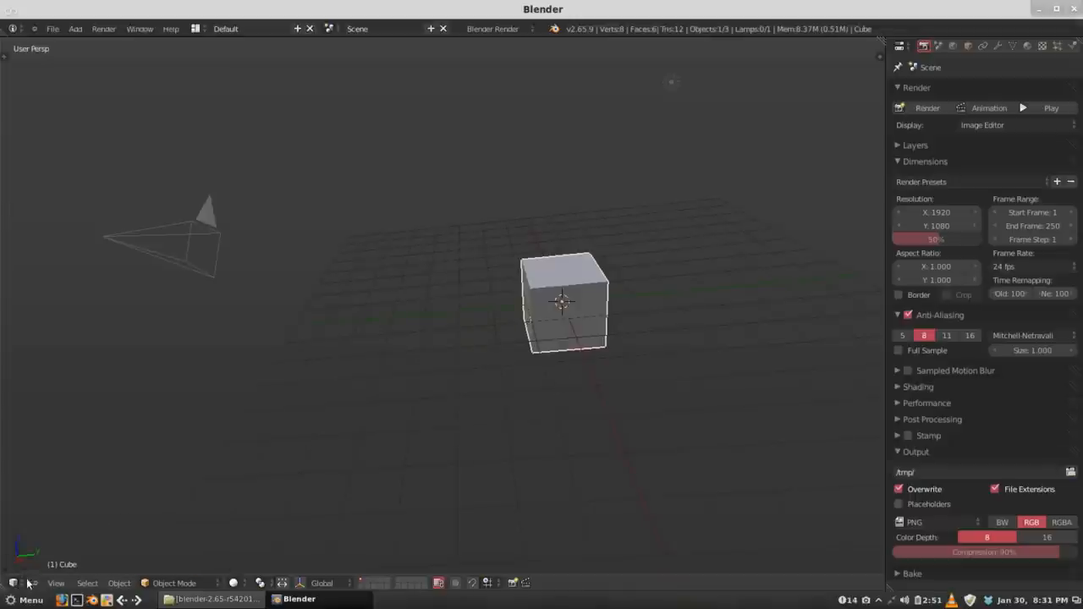
- Switch the main 3D view area to the Node Editor via the editor type list
left_click(15, 582)
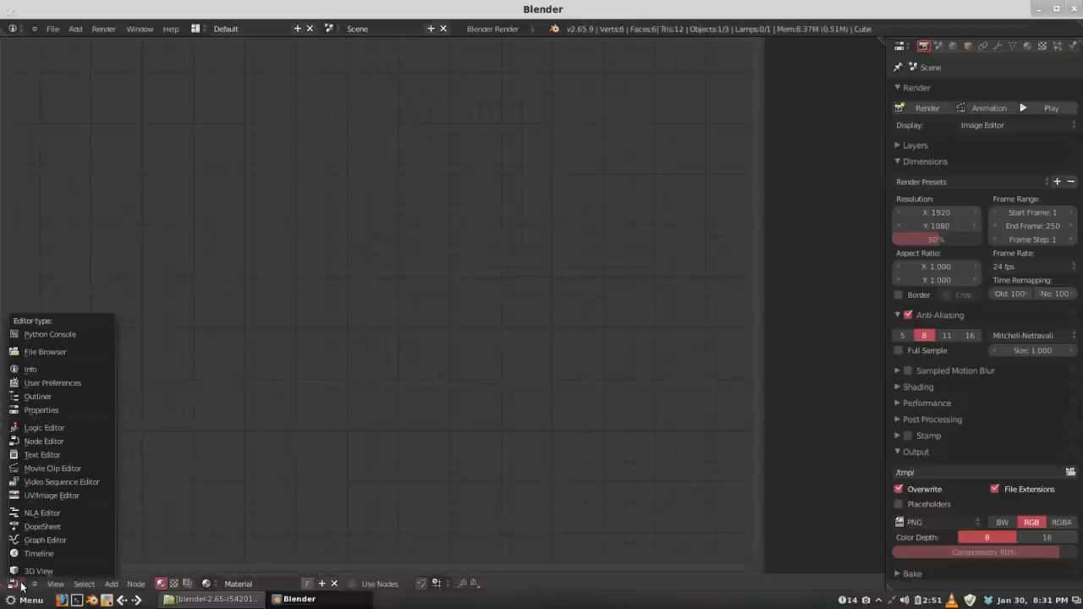
left_click(39, 570)
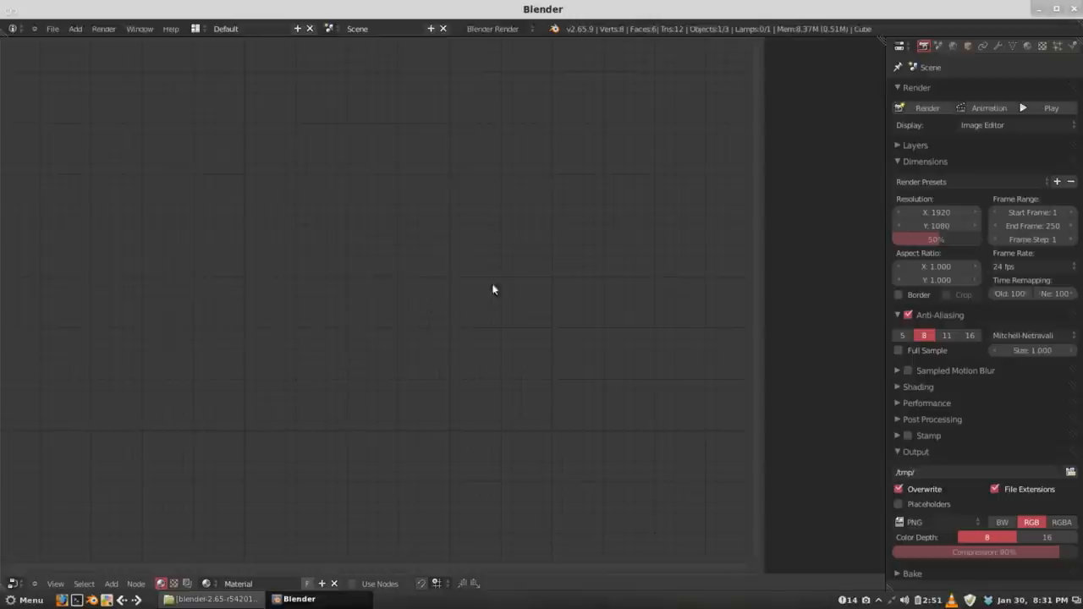
mouse_move(449, 284)
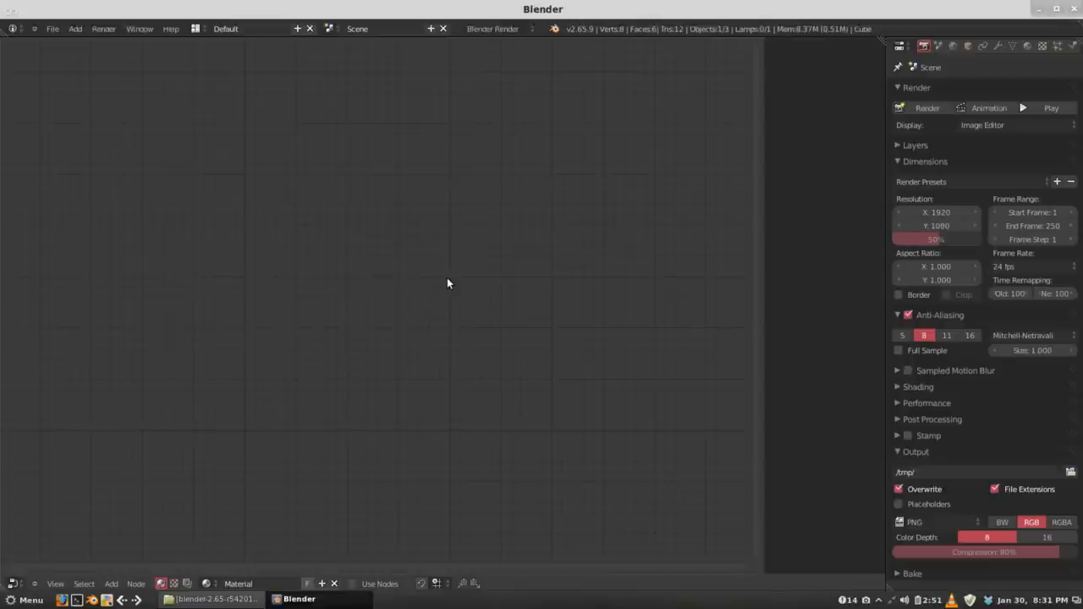
mouse_move(414, 281)
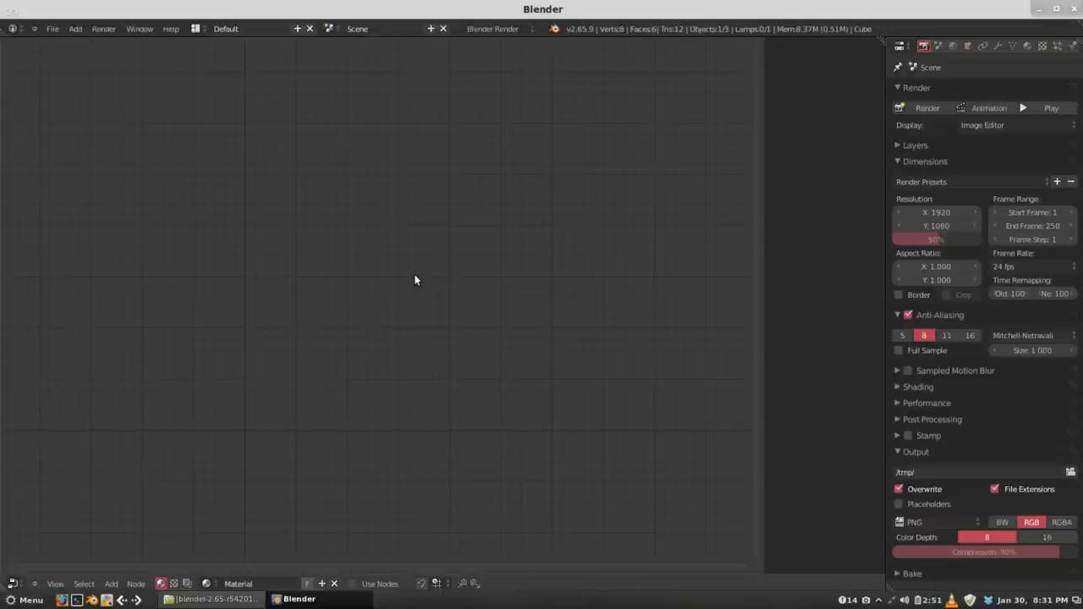
mouse_move(389, 294)
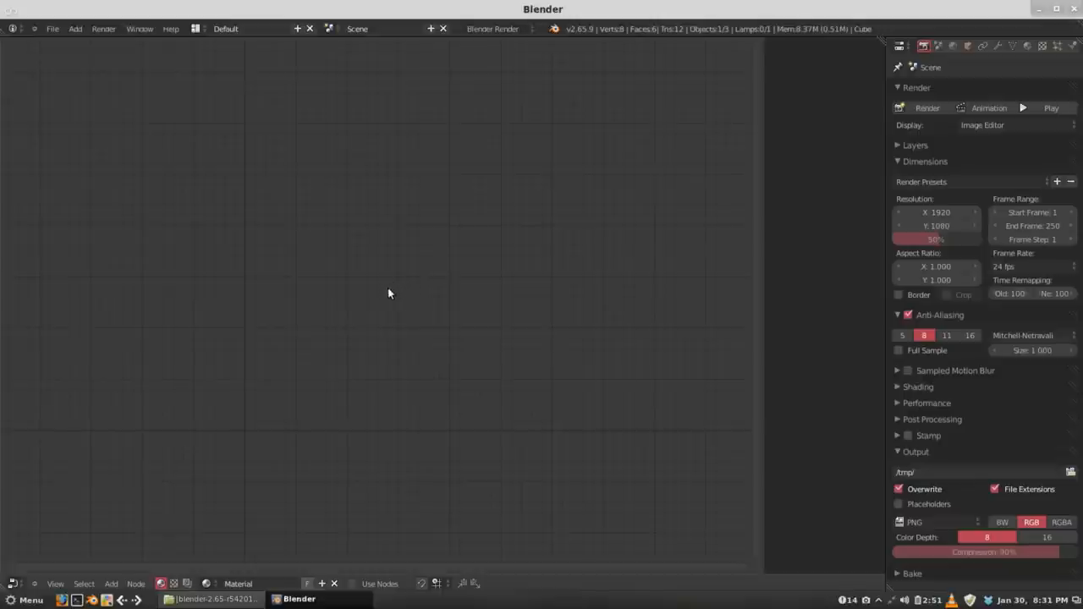
mouse_move(383, 277)
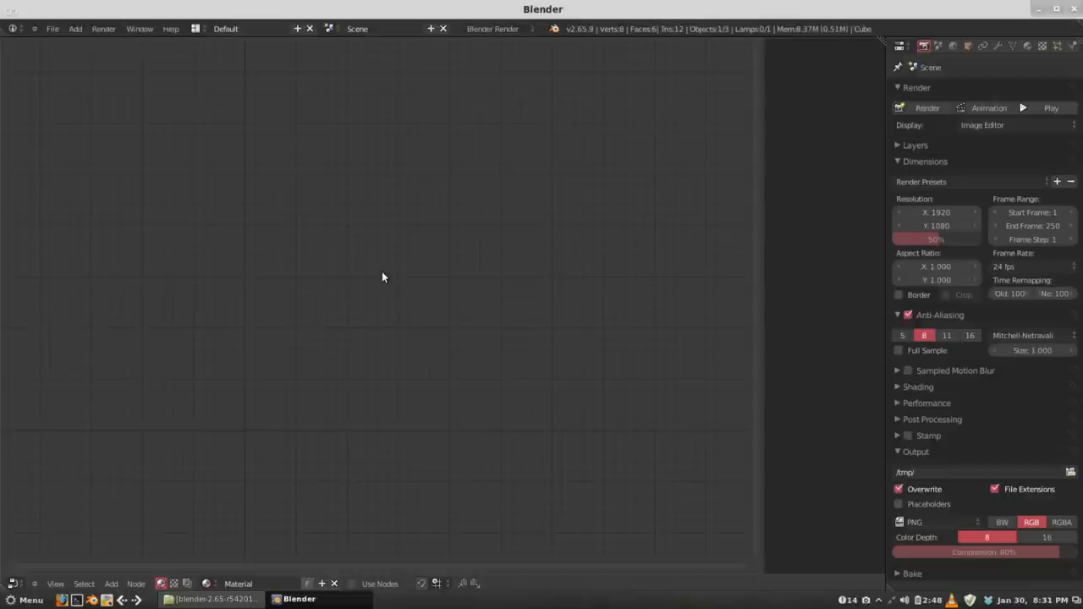
mouse_move(296, 286)
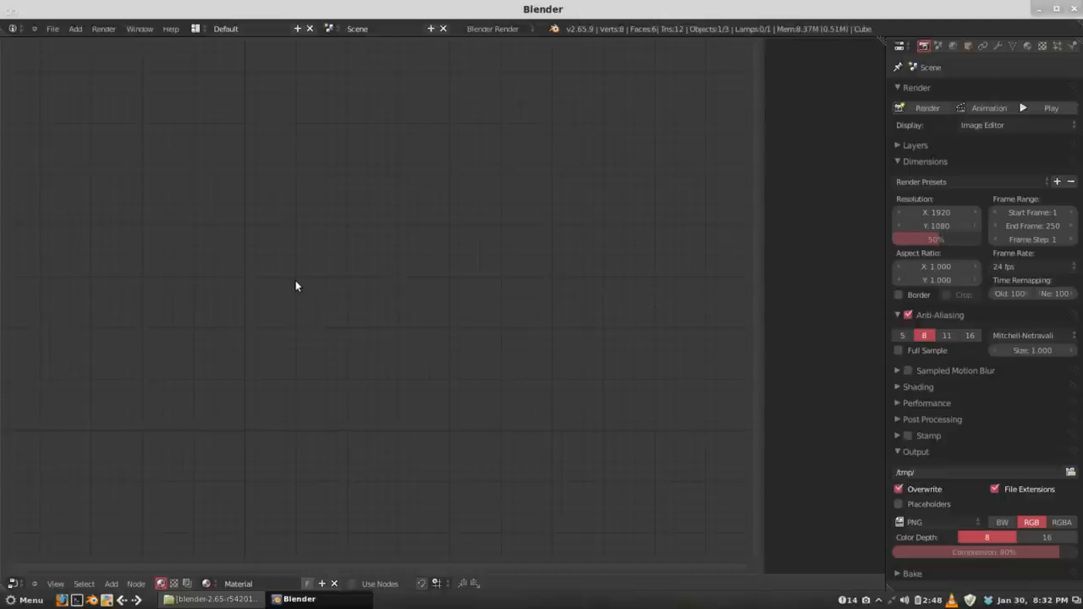
mouse_move(162, 178)
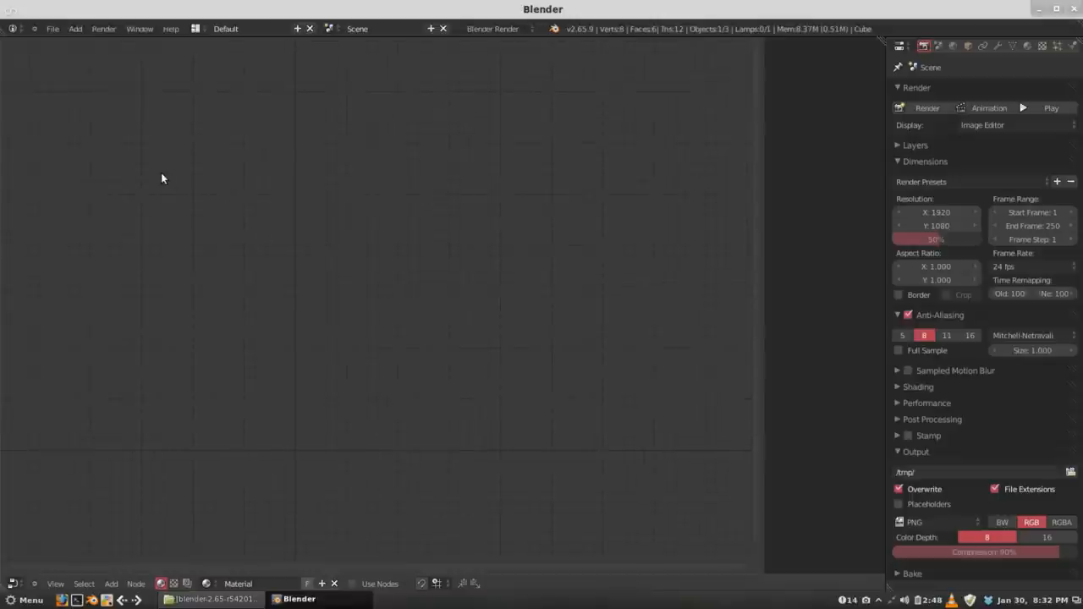
mouse_move(265, 471)
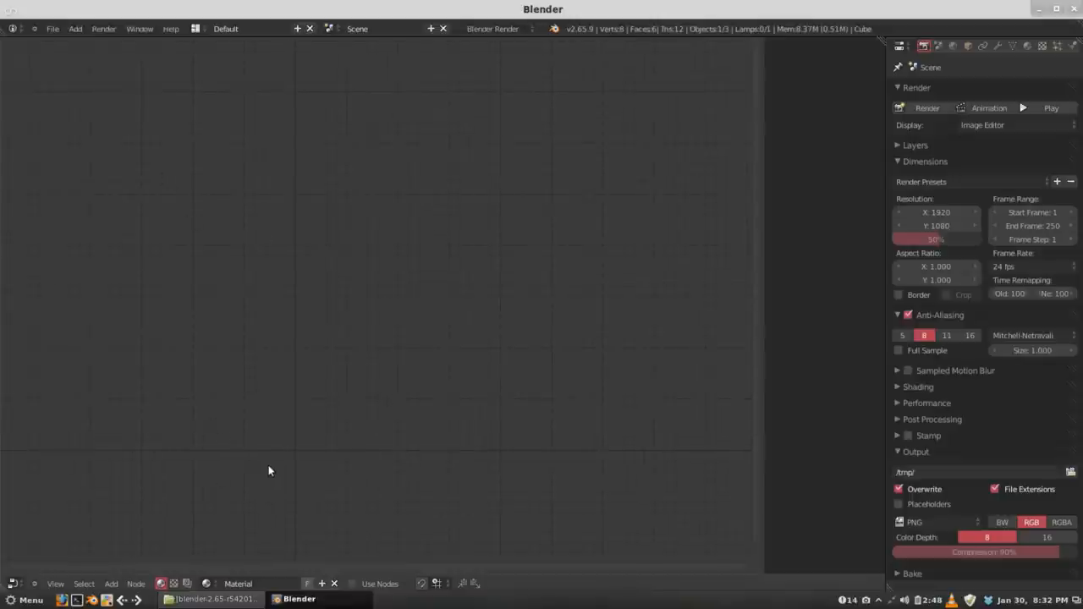
mouse_move(169, 575)
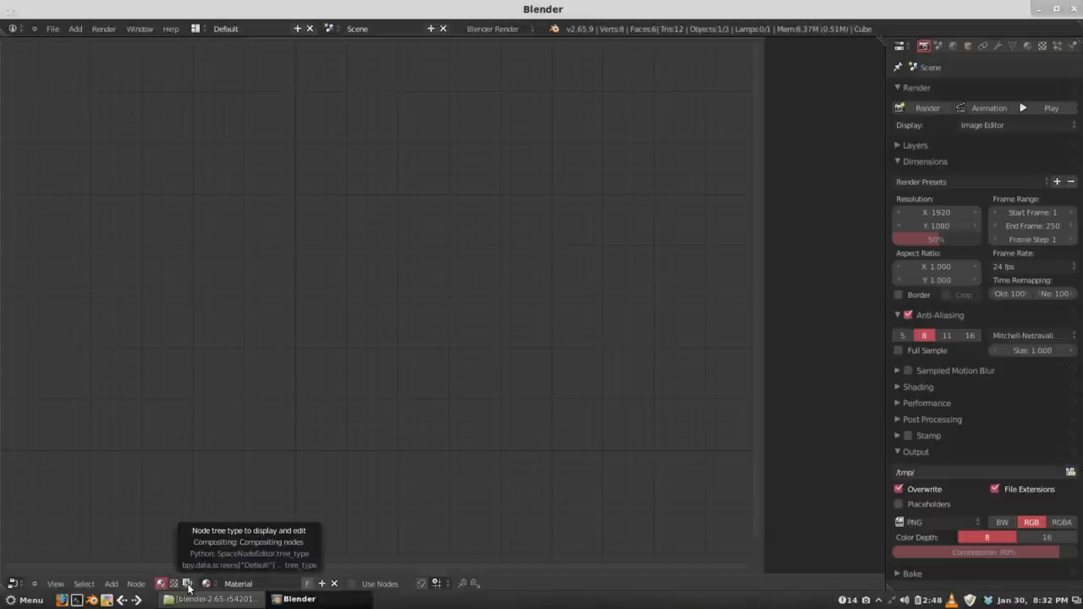
- Change the node tree to Compositing, enable Use Nodes and select the Composite output node
left_click(186, 583)
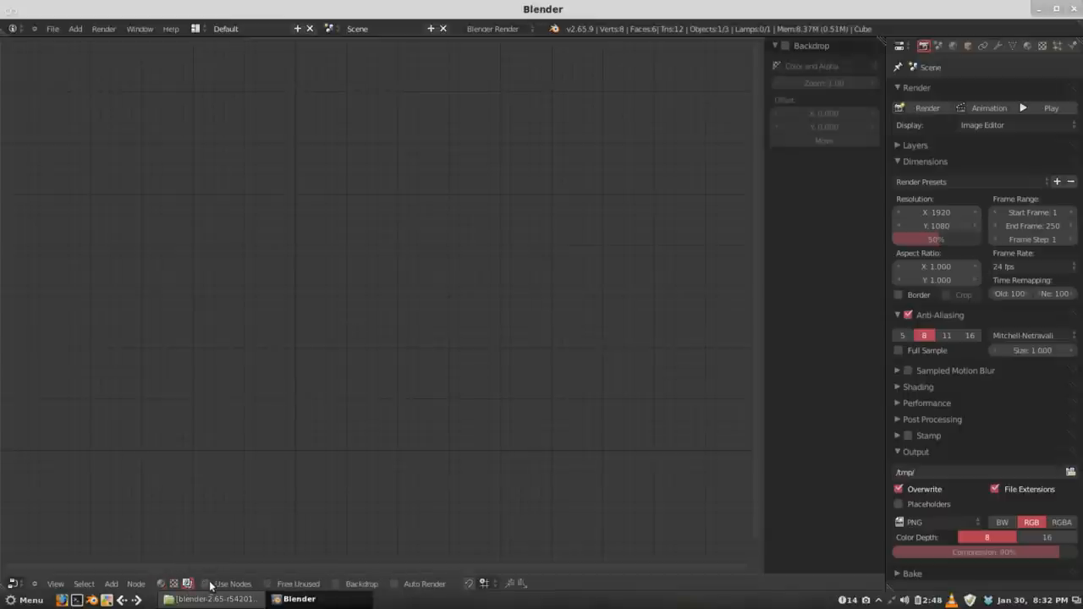
left_click(206, 583)
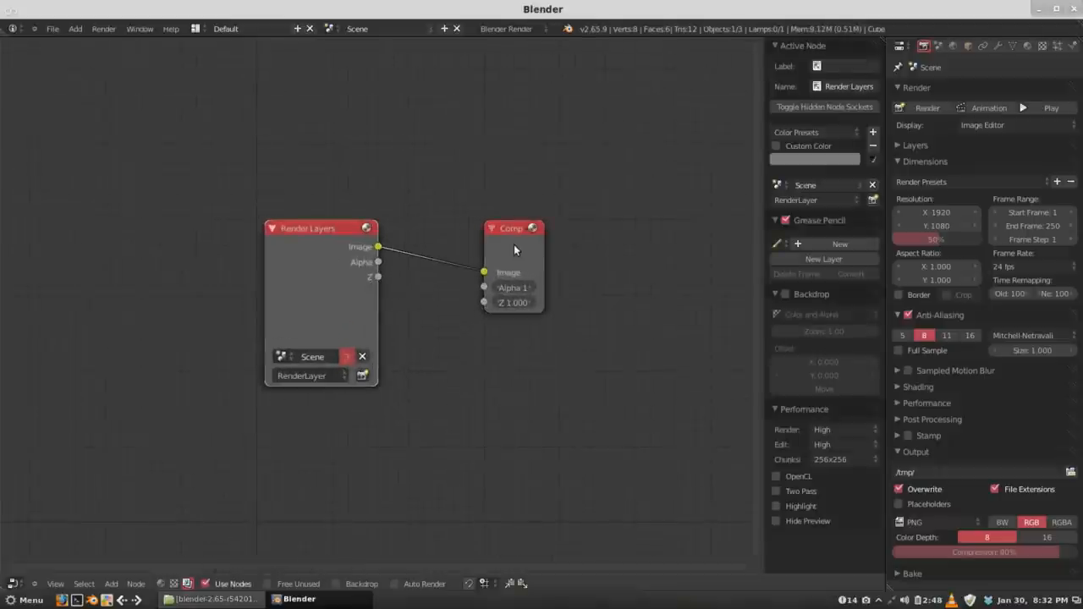
left_click(511, 226)
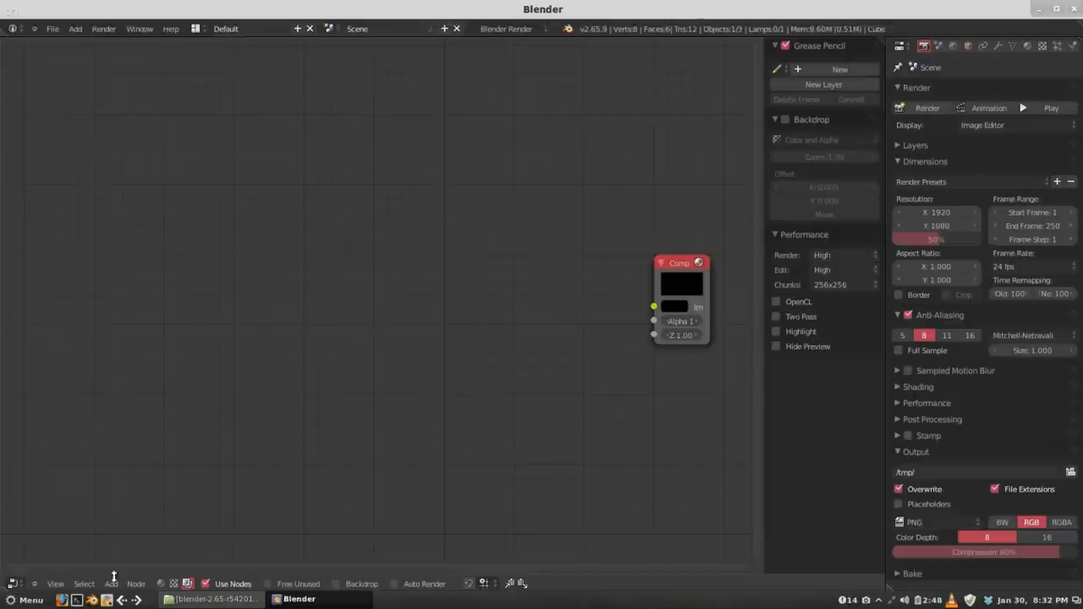
mouse_move(135, 575)
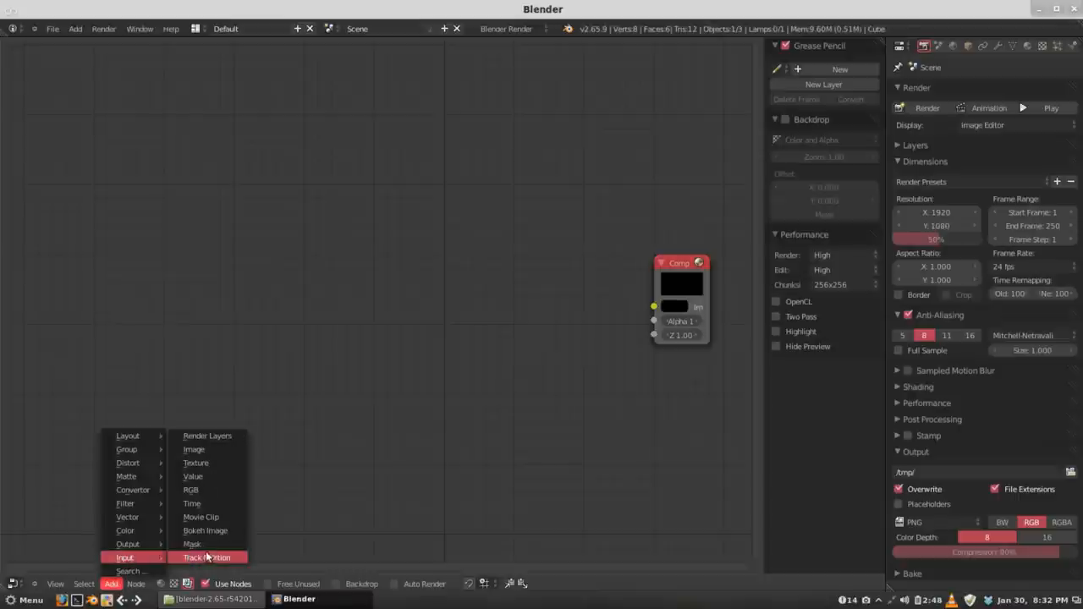
mouse_move(194, 450)
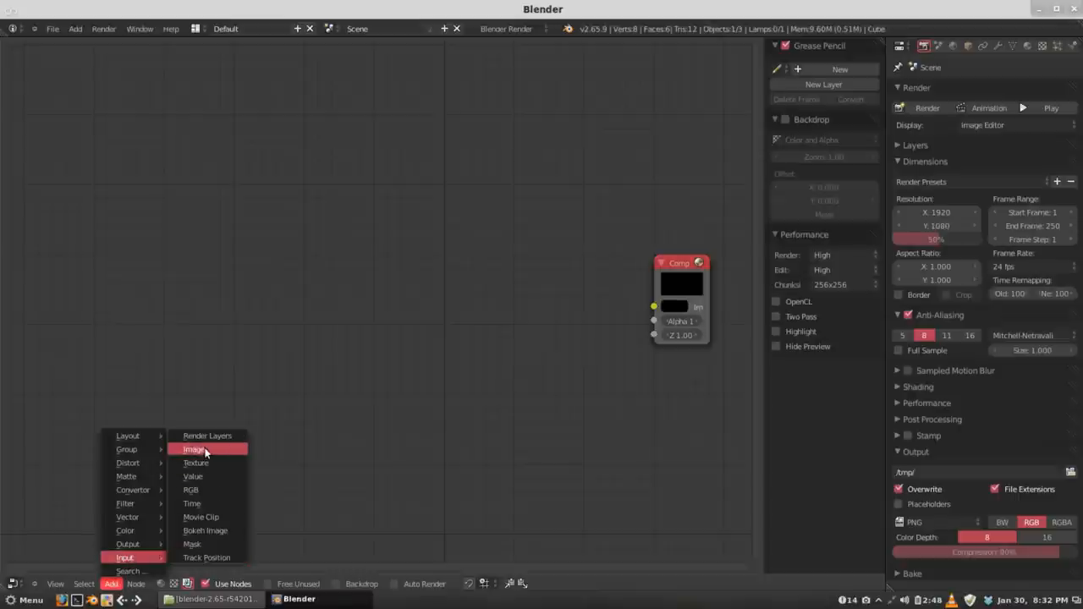
- Add an Image input node and place it beside the Composite node
left_click(193, 448)
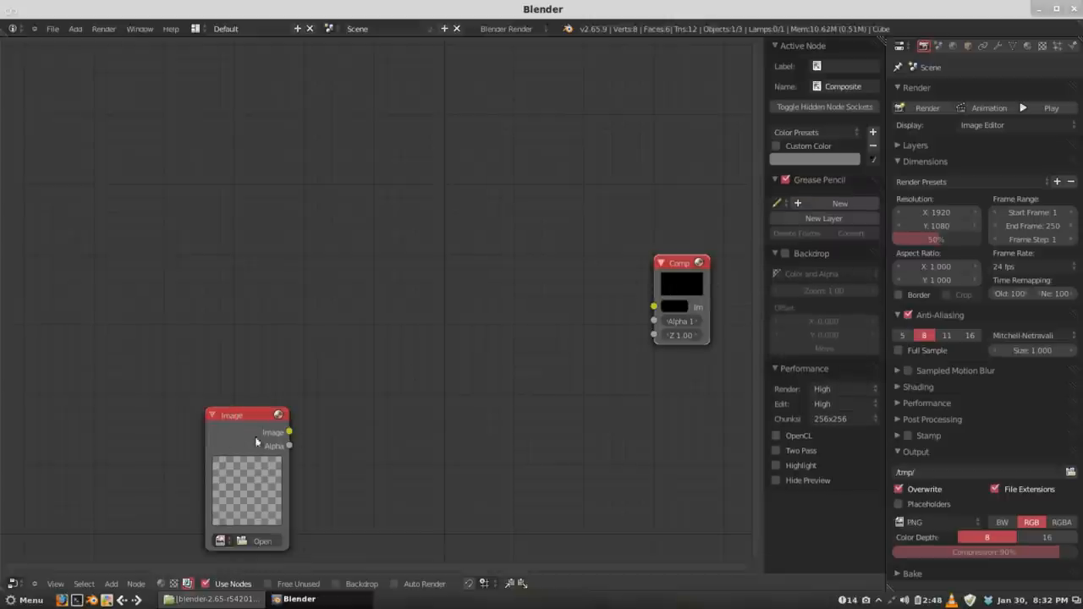
left_click(246, 414)
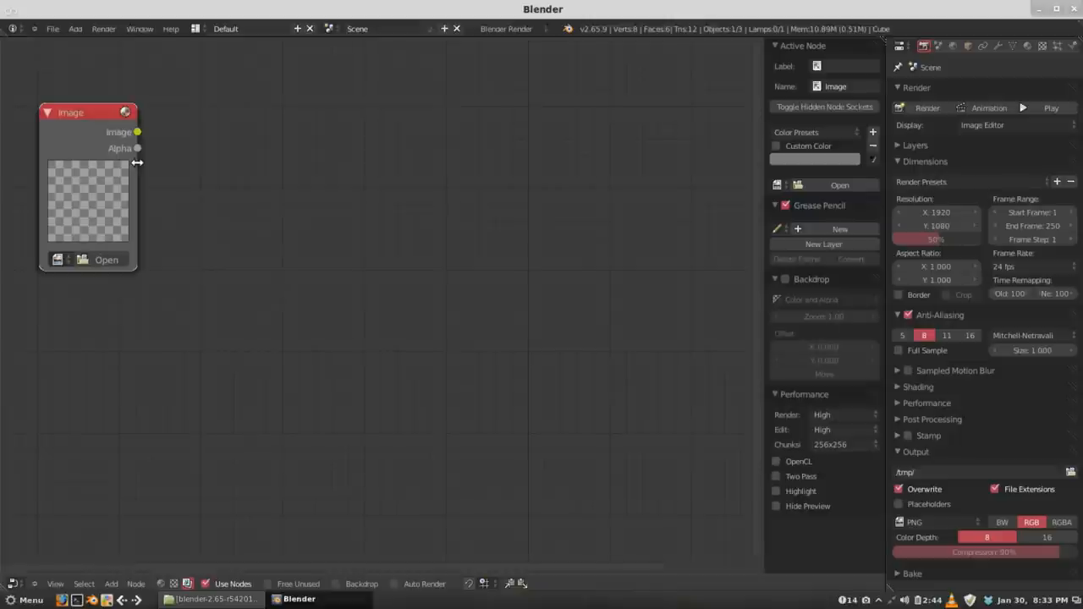
mouse_move(91, 167)
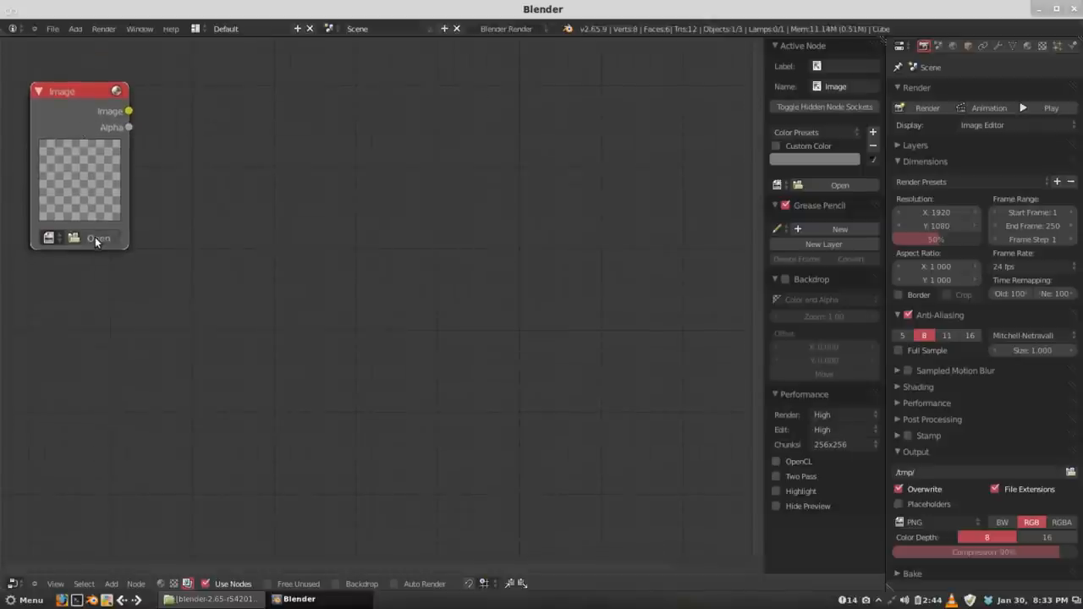
mouse_move(98, 236)
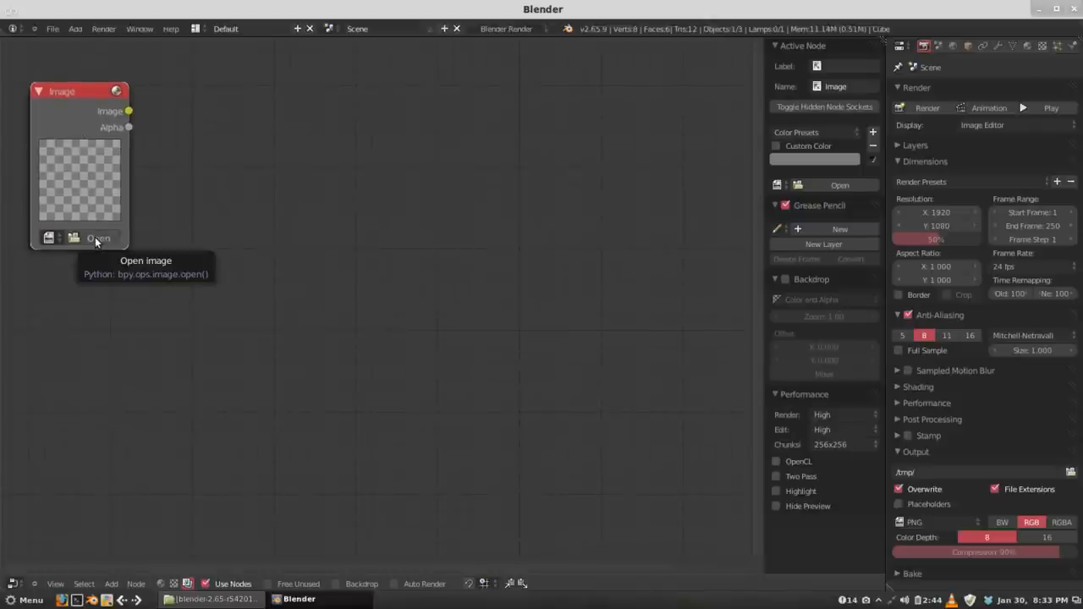
- Browse from the devt bookmark through tutorials, the room compositing project and renders into the raw folder
left_click(98, 237)
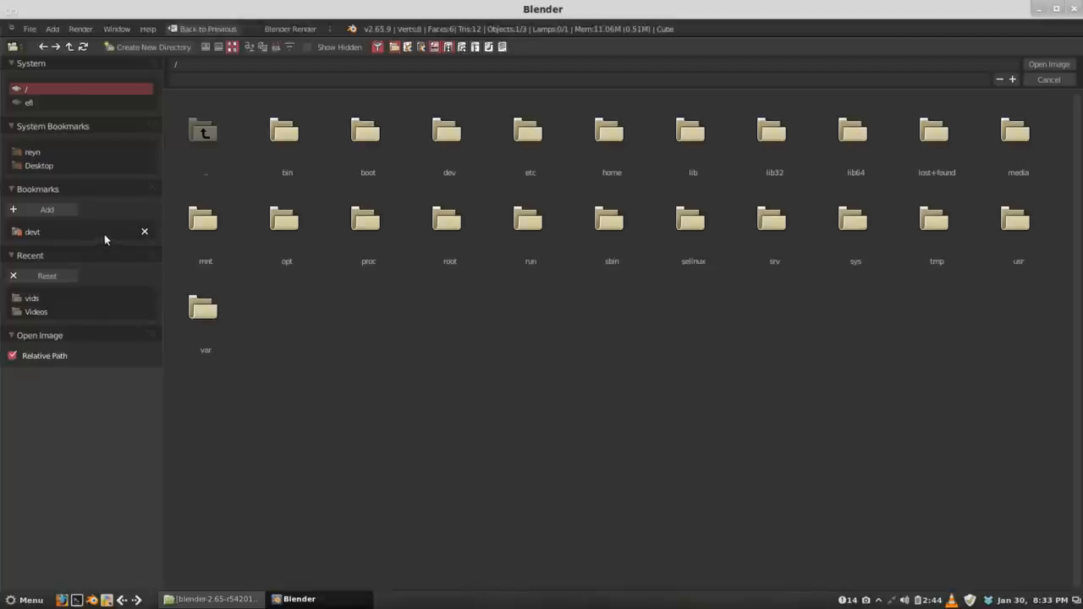
left_click(32, 152)
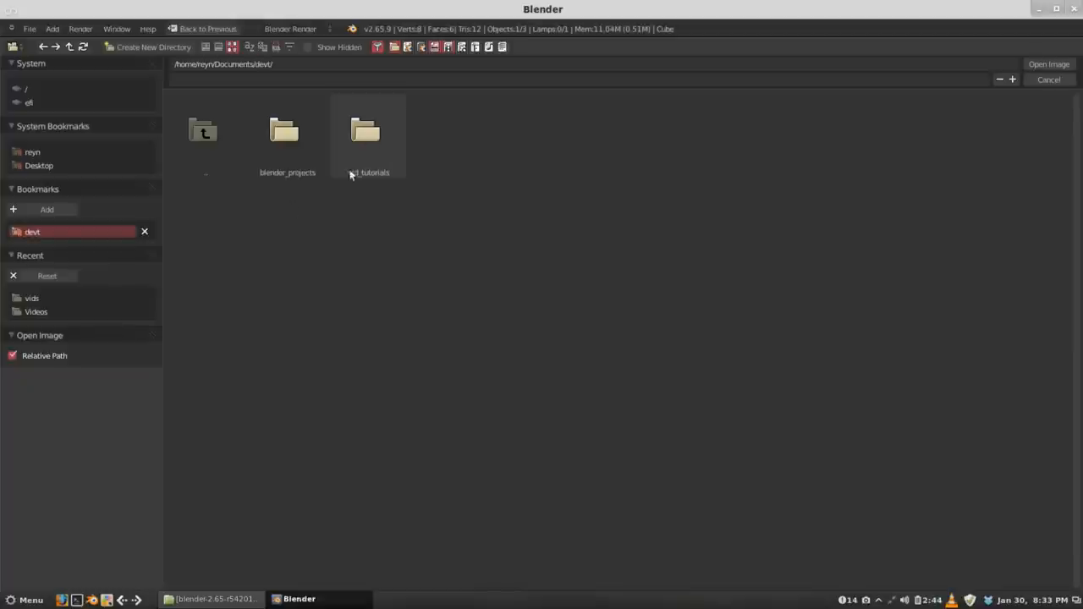
double_click(366, 132)
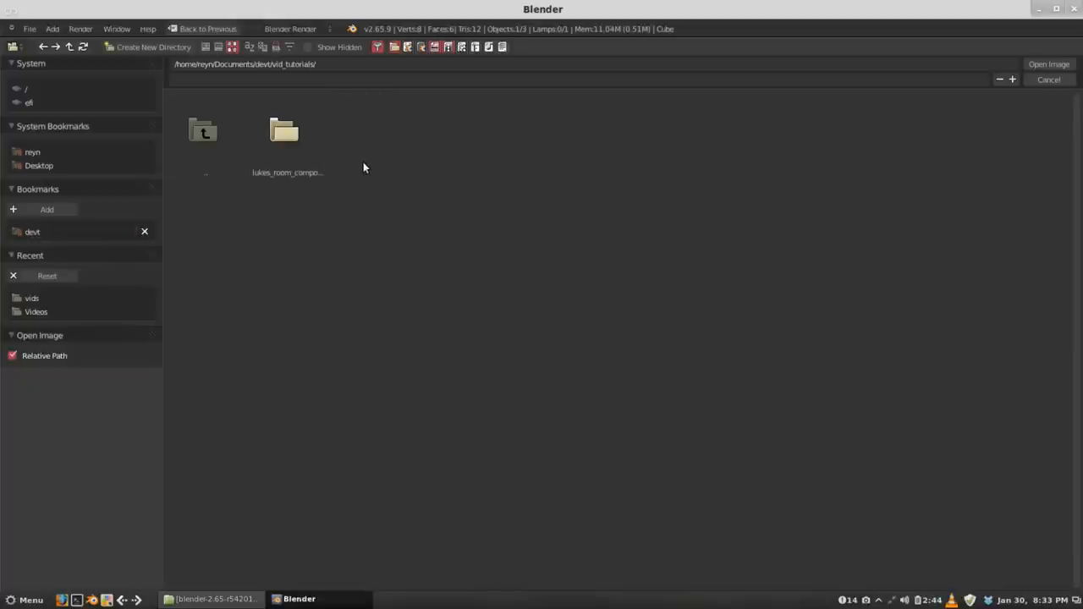
double_click(288, 132)
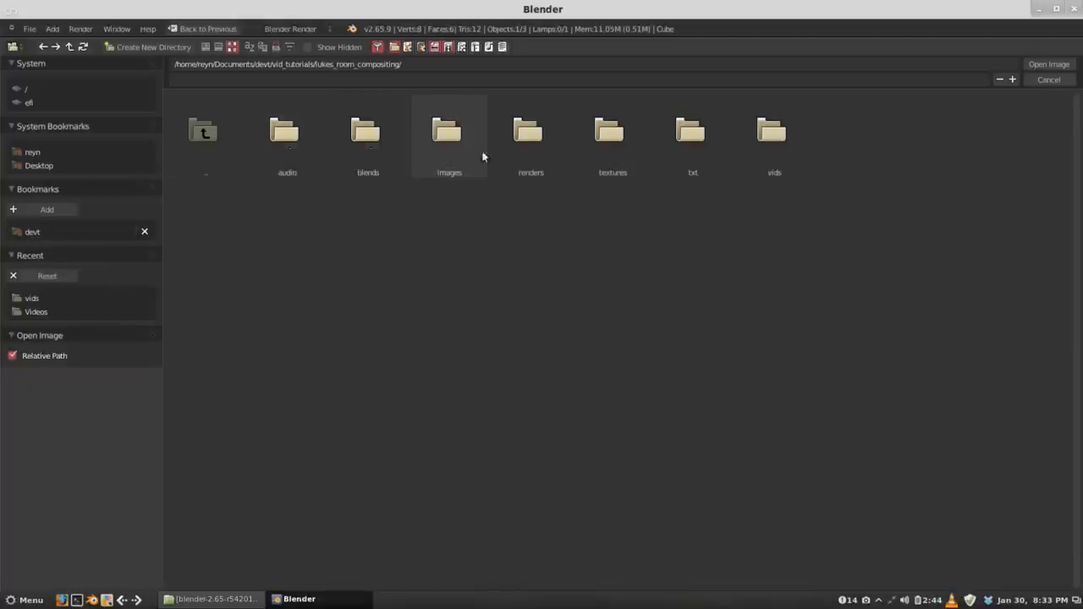
double_click(531, 135)
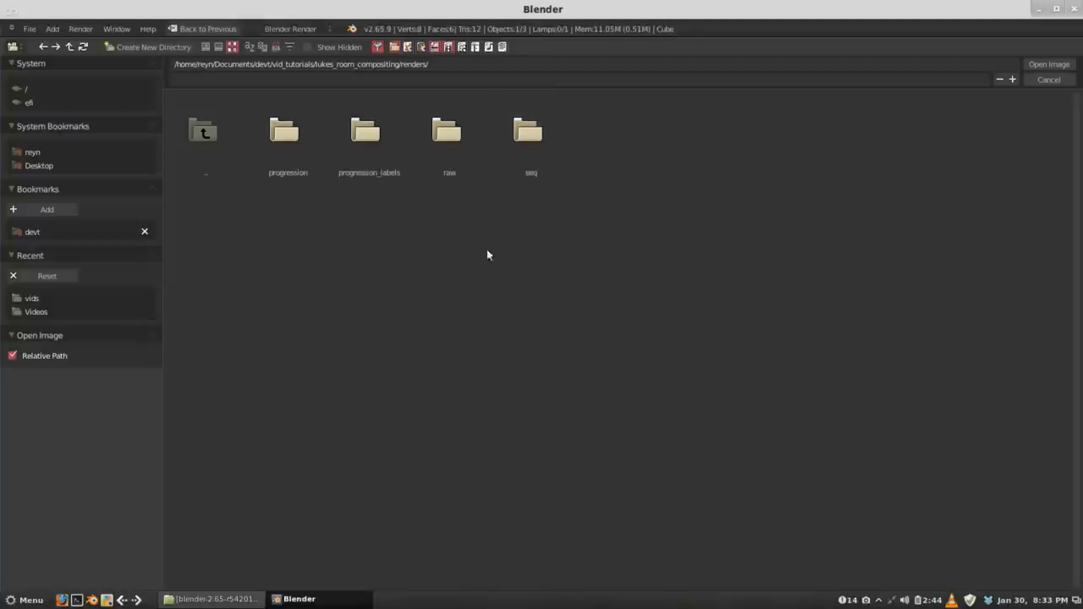
double_click(450, 132)
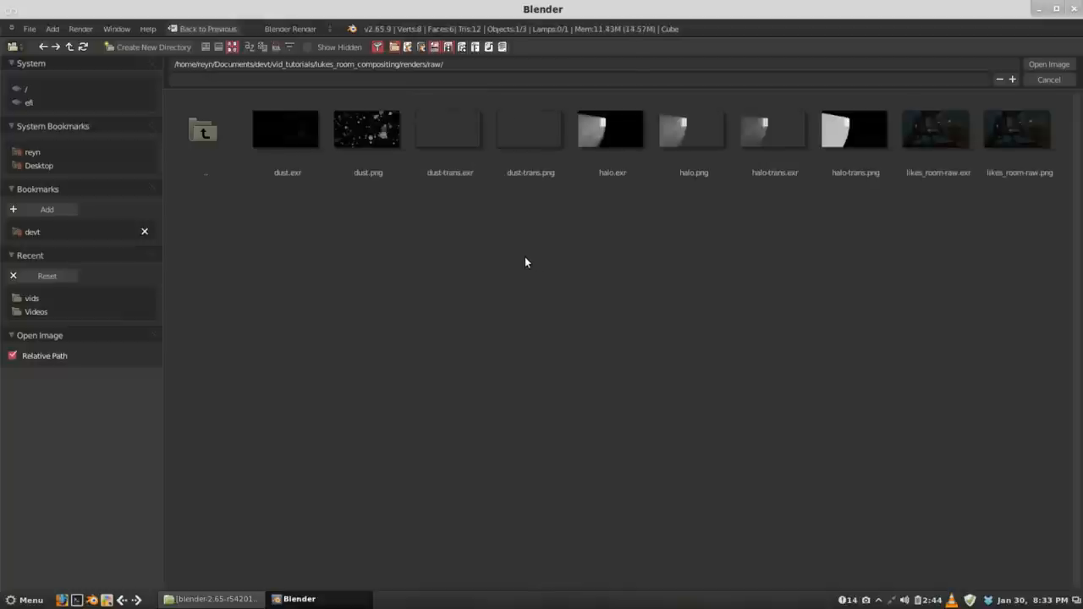
mouse_move(826, 282)
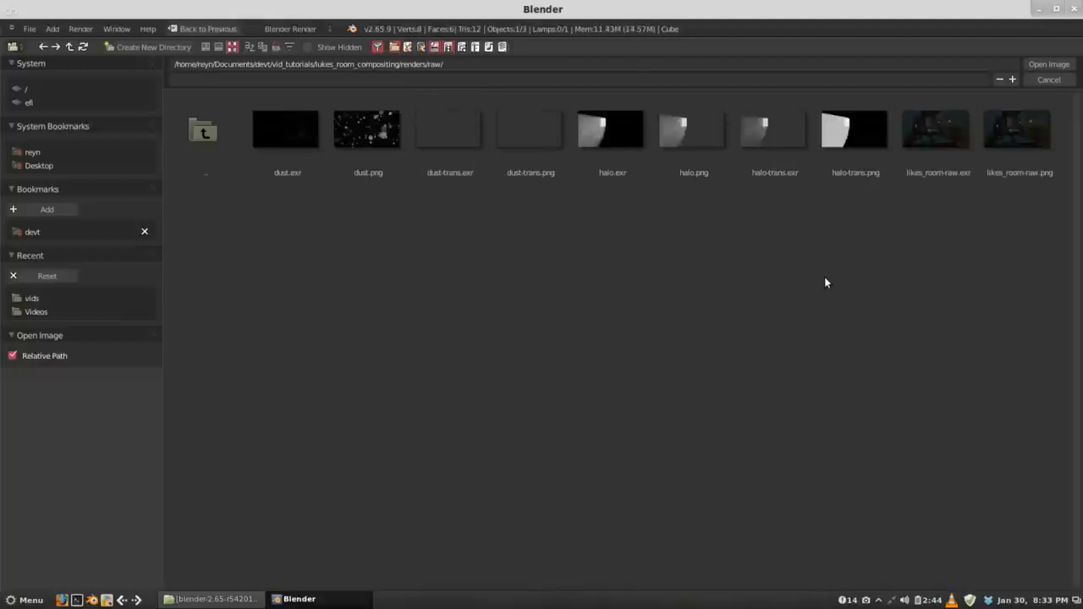
mouse_move(907, 198)
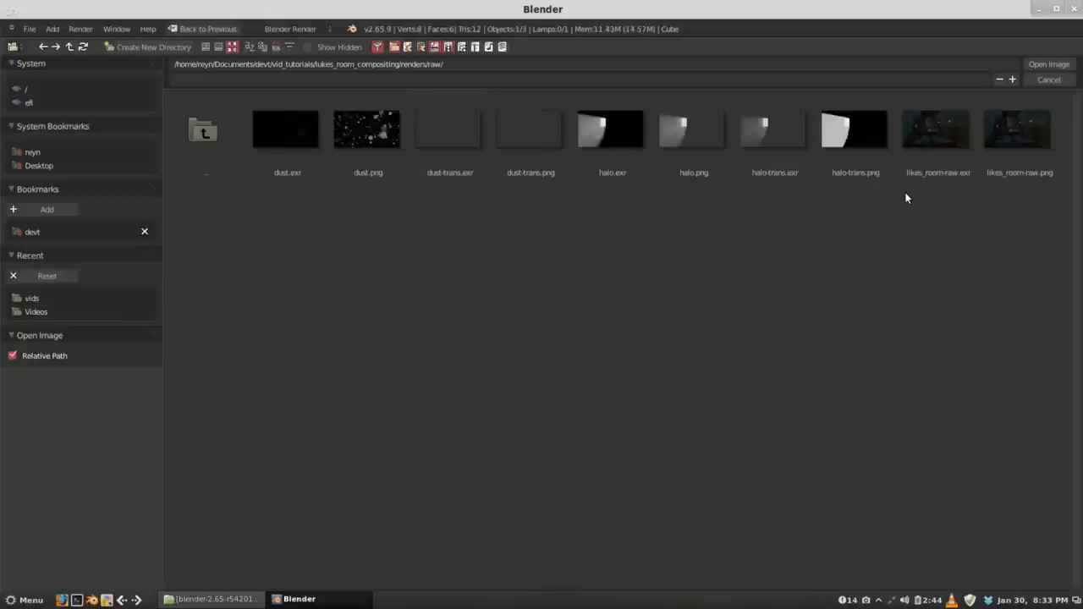
mouse_move(934, 129)
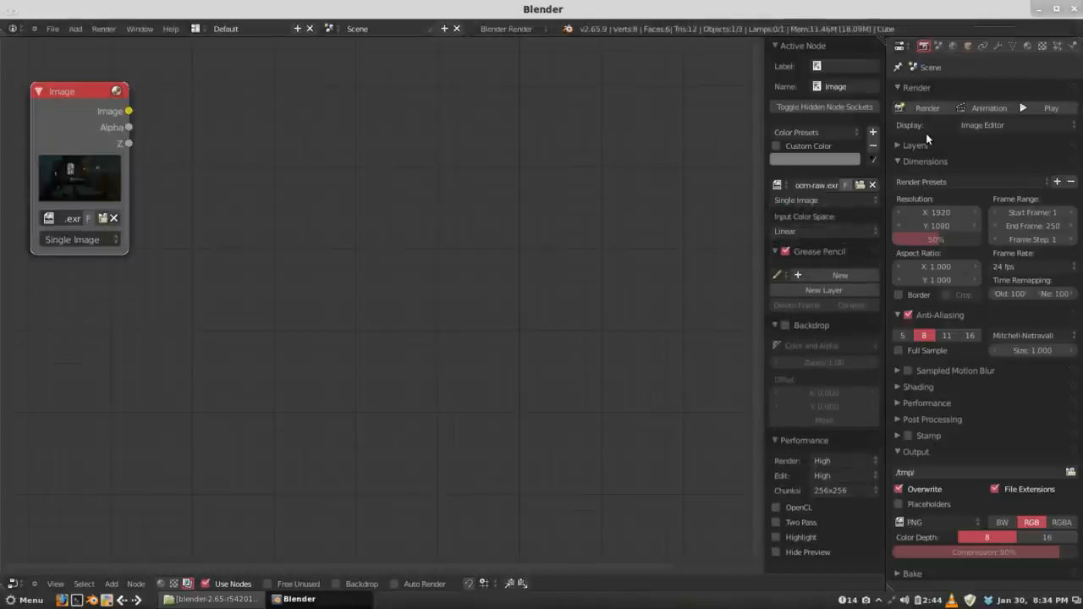
mouse_move(736, 244)
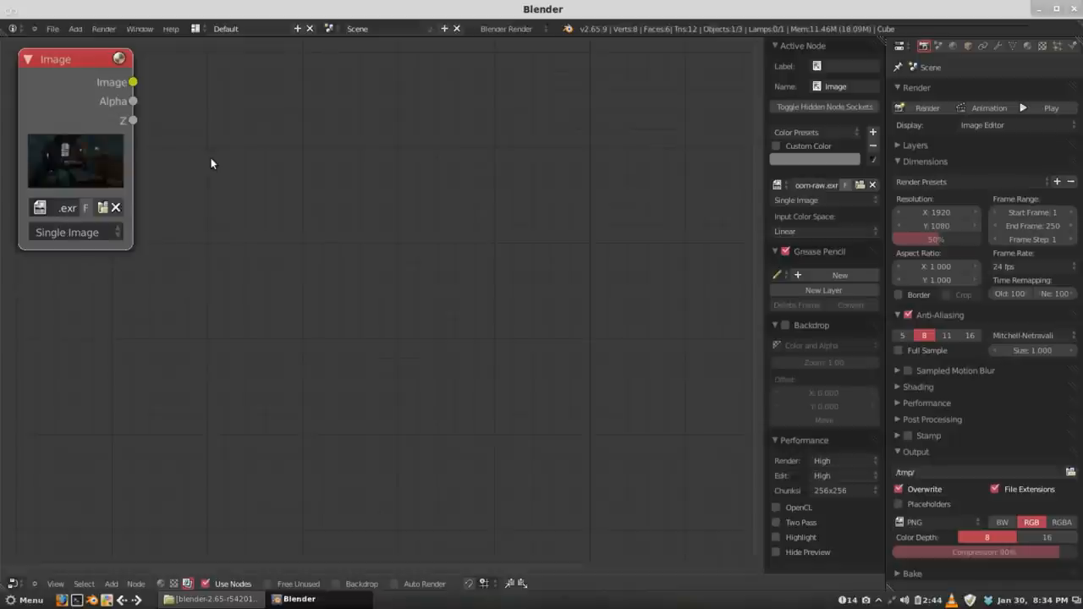
mouse_move(747, 247)
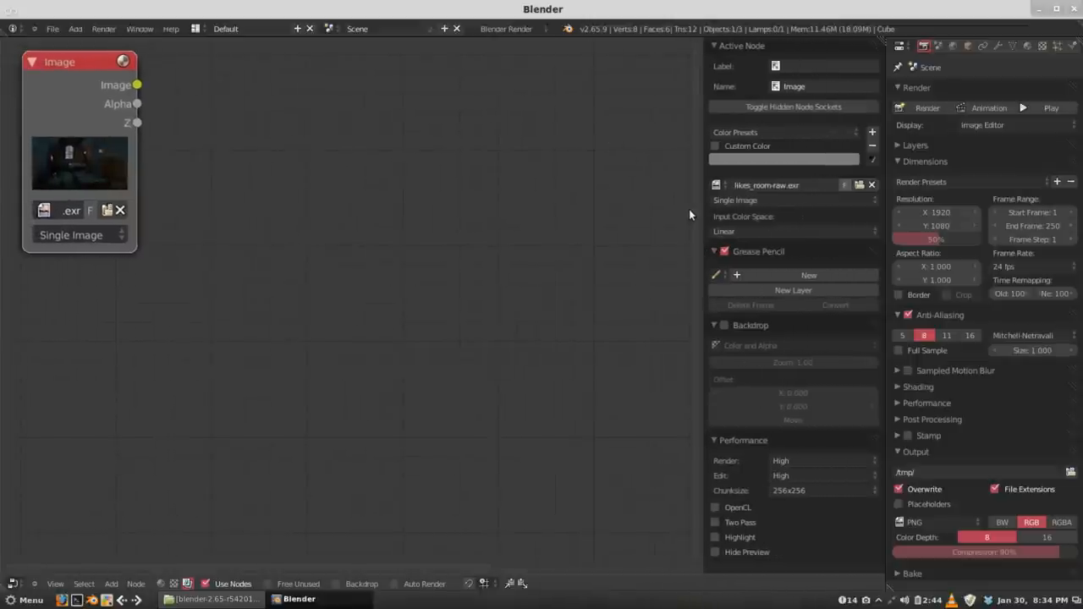
mouse_move(608, 260)
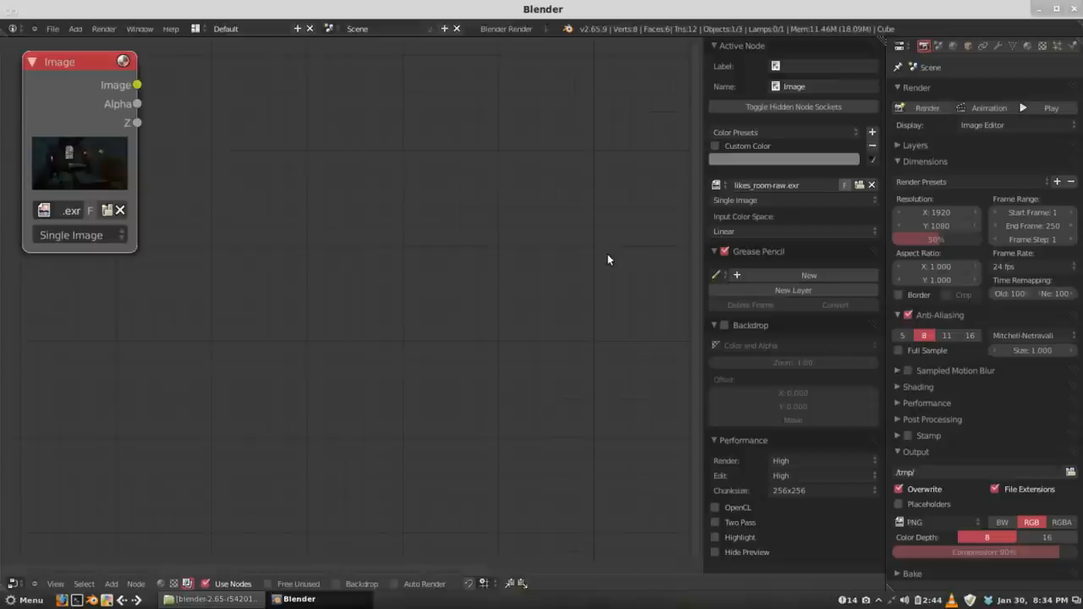
mouse_move(465, 254)
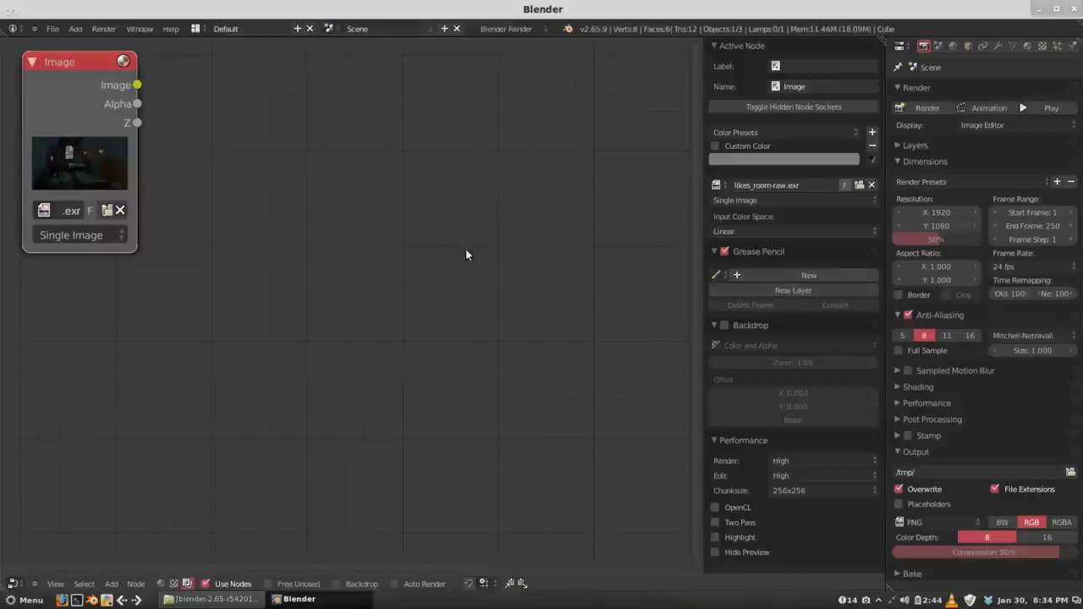
mouse_move(704, 332)
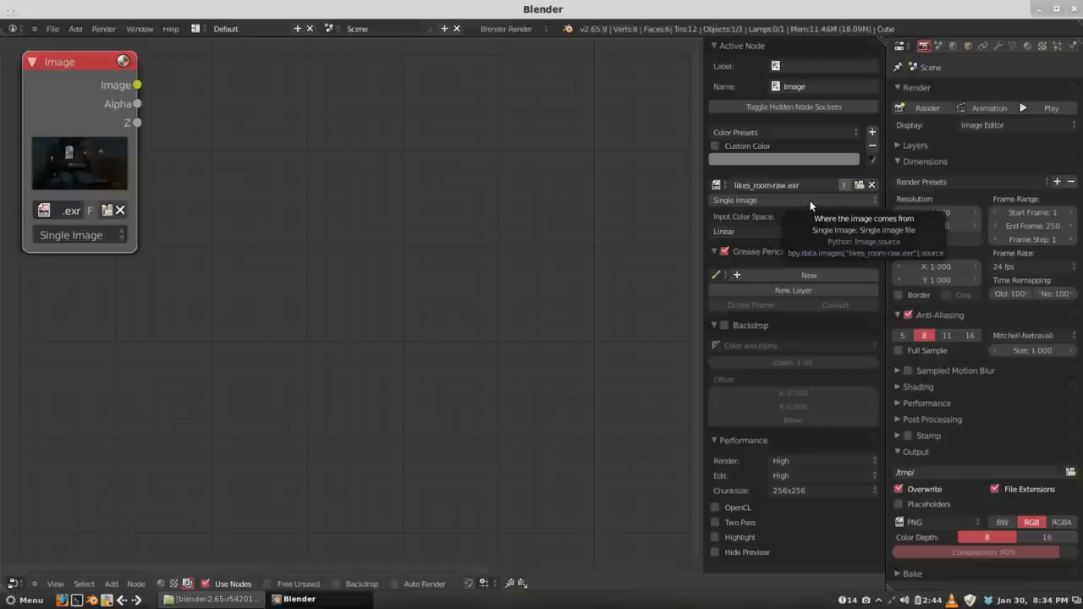
mouse_move(769, 448)
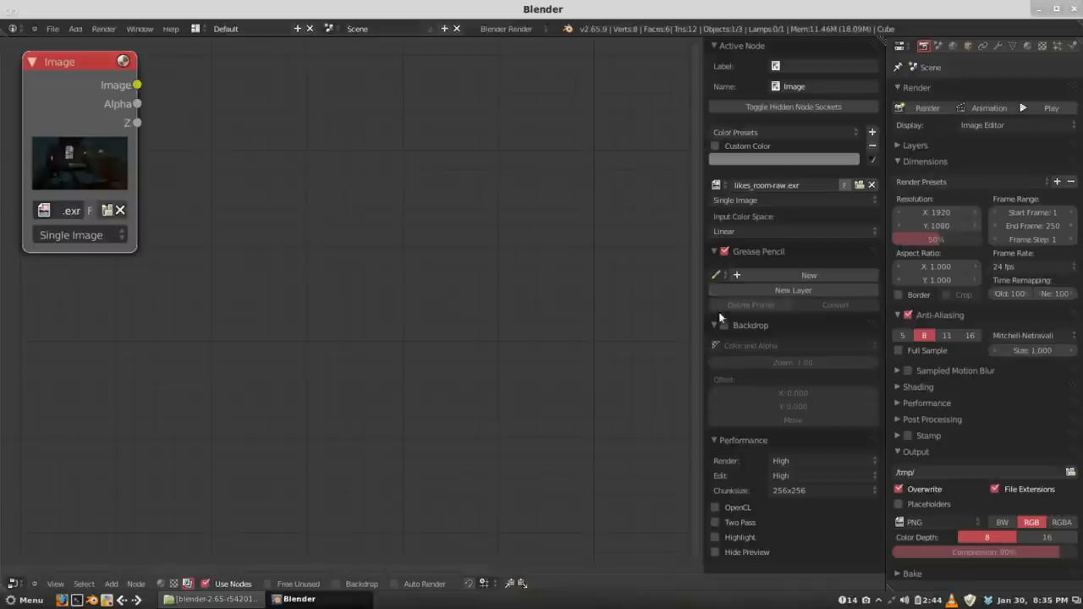
- Set compositor edit quality to Medium and hide previews on newly created nodes
left_click(821, 475)
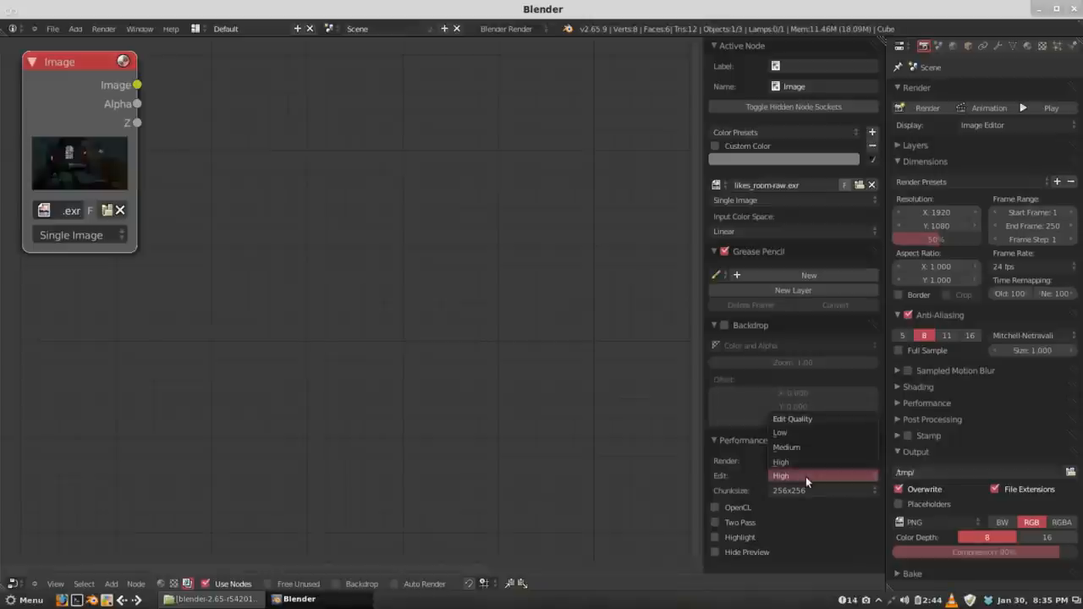
mouse_move(812, 447)
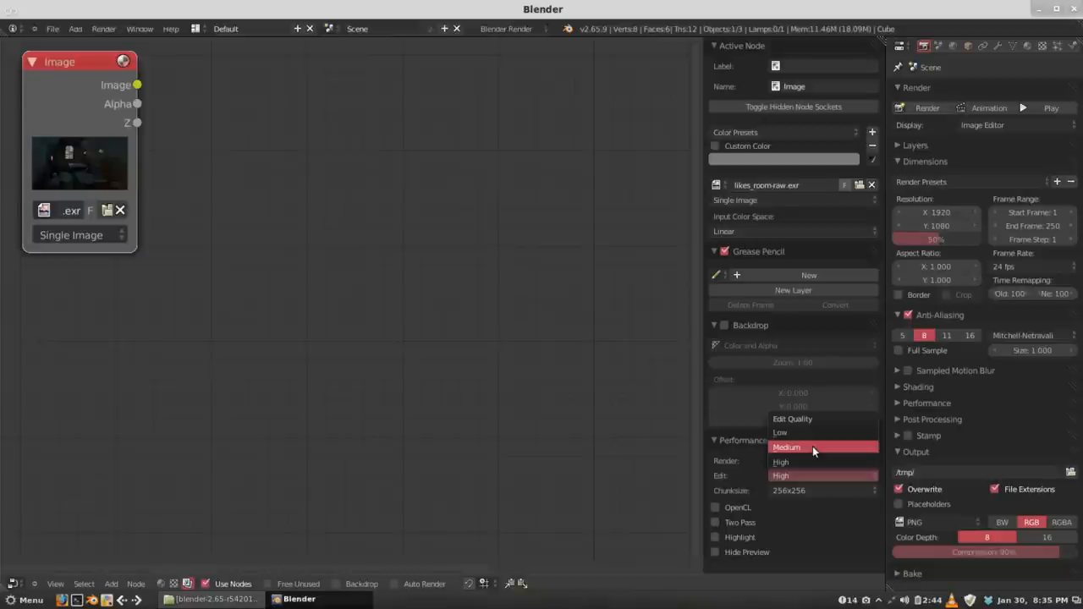
left_click(785, 447)
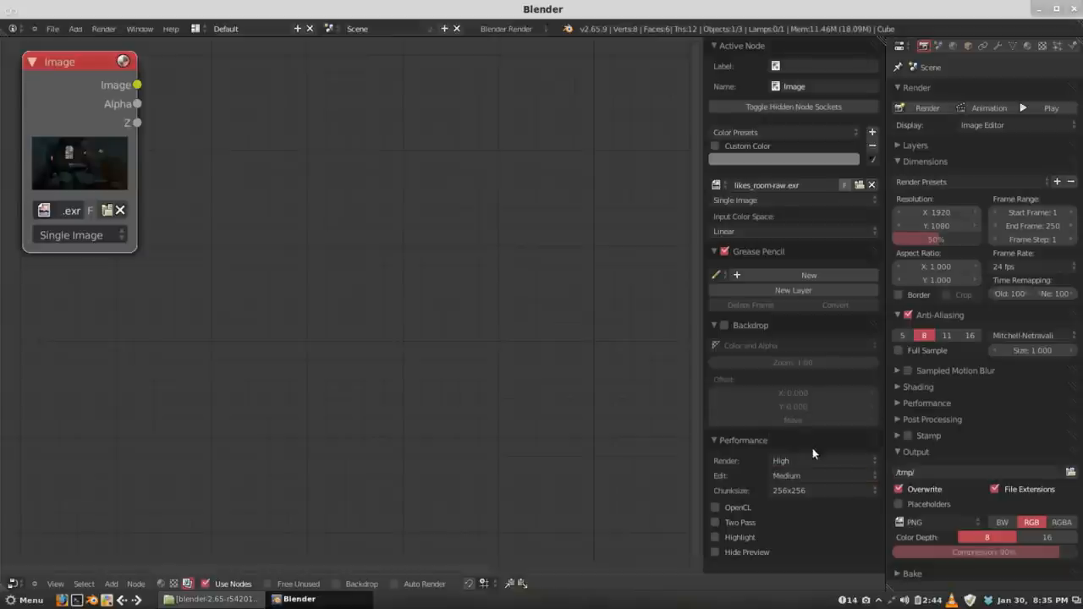
mouse_move(714, 552)
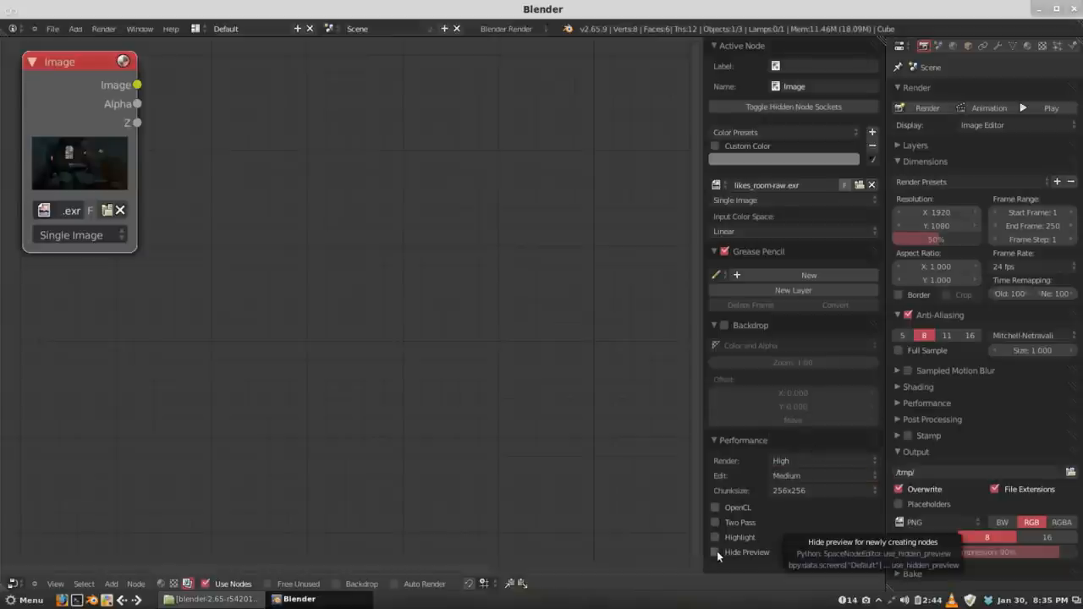
left_click(715, 552)
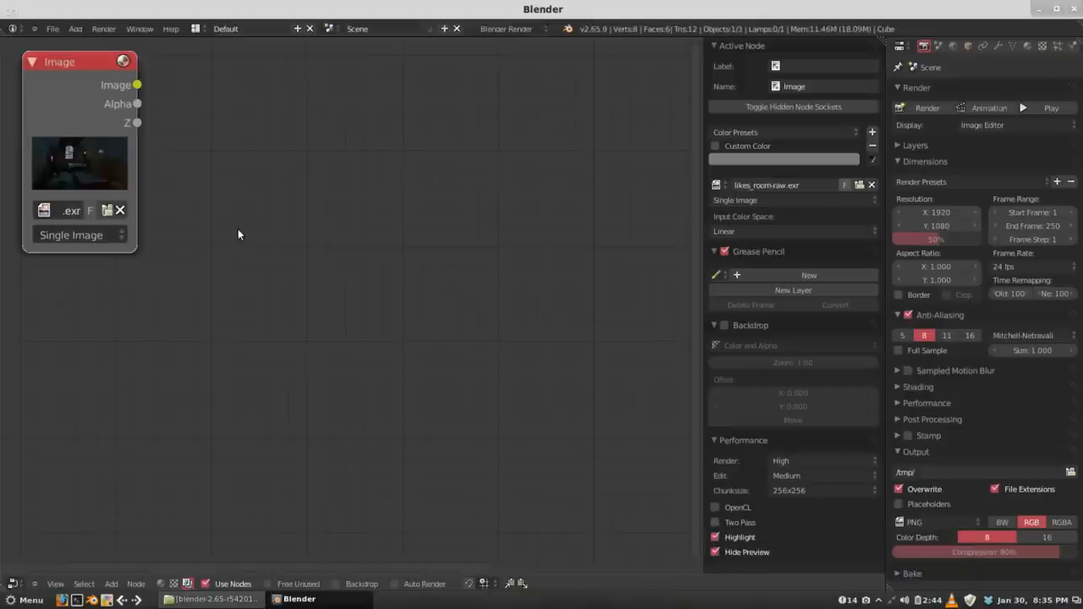
mouse_move(251, 230)
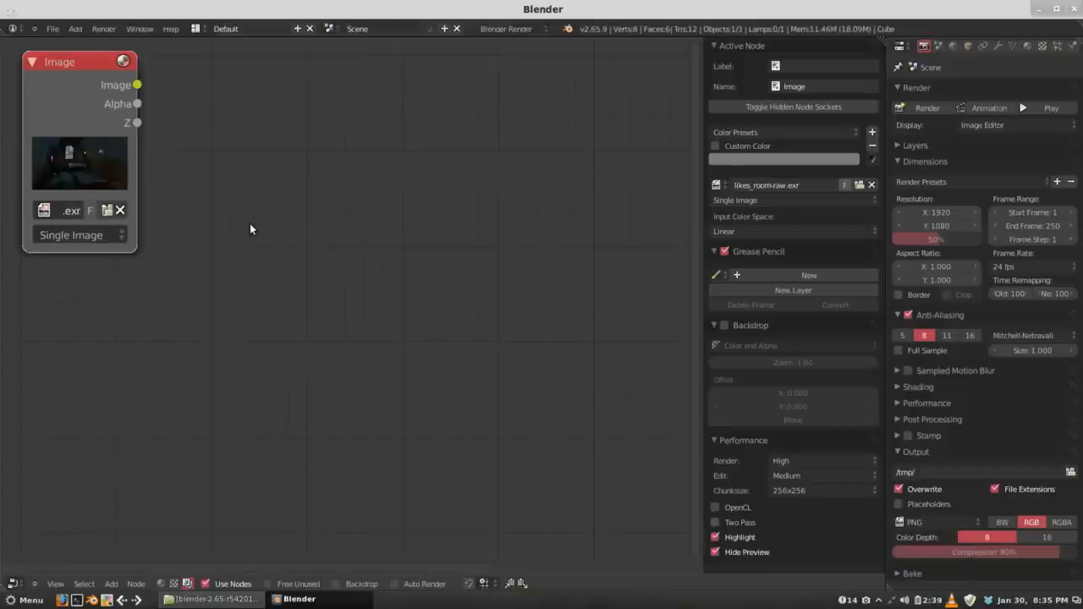
mouse_move(352, 244)
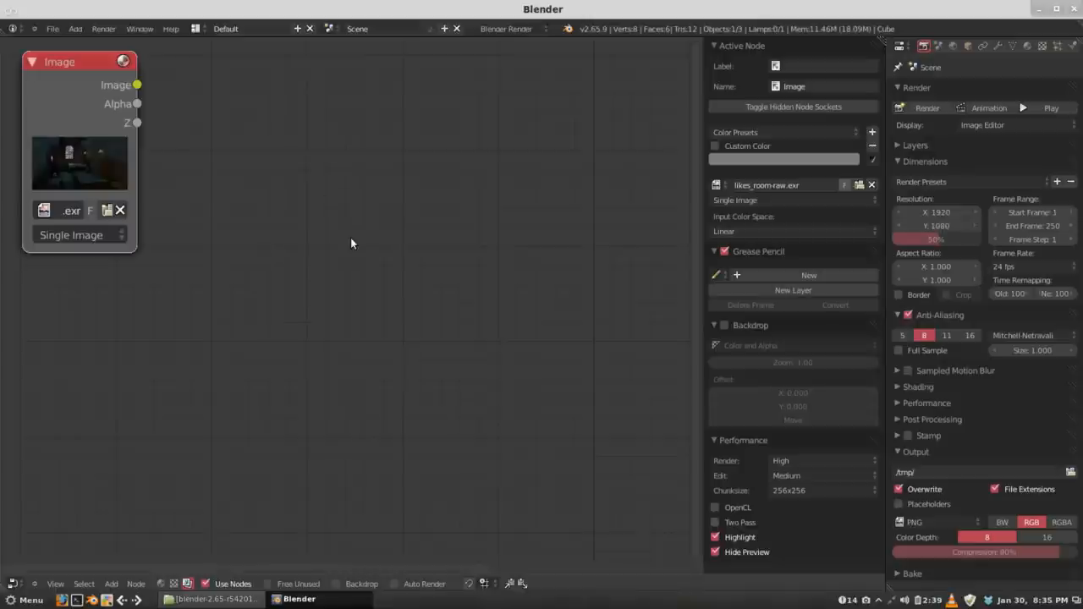
mouse_move(73, 102)
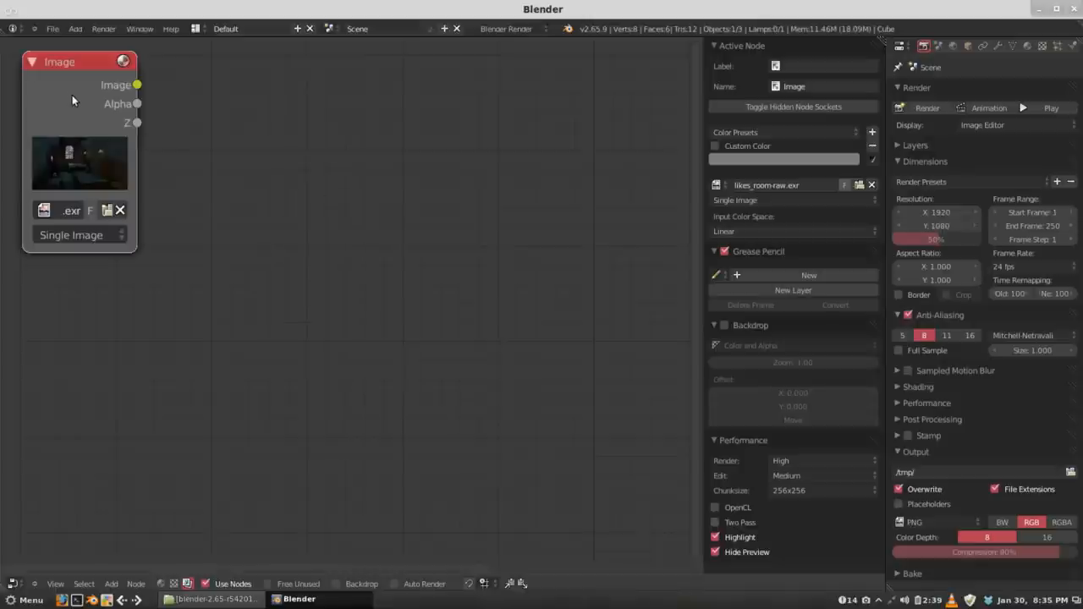
mouse_move(231, 131)
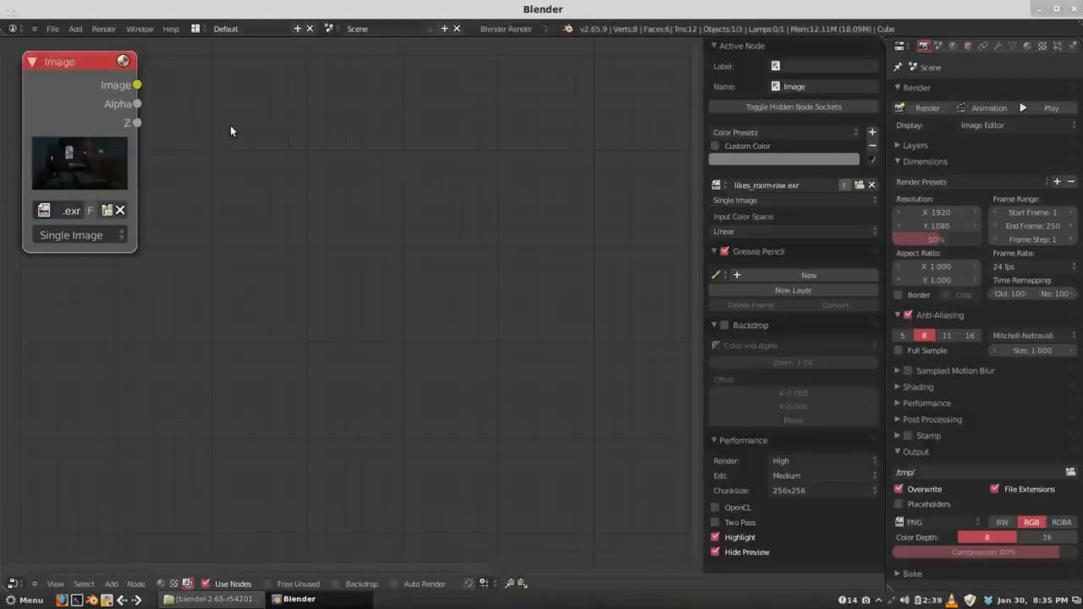
mouse_move(714, 274)
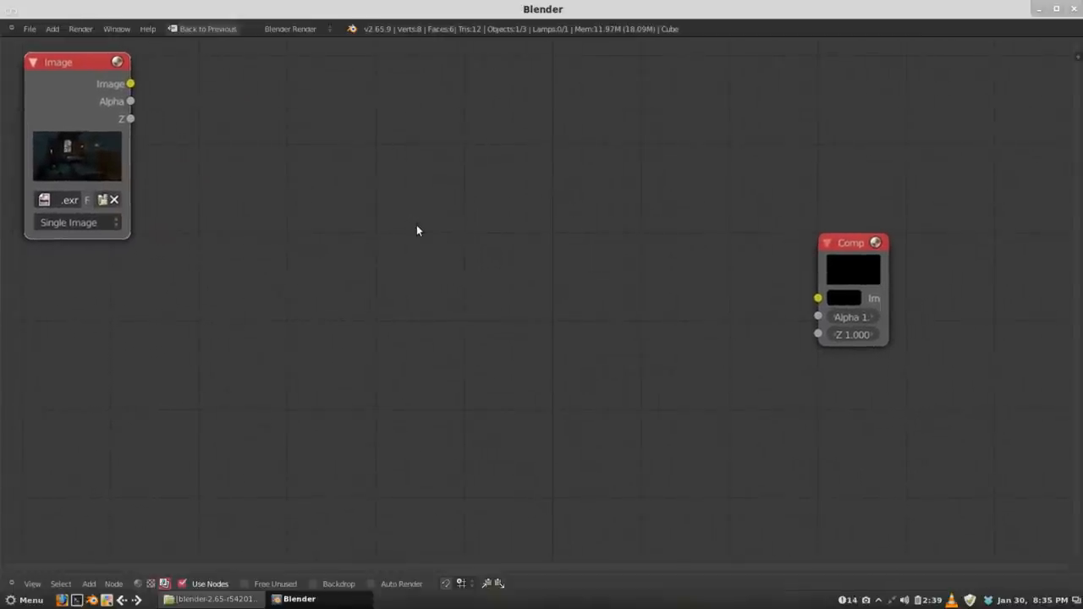
mouse_move(277, 161)
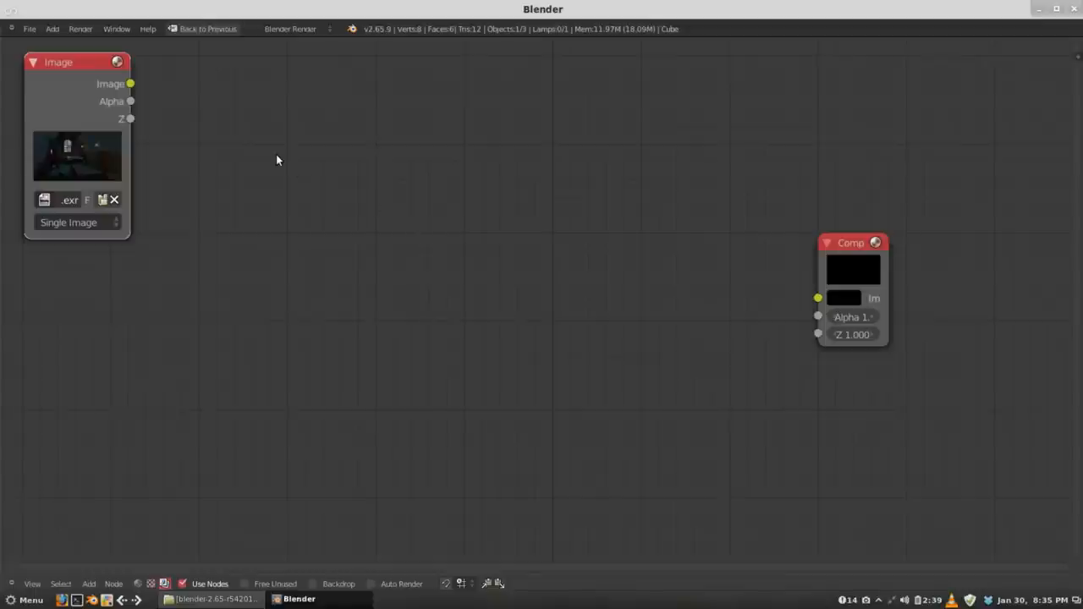
- Clear the side panels and add a colour adjustment node from the Color submenu
left_click(88, 584)
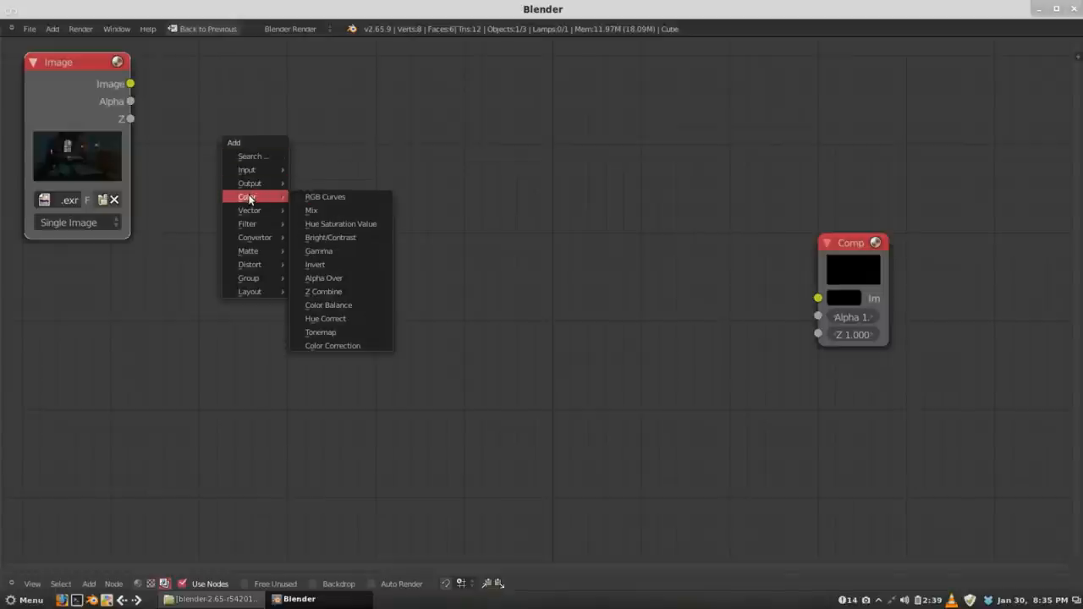
mouse_move(352, 237)
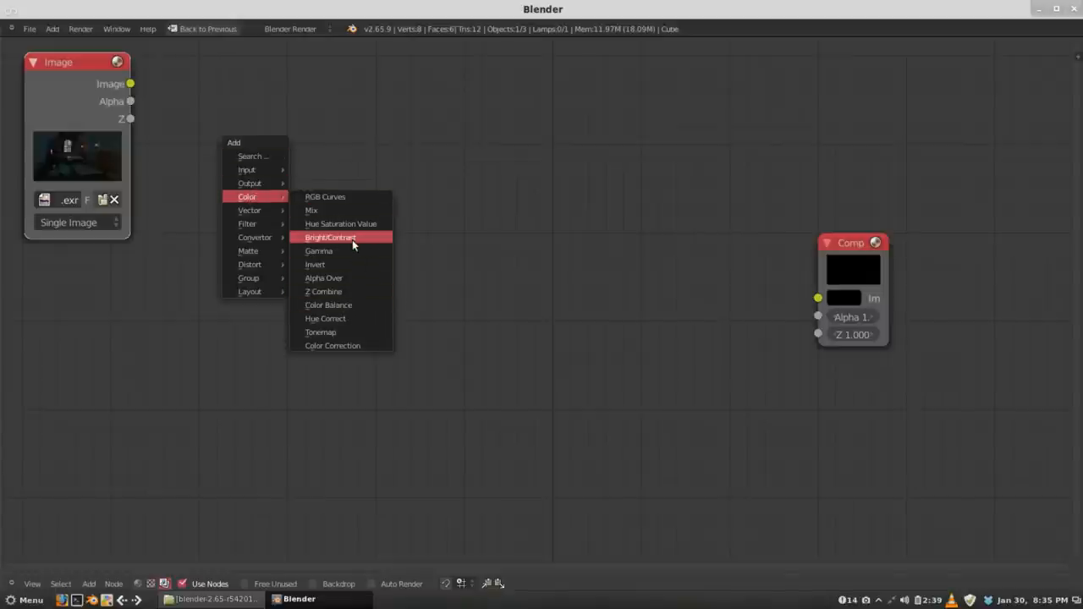
mouse_move(325, 196)
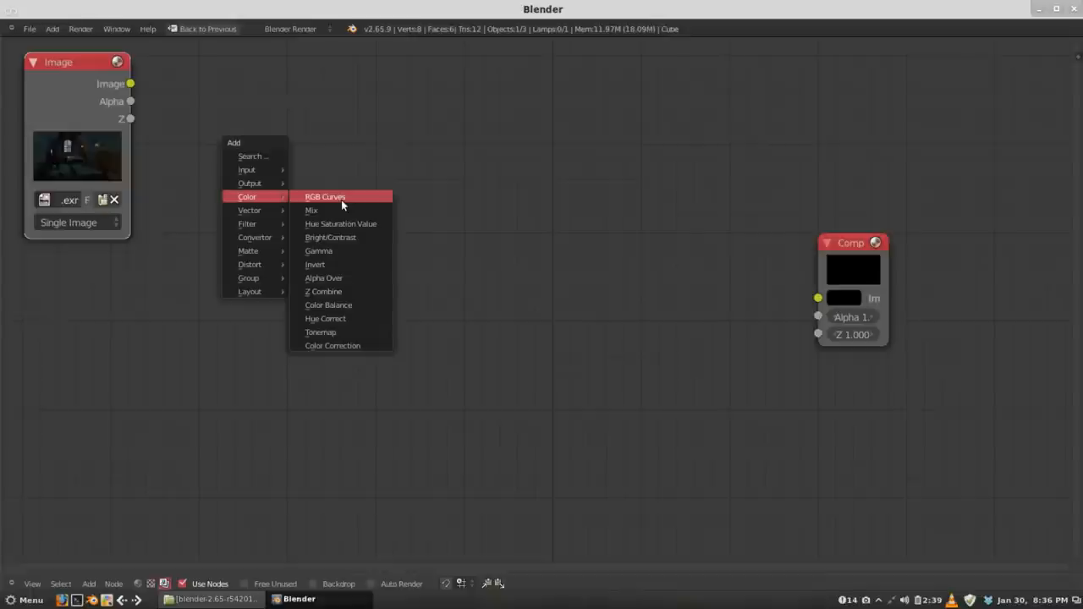
left_click(328, 304)
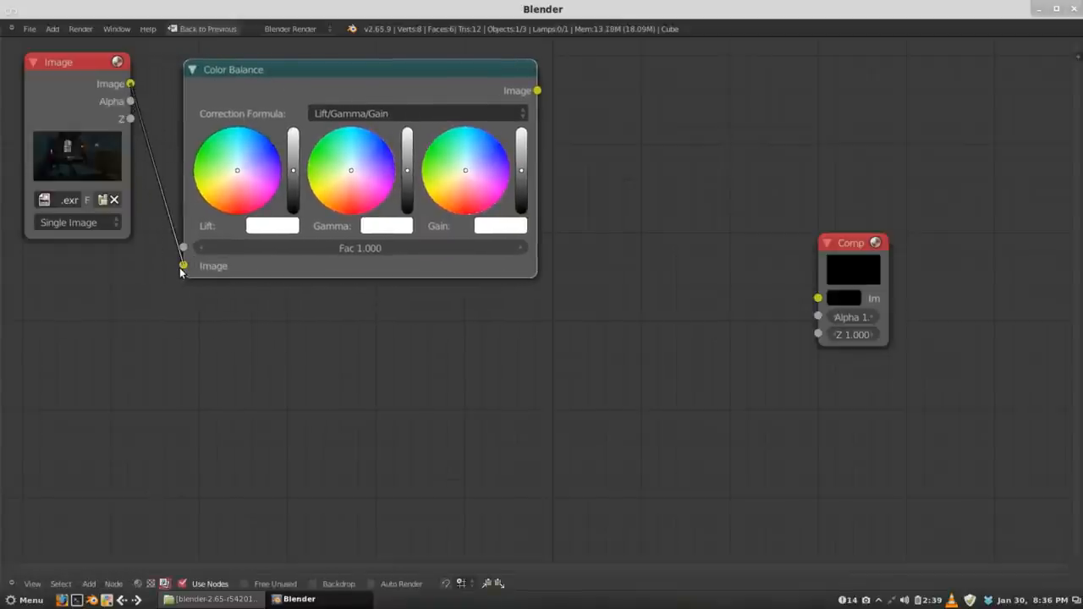
left_click_drag(233, 69, 227, 61)
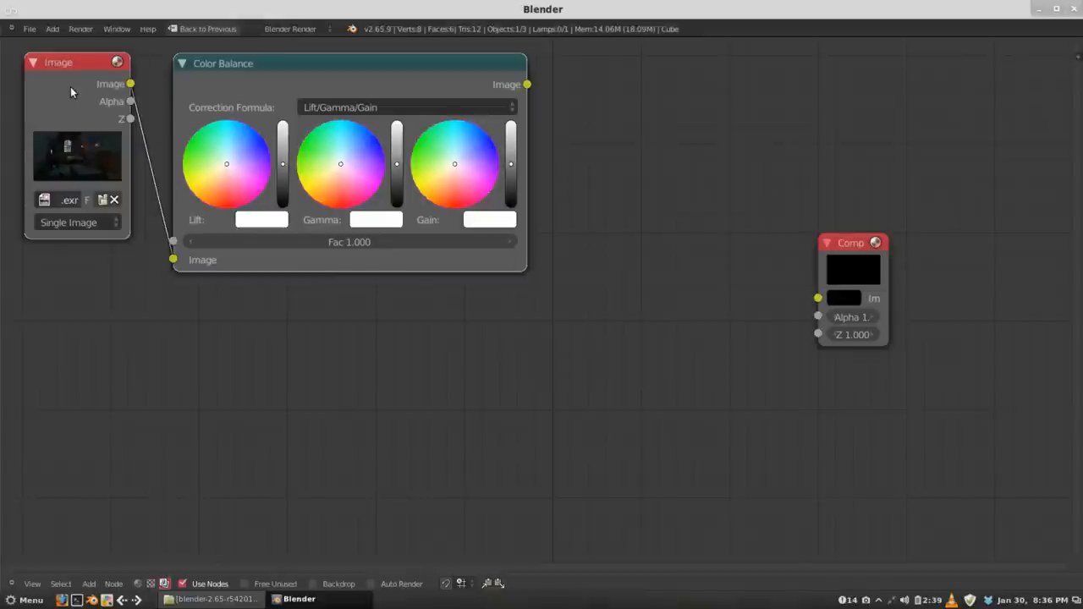
mouse_move(325, 71)
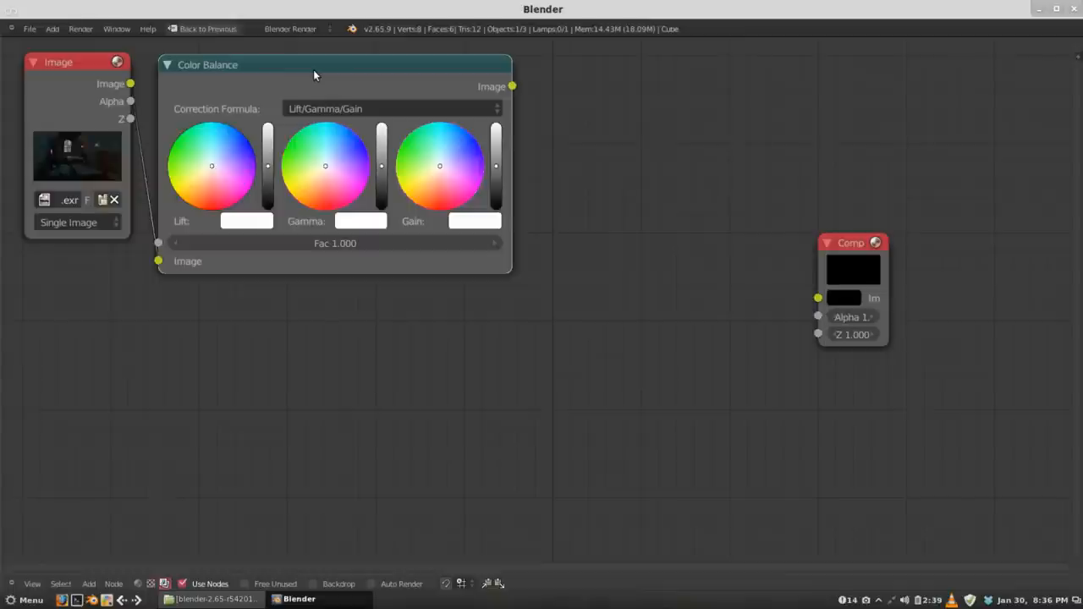
mouse_move(227, 154)
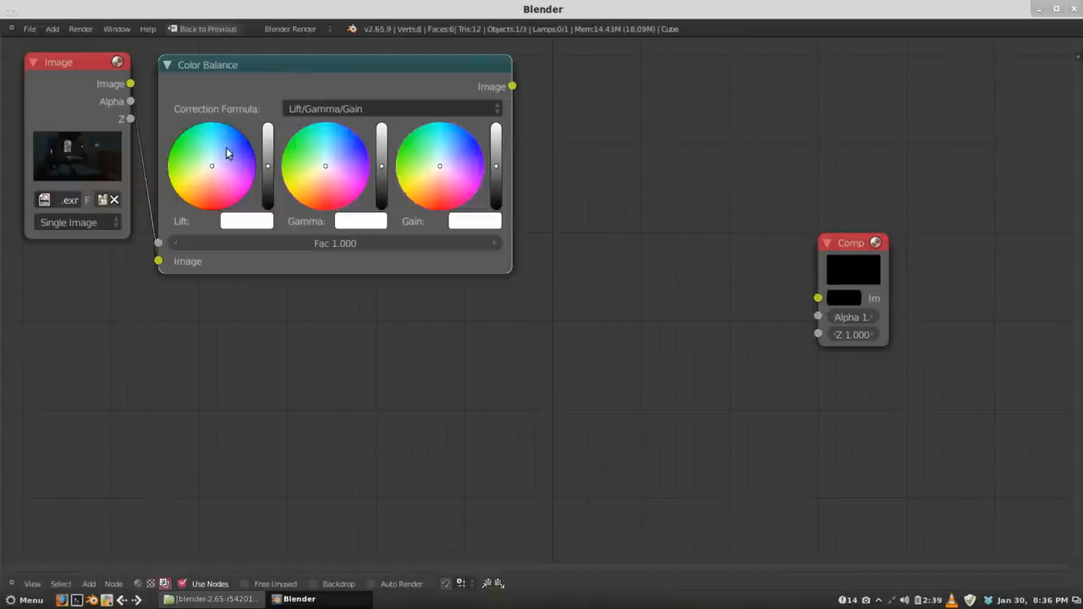
mouse_move(325, 163)
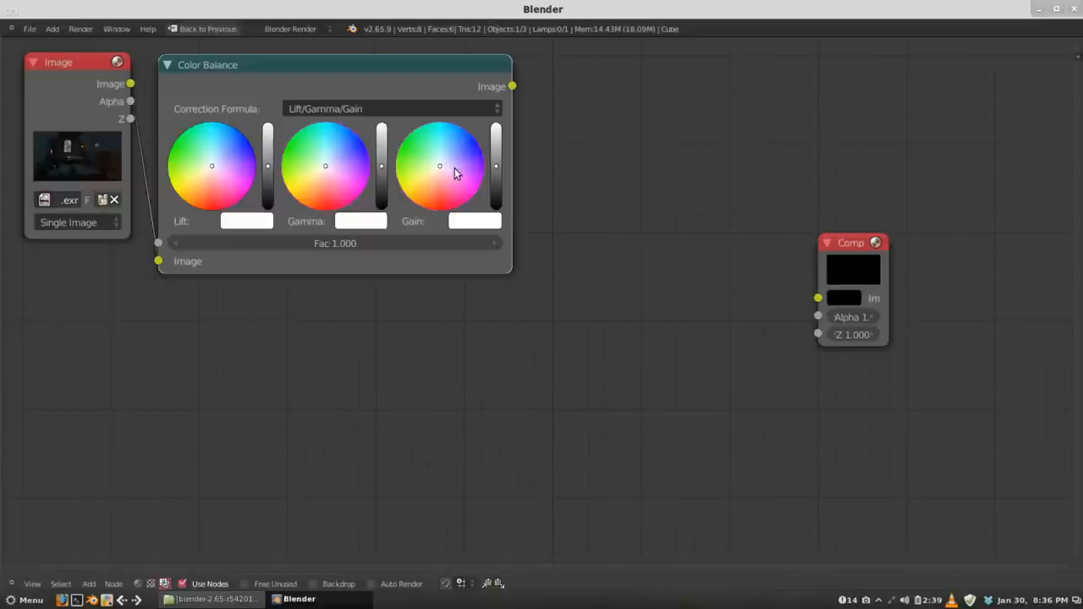
mouse_move(460, 169)
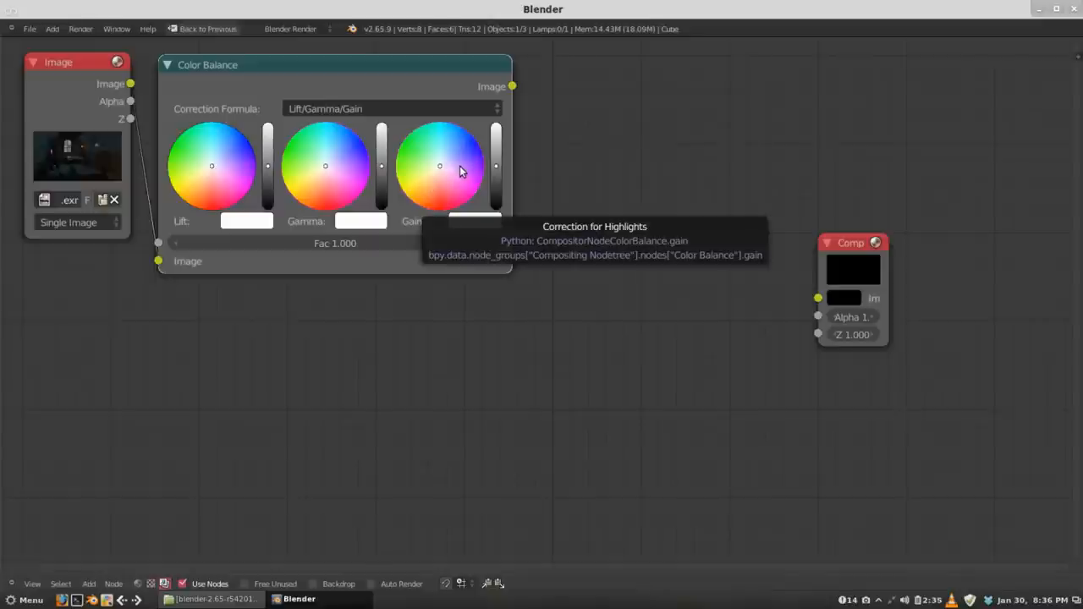
mouse_move(349, 80)
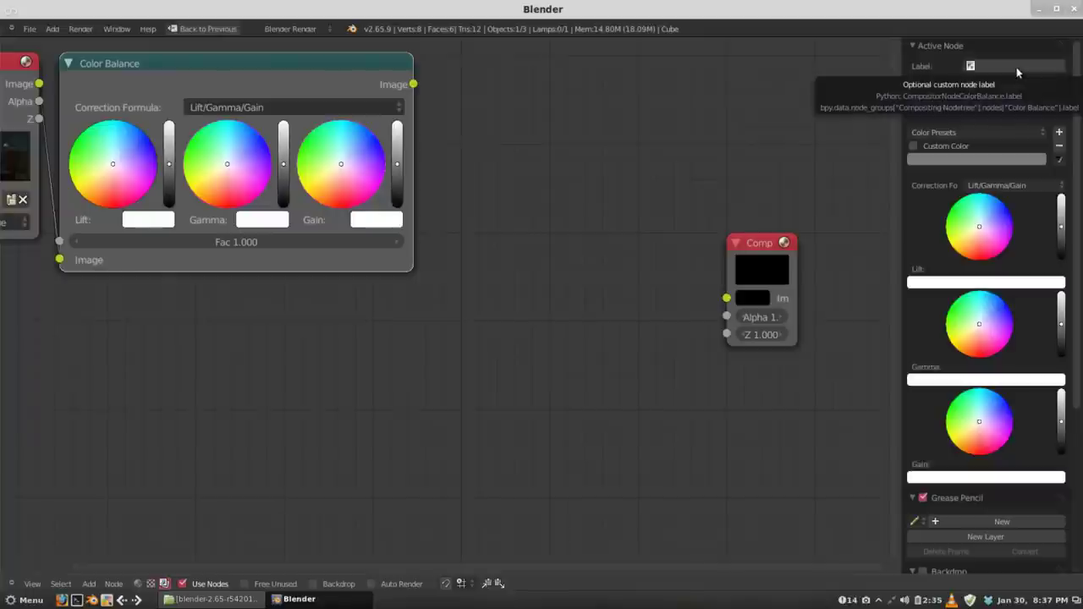
- Label the Color Balance node 'contrast' in the Active Node label field
left_click(1015, 66)
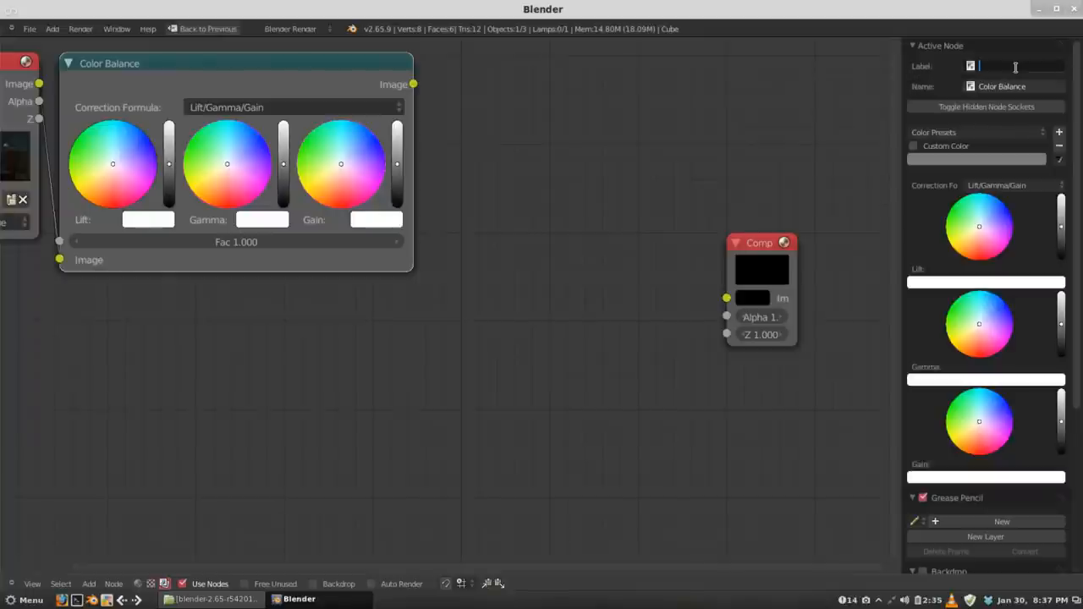
type("contr")
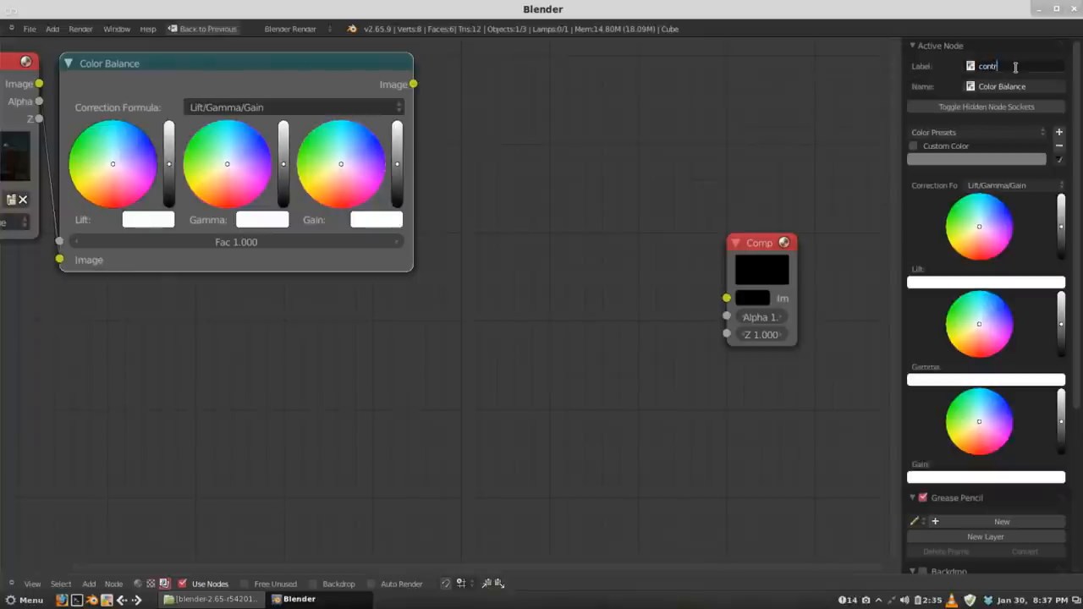
type("ast")
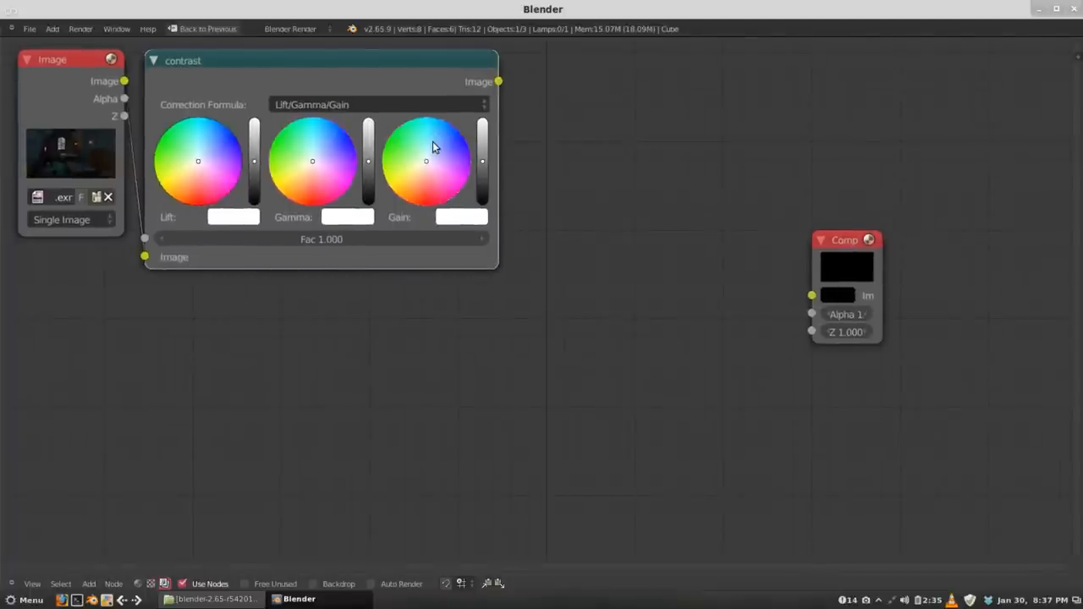
mouse_move(524, 165)
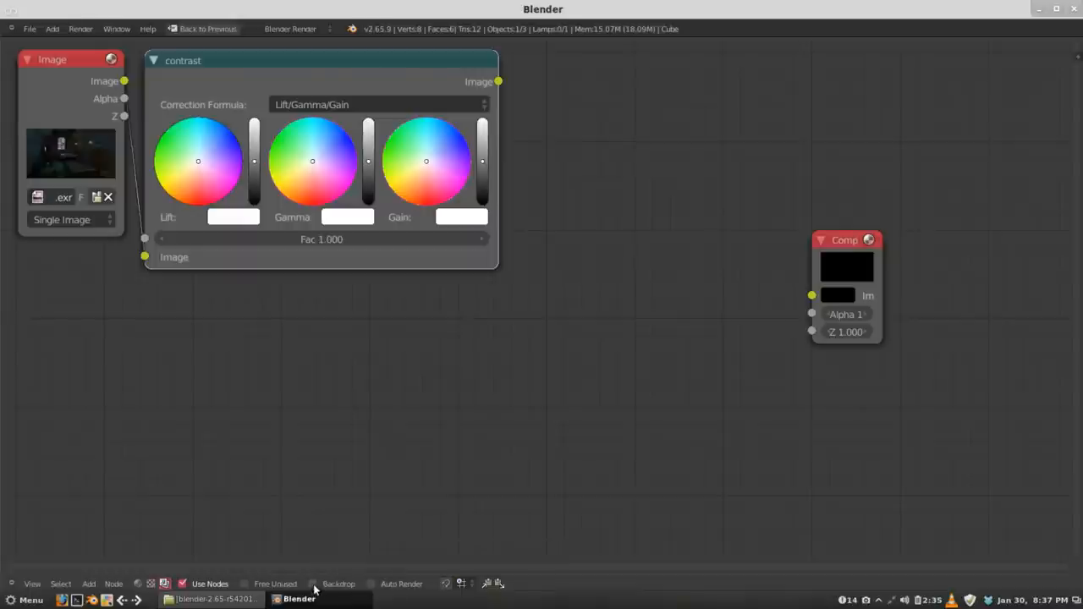
- Enable the backdrop and add a Viewer node placed above the Composite node
left_click(315, 583)
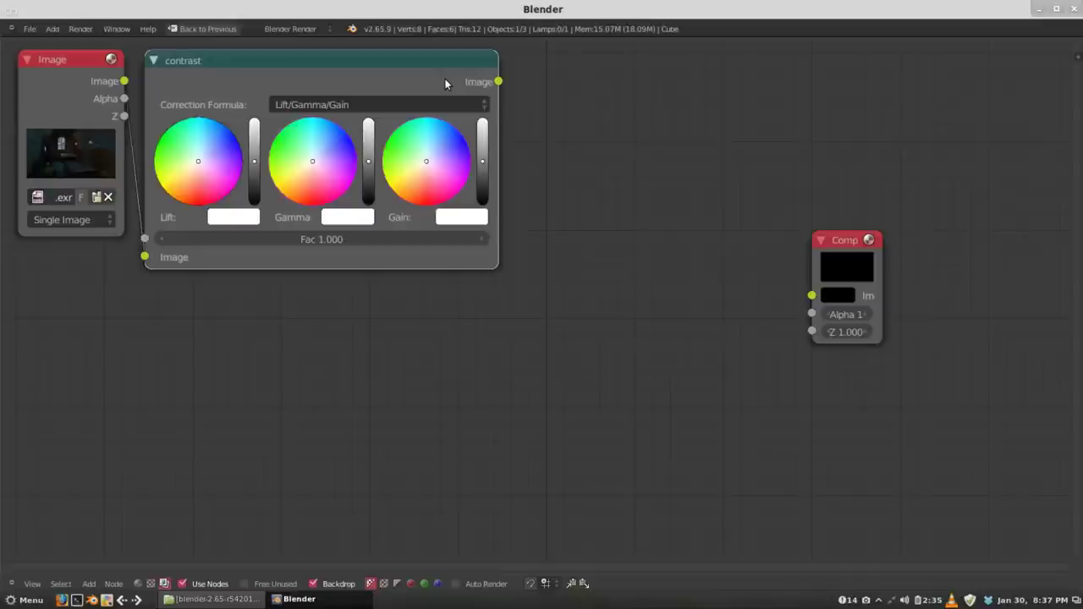
mouse_move(579, 118)
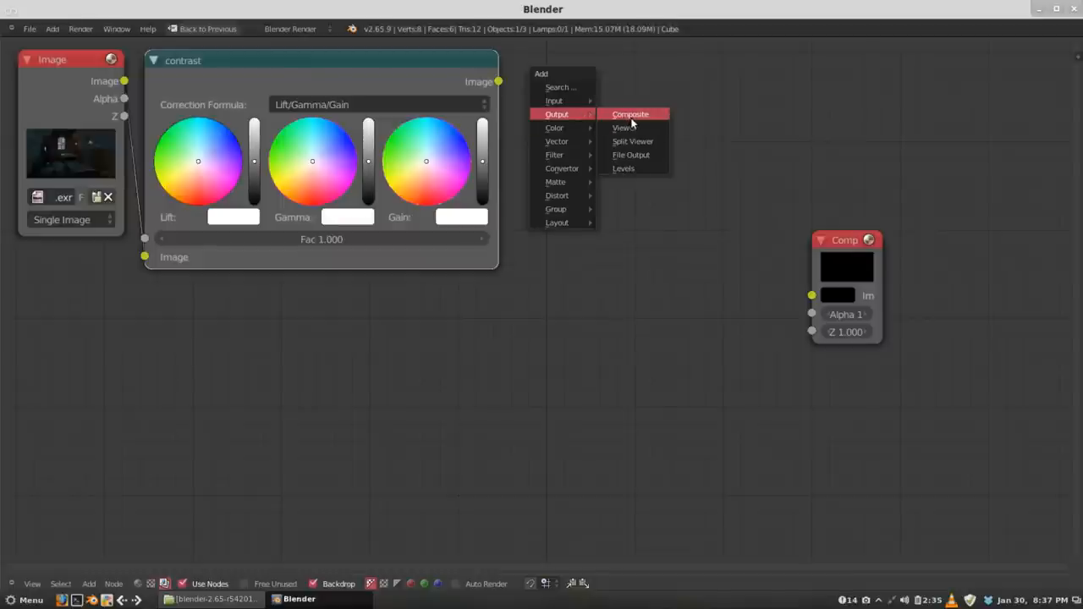
left_click(621, 129)
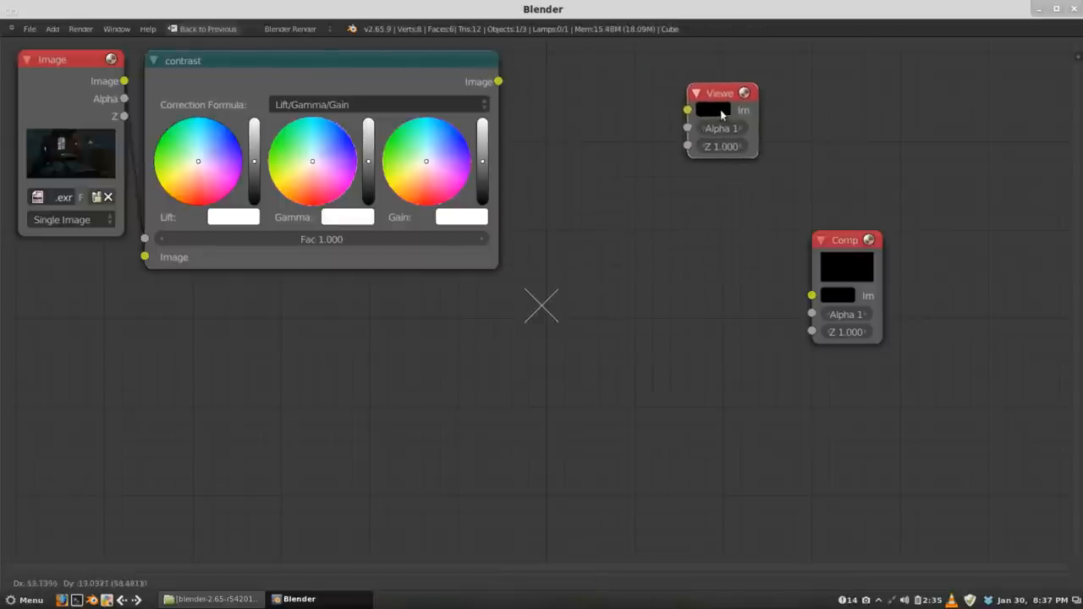
left_click_drag(720, 110, 845, 168)
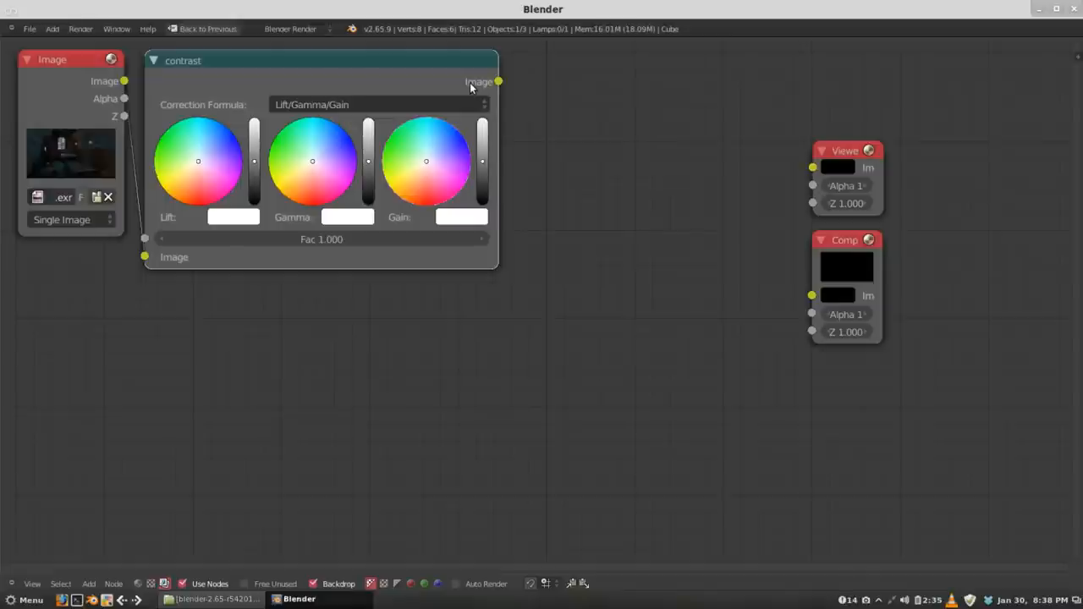
mouse_move(66, 71)
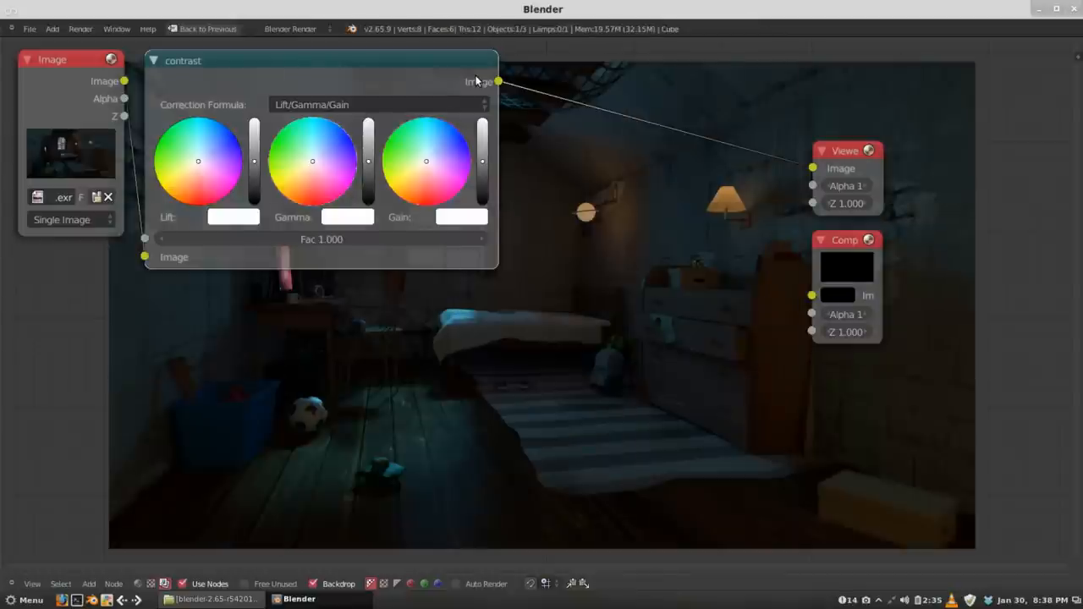
mouse_move(359, 71)
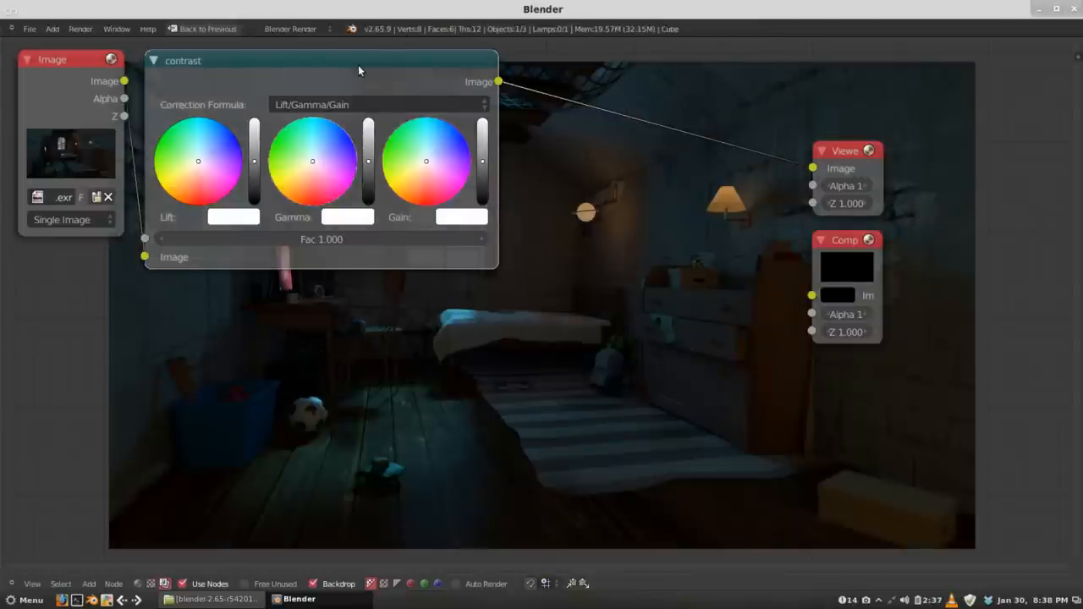
mouse_move(731, 135)
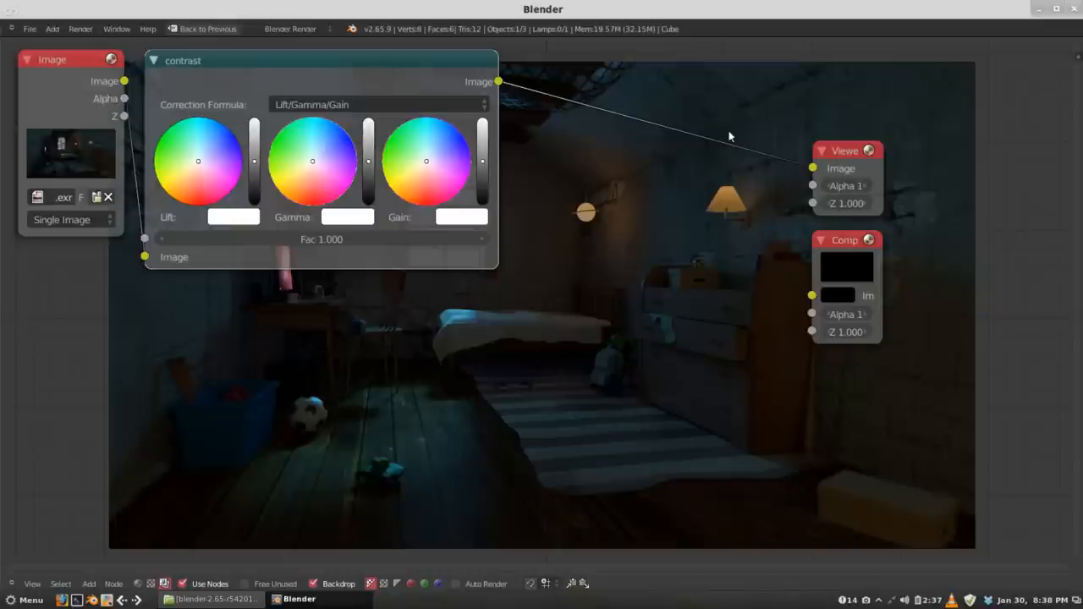
mouse_move(81, 81)
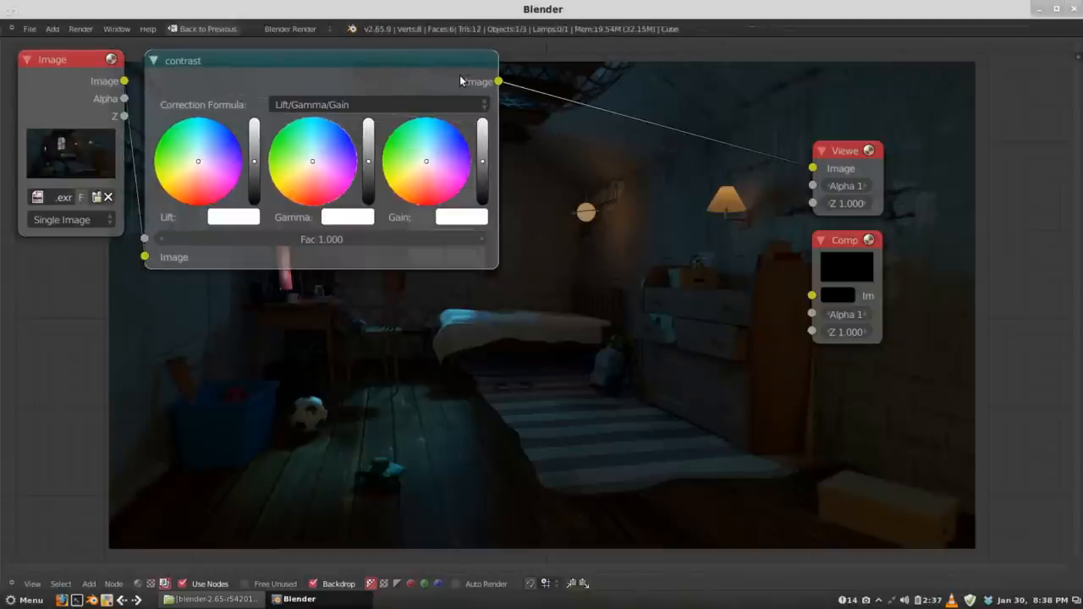
mouse_move(413, 63)
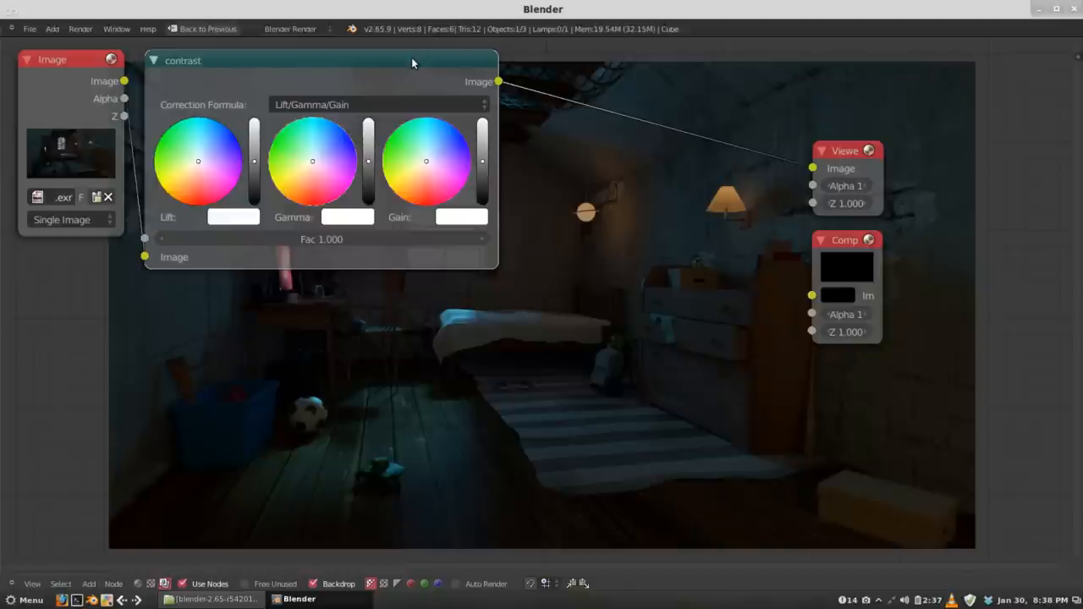
mouse_move(430, 73)
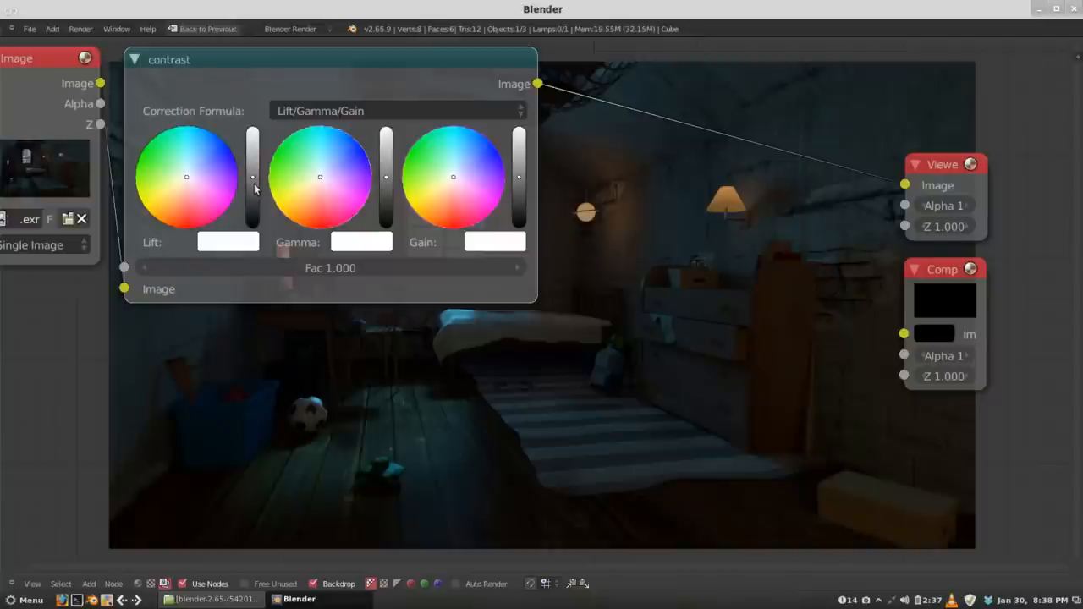
mouse_move(253, 180)
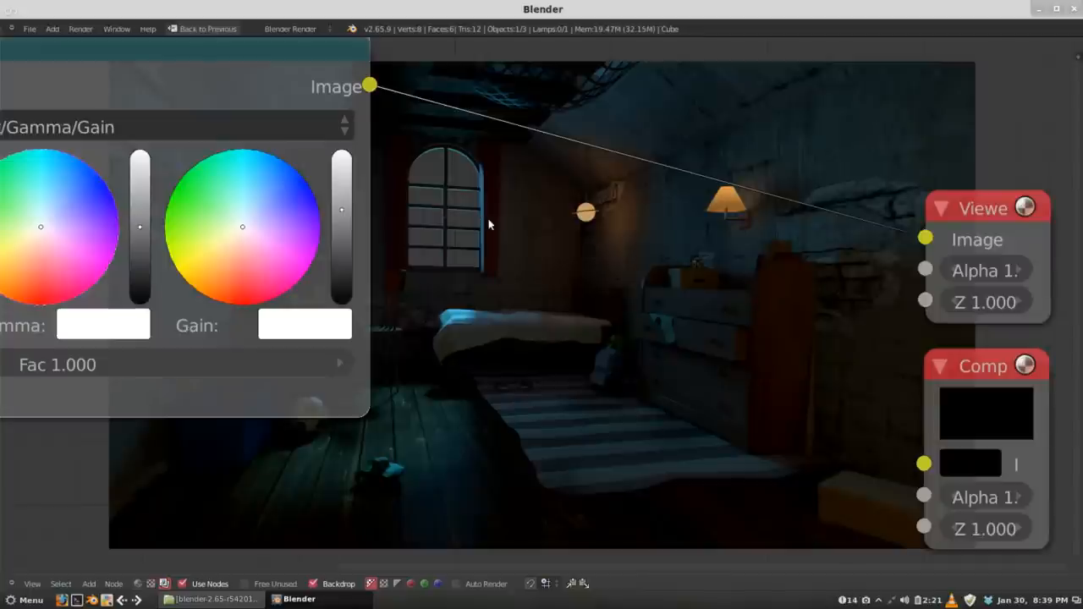
mouse_move(533, 213)
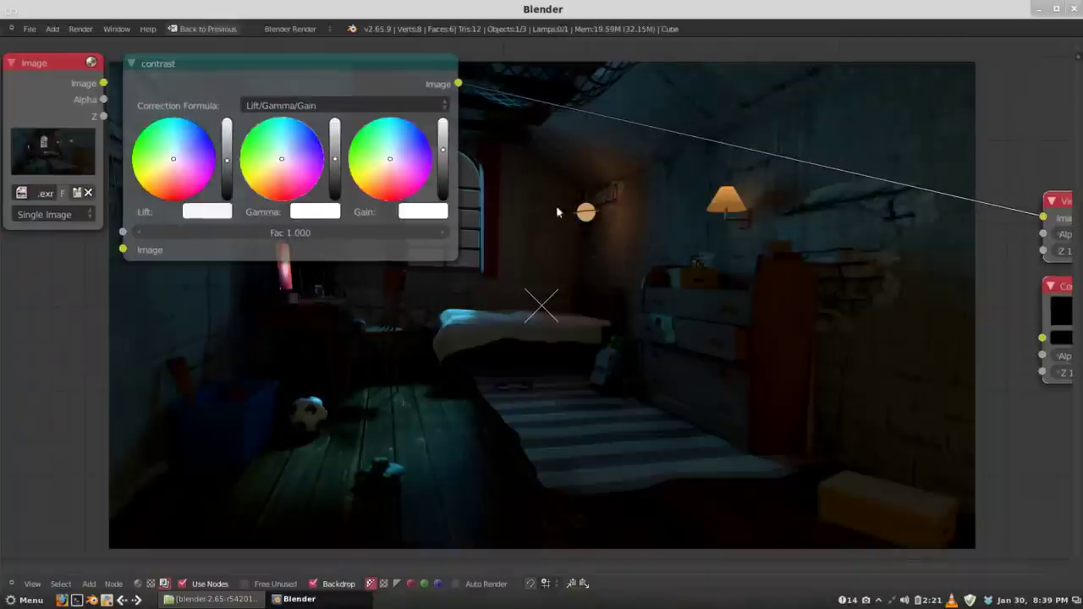
mouse_move(579, 216)
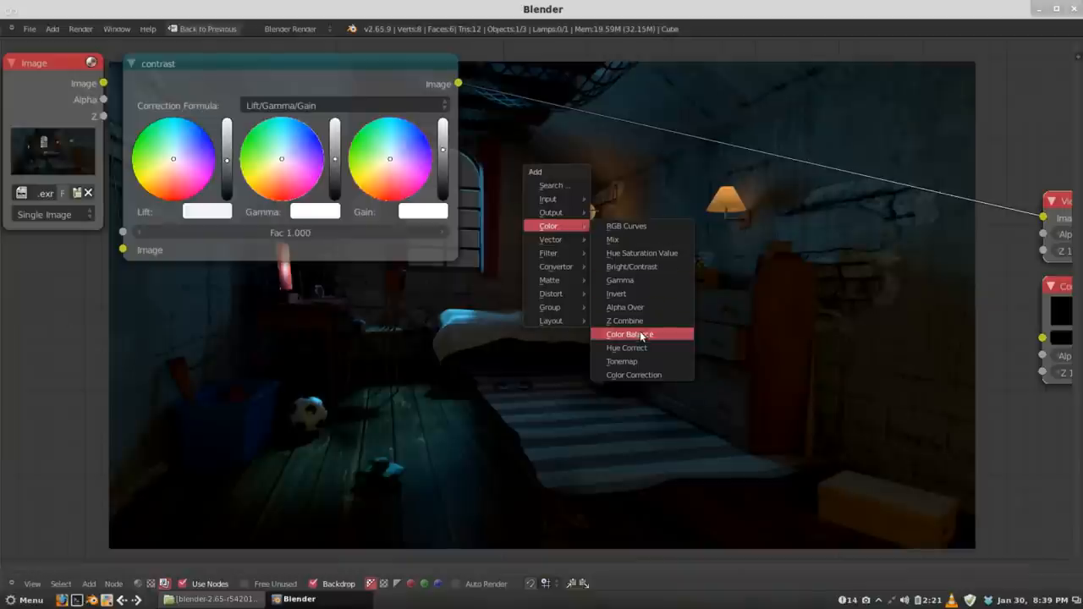
- Add a second Color Balance node and drag it into position in the tree
left_click(629, 333)
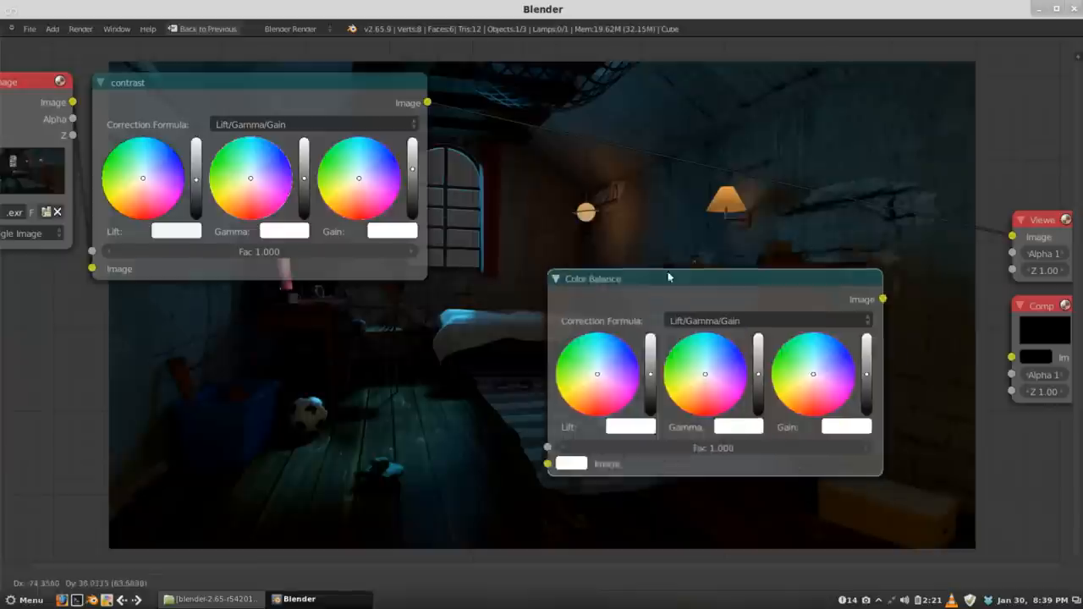
left_click_drag(668, 278, 663, 254)
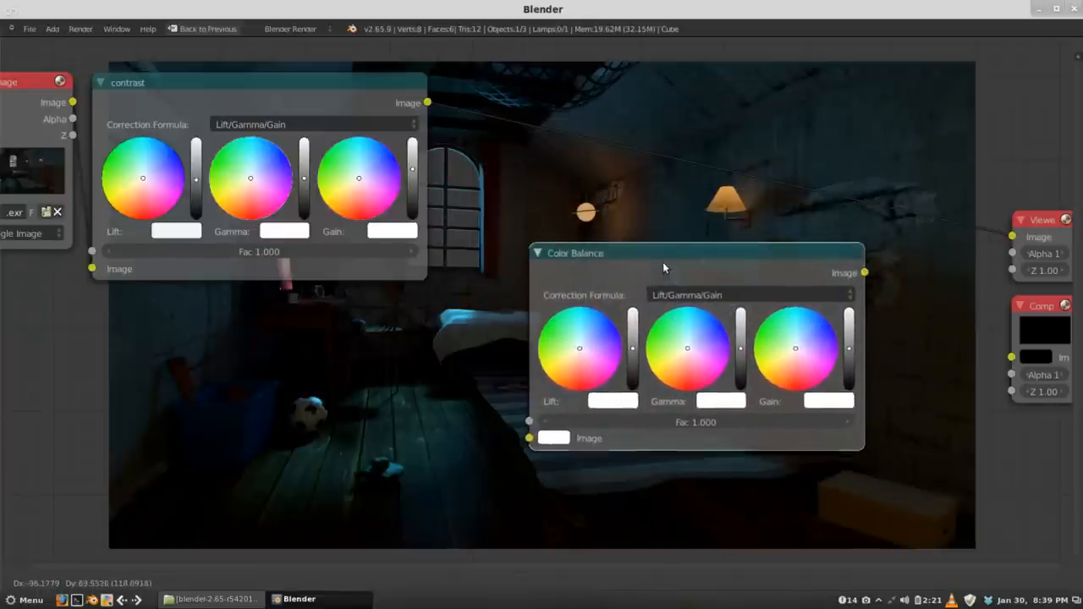
left_click_drag(663, 254, 581, 107)
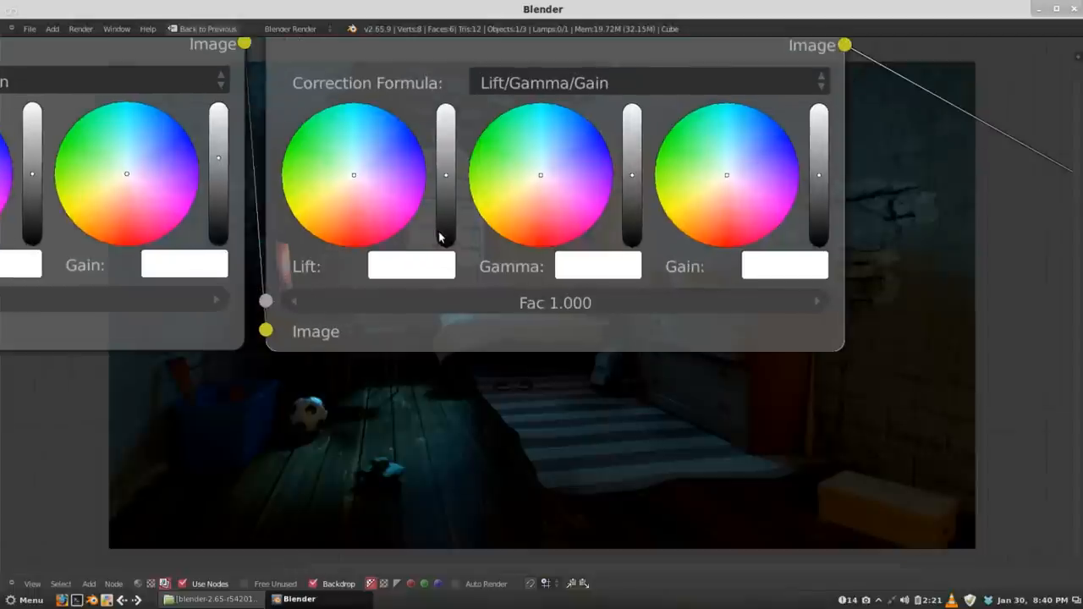
mouse_move(355, 175)
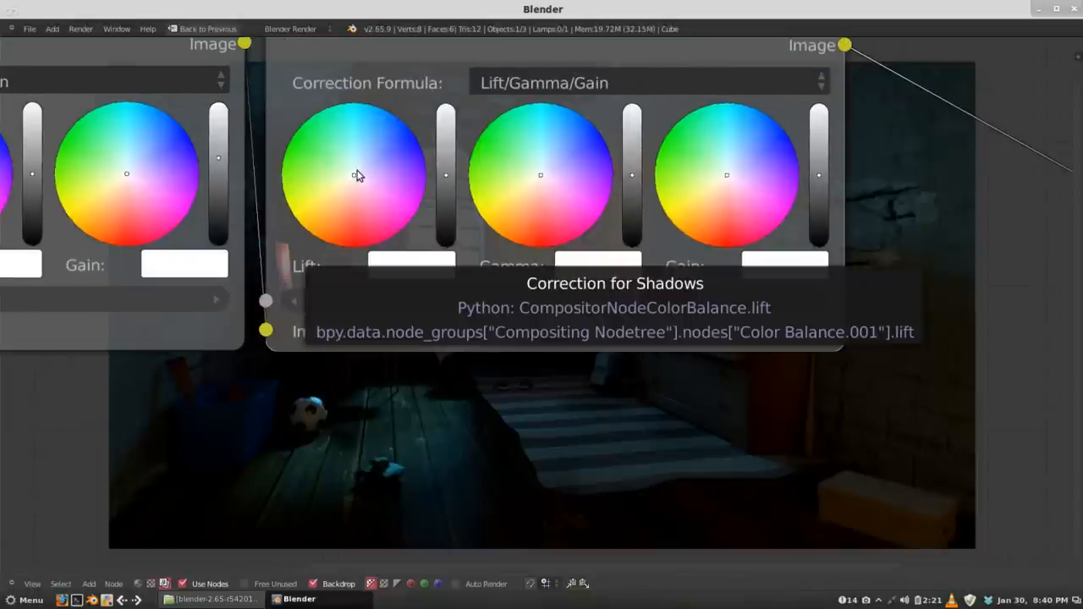
mouse_move(670, 256)
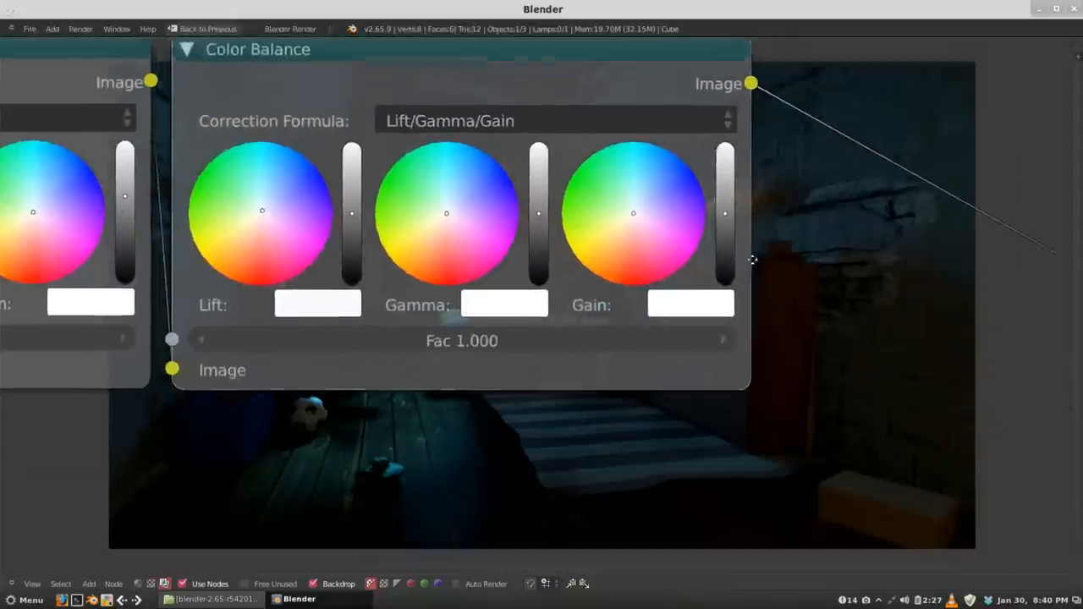
- Zoom the node view to see the second Color Balance node beside the contrast node
scroll("down", 3)
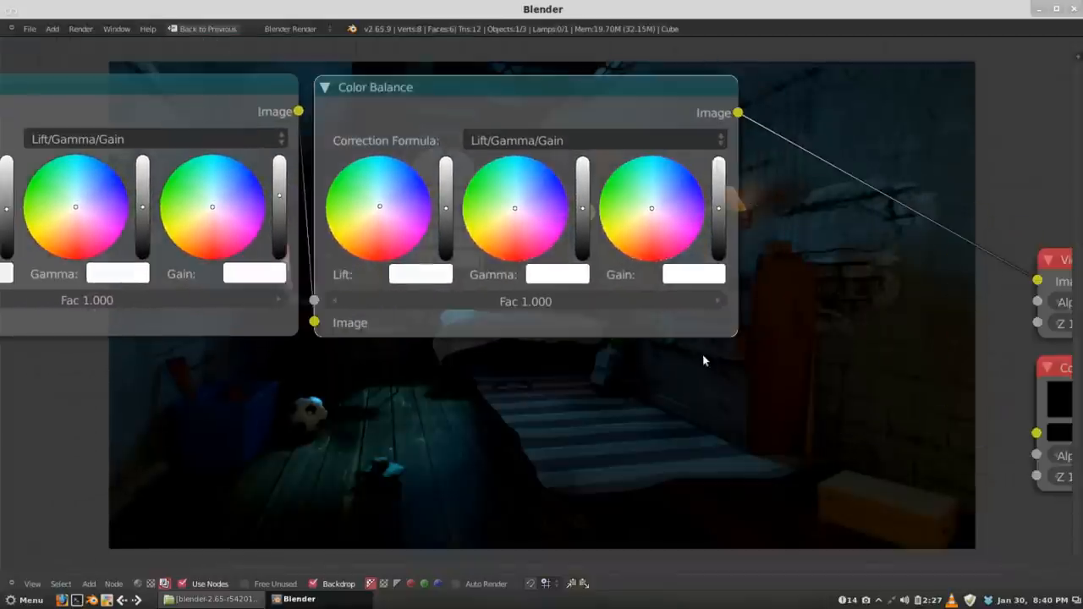
mouse_move(827, 388)
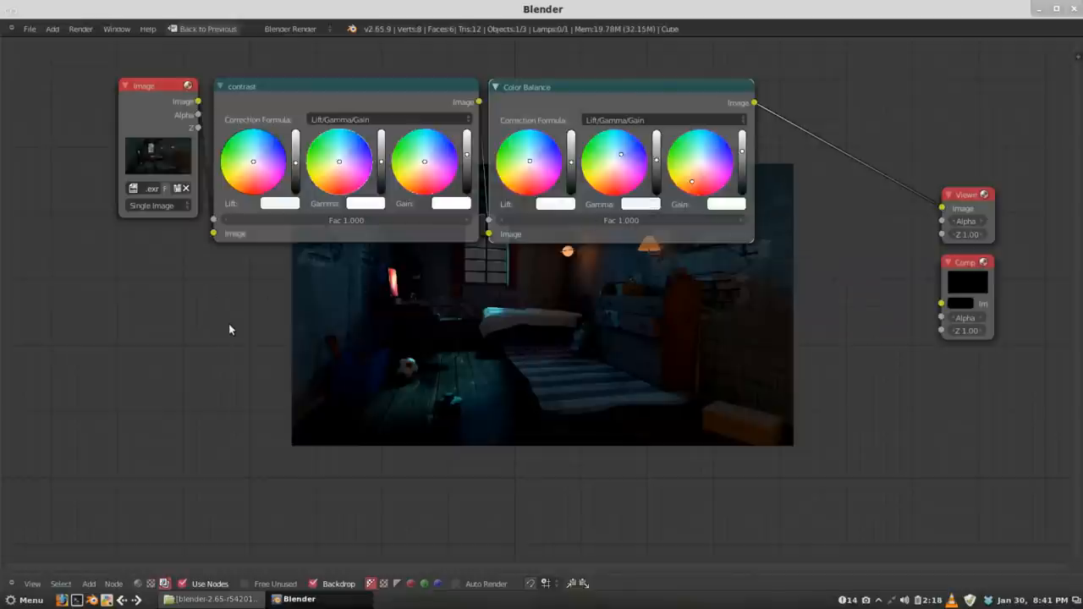
mouse_move(248, 374)
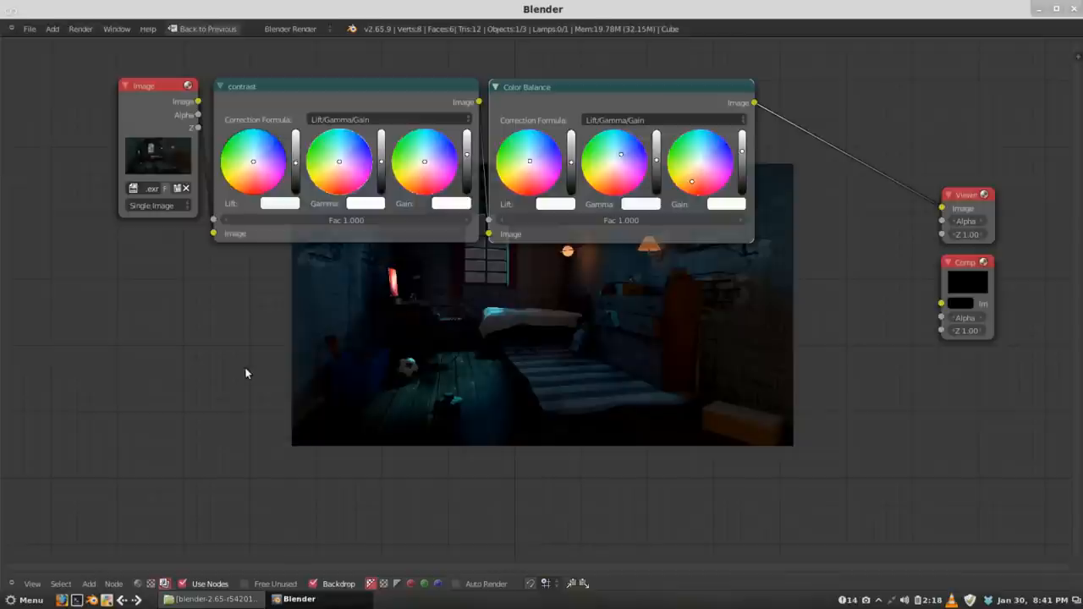
mouse_move(225, 371)
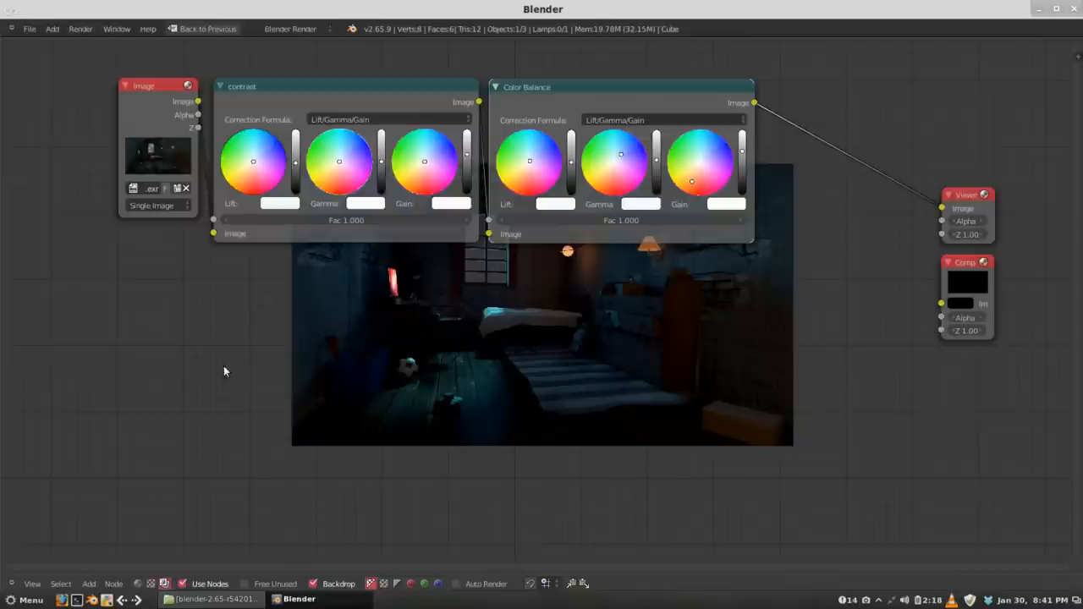
mouse_move(166, 338)
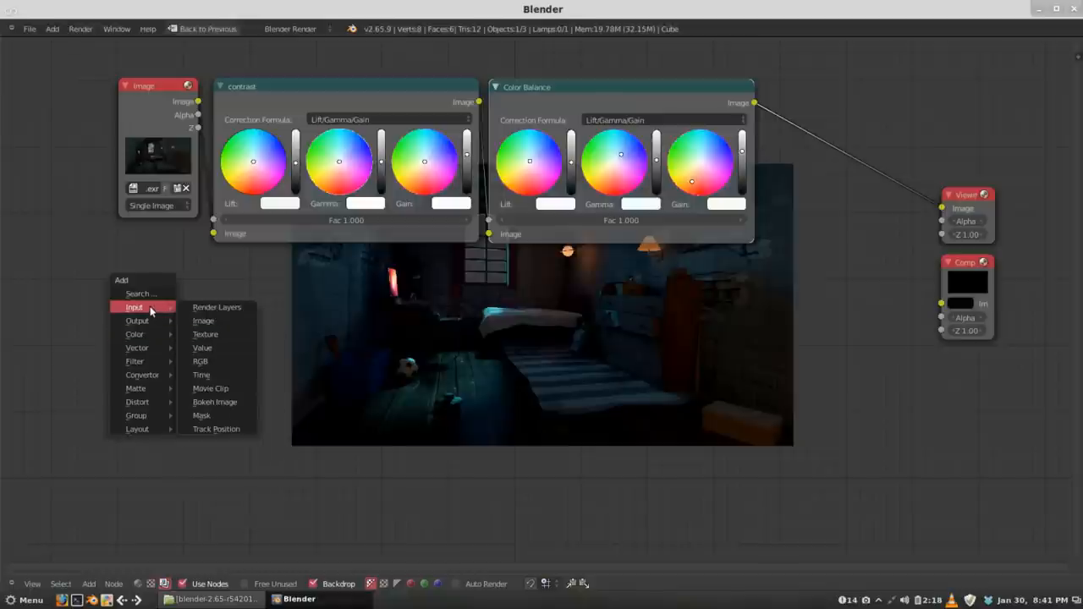
mouse_move(203, 322)
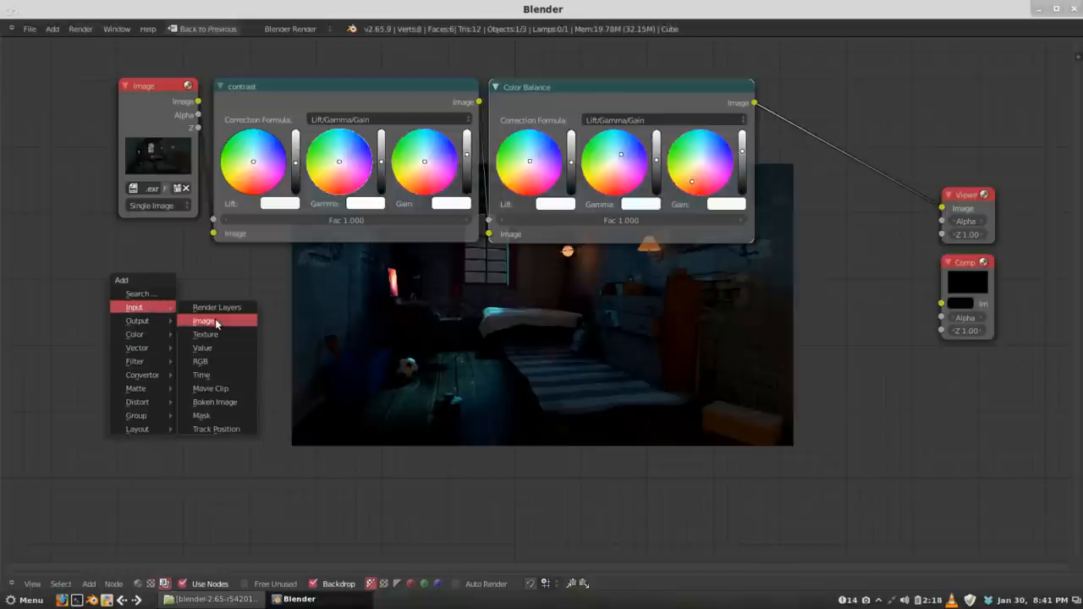
- Add a second empty Image input node below the existing one
left_click(203, 322)
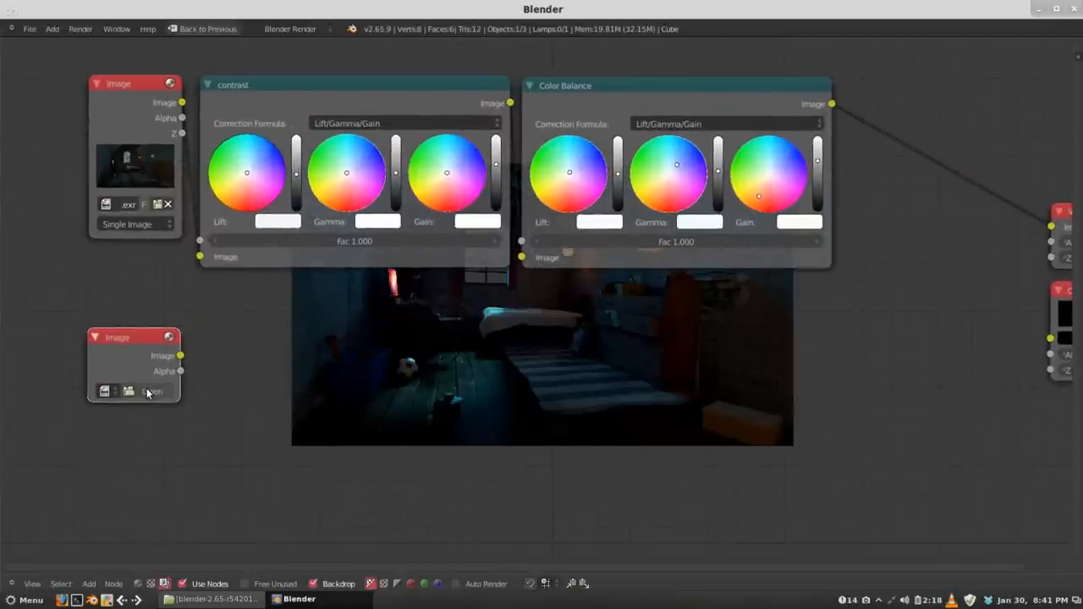
- Browse devt > vid_tutorials > project renders > raw and pick dust-trans.exr for the node
left_click(153, 391)
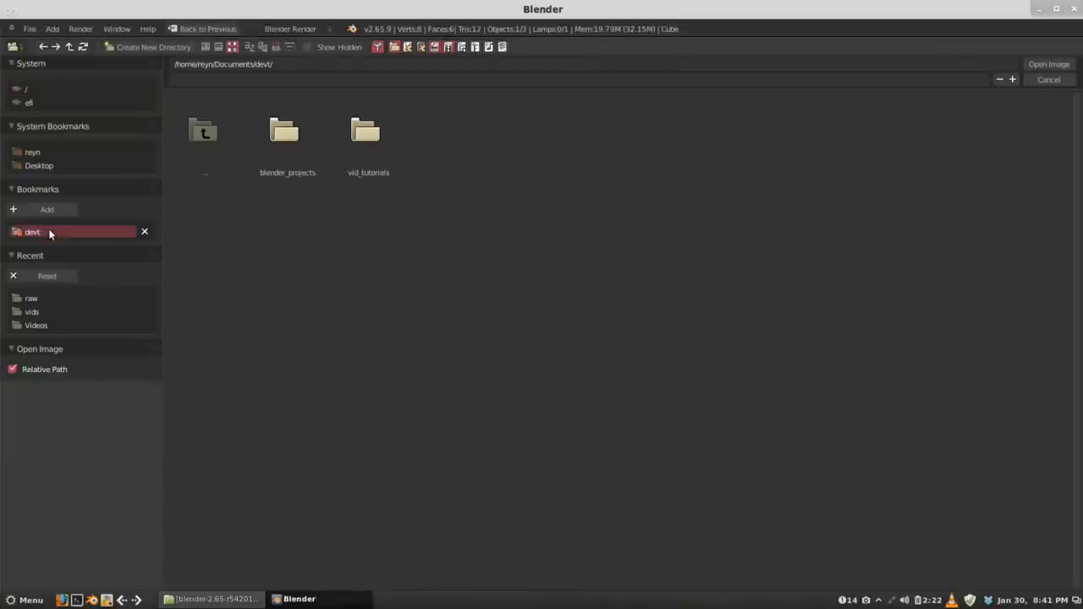
double_click(368, 132)
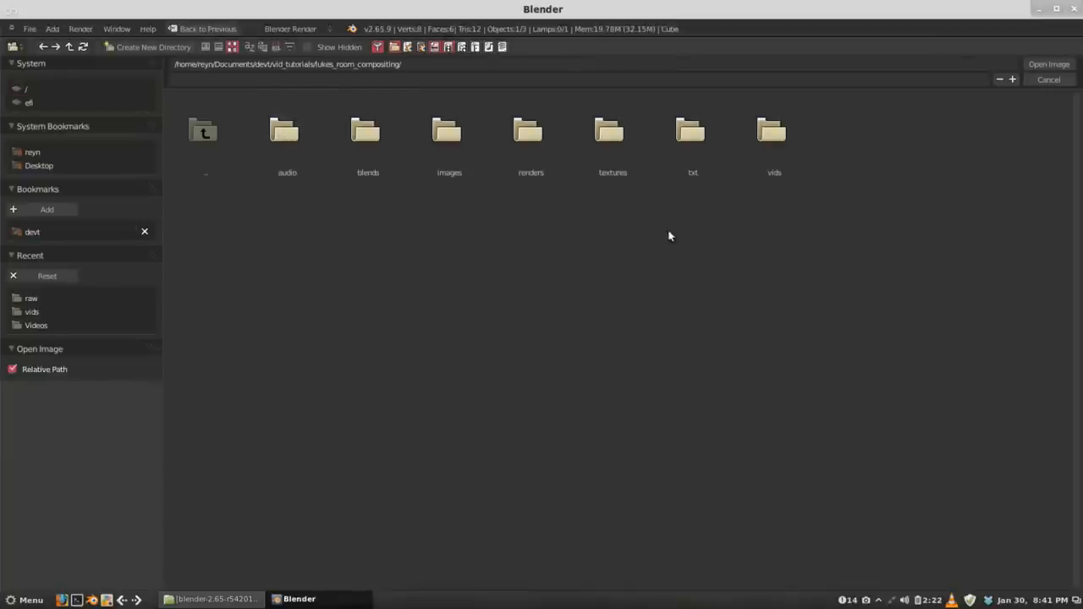
double_click(531, 132)
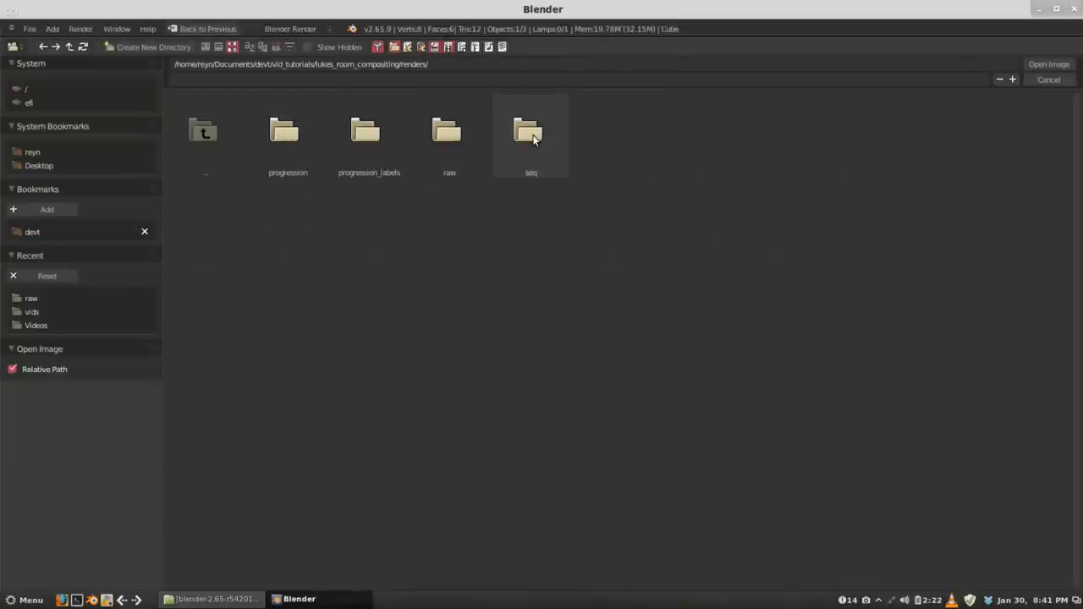
double_click(450, 132)
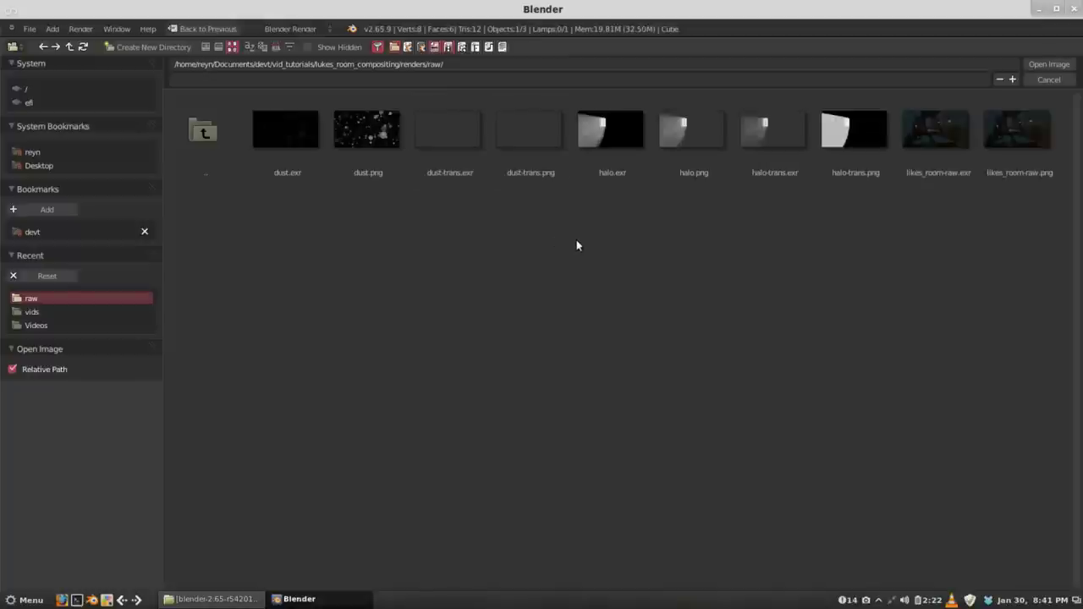
mouse_move(596, 254)
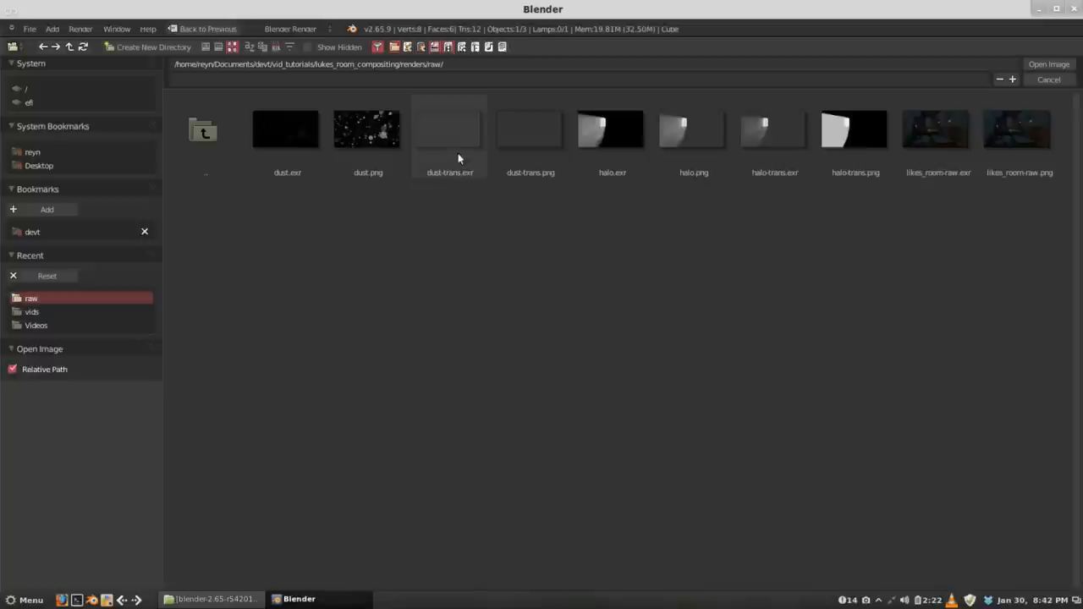
left_click(451, 129)
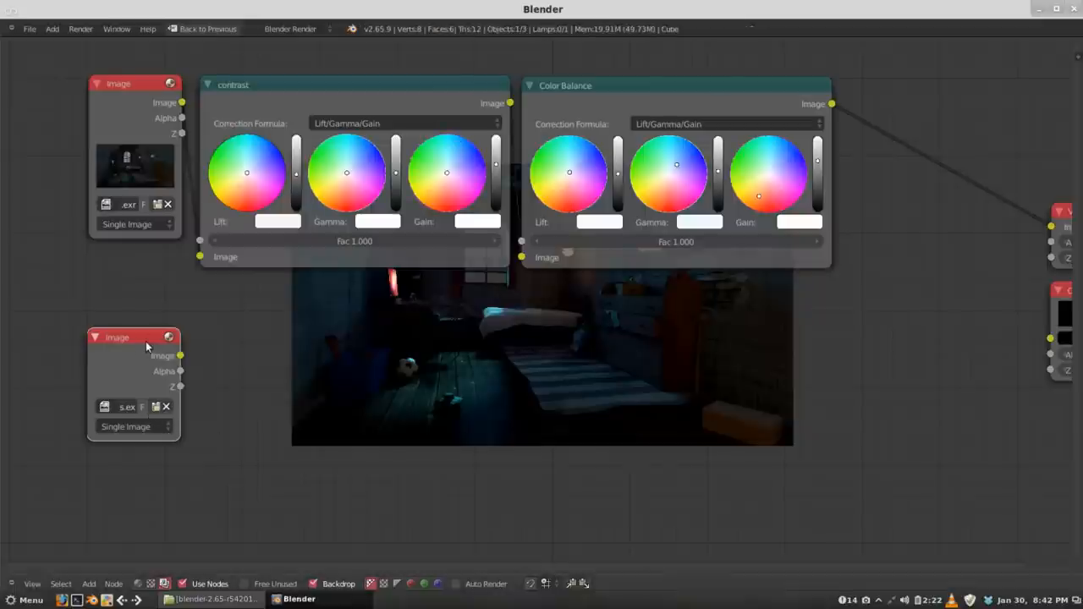
mouse_move(507, 304)
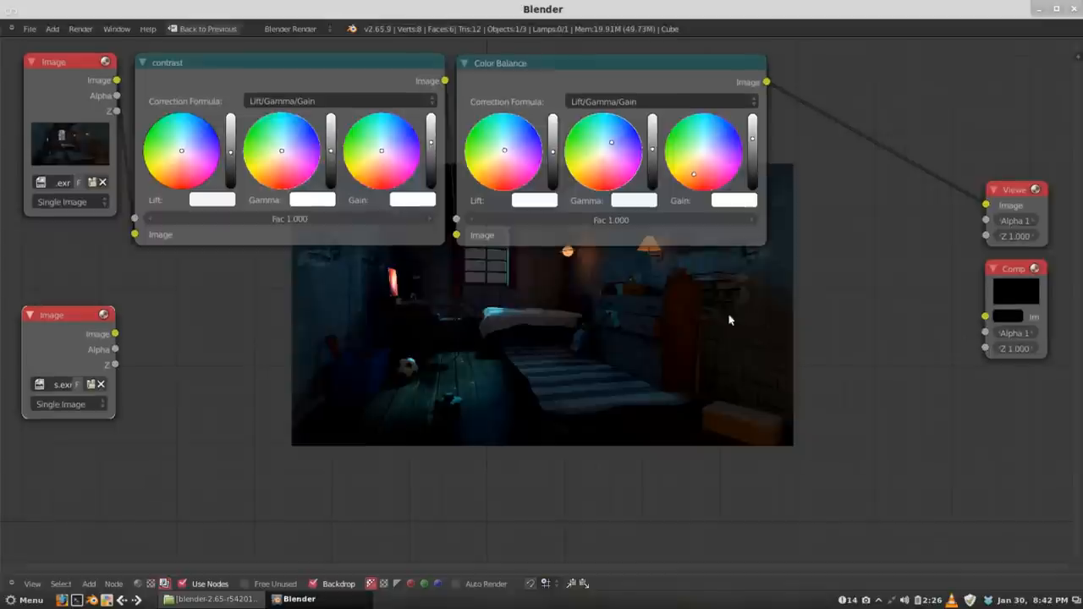
mouse_move(692, 367)
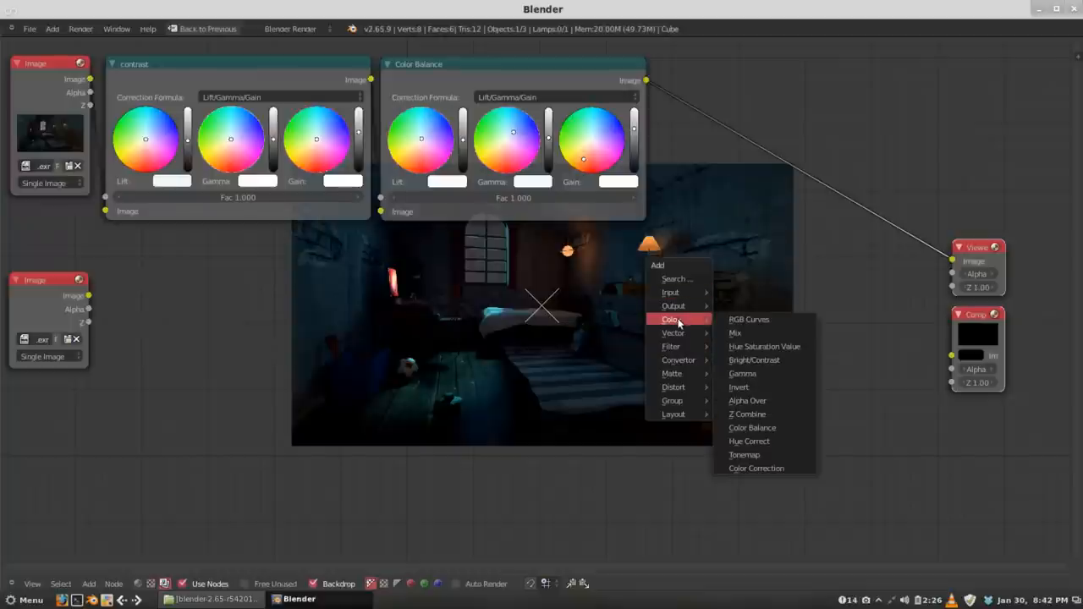
- Drop an Alpha Over node onto the viewer link and wire the dust image into it
left_click(746, 399)
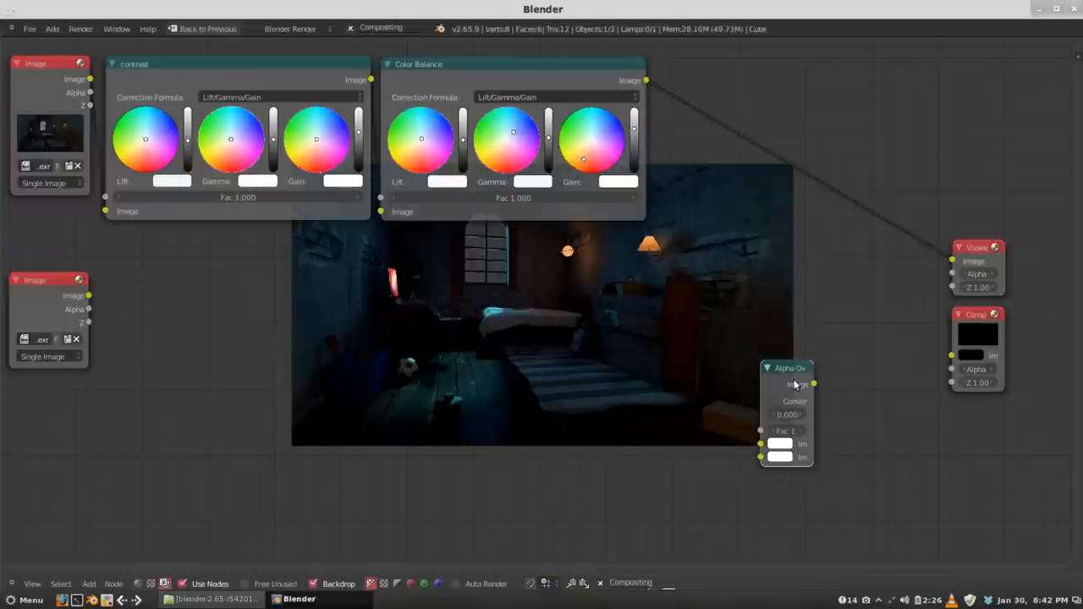
left_click_drag(792, 368, 804, 192)
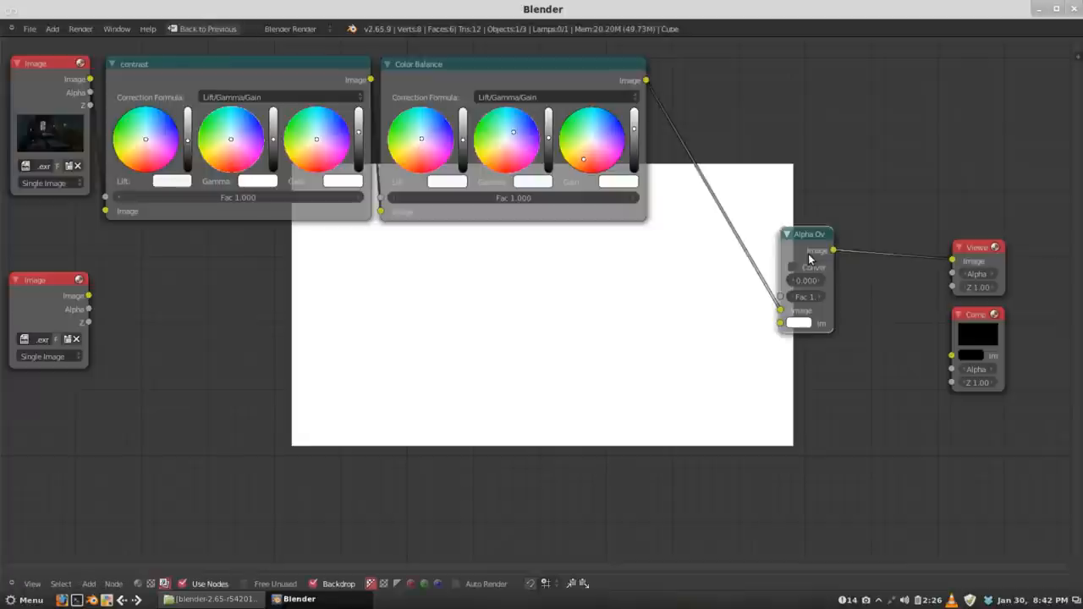
mouse_move(795, 328)
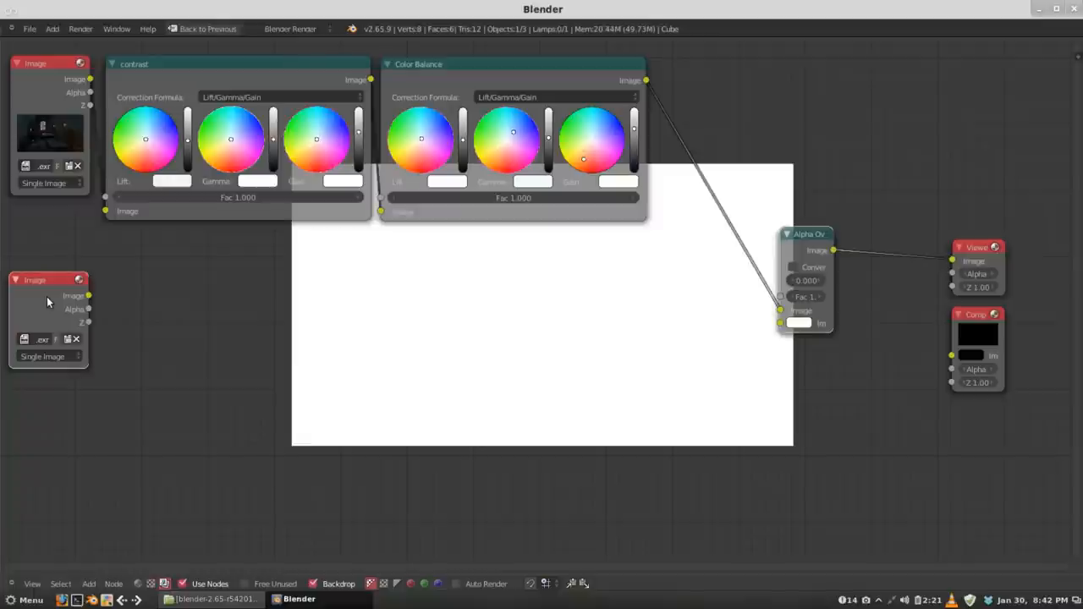
left_click_drag(88, 295, 779, 325)
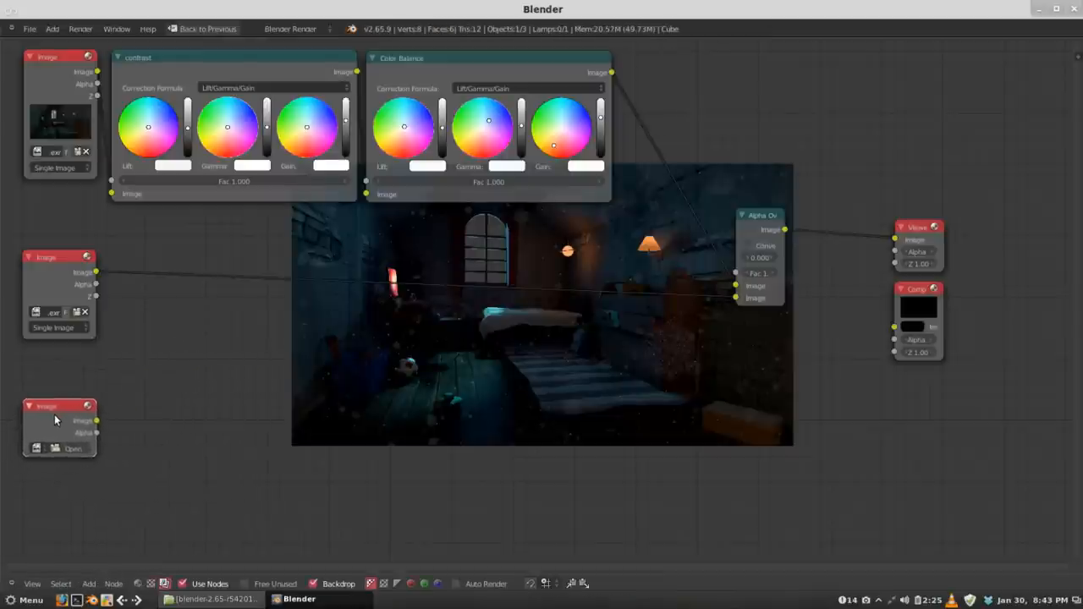
- Load halo.exr from the raw renders folder into the third Image node
left_click(71, 449)
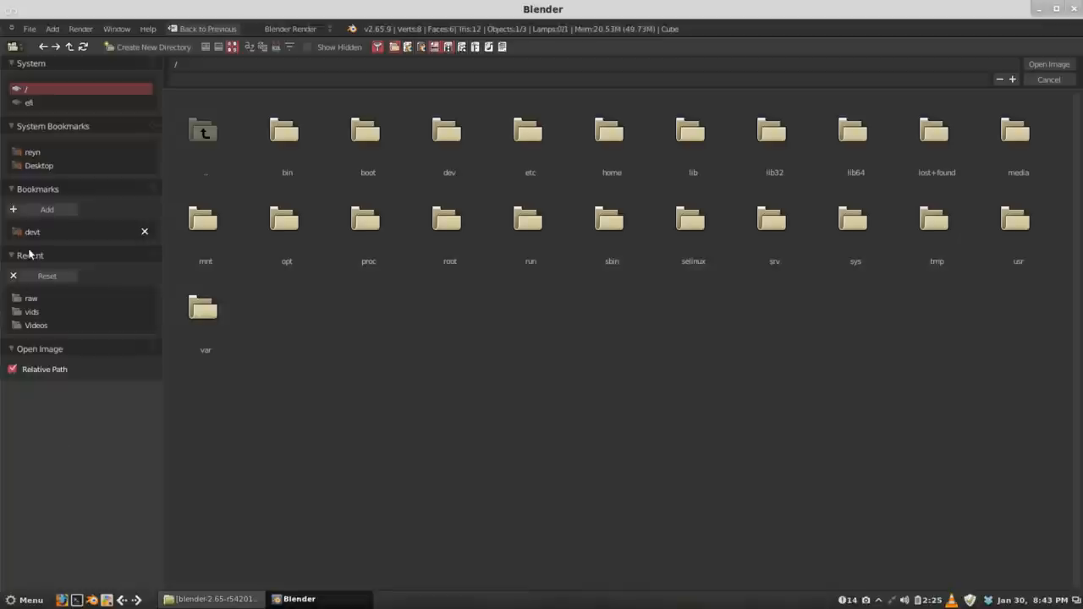
mouse_move(32, 232)
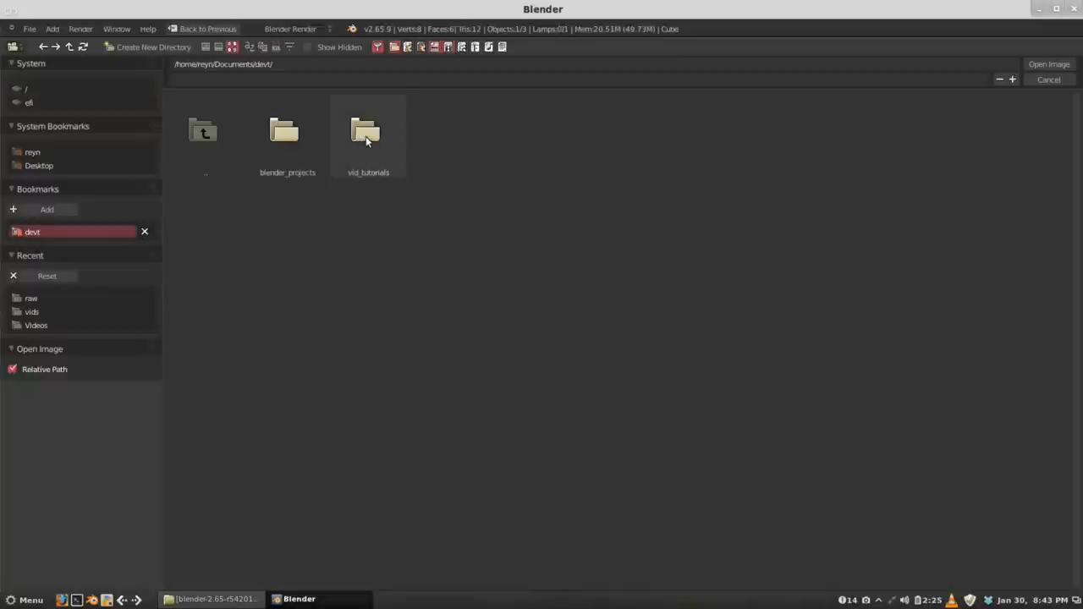
double_click(368, 132)
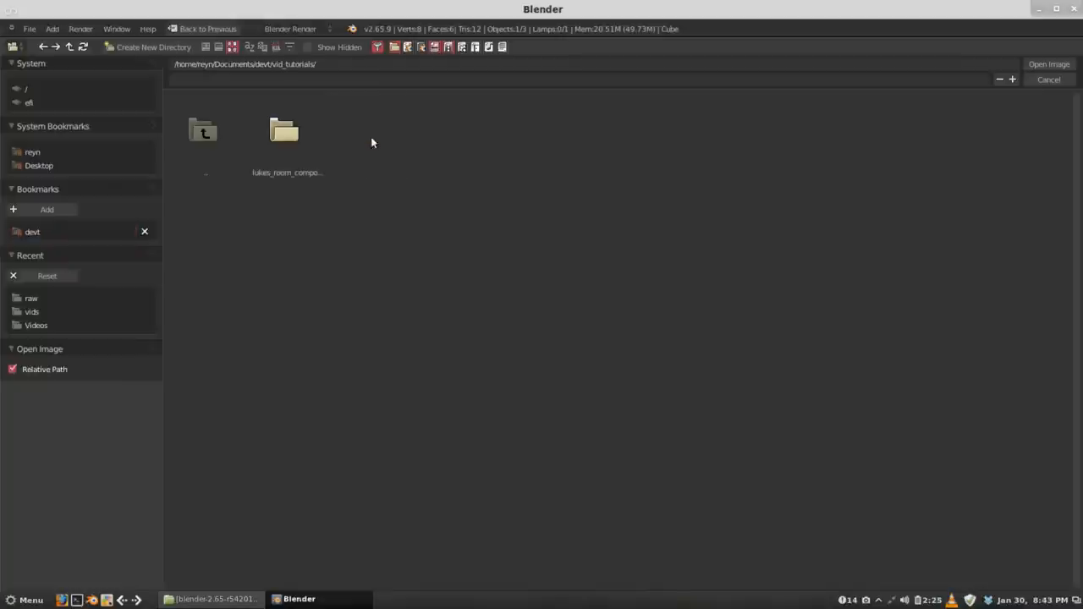
double_click(285, 132)
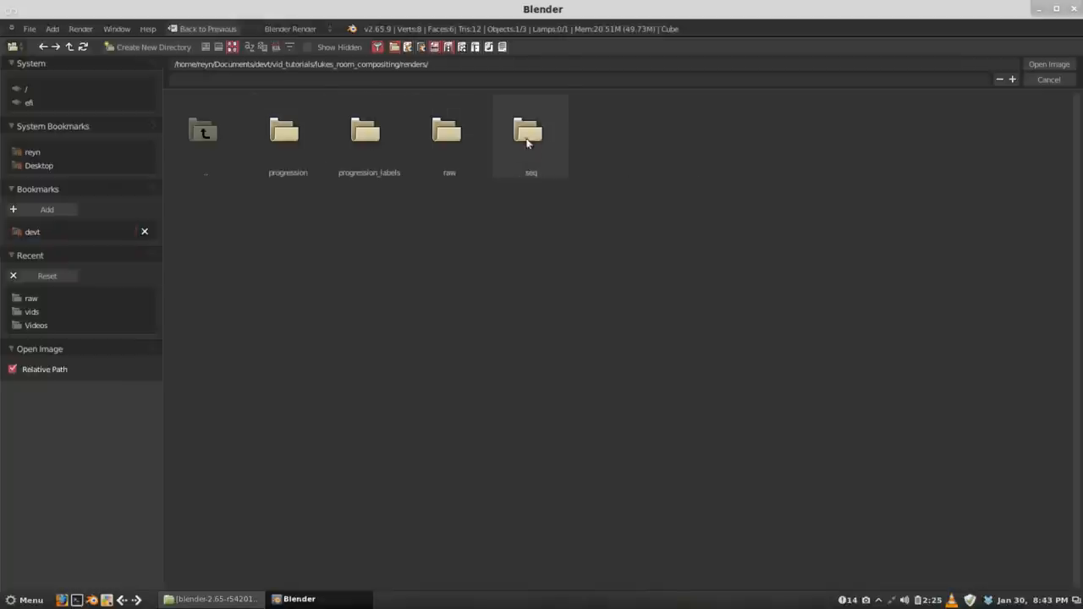
double_click(448, 132)
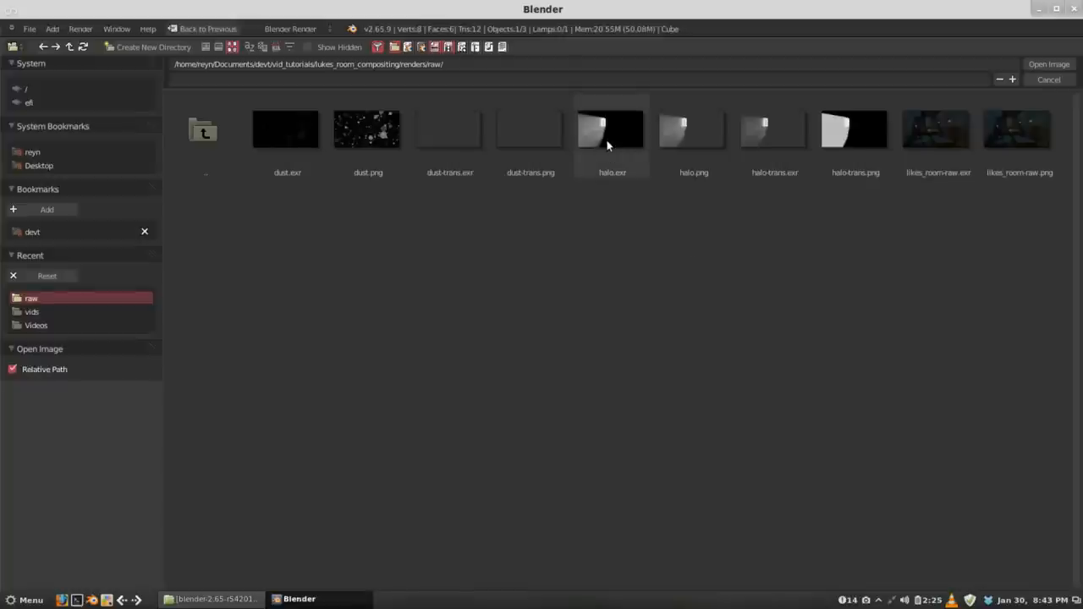
left_click(613, 136)
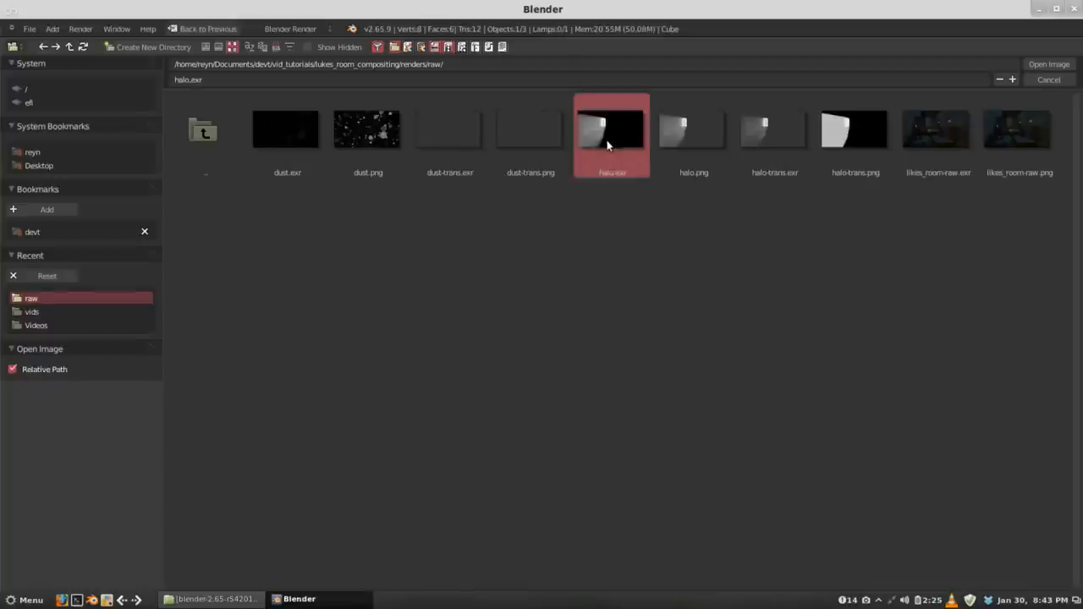
left_click(1047, 64)
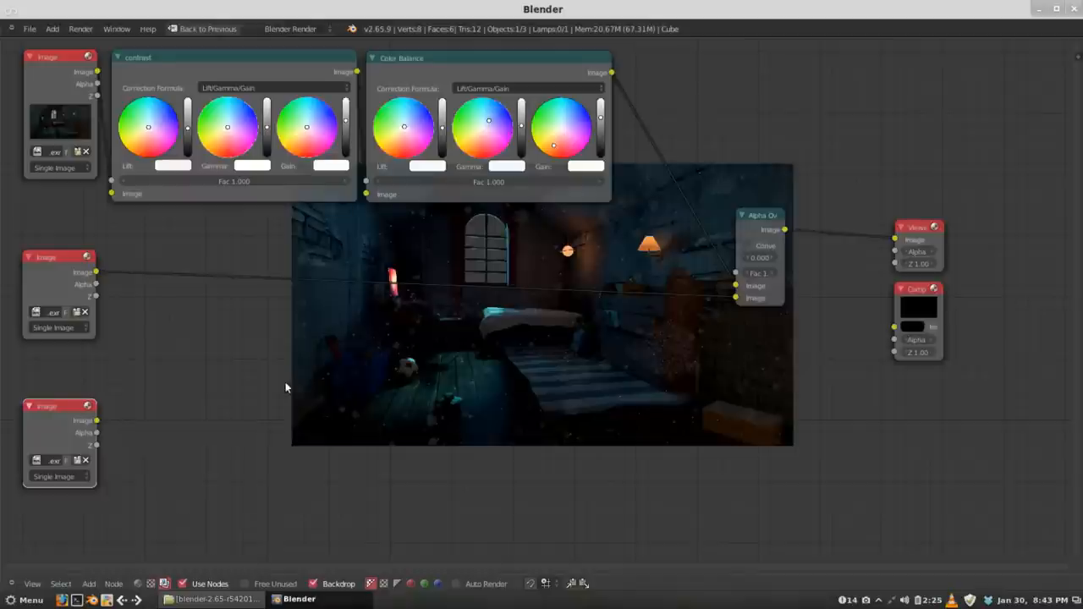
mouse_move(249, 385)
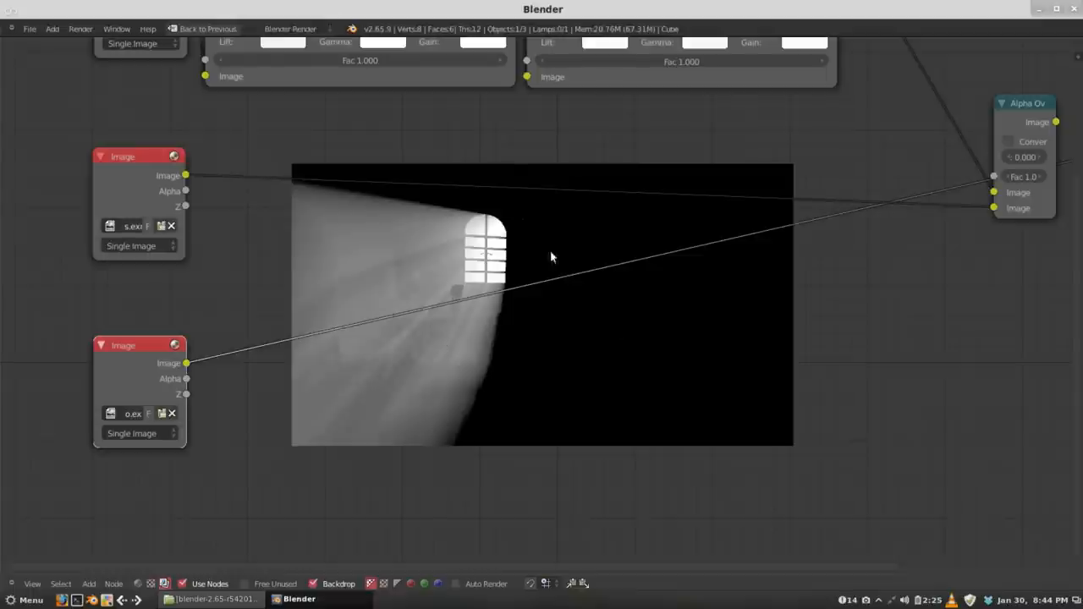
mouse_move(494, 285)
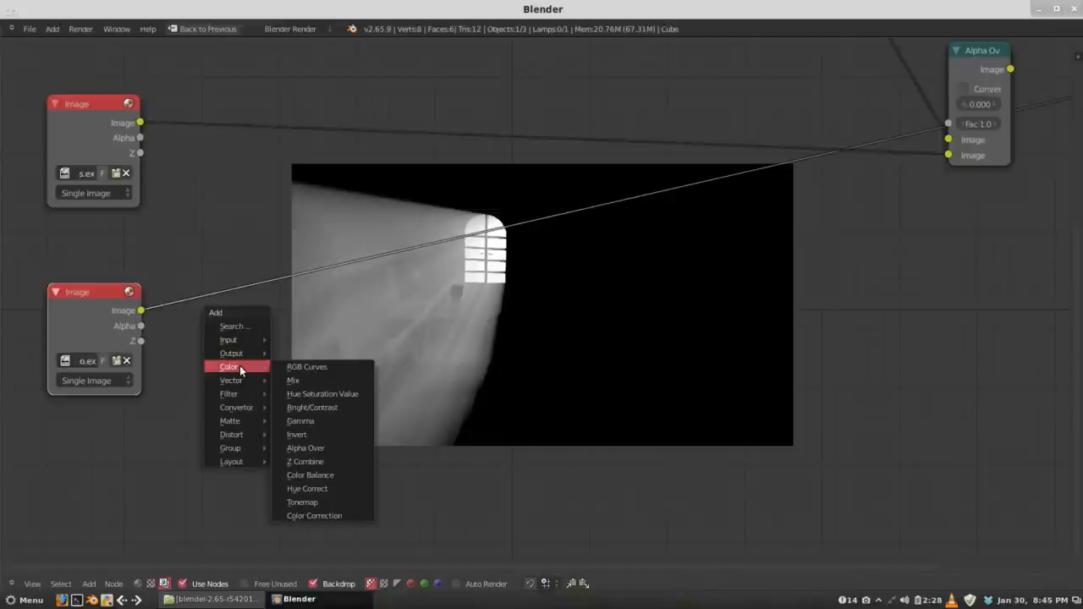
- Add an RGB Curves node from the Color menu beside the halo Image node
left_click(307, 365)
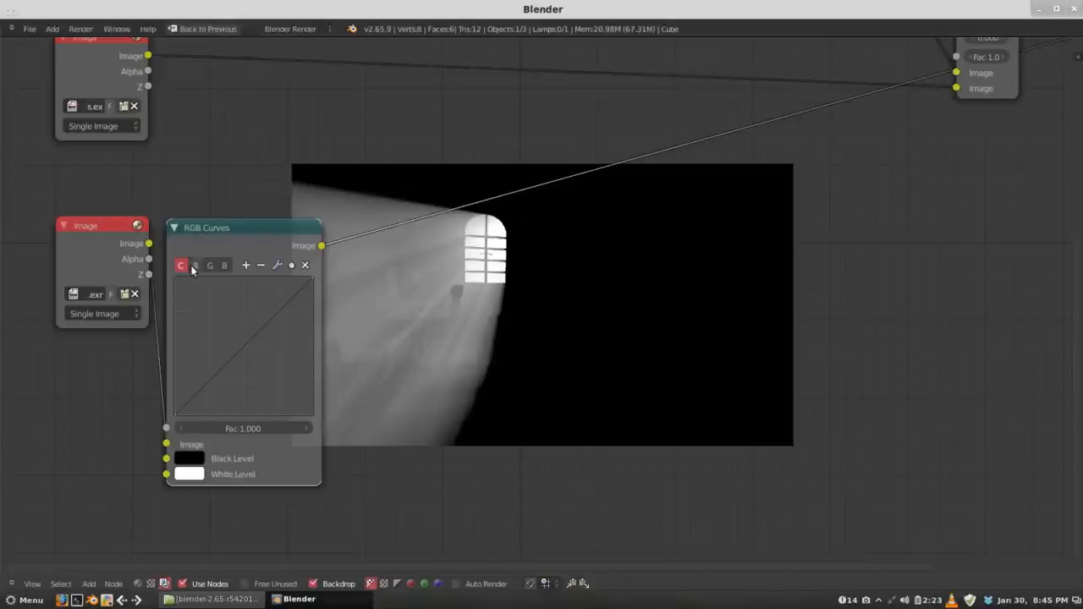
- Raise the combined RGB curve's mid and upper points to brighten the light shafts
left_click(181, 264)
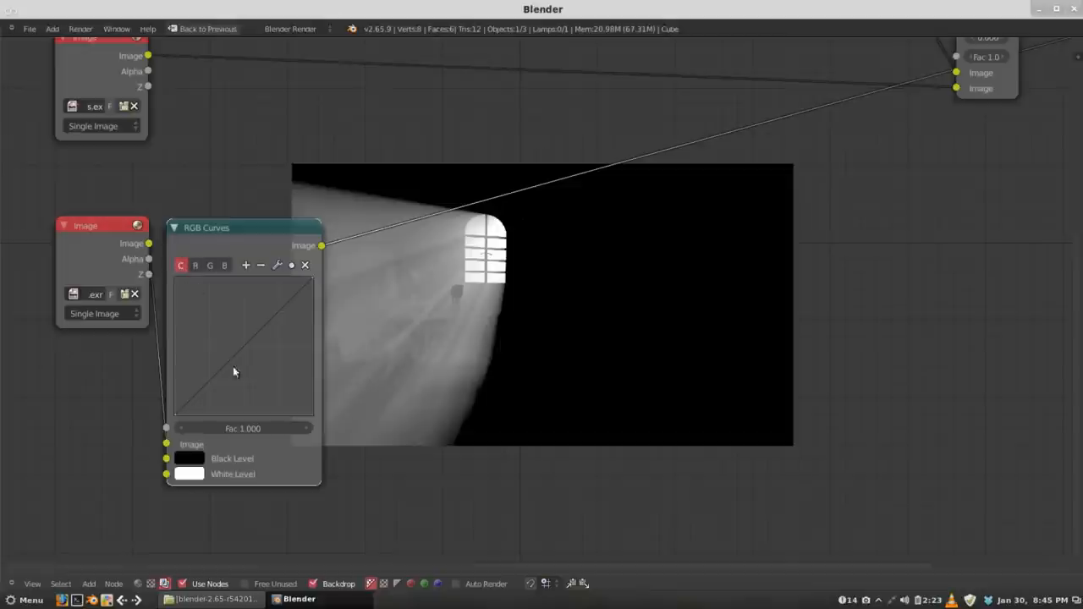
left_click(243, 347)
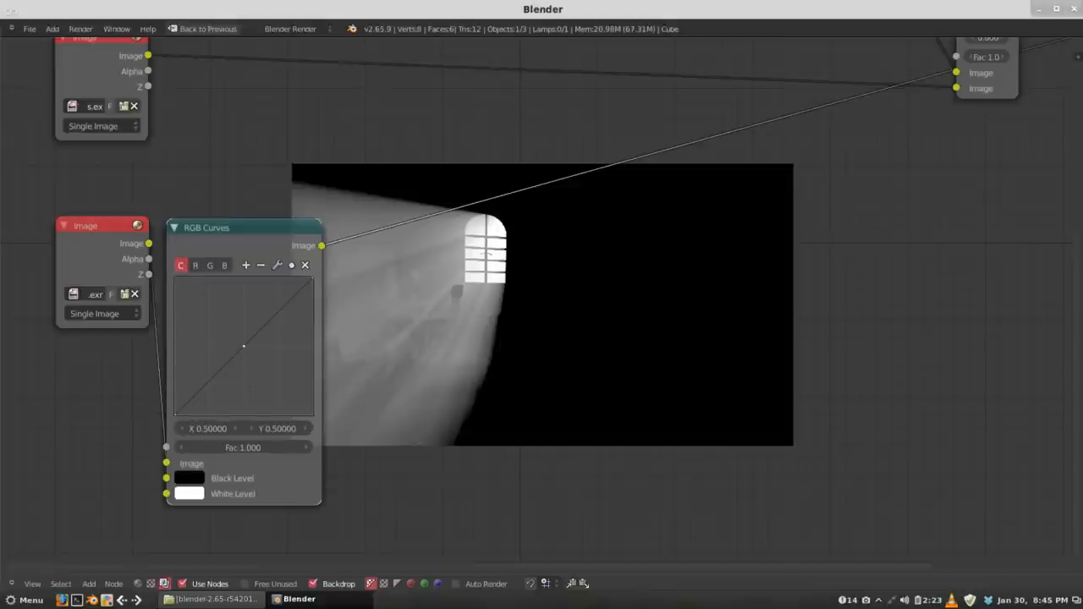
left_click_drag(244, 347, 237, 339)
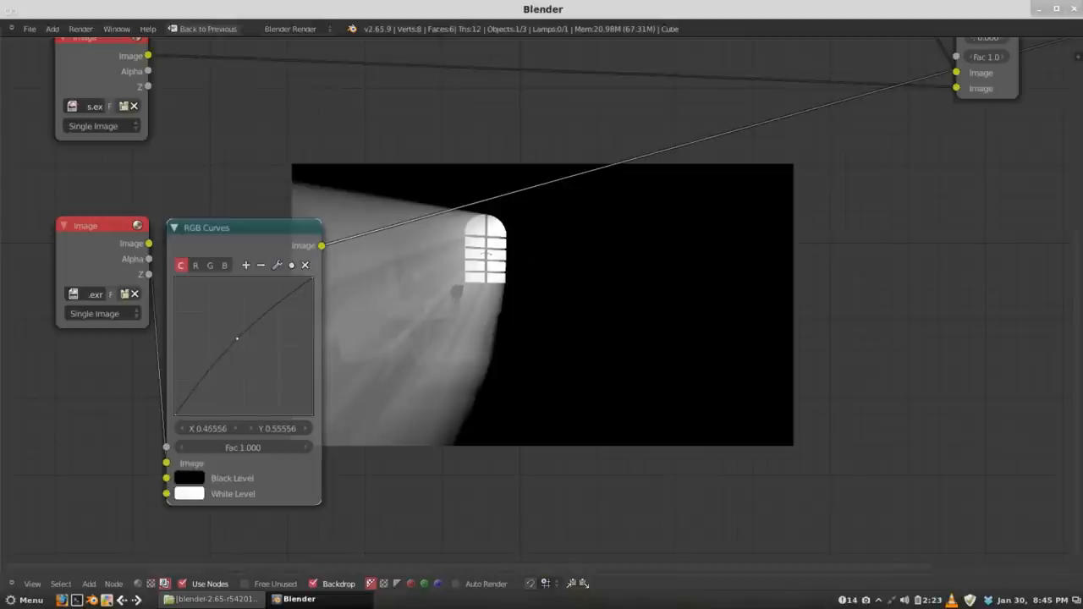
left_click_drag(237, 338, 237, 342)
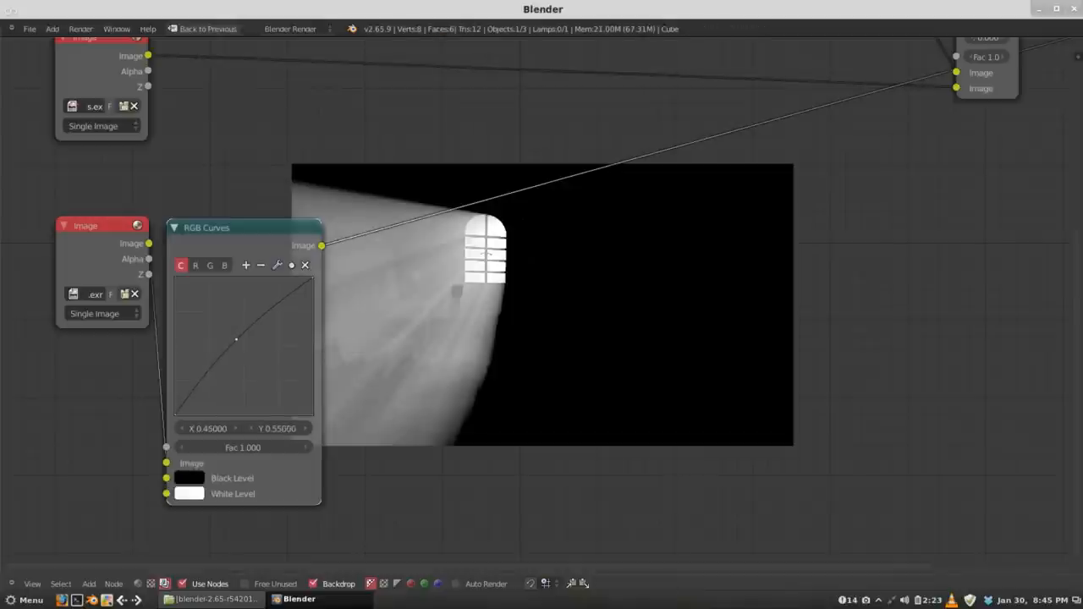
left_click_drag(237, 339, 239, 340)
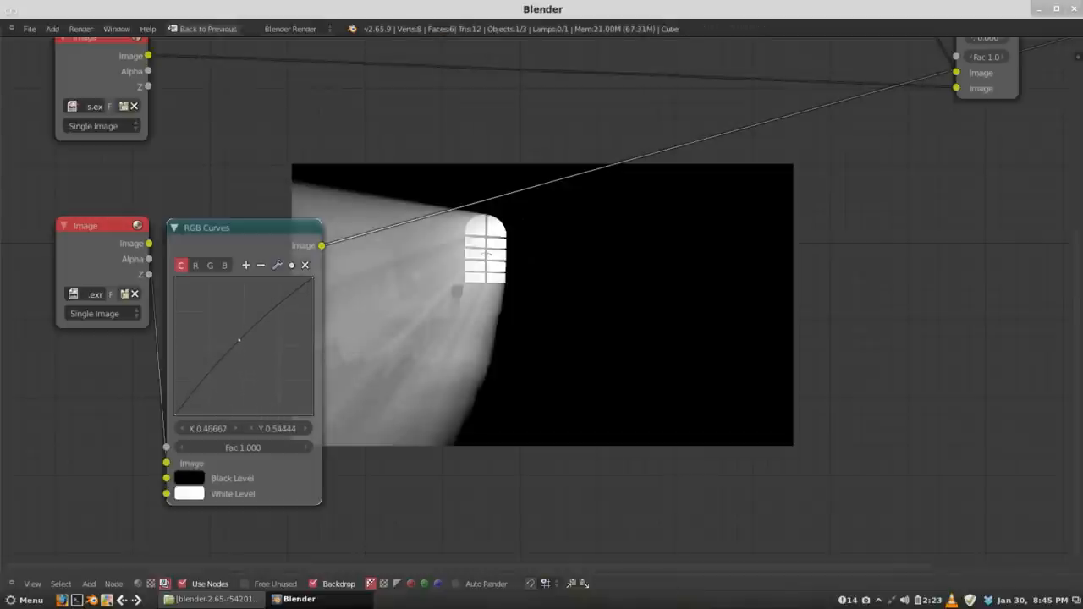
left_click_drag(241, 340, 269, 319)
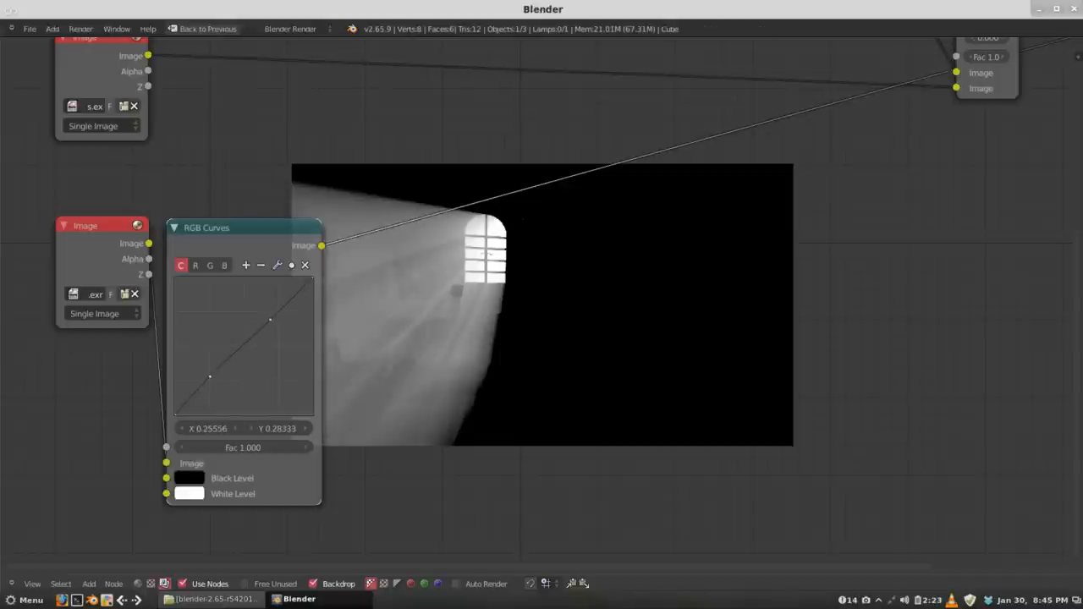
left_click_drag(270, 320, 274, 308)
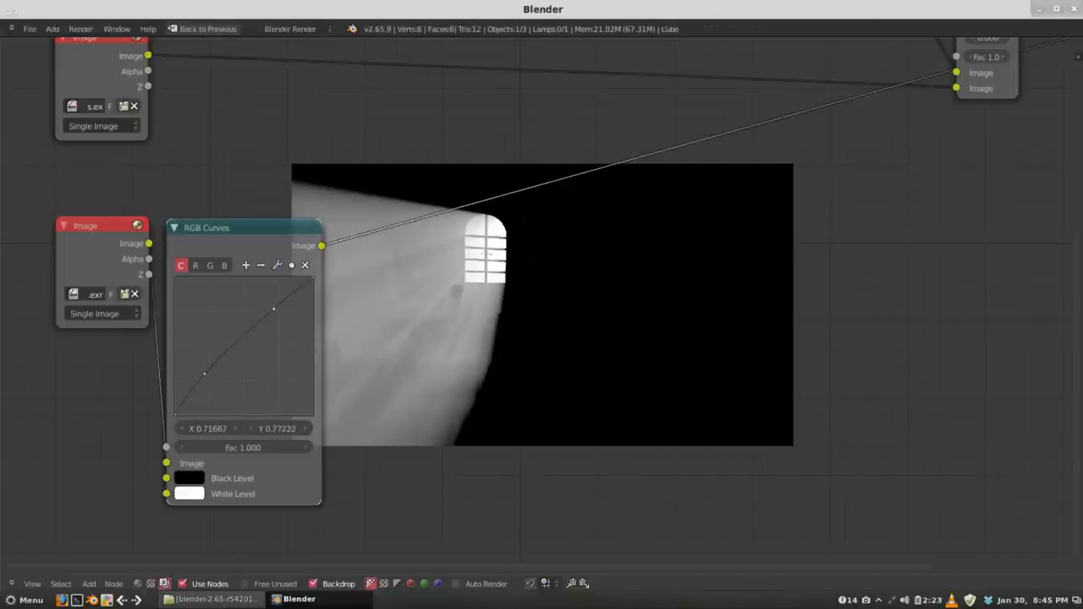
left_click_drag(274, 308, 274, 308)
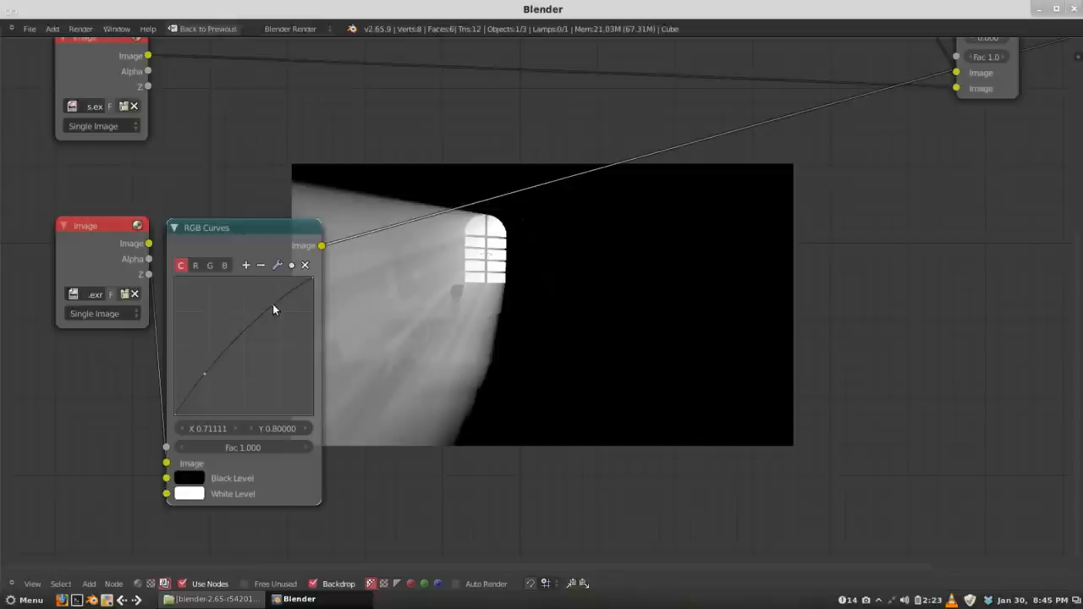
- Pull the green channel curve down so the shafts take on a purple tint
left_click(196, 264)
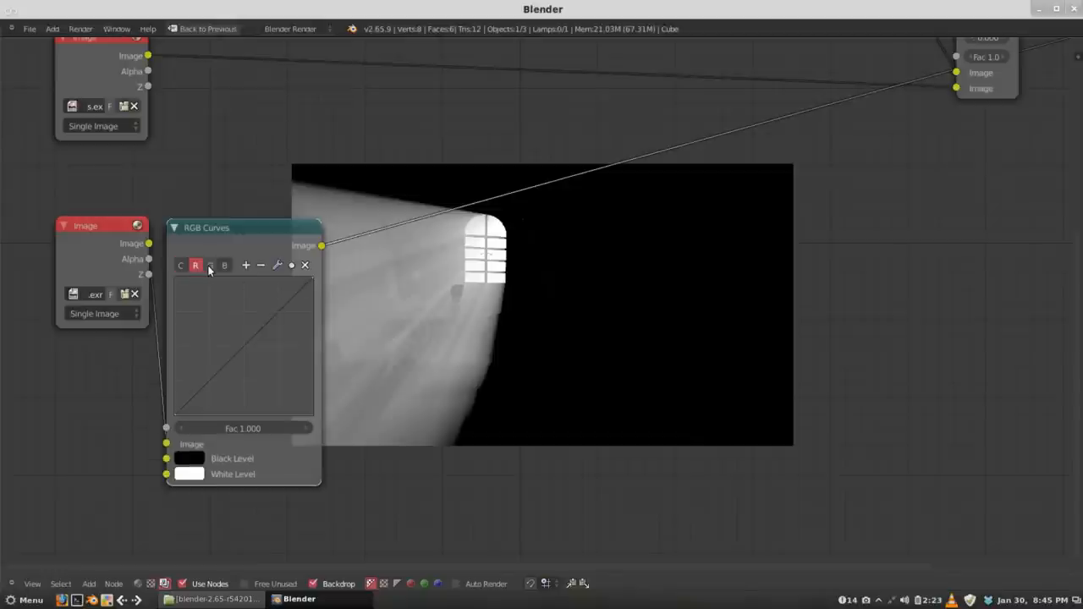
left_click(210, 263)
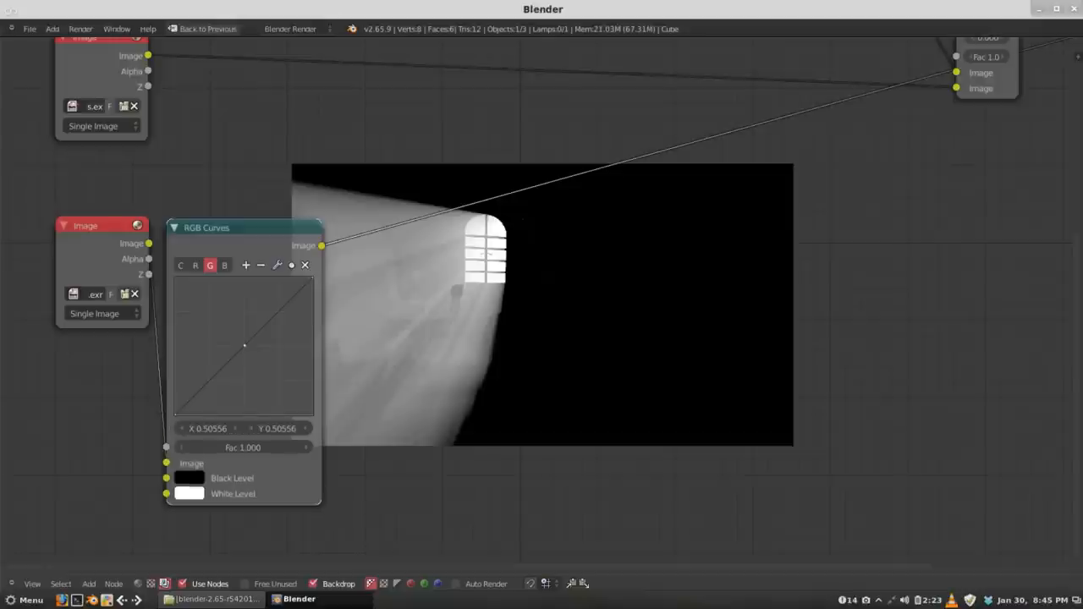
left_click_drag(244, 345, 247, 350)
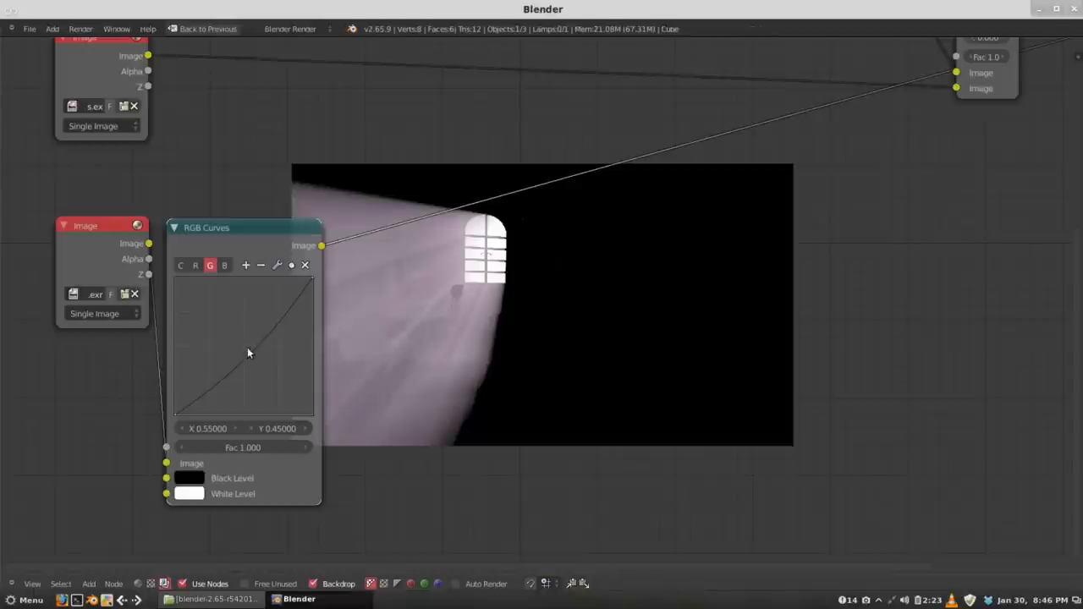
left_click(223, 264)
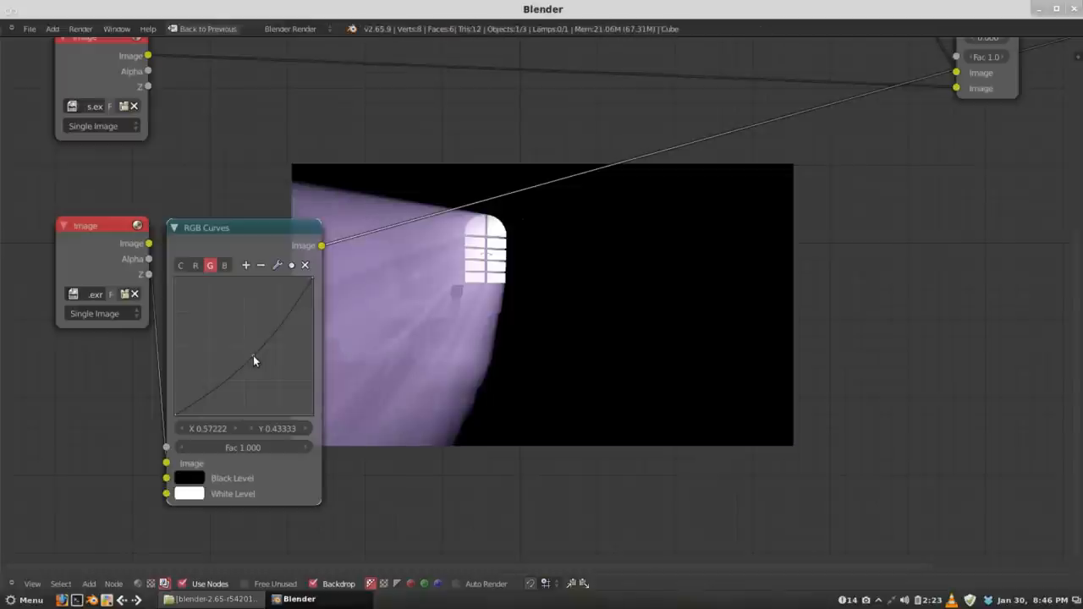
left_click(253, 355)
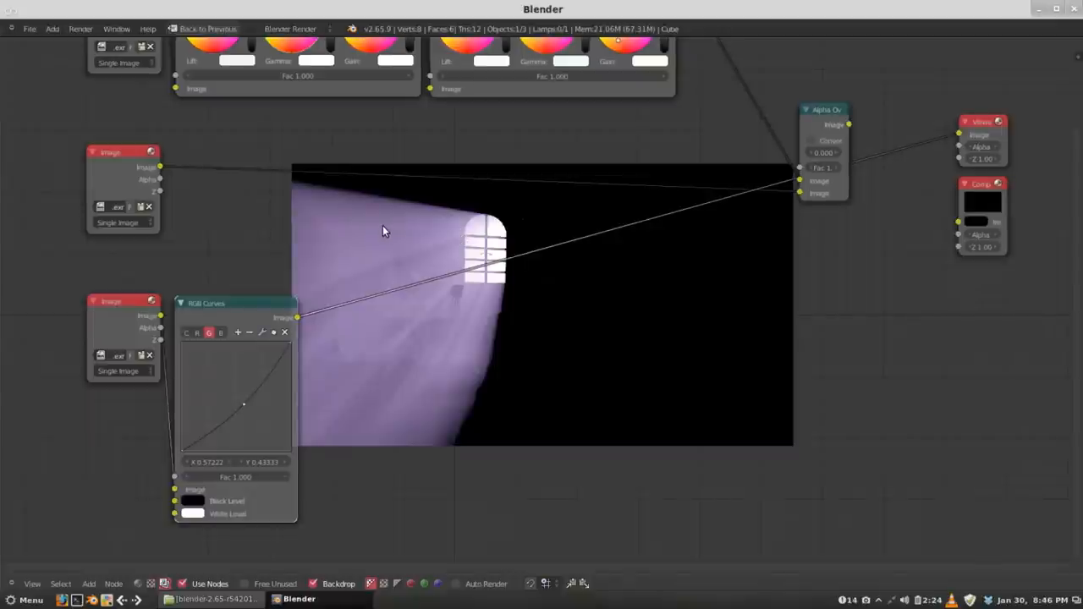
mouse_move(122, 171)
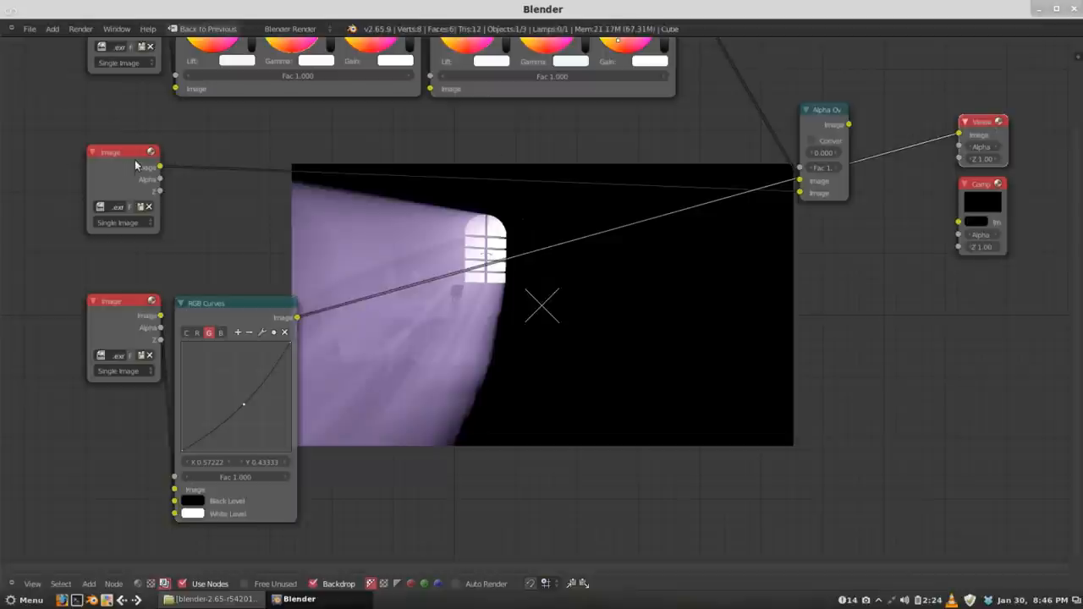
left_click(339, 584)
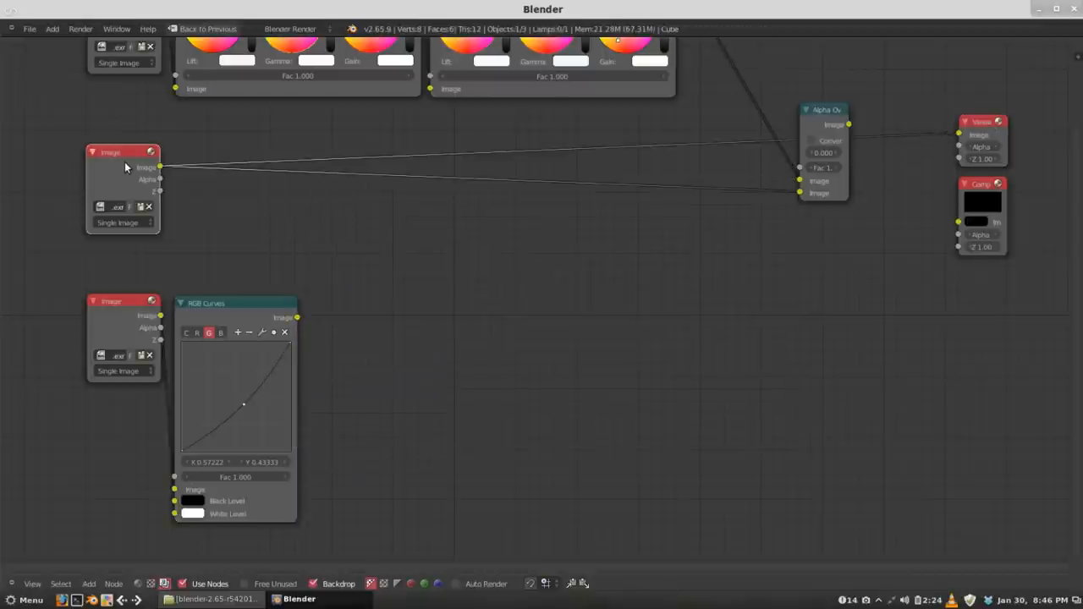
mouse_move(396, 562)
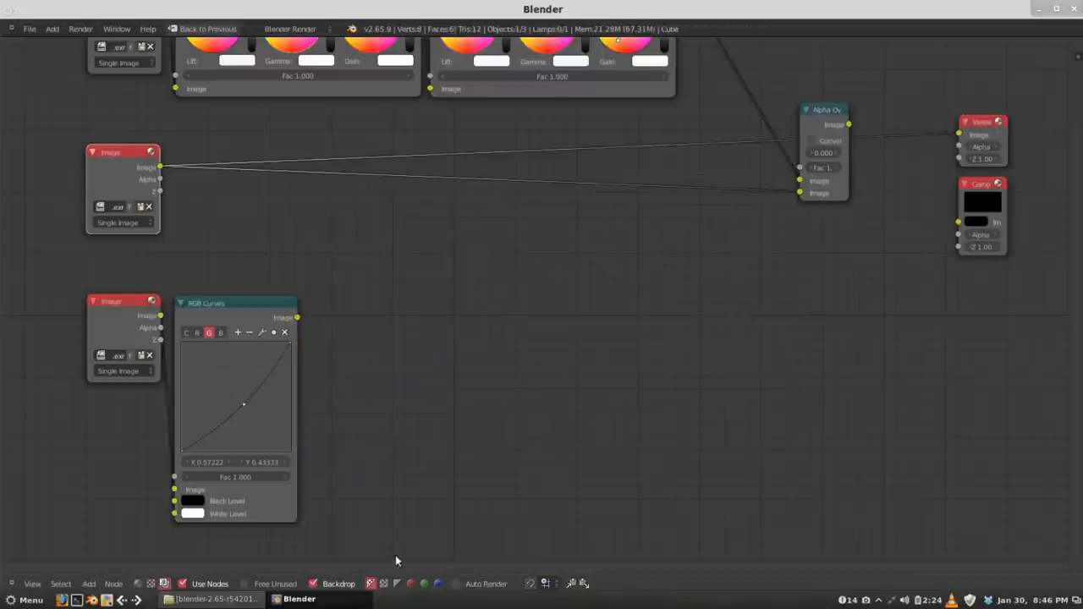
left_click(382, 583)
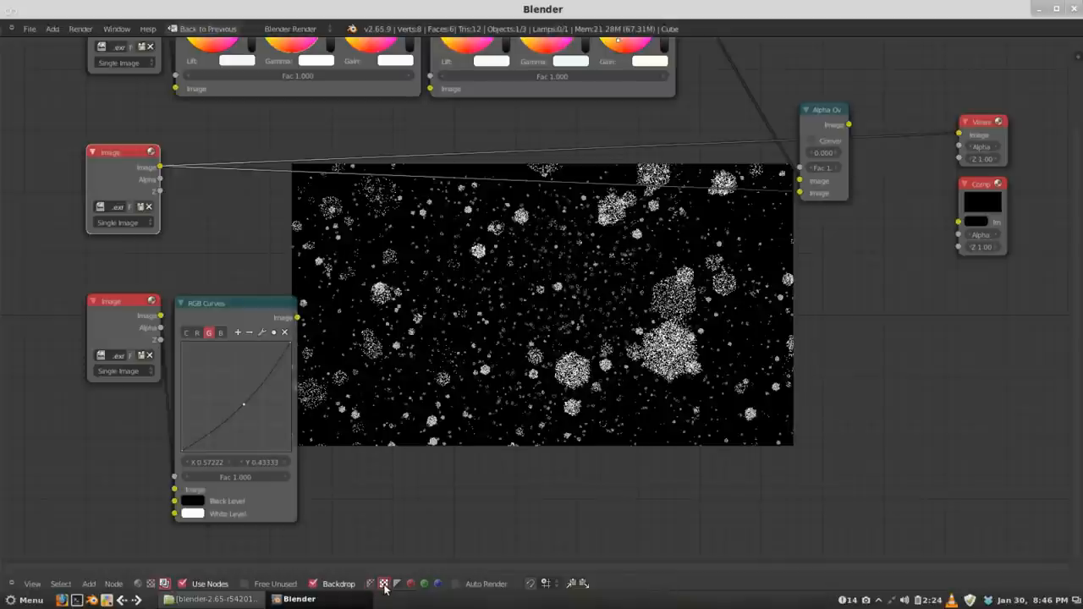
mouse_move(582, 312)
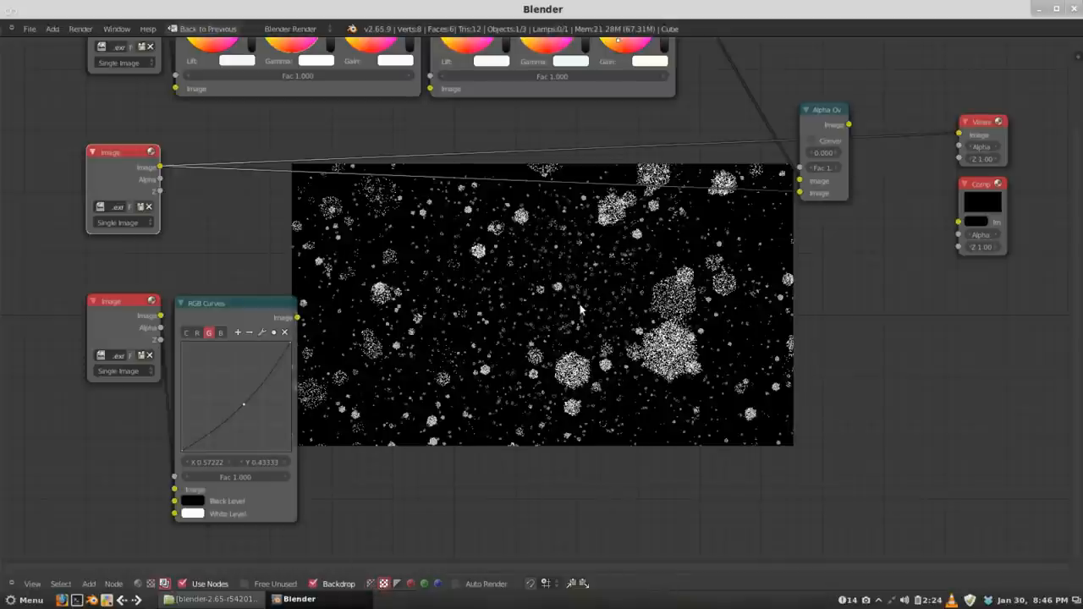
left_click(186, 331)
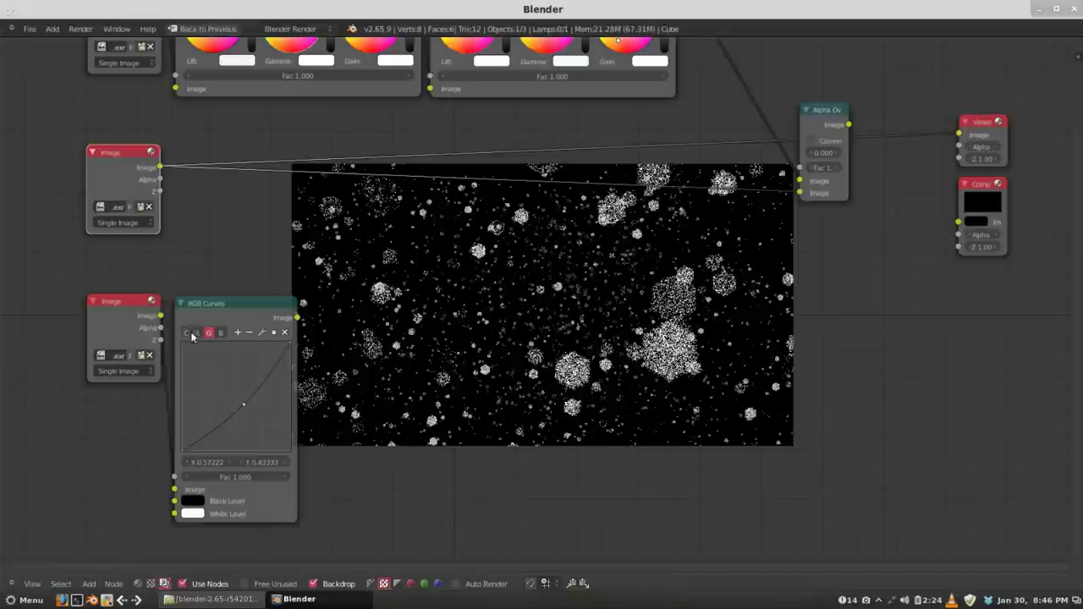
left_click(196, 331)
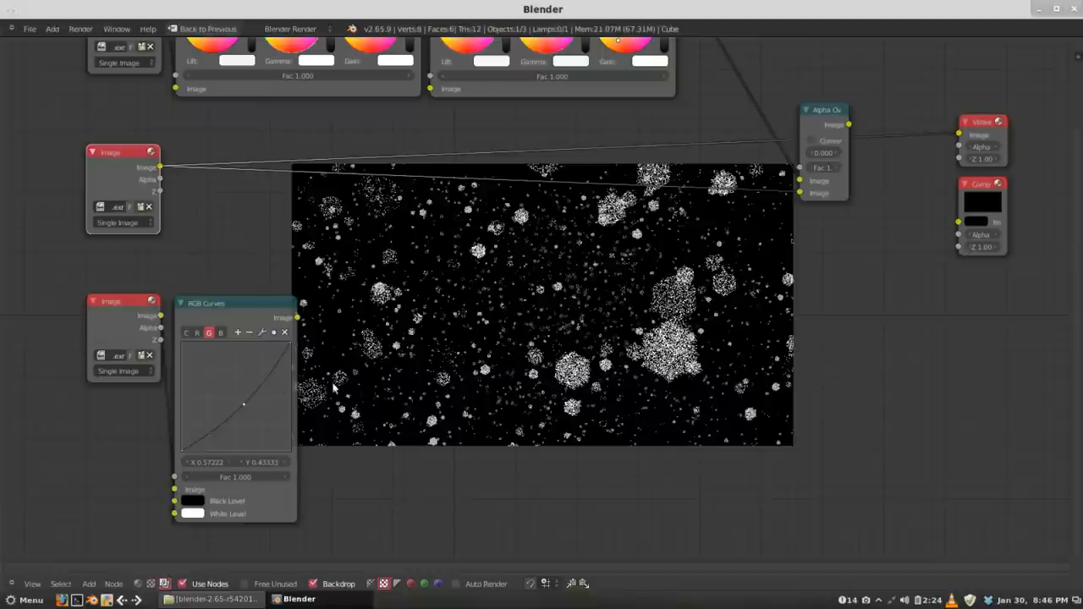
mouse_move(643, 308)
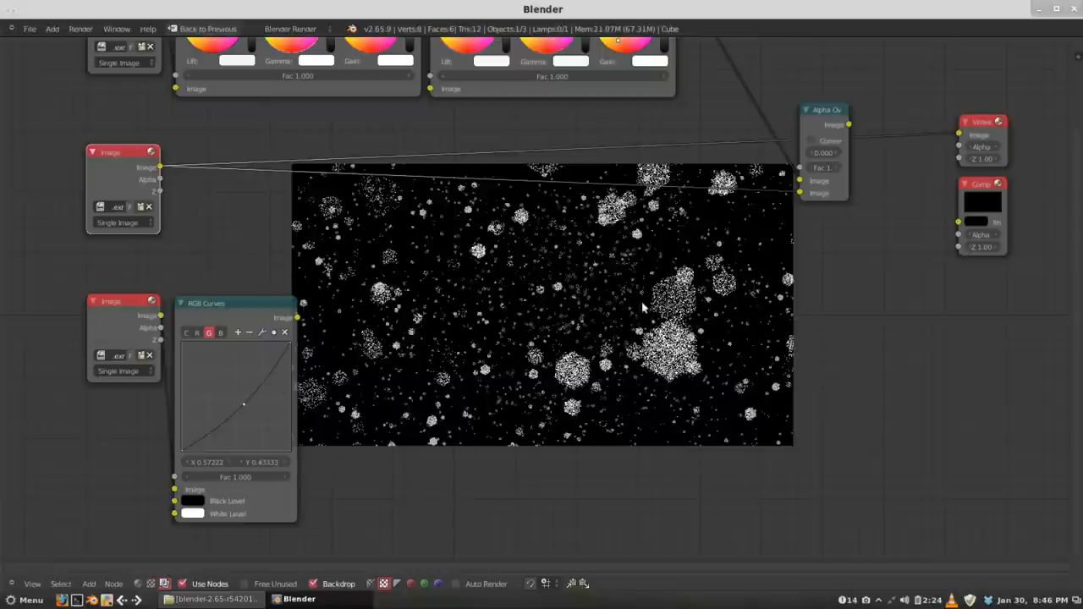
mouse_move(736, 321)
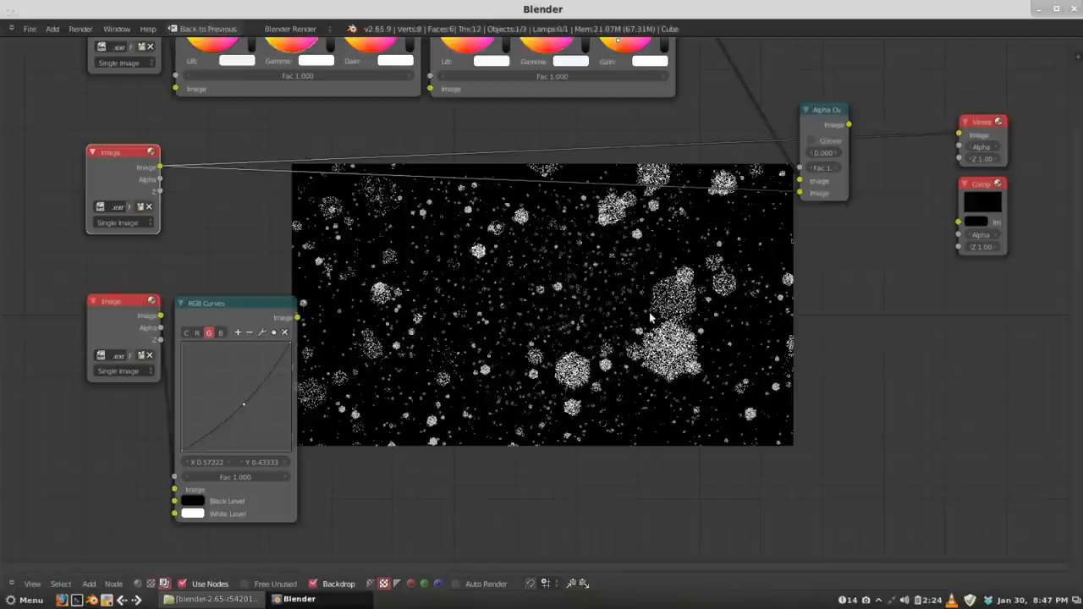
mouse_move(663, 296)
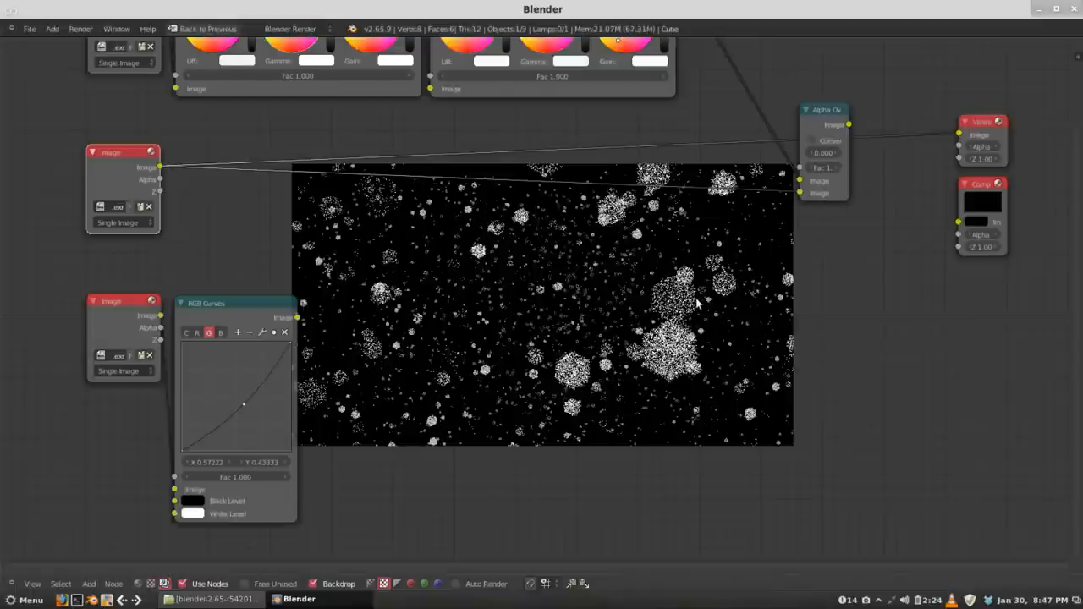
mouse_move(405, 306)
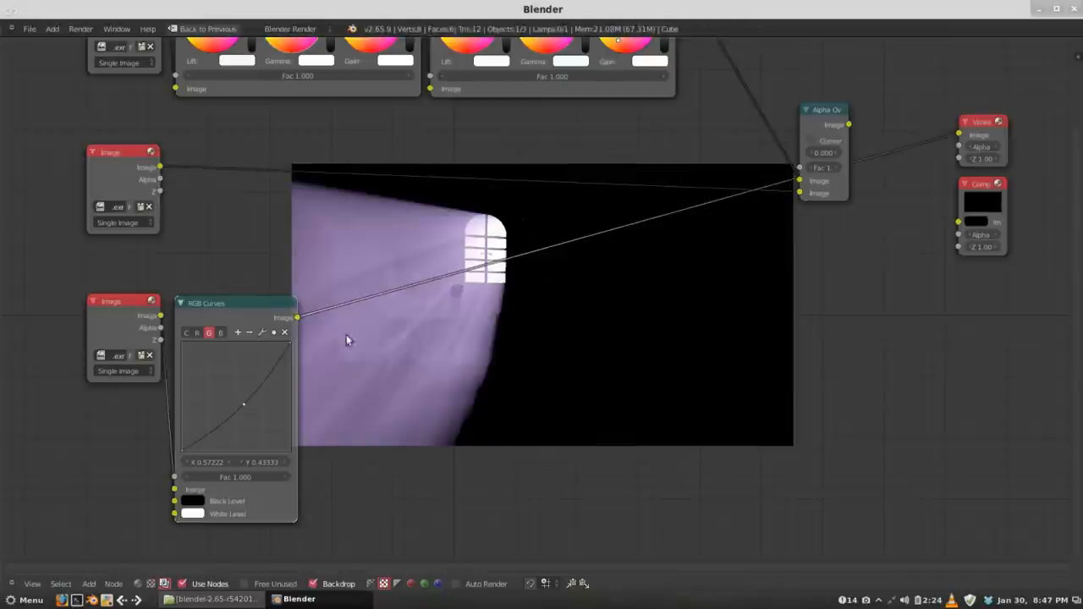
mouse_move(455, 313)
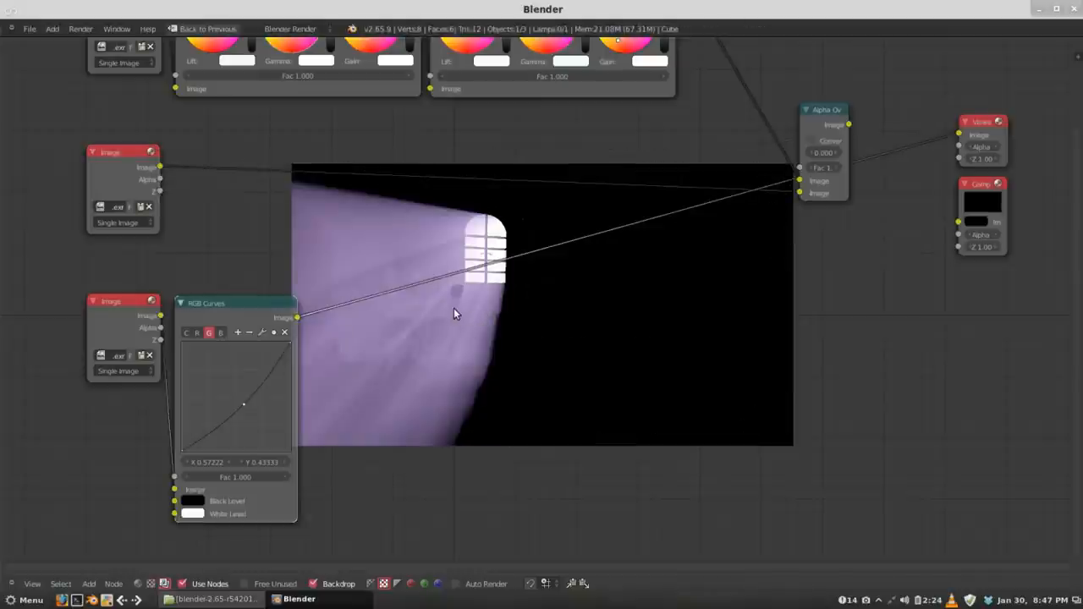
- Add a Mix node combining stars and tinted shafts, blend type Multiply
left_click(423, 310)
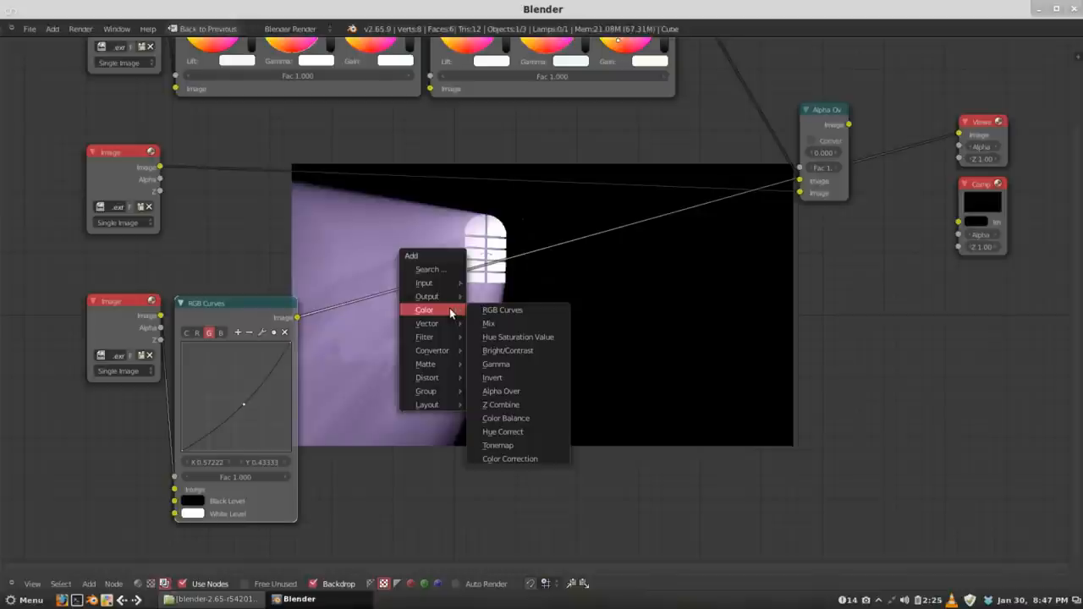
left_click(489, 324)
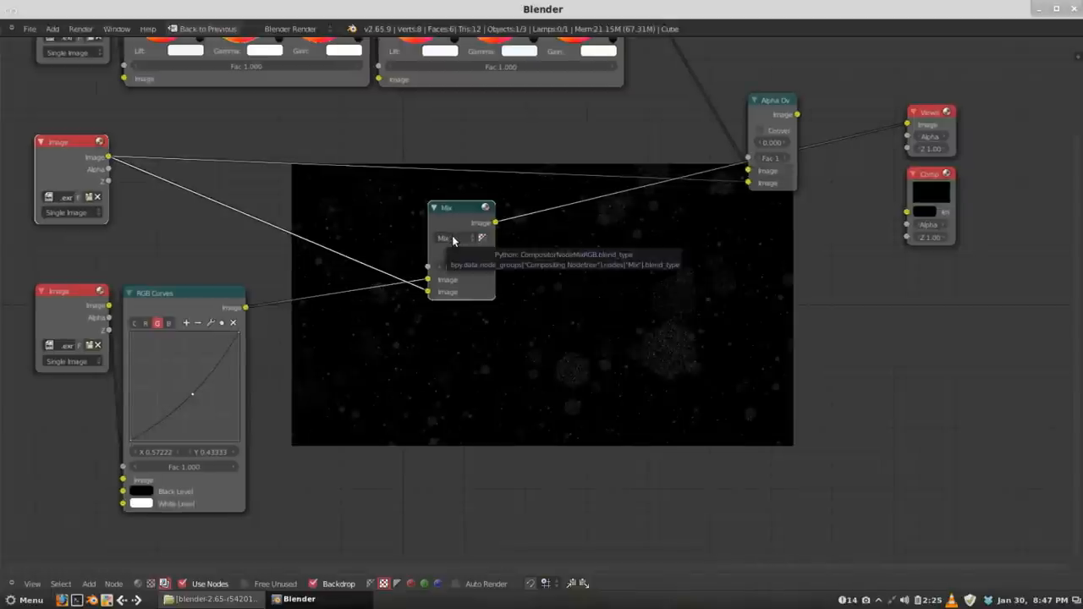
left_click(457, 237)
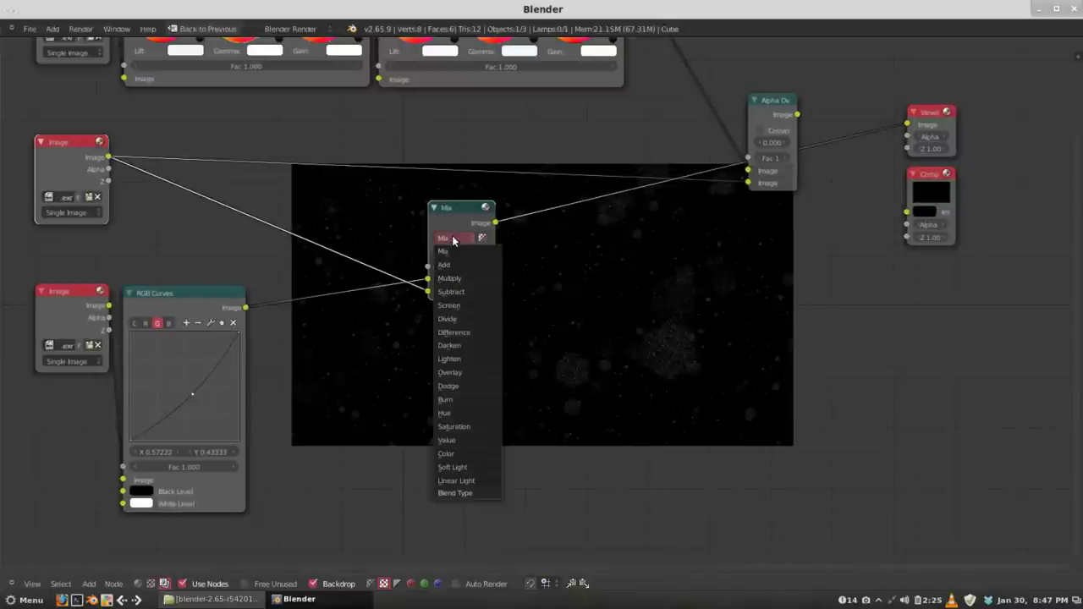
left_click(450, 278)
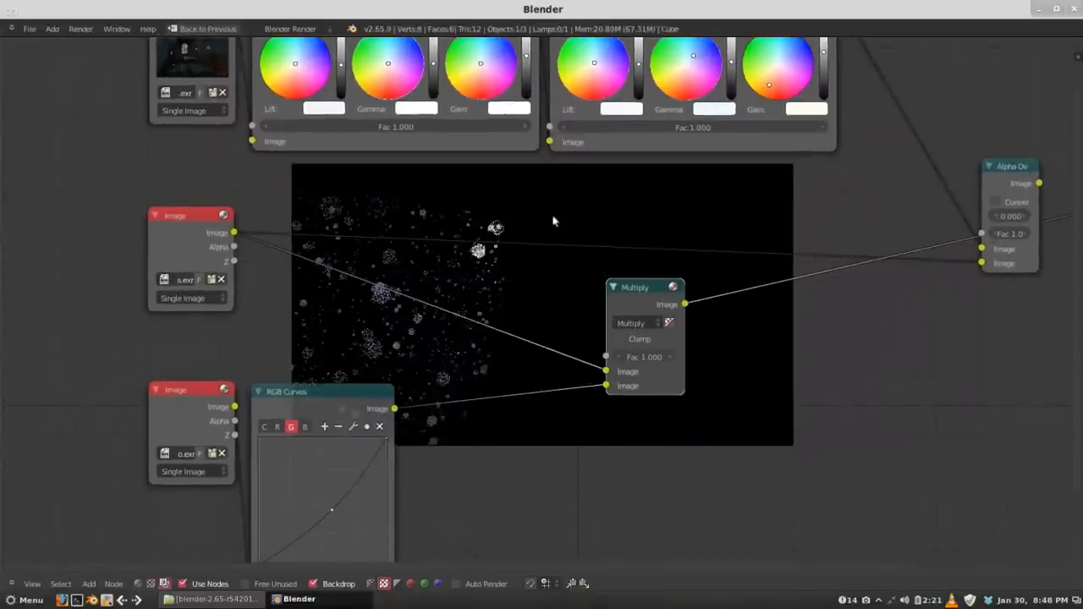
mouse_move(562, 285)
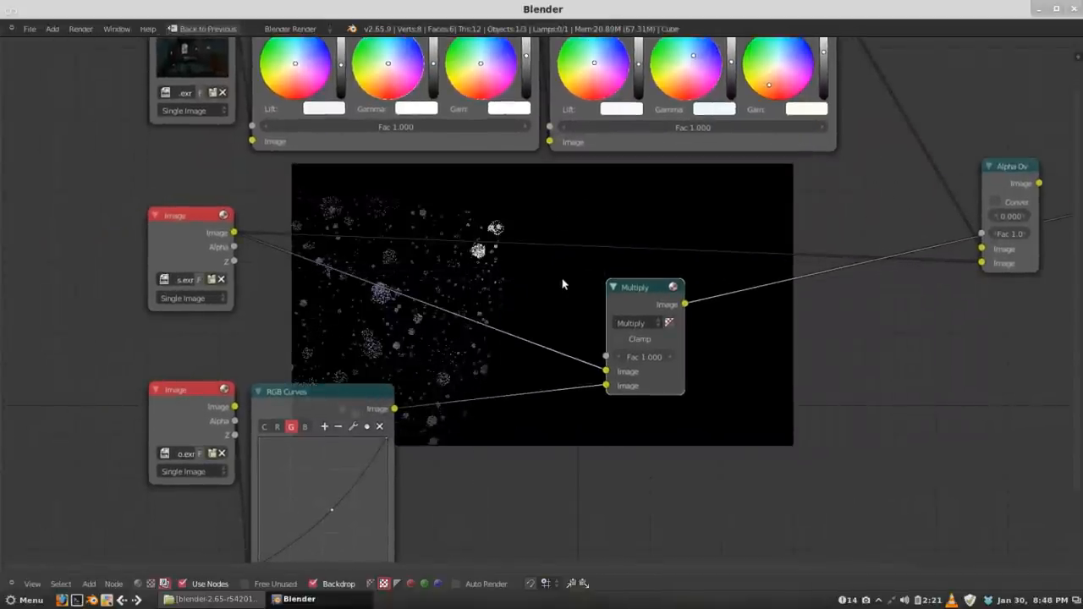
mouse_move(636, 308)
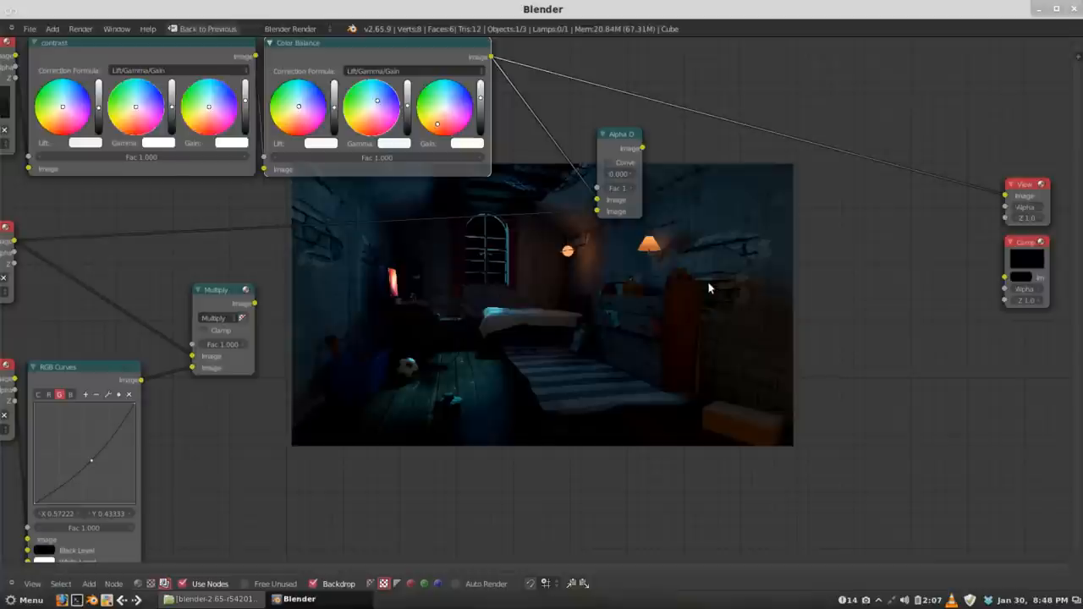
mouse_move(734, 284)
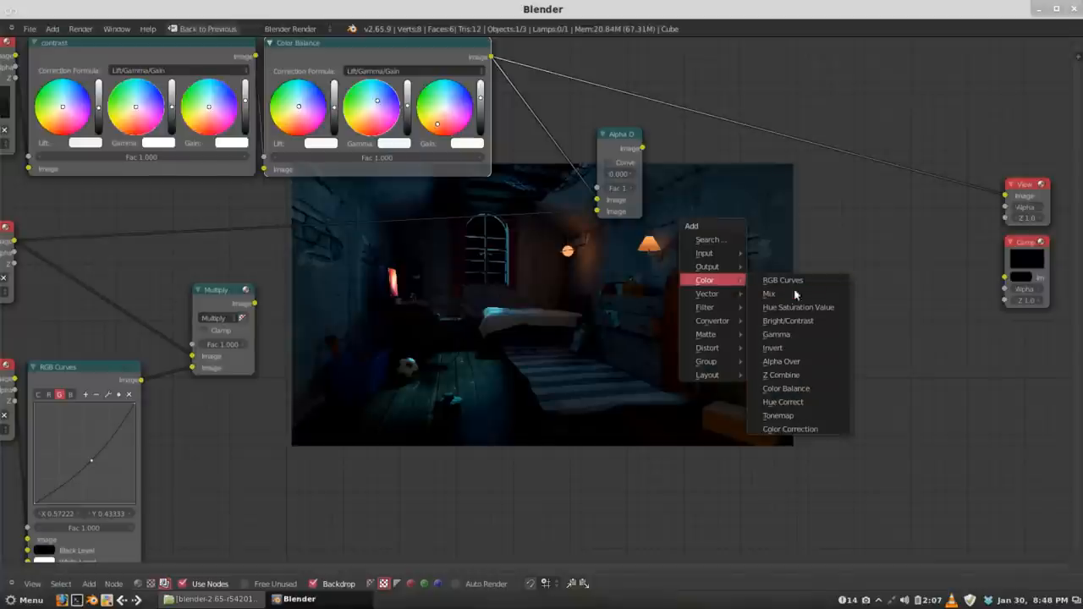
- Add a second Mix node set to Screen for overlaying onto the room render
left_click(768, 294)
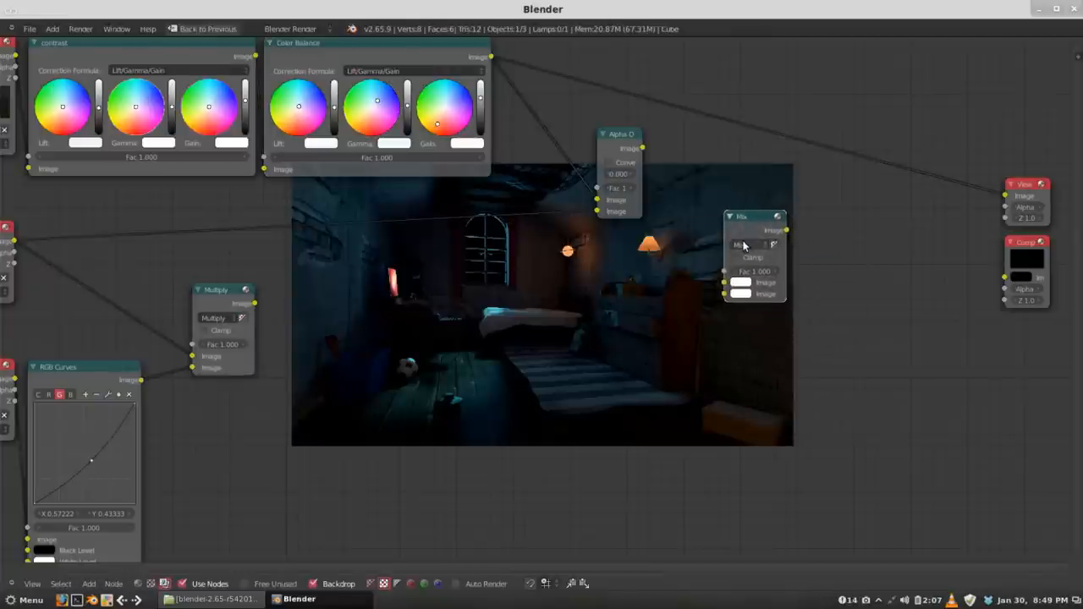
left_click(751, 243)
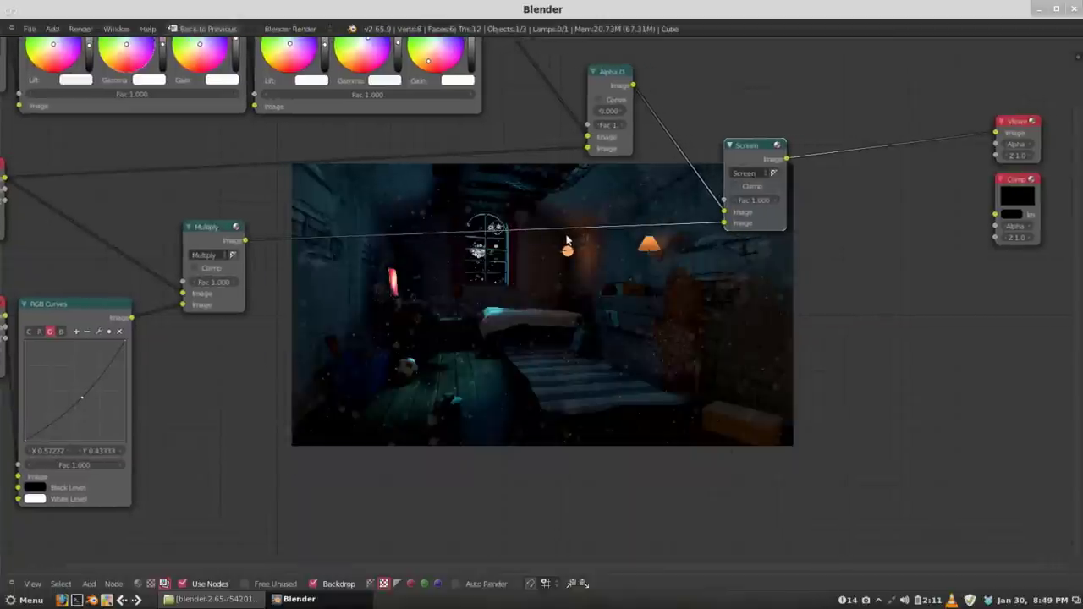
mouse_move(714, 213)
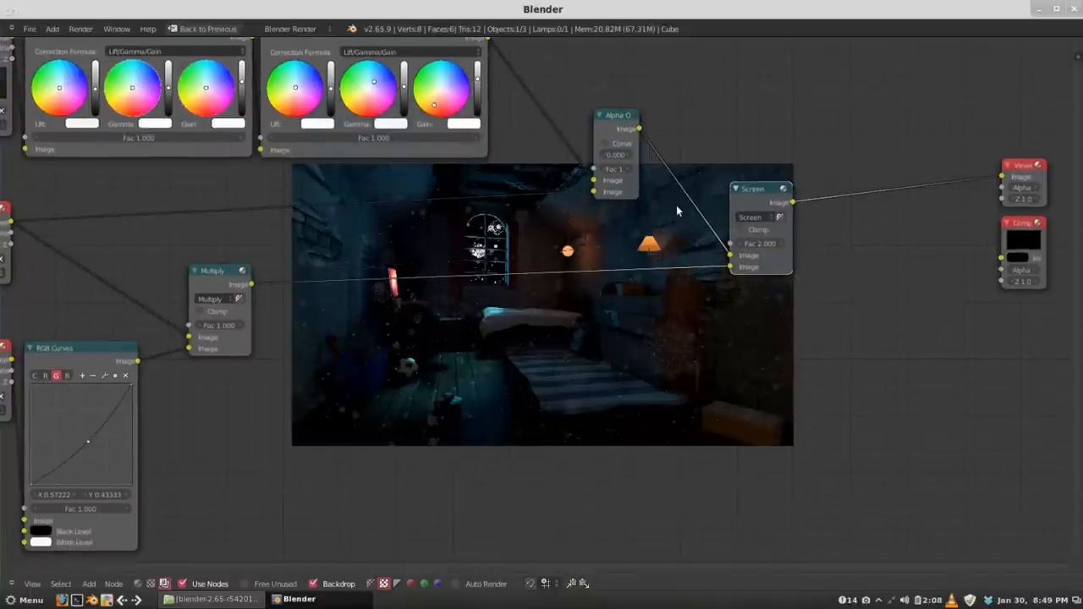
mouse_move(685, 213)
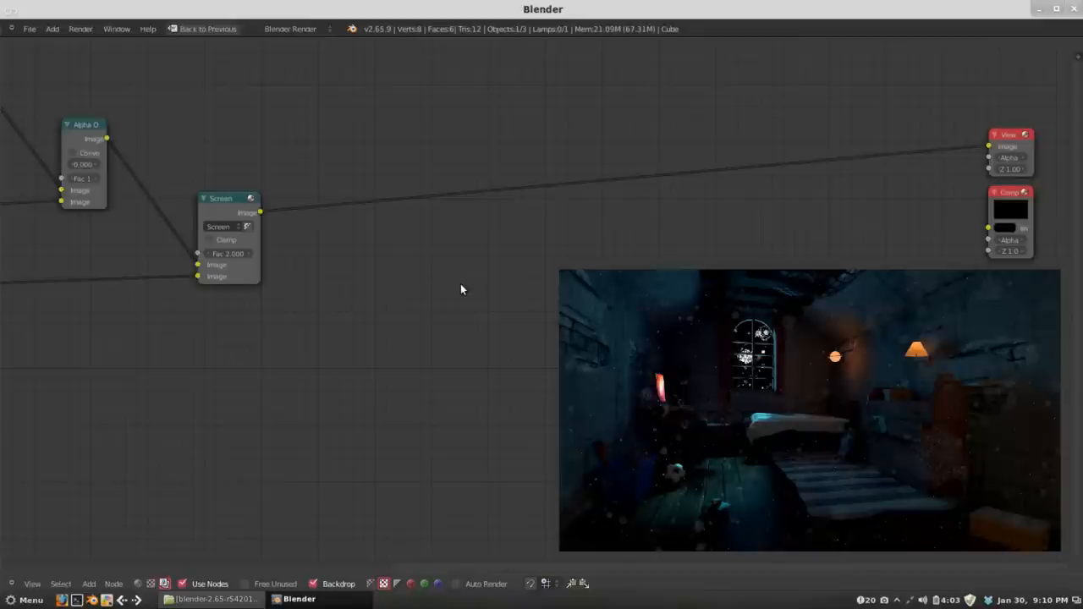
mouse_move(446, 291)
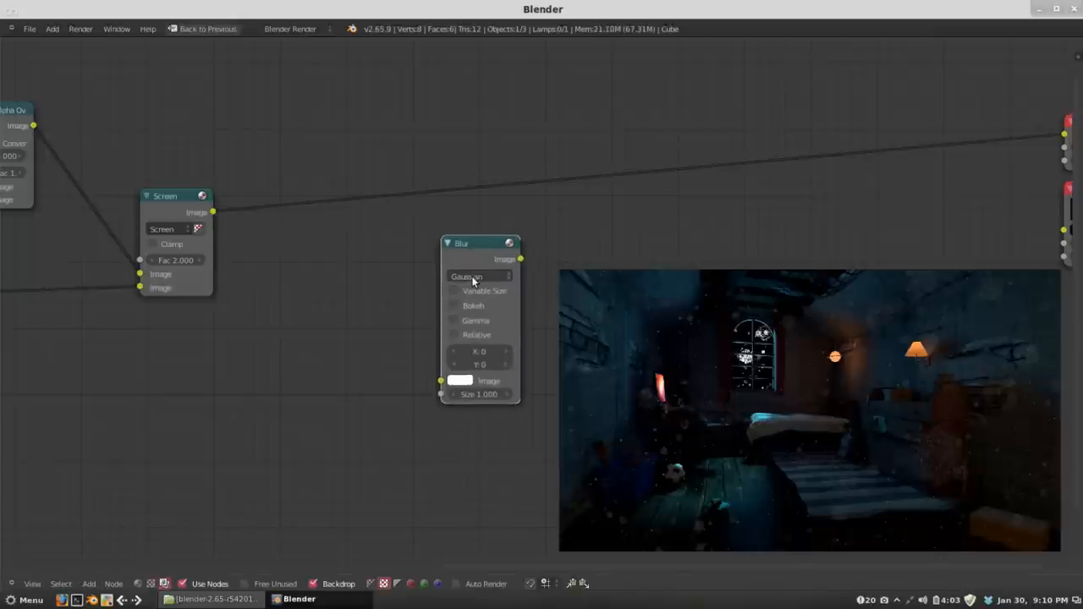
- Set the Blur node to Fast Gaussian, size 15 on X and Y, beside the Screen node
left_click(480, 277)
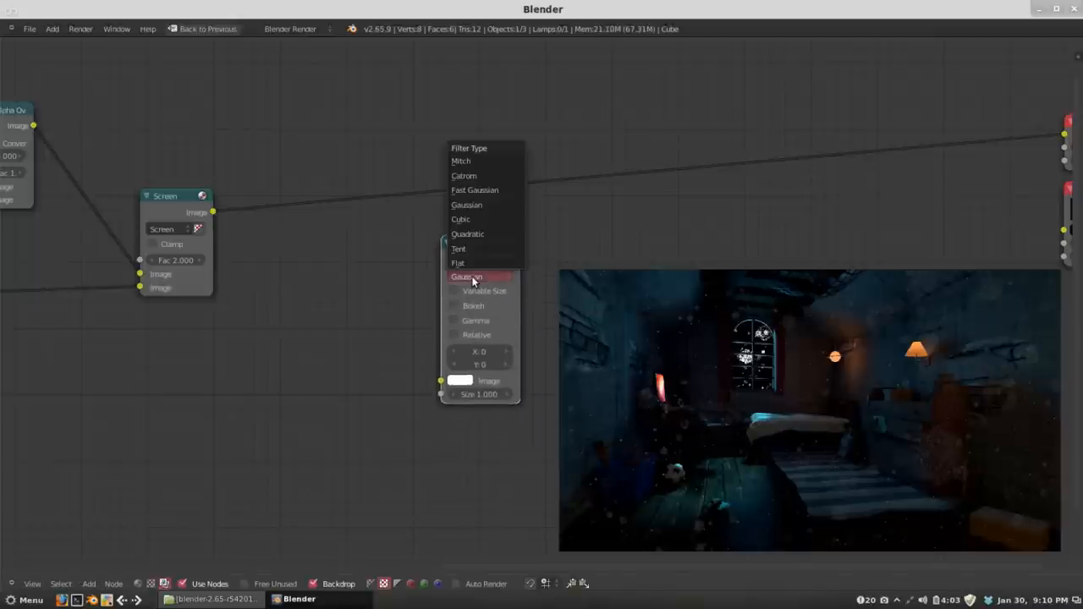
left_click(473, 189)
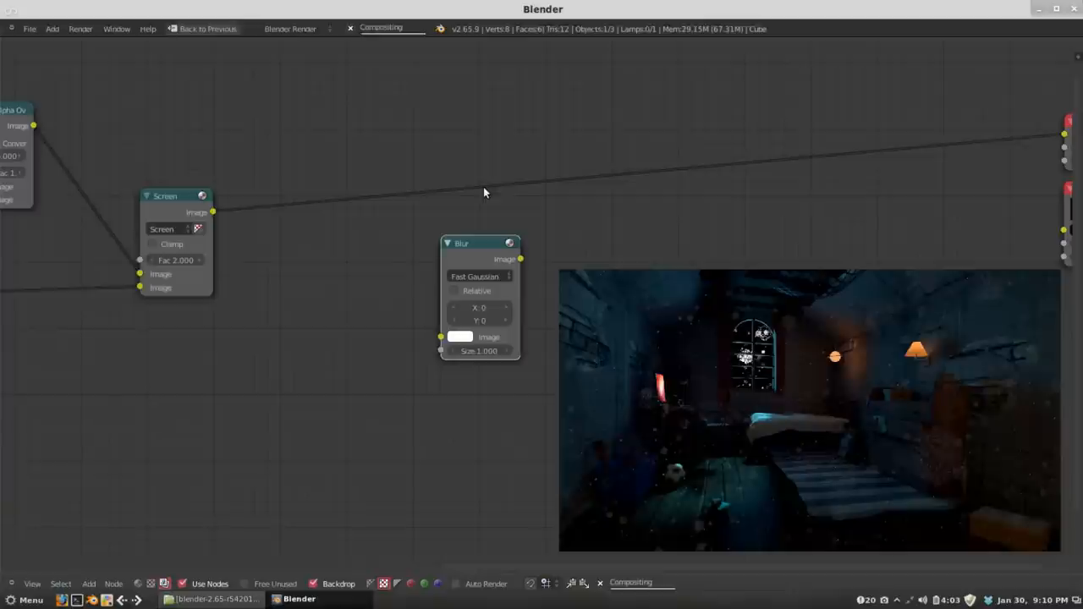
left_click_drag(460, 243, 422, 233)
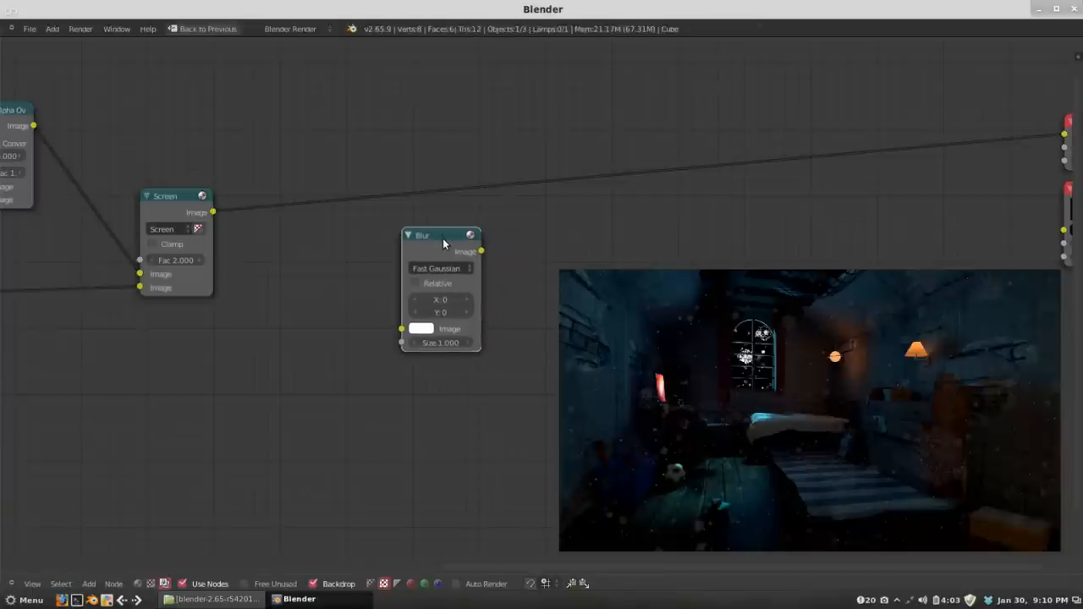
mouse_move(433, 246)
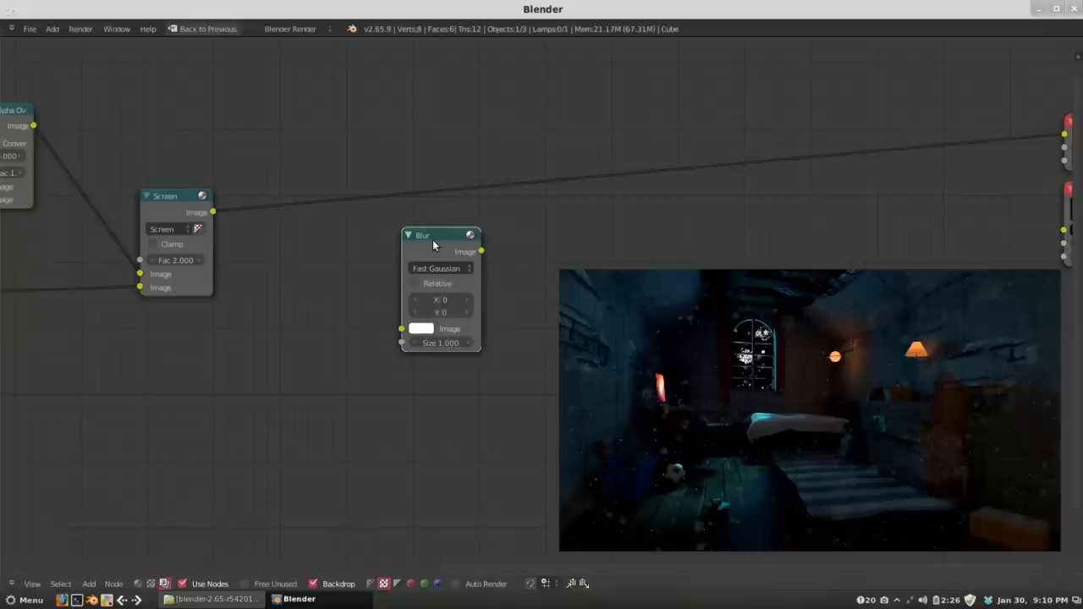
mouse_move(438, 245)
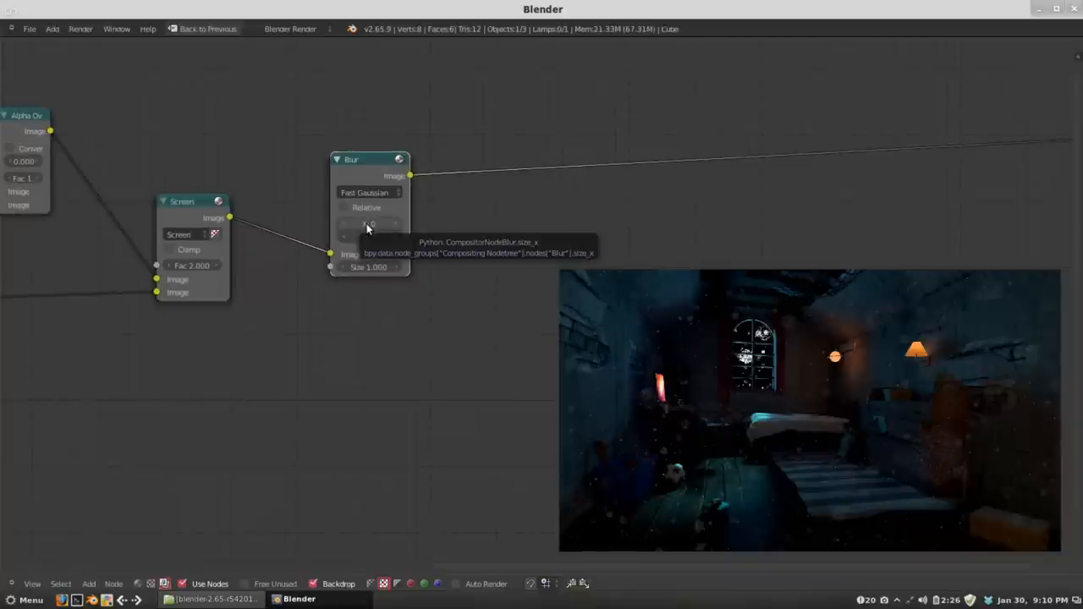
left_click(369, 223)
type("15")
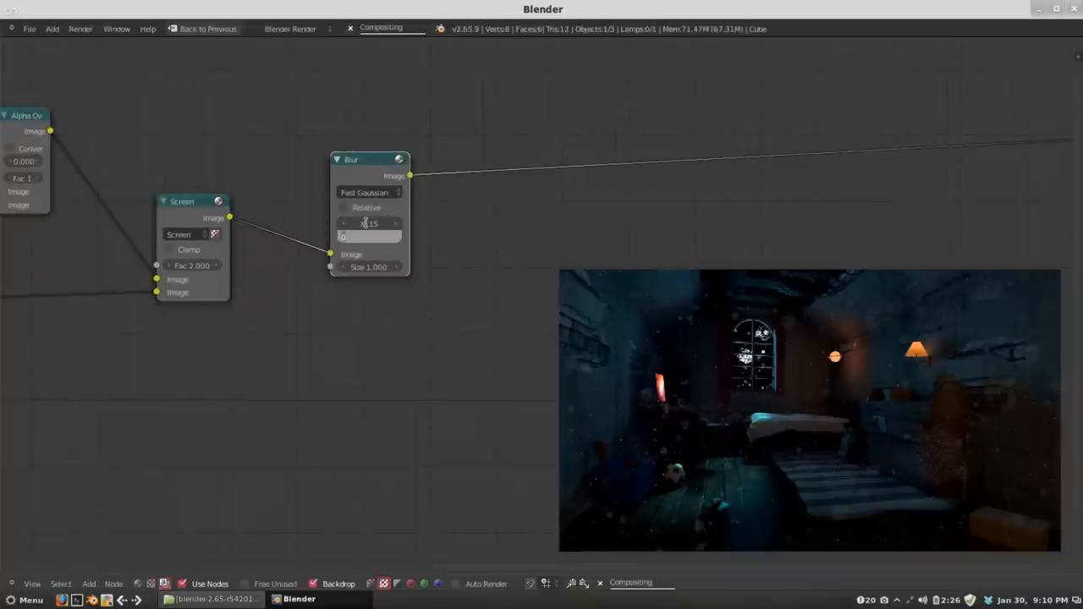
left_click(369, 223)
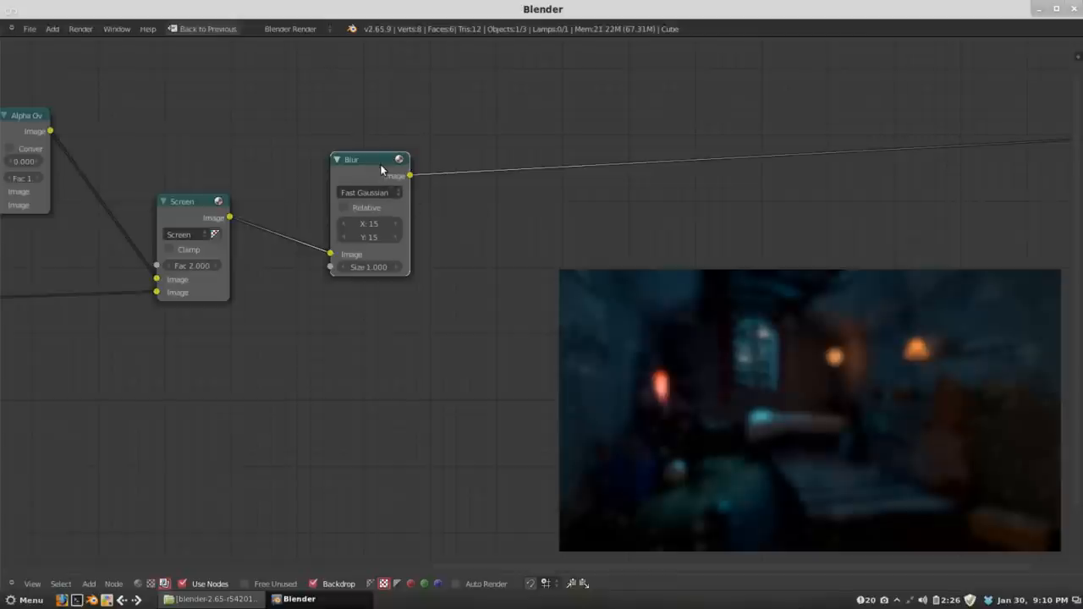
left_click_drag(352, 159, 380, 145)
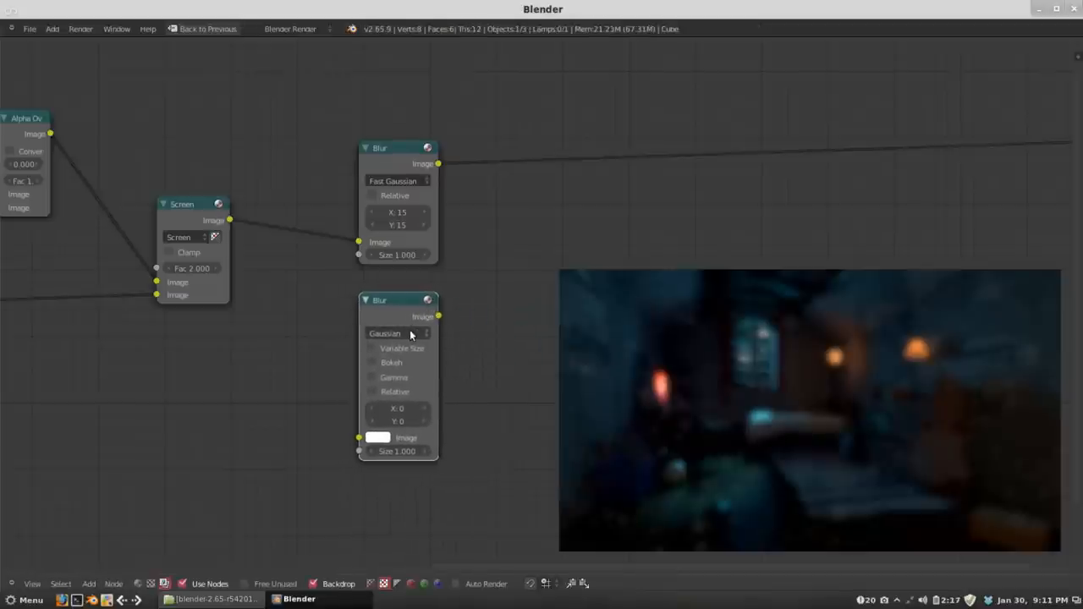
- Set the second Blur node to Fast Gaussian with size 5 on both axes
left_click(393, 331)
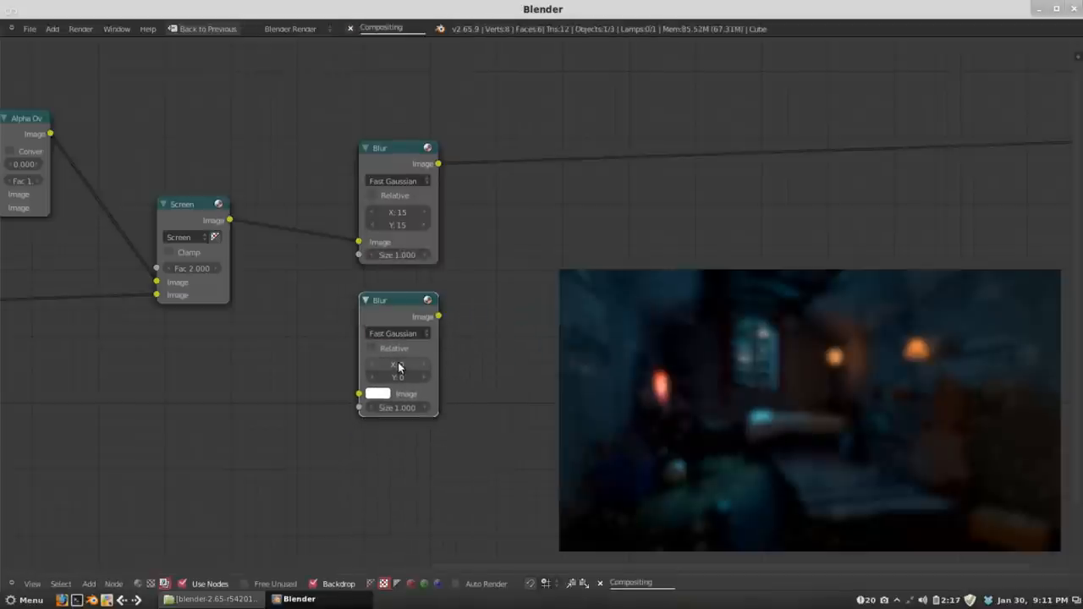
left_click(397, 365)
type("5")
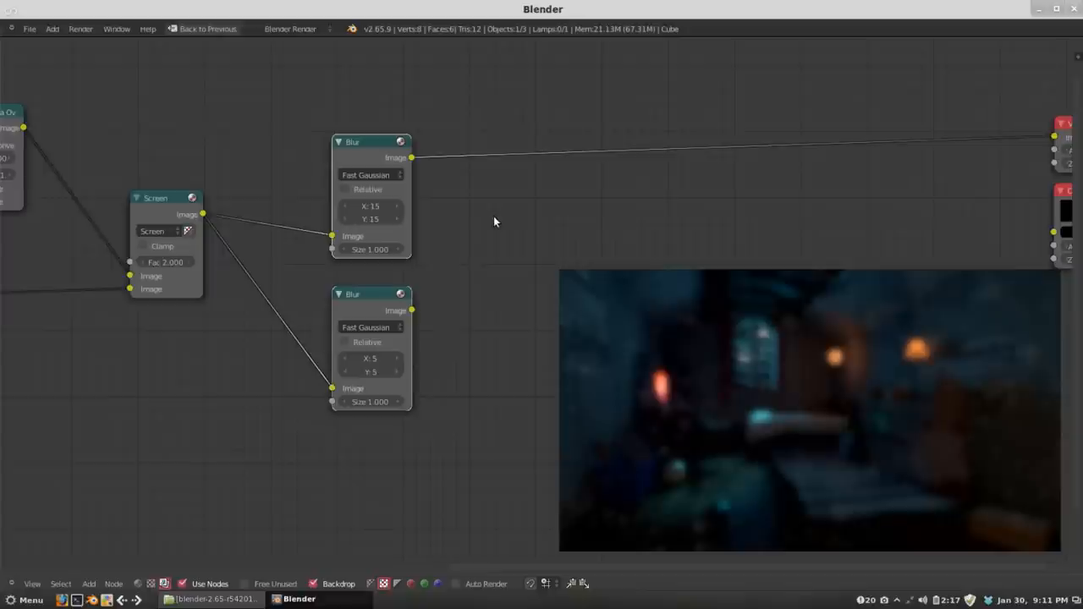
mouse_move(464, 189)
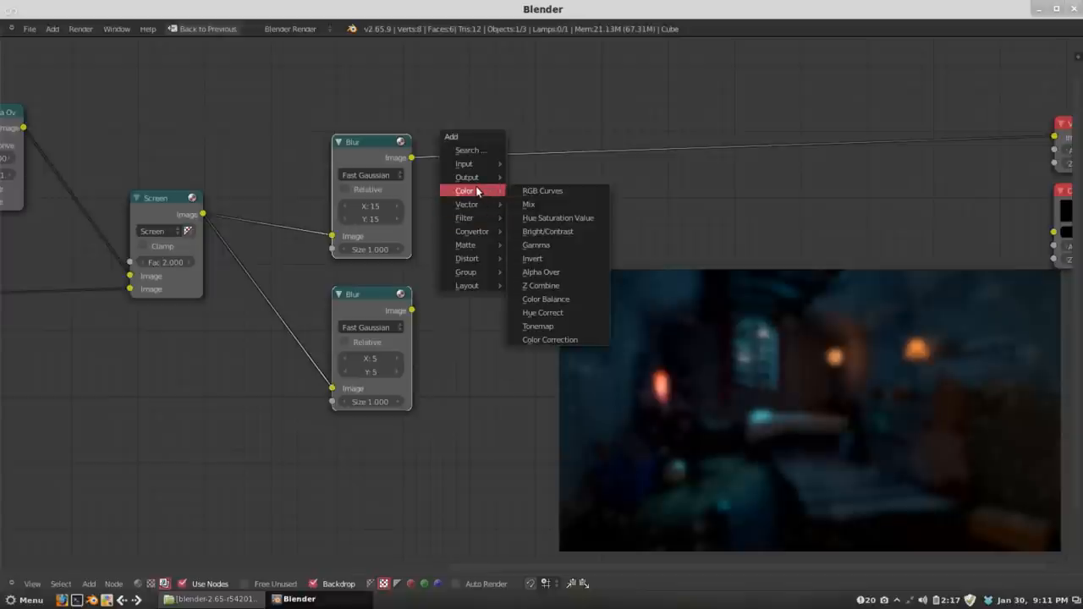
- Add a Mix node and set its blend type to Screen for the two blurred images
left_click(527, 203)
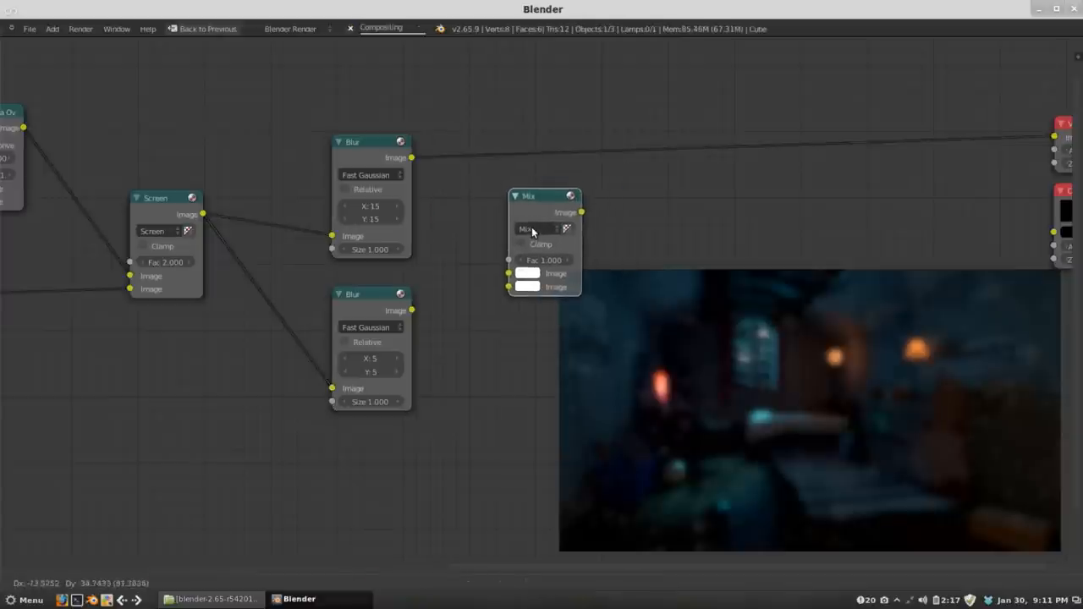
left_click(538, 228)
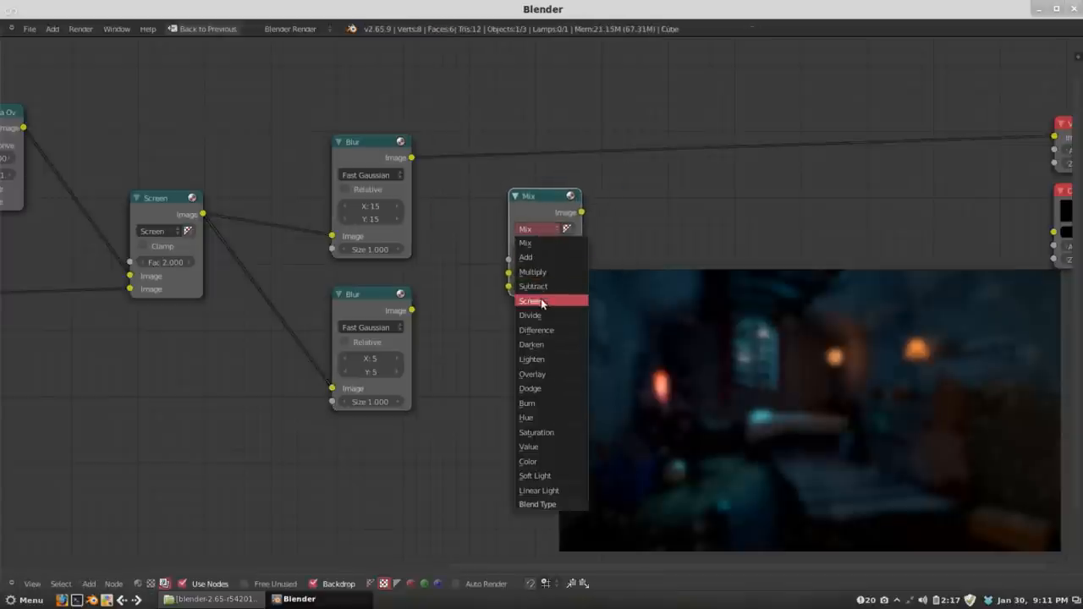
left_click(531, 301)
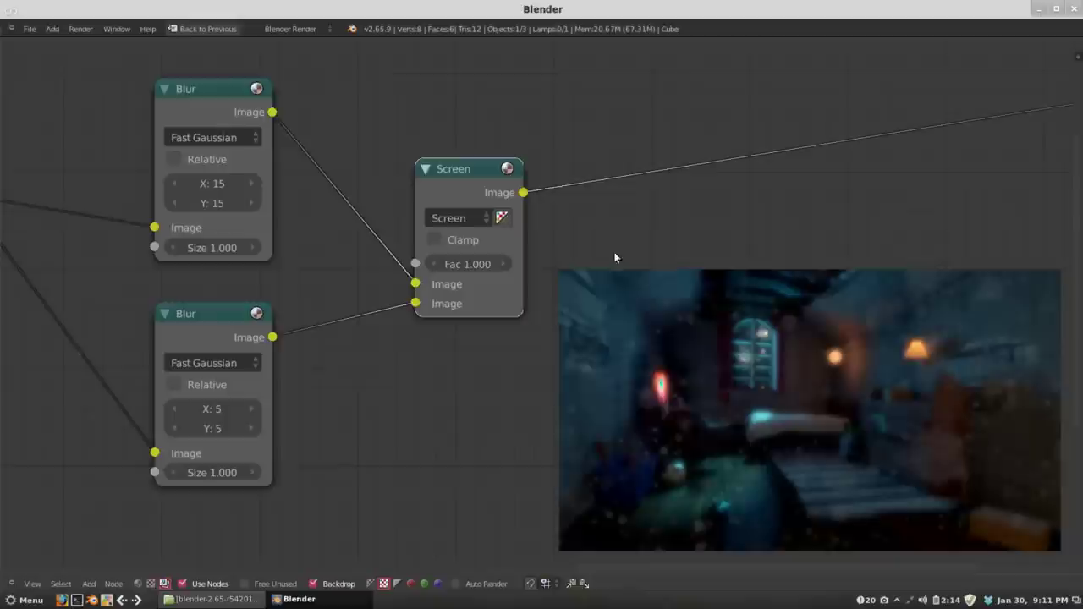
mouse_move(651, 396)
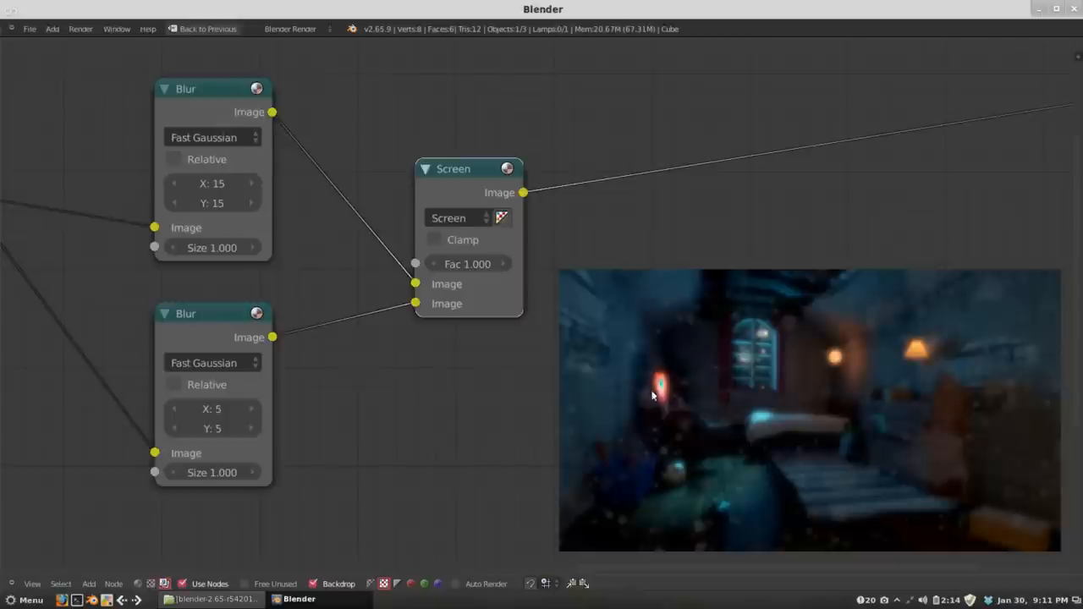
- Lower the glow Screen mix factor to 0.600
left_click(467, 264)
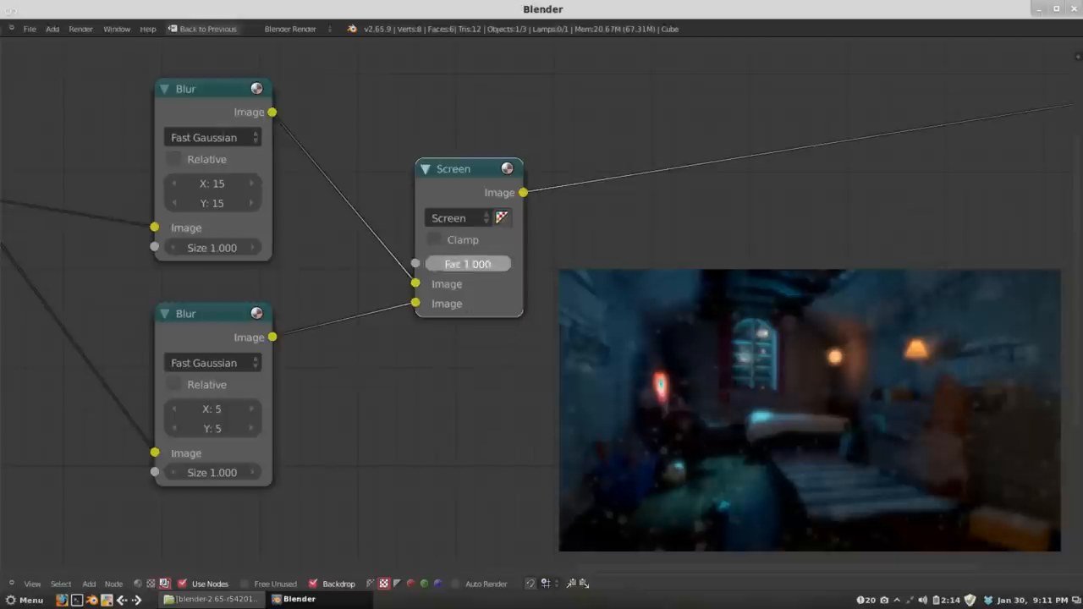
left_click_drag(491, 264, 457, 263)
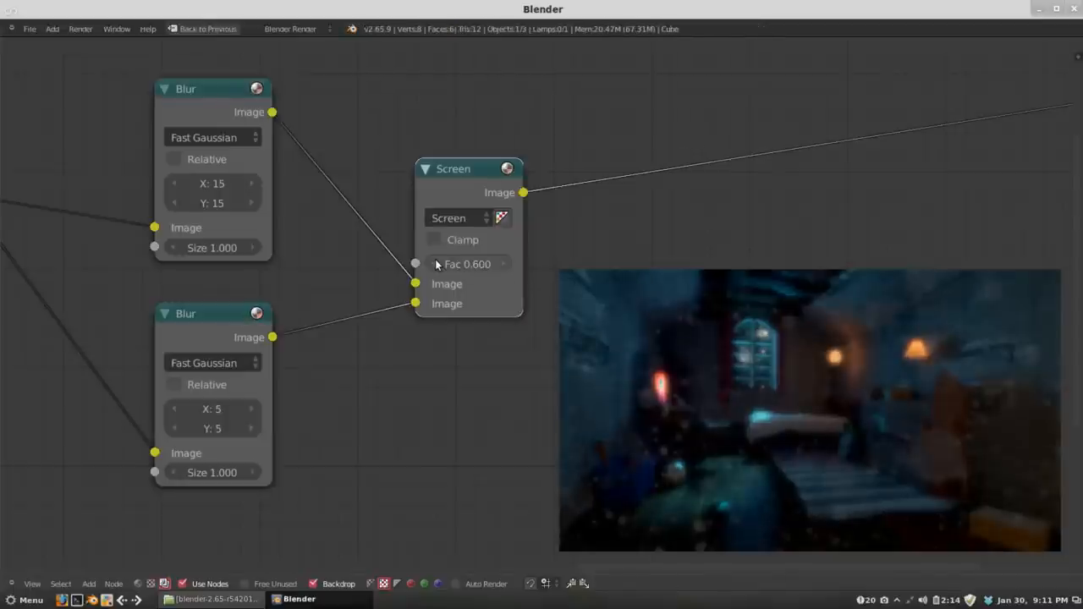
mouse_move(416, 284)
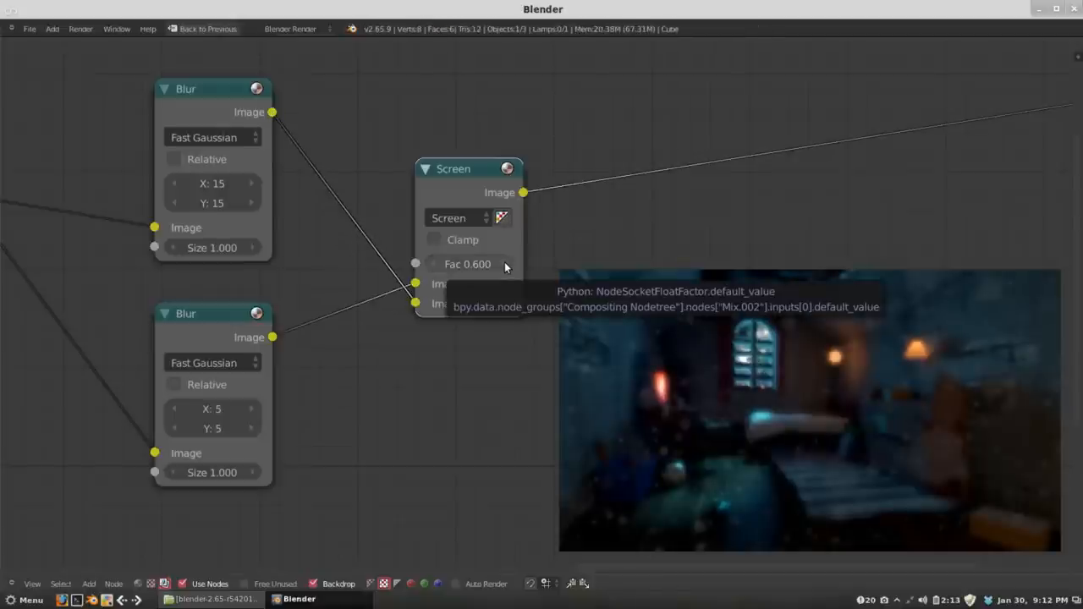
left_click_drag(453, 169, 406, 177)
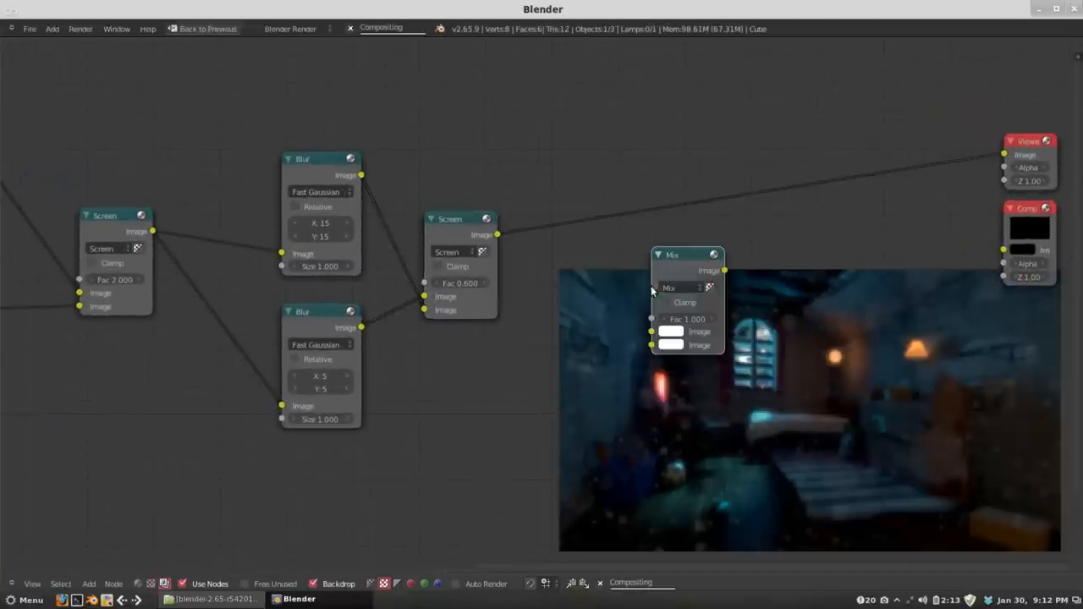
- Set the final Mix to Screen and reduce its factor to about 0.4, glow over the sharp render
left_click(681, 288)
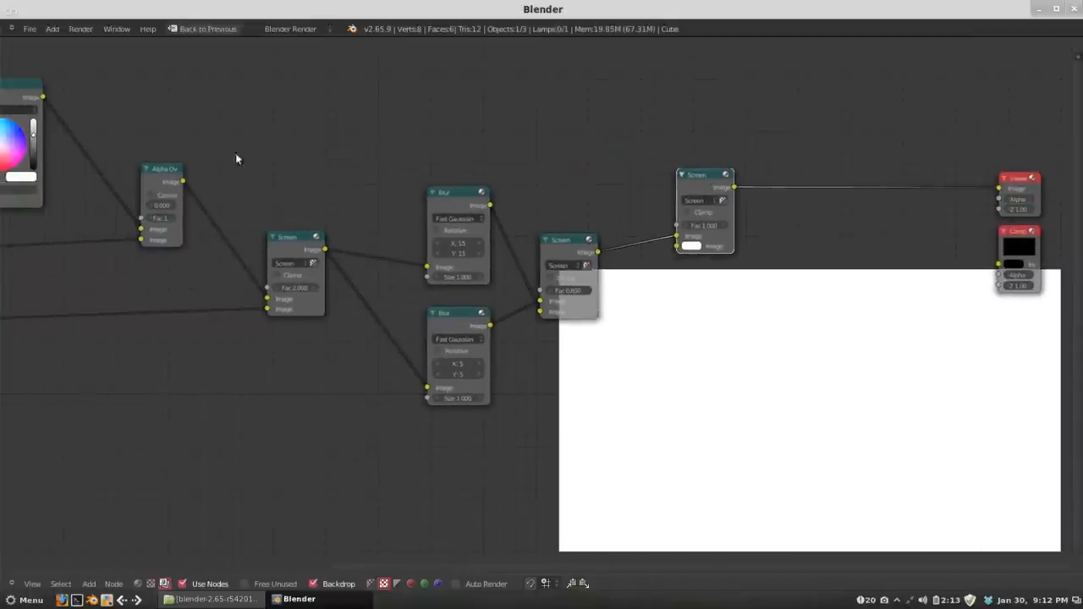
mouse_move(167, 177)
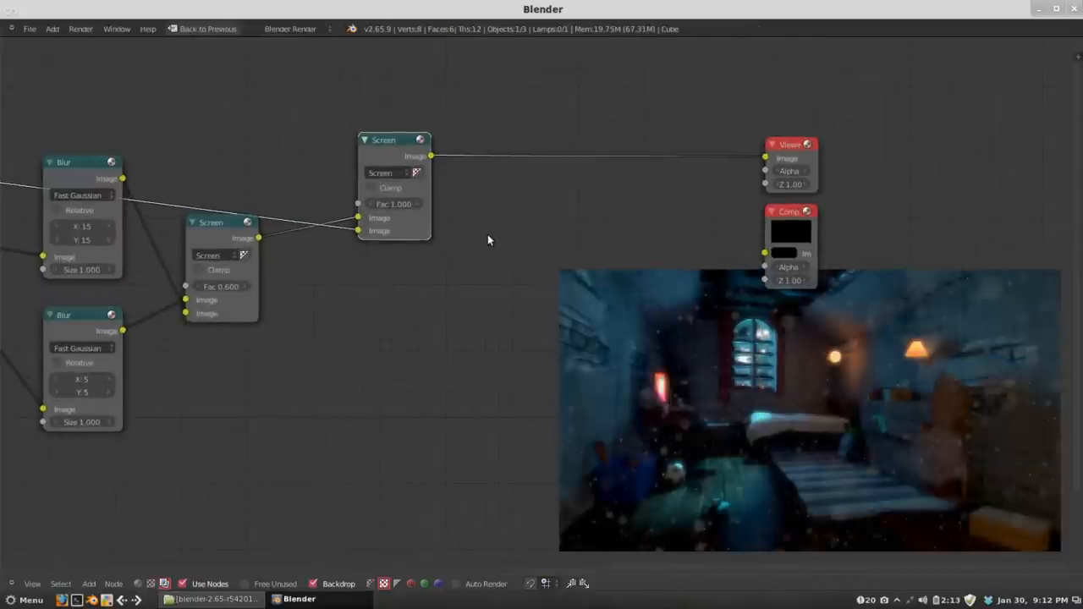
mouse_move(444, 227)
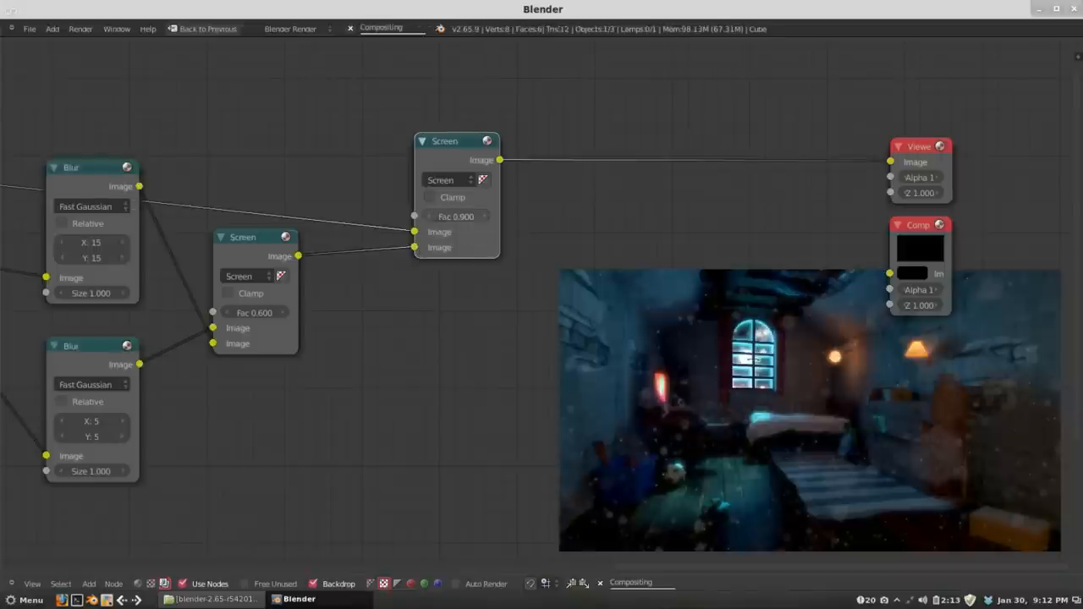
left_click_drag(457, 217, 426, 216)
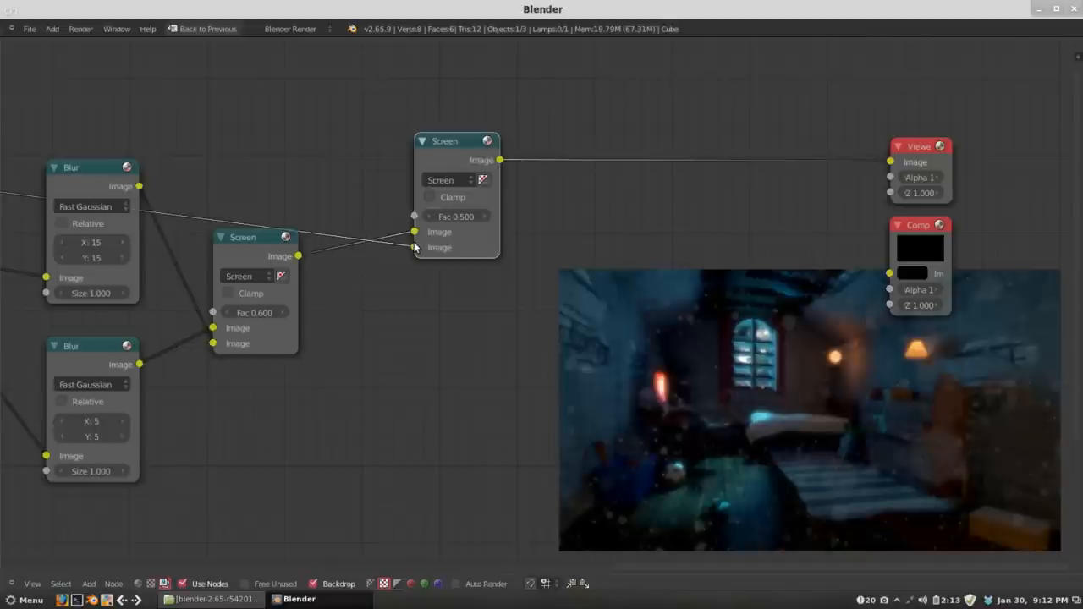
left_click_drag(473, 216, 455, 217)
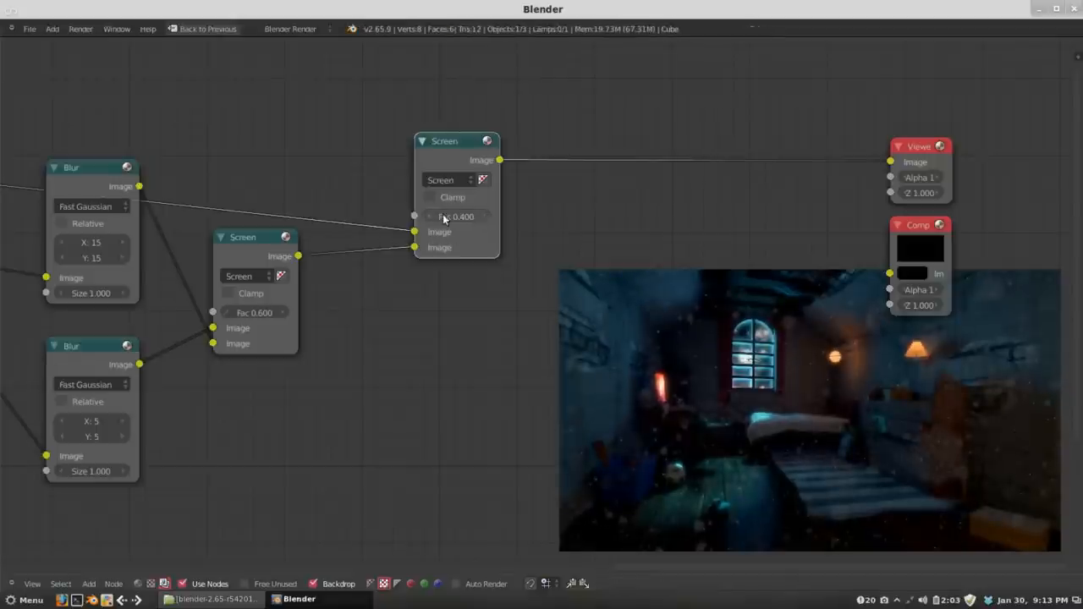
left_click_drag(461, 217, 448, 217)
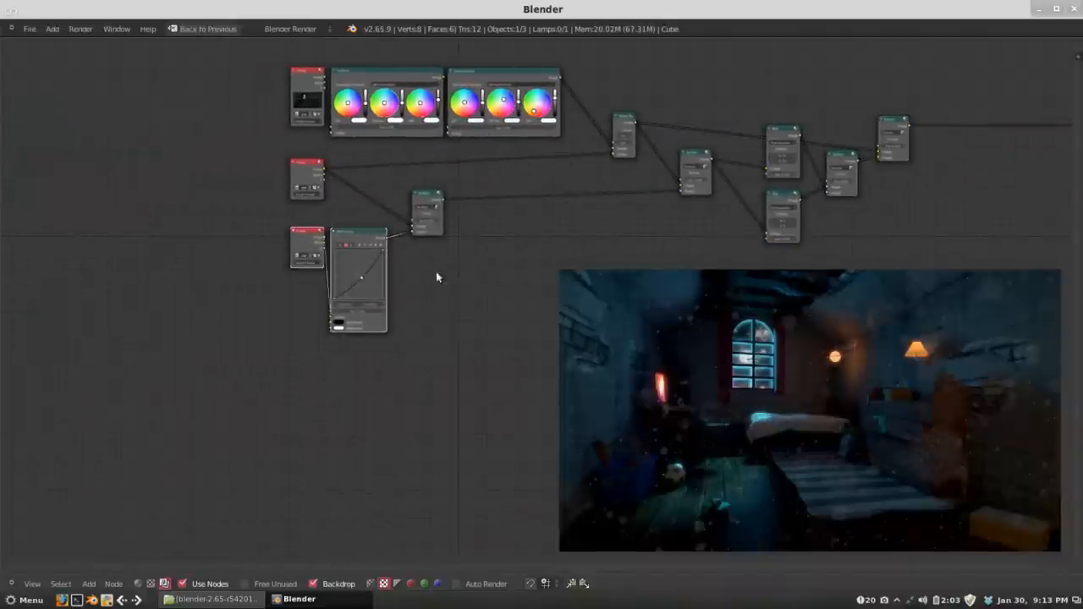
- Add another mix node after the curves and switch it to Screen blending for the light shafts
left_click_drag(437, 278, 257, 322)
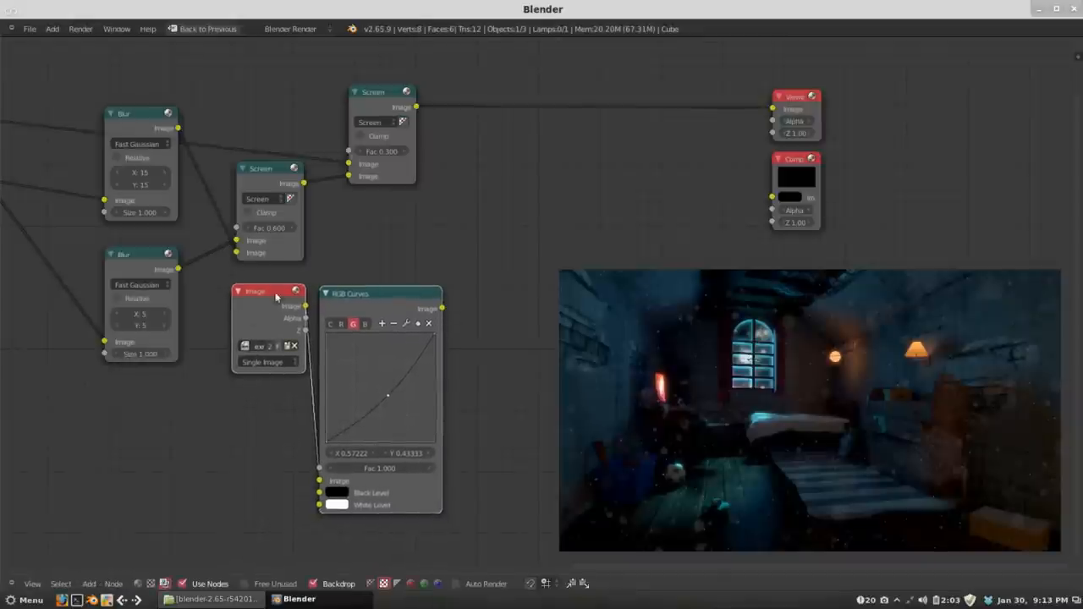
mouse_move(386, 308)
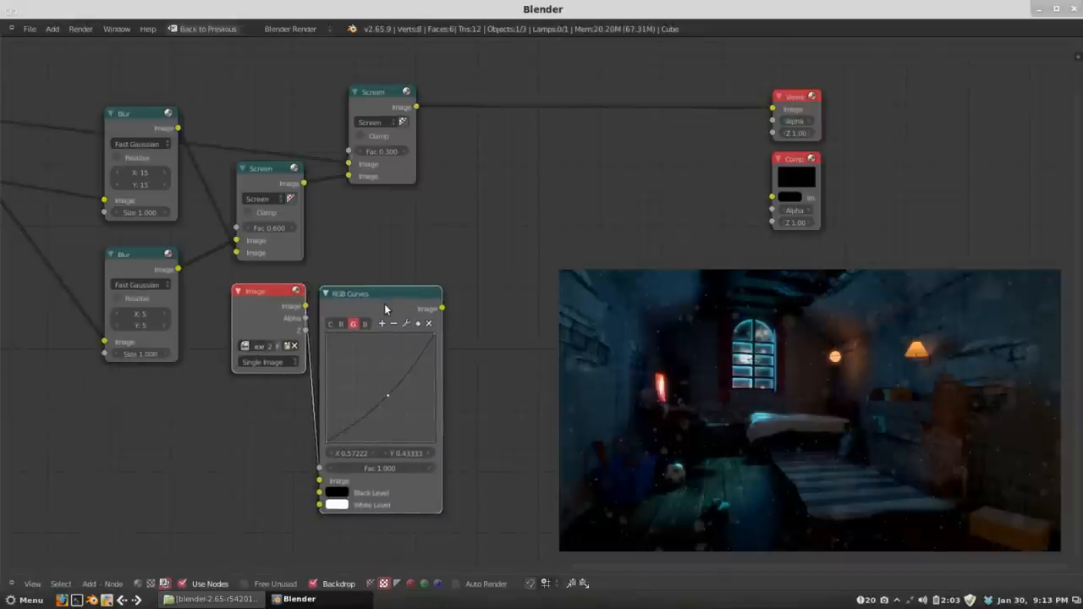
left_click_drag(380, 92, 415, 100)
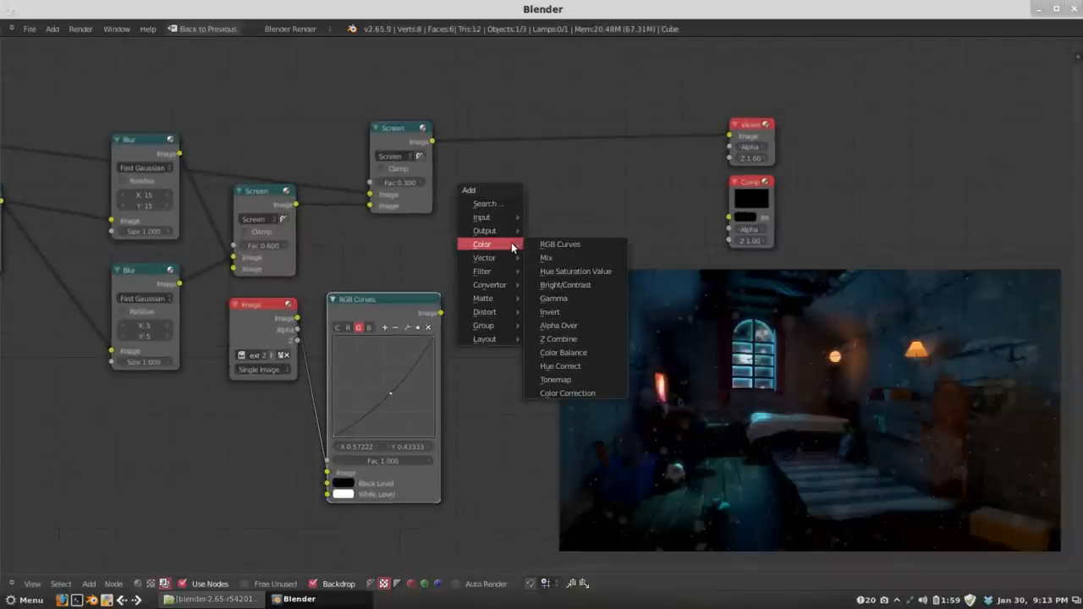
left_click(547, 257)
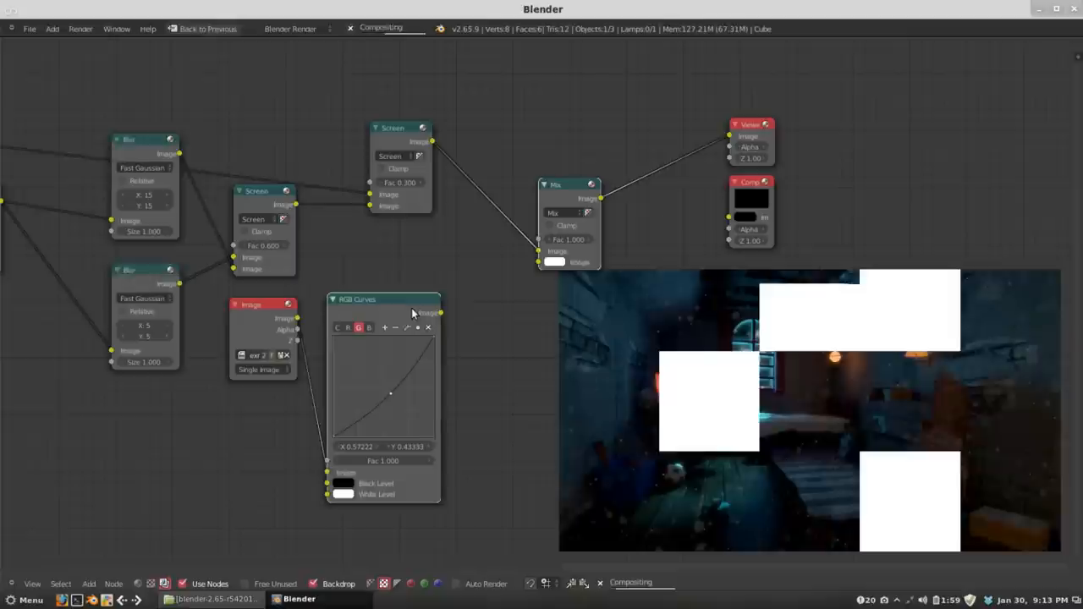
left_click(566, 213)
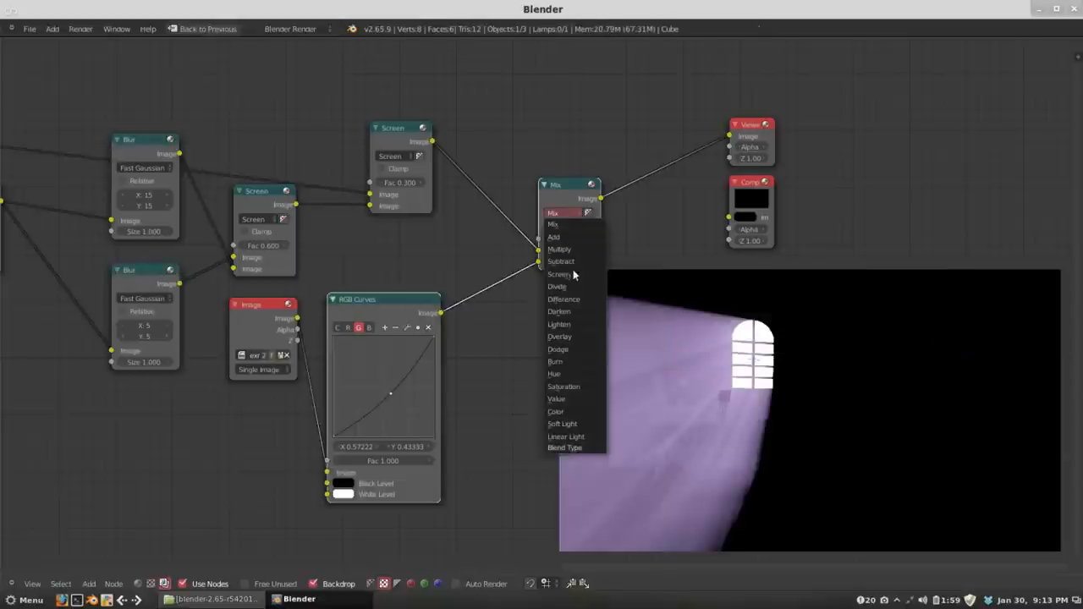
left_click(560, 274)
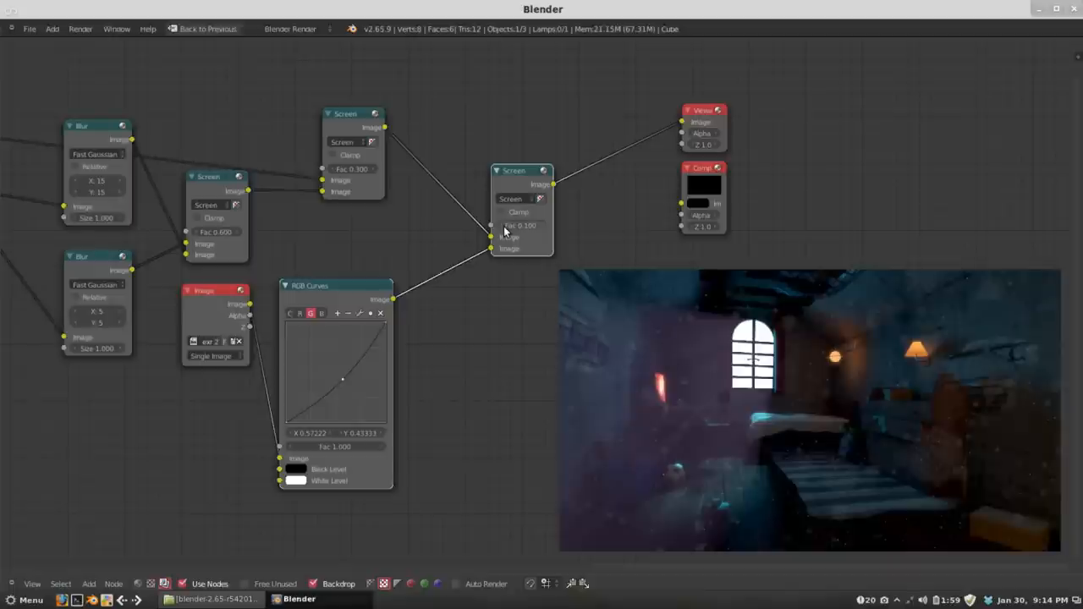
mouse_move(525, 233)
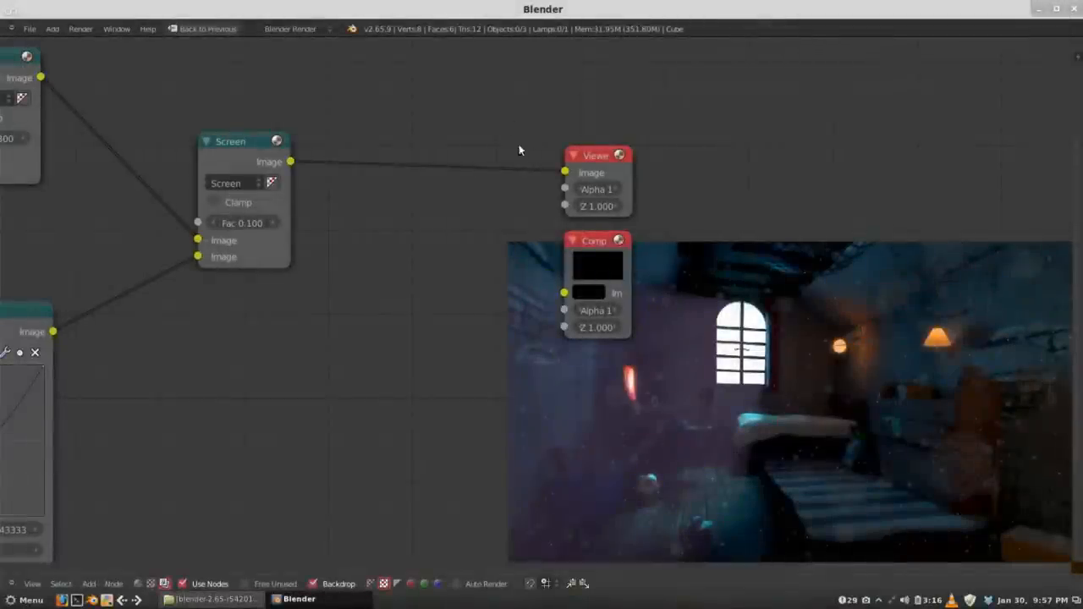
mouse_move(521, 152)
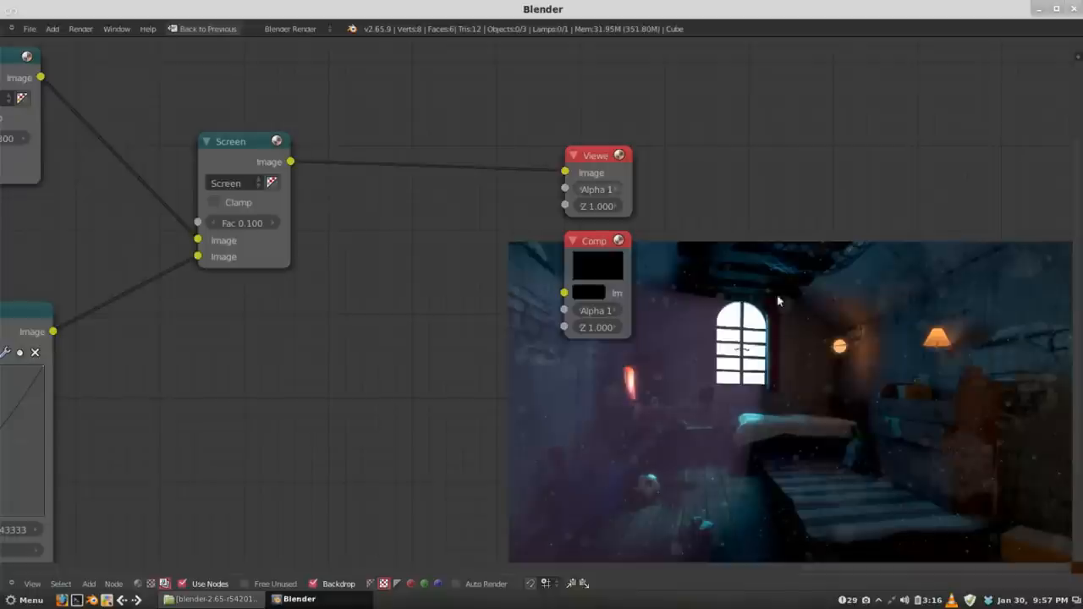
mouse_move(700, 294)
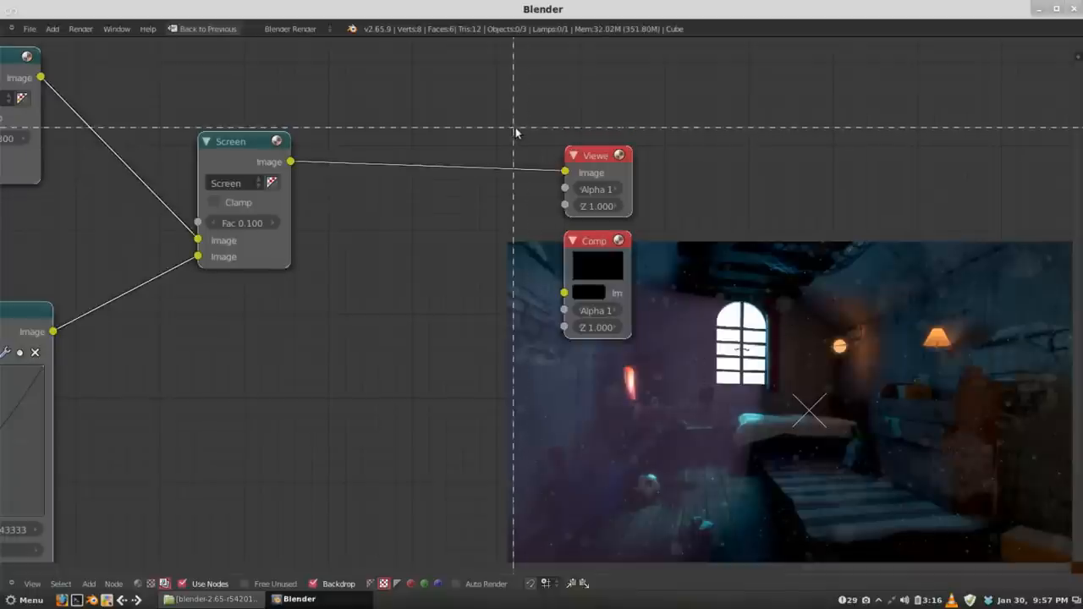
scroll("down", 3)
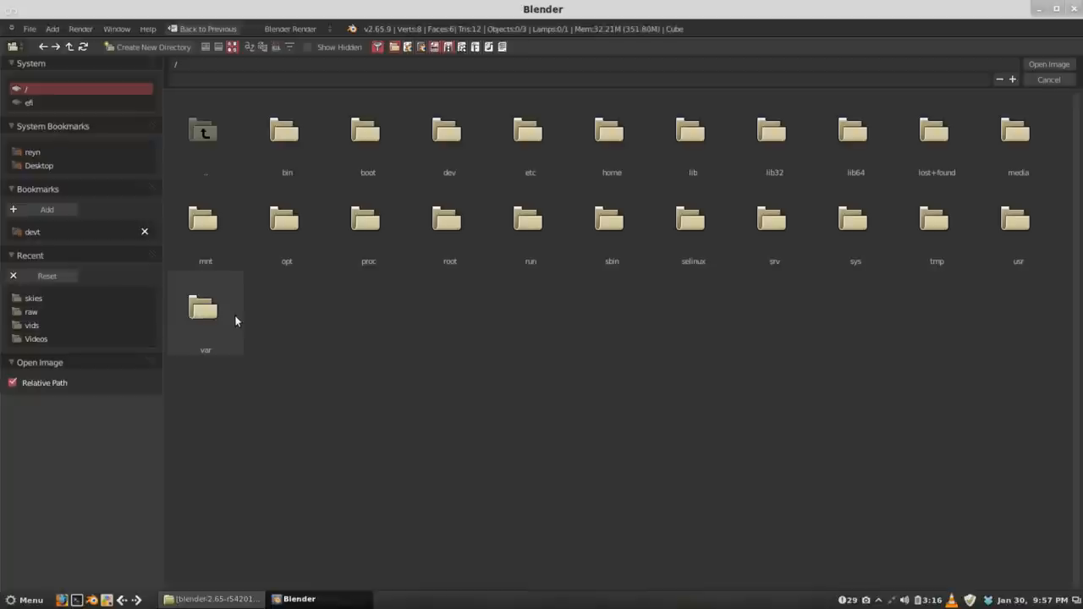
- Browse into the project's tutorials folder to load the HDR sky image
double_click(33, 230)
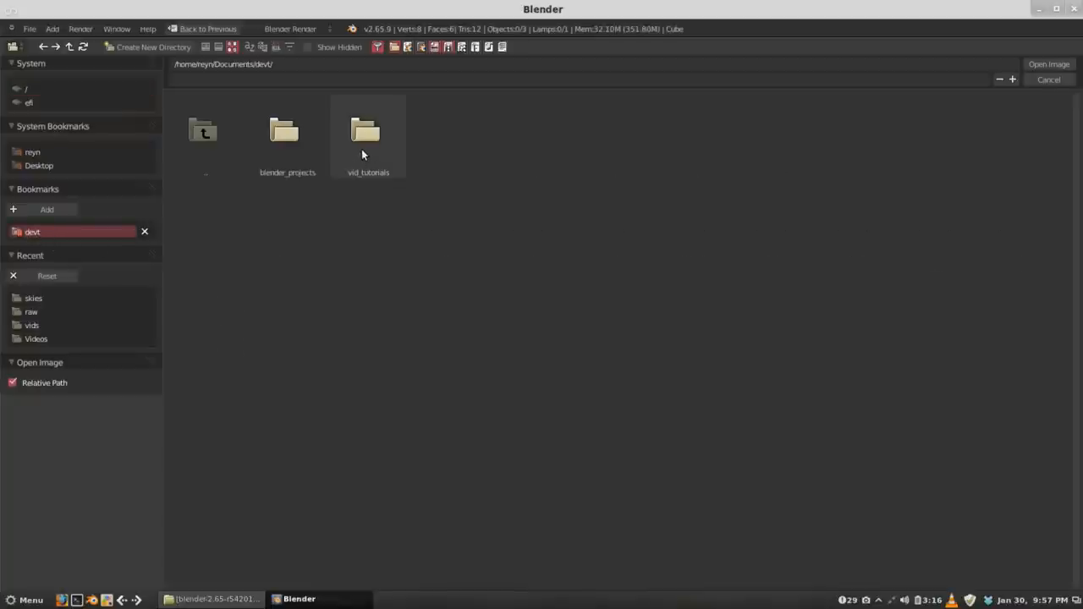
double_click(369, 132)
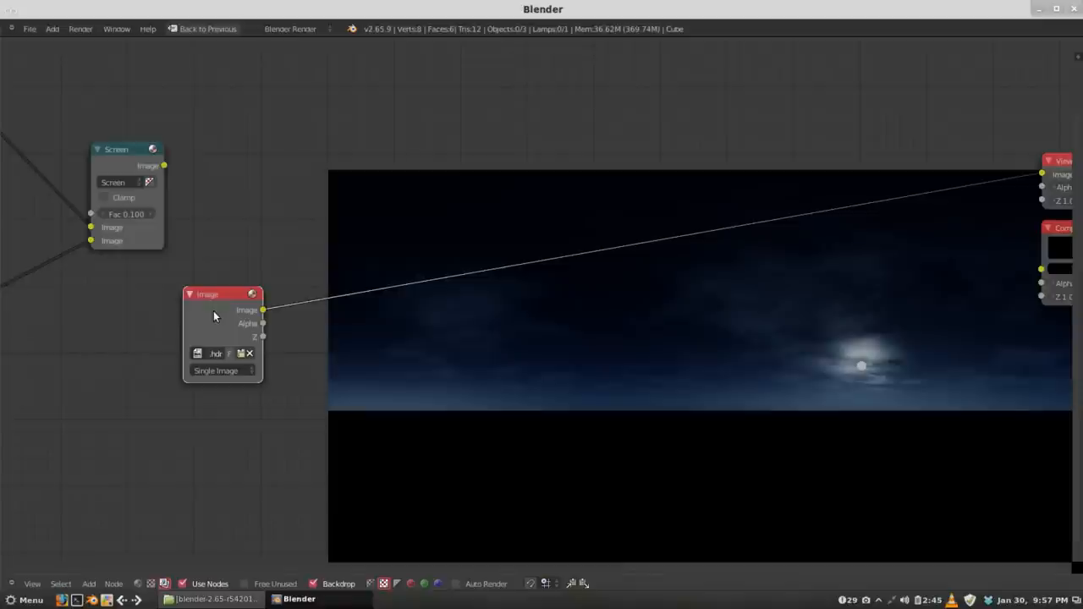
mouse_move(711, 308)
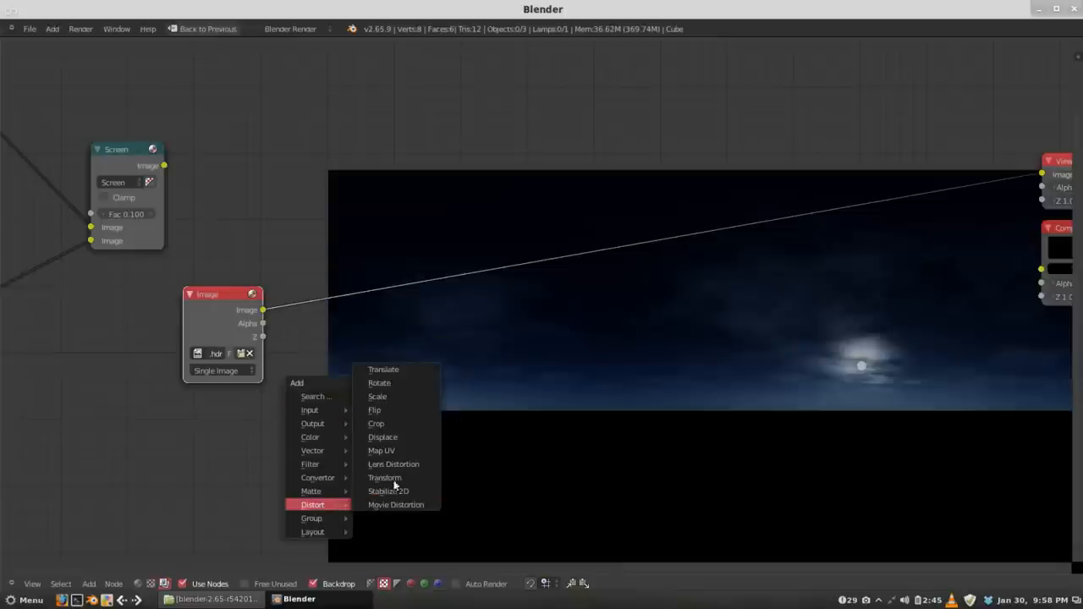
- Add a Scale node after the sky image set to Render Size
left_click(378, 396)
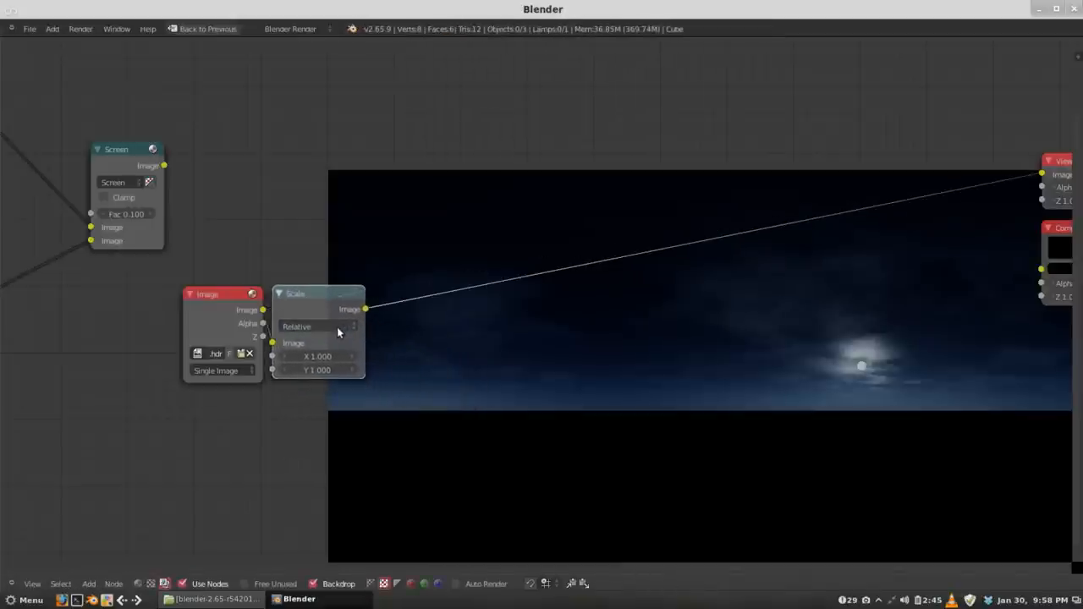
left_click(308, 326)
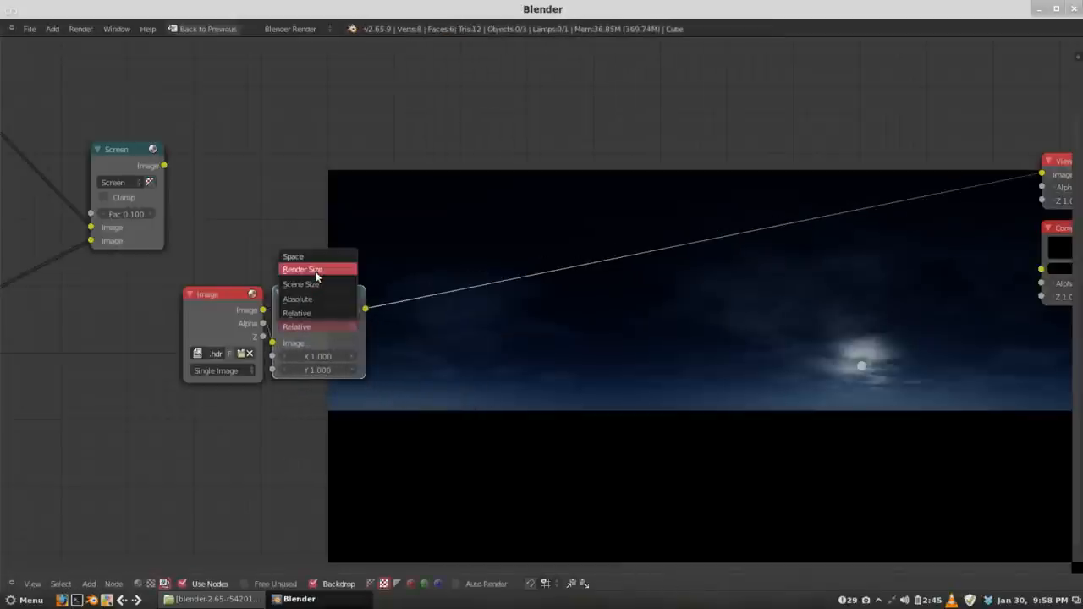
left_click(301, 269)
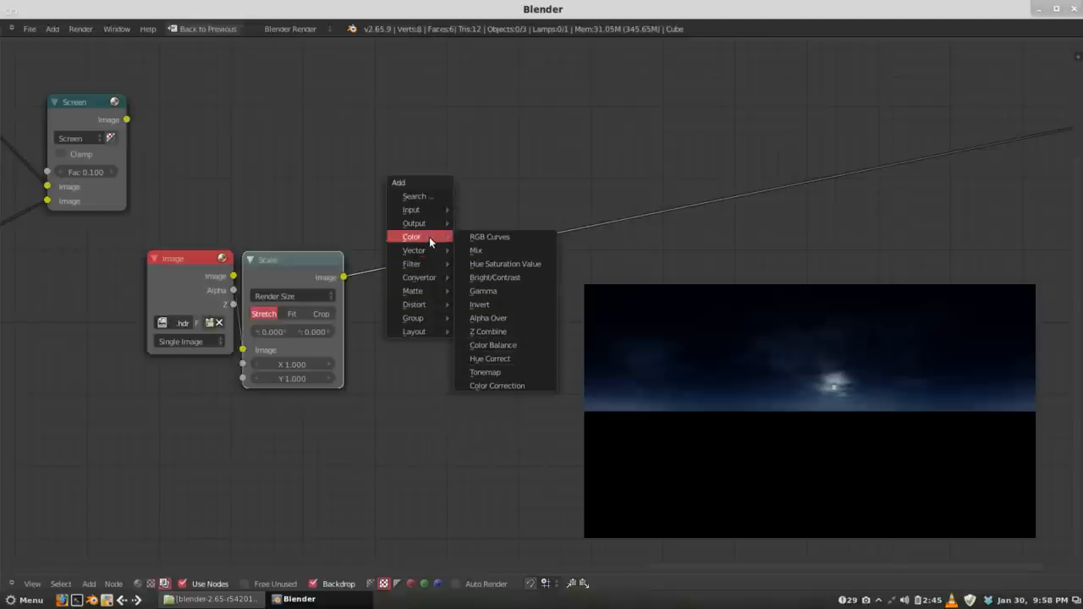
mouse_move(506, 345)
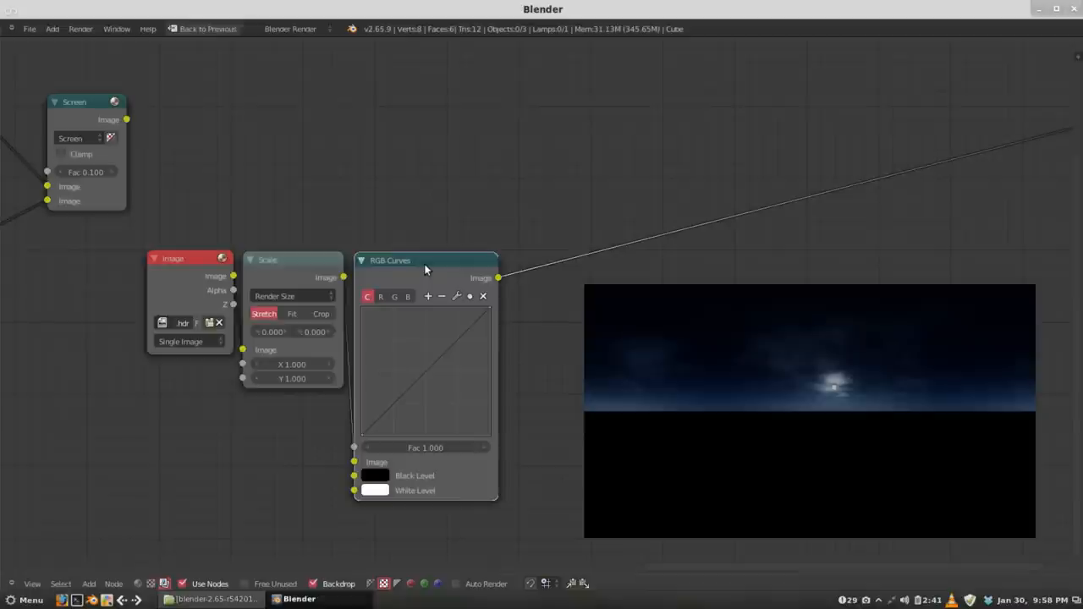
mouse_move(414, 375)
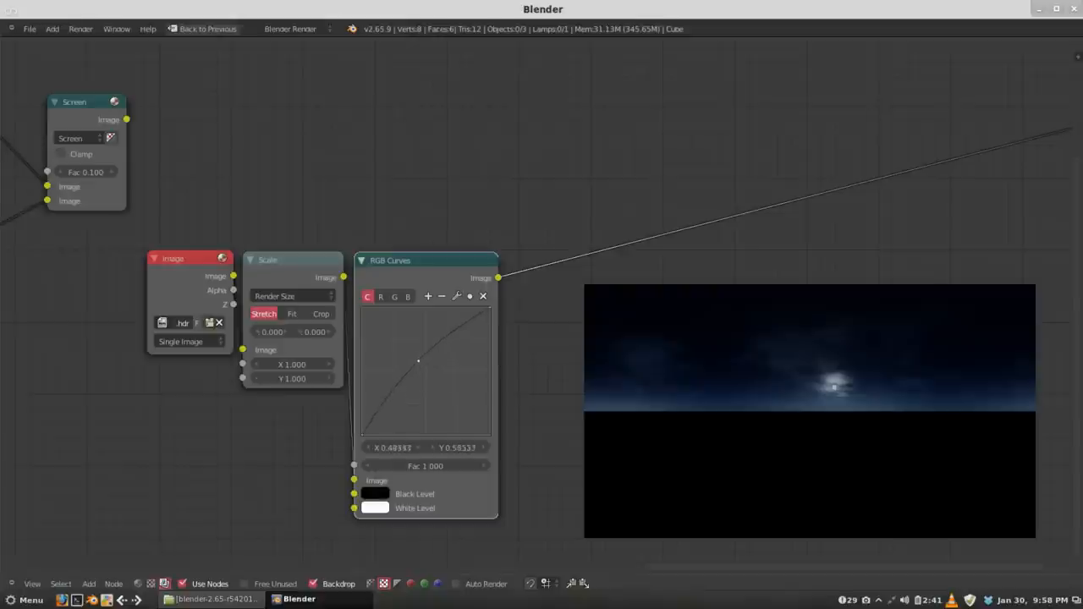
- Bend the RGB Curves curve upward to brighten the night sky
left_click_drag(419, 362, 392, 335)
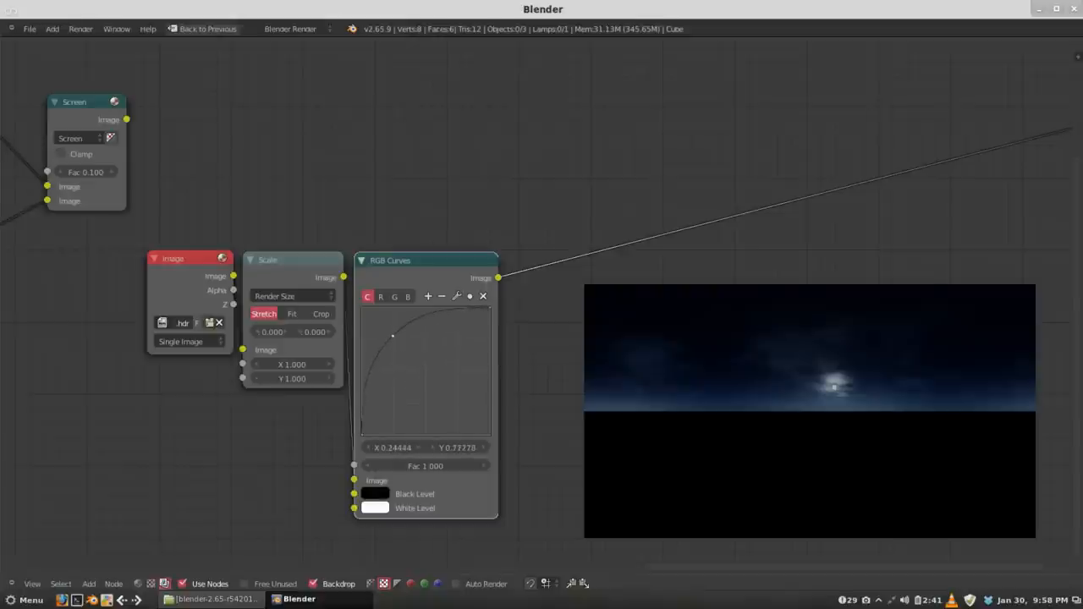
left_click_drag(392, 335, 396, 344)
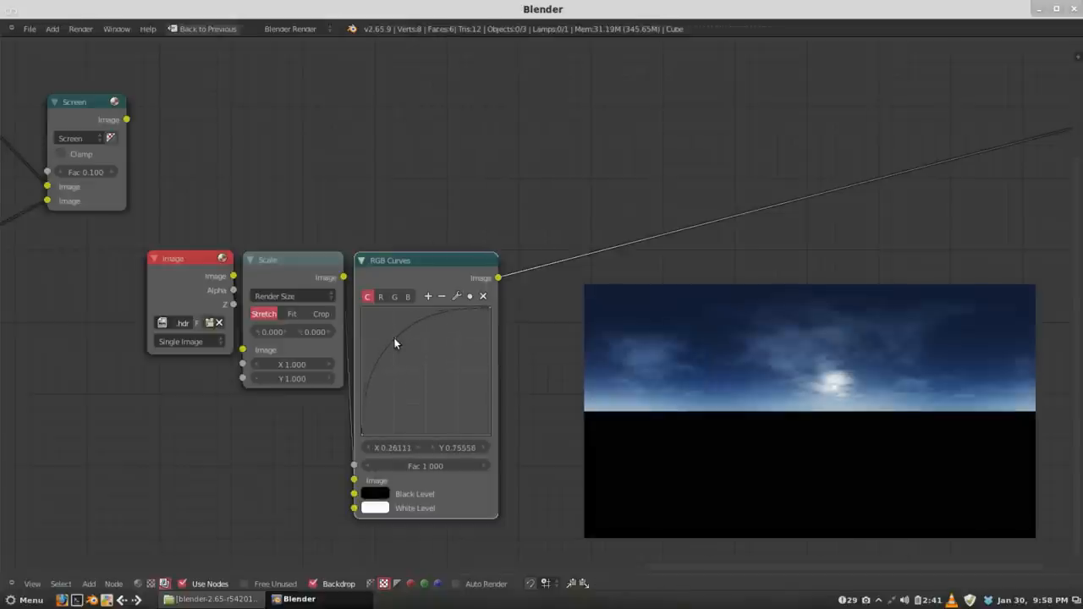
left_click_drag(409, 335, 393, 338)
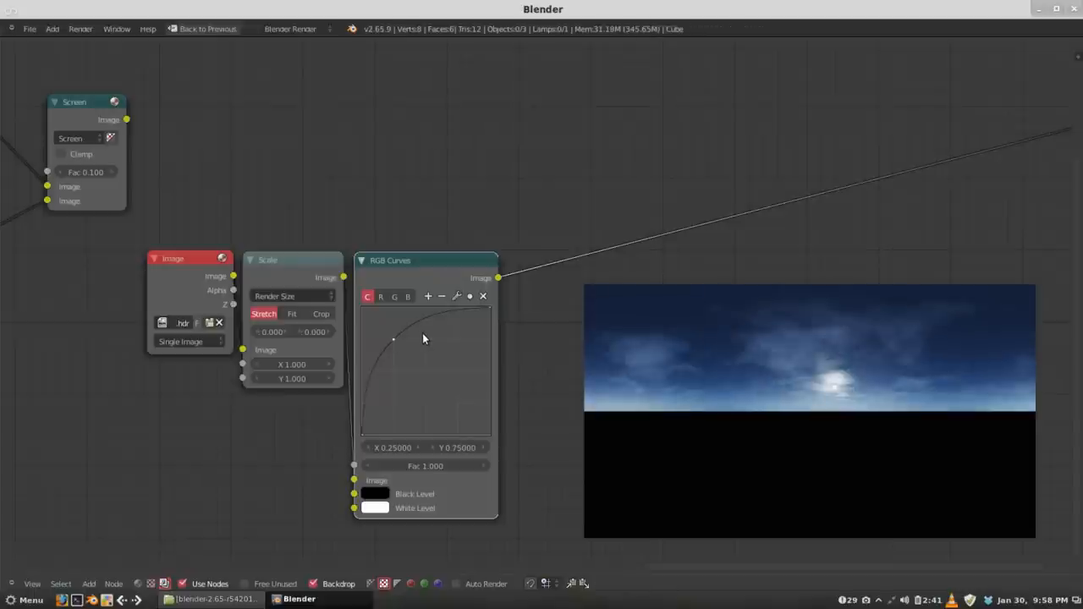
mouse_move(426, 330)
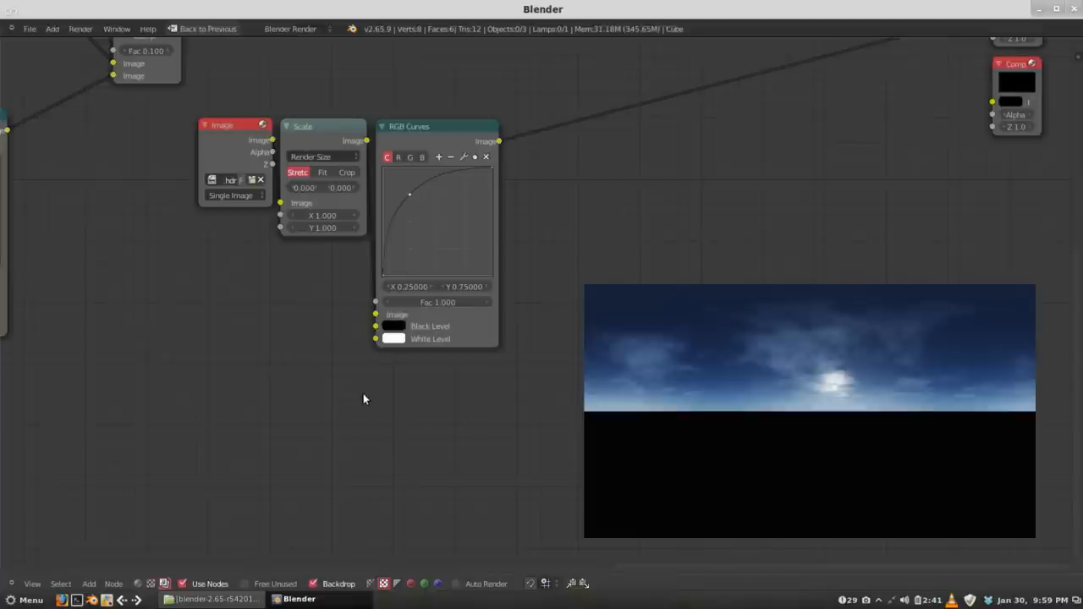
mouse_move(274, 396)
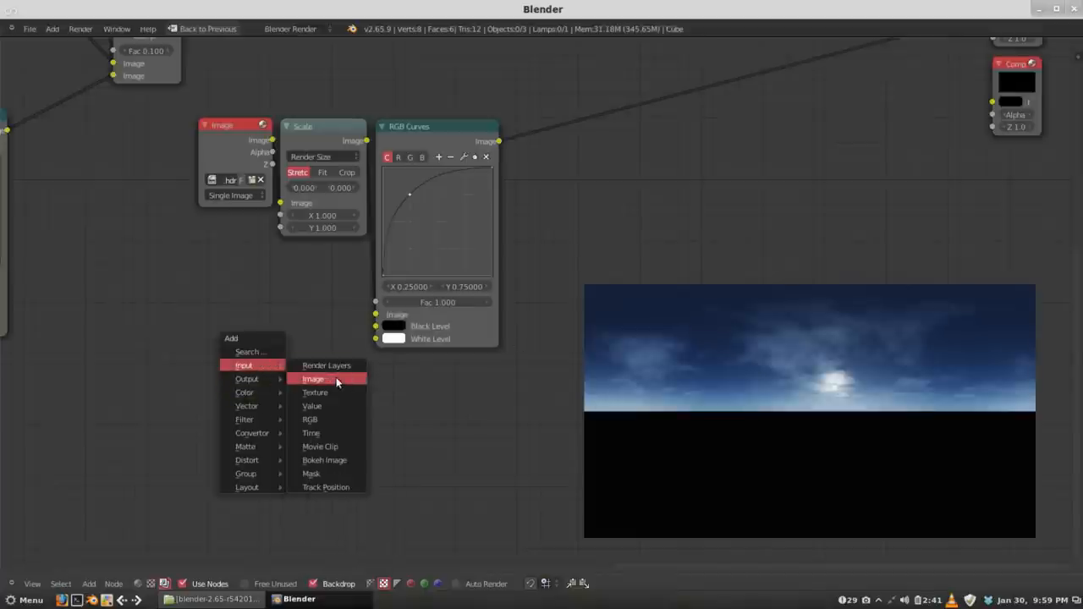
- Add a second Image node loading the star JPG from the textures/skies folder
left_click(311, 379)
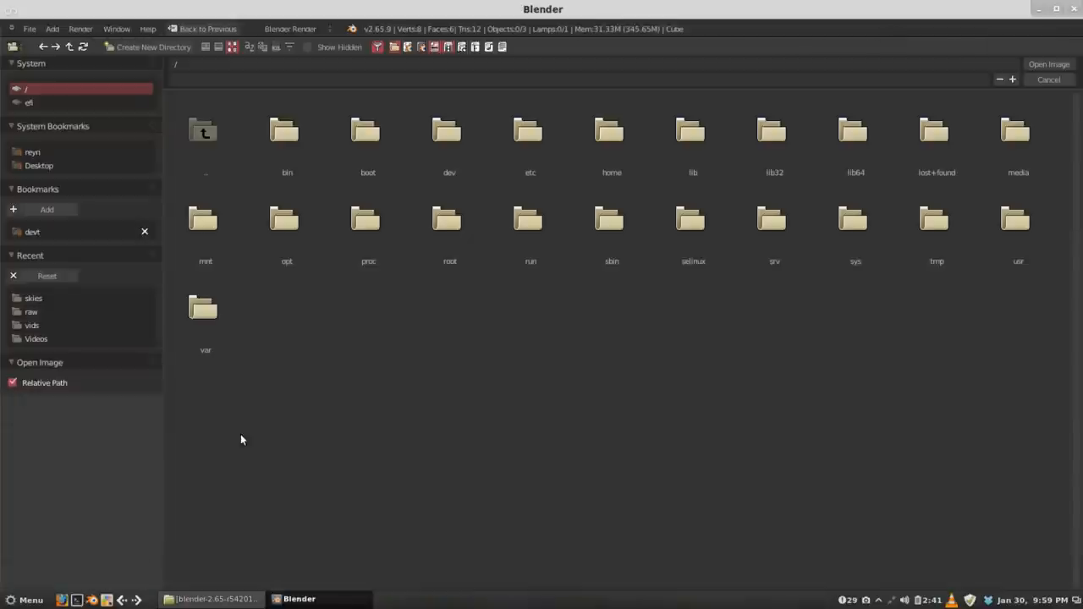
left_click(32, 230)
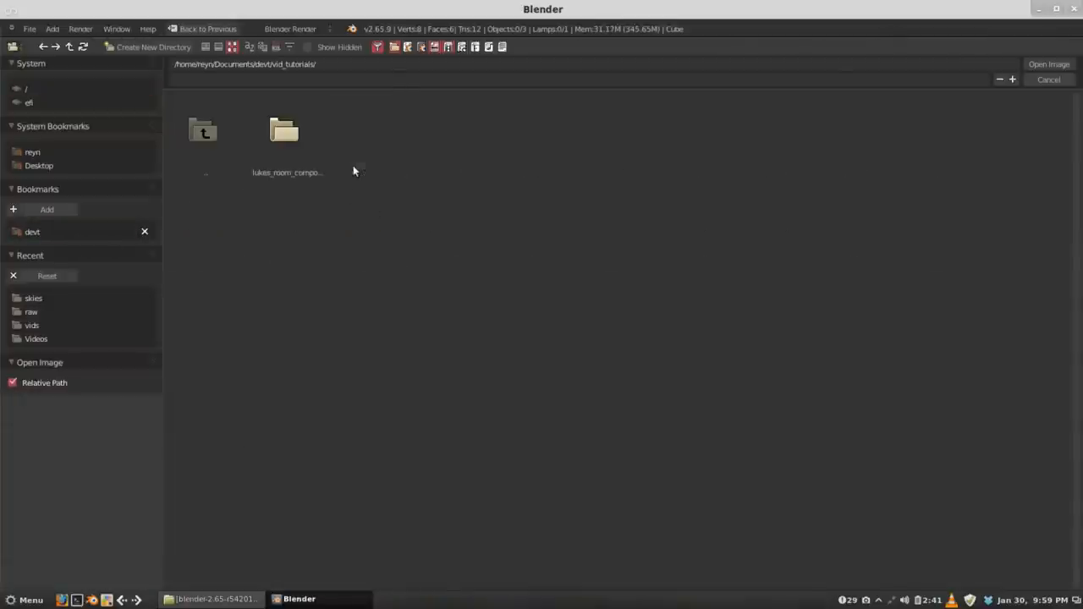
double_click(288, 132)
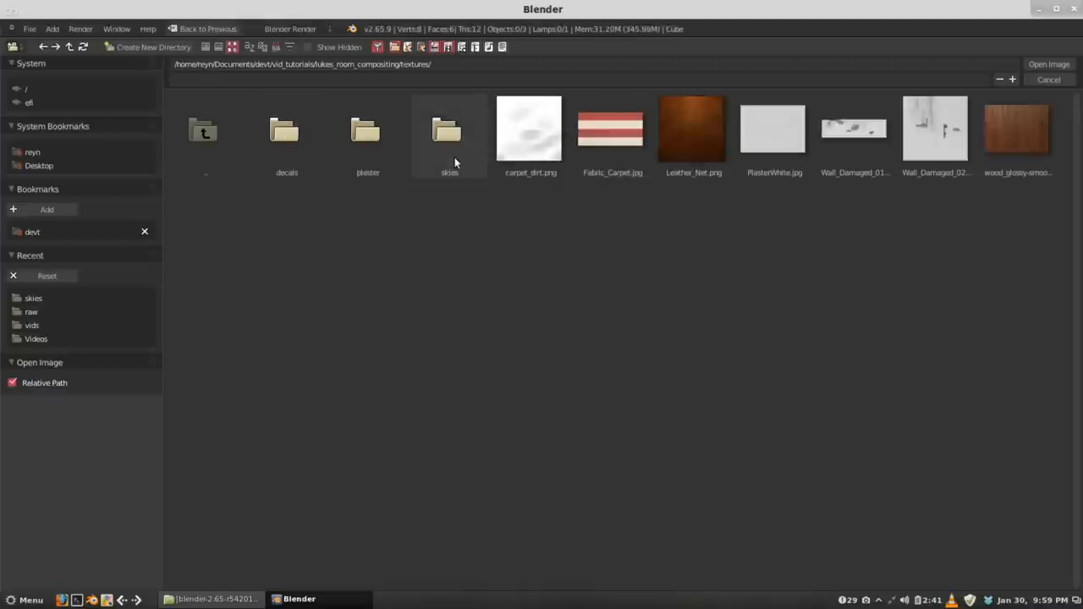
double_click(448, 129)
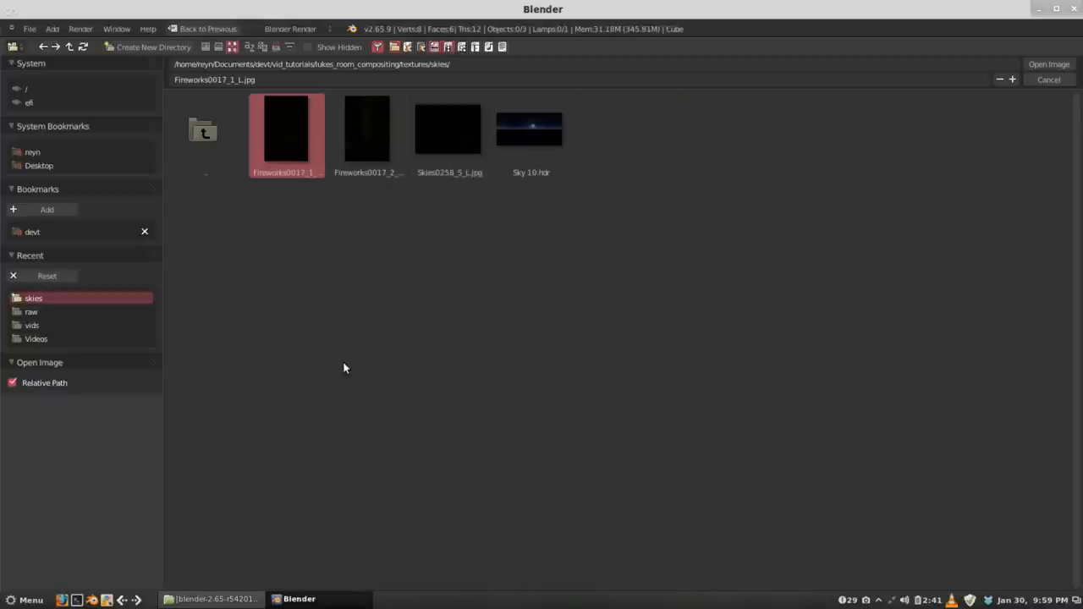
left_click(1048, 64)
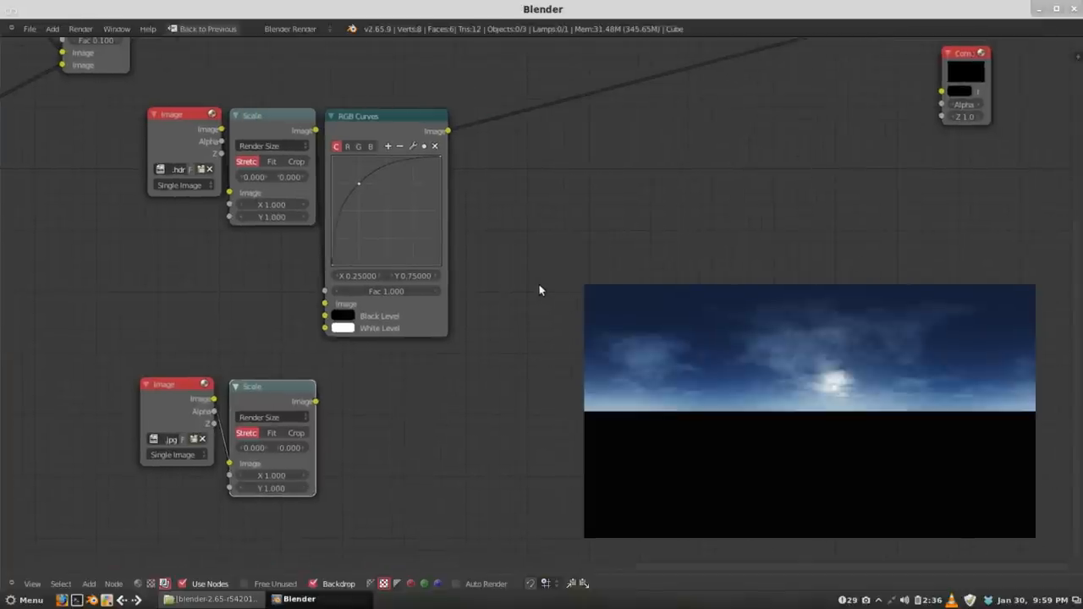
left_click(88, 584)
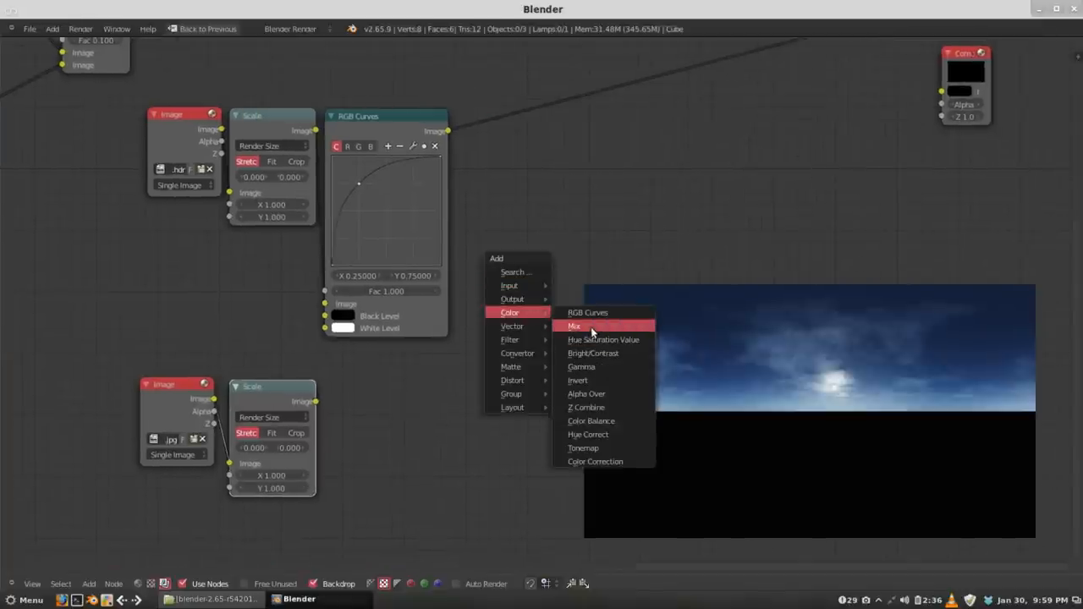
left_click(573, 325)
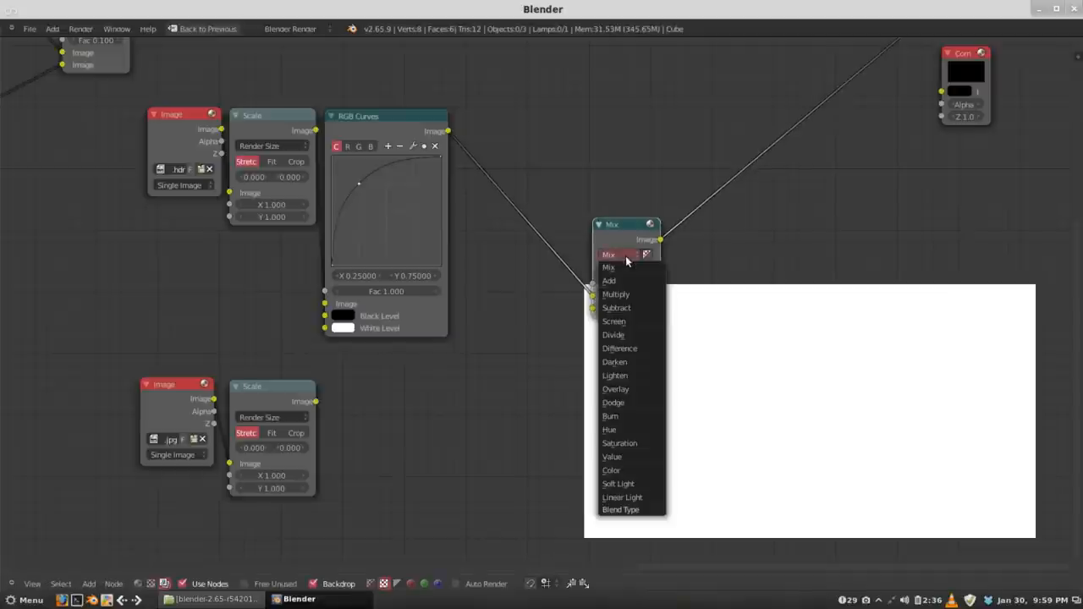
left_click(614, 322)
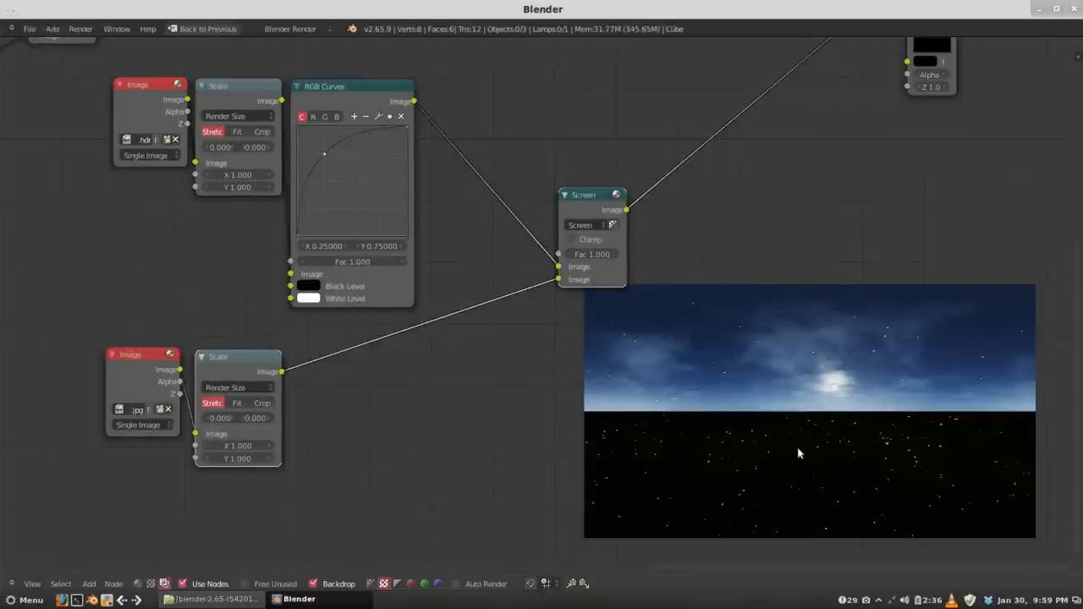
mouse_move(765, 369)
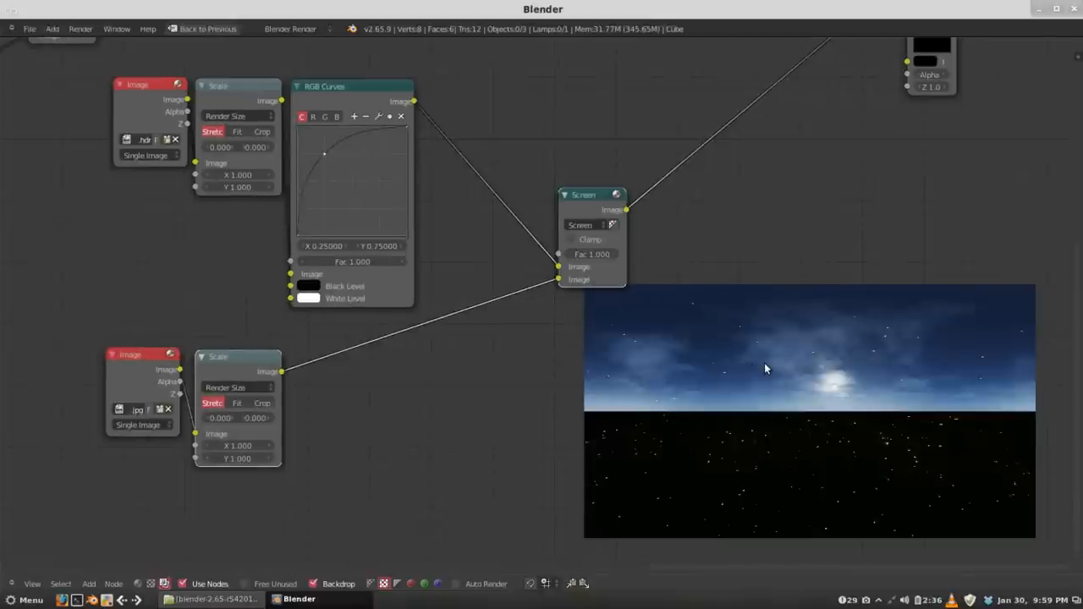
mouse_move(778, 369)
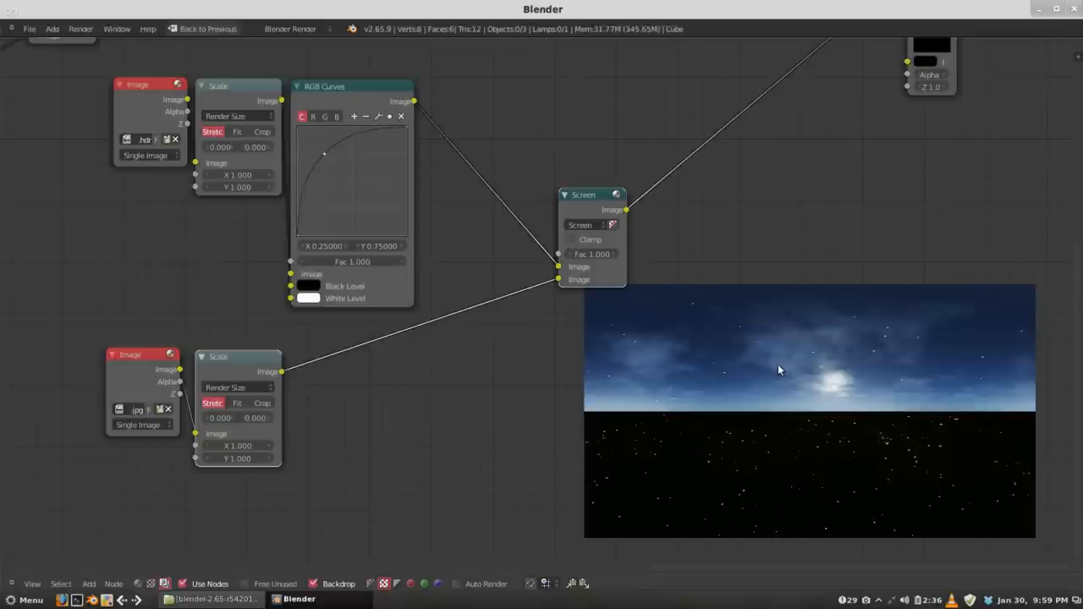
mouse_move(778, 447)
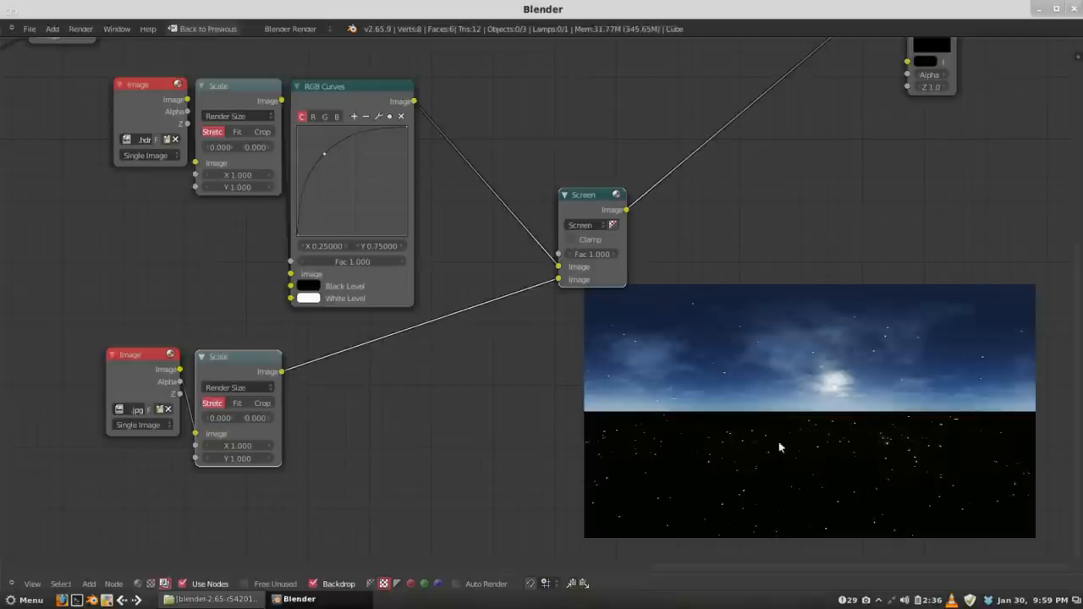
mouse_move(795, 339)
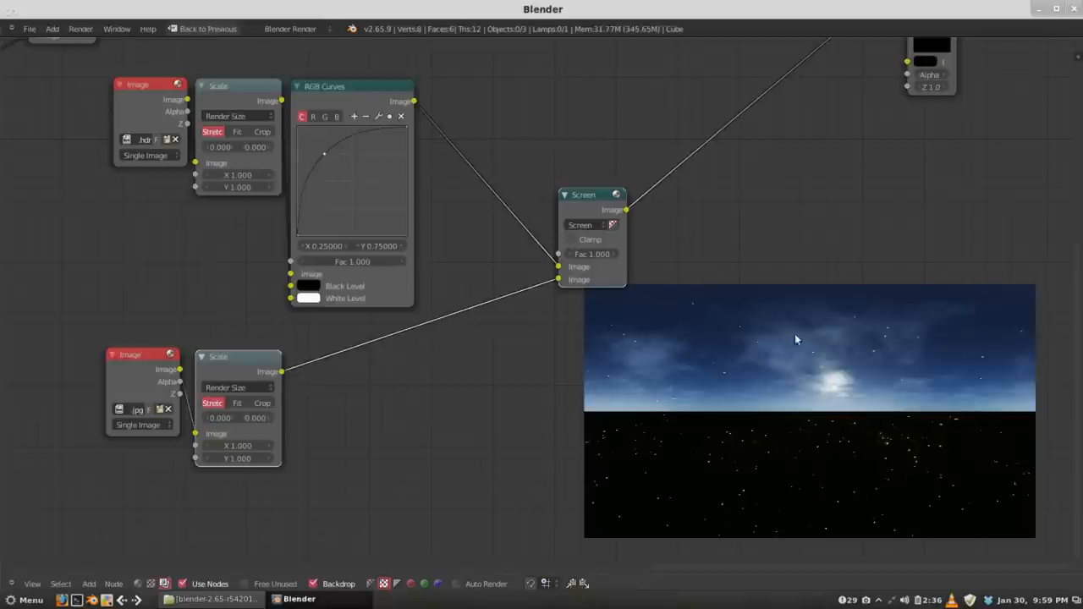
mouse_move(851, 362)
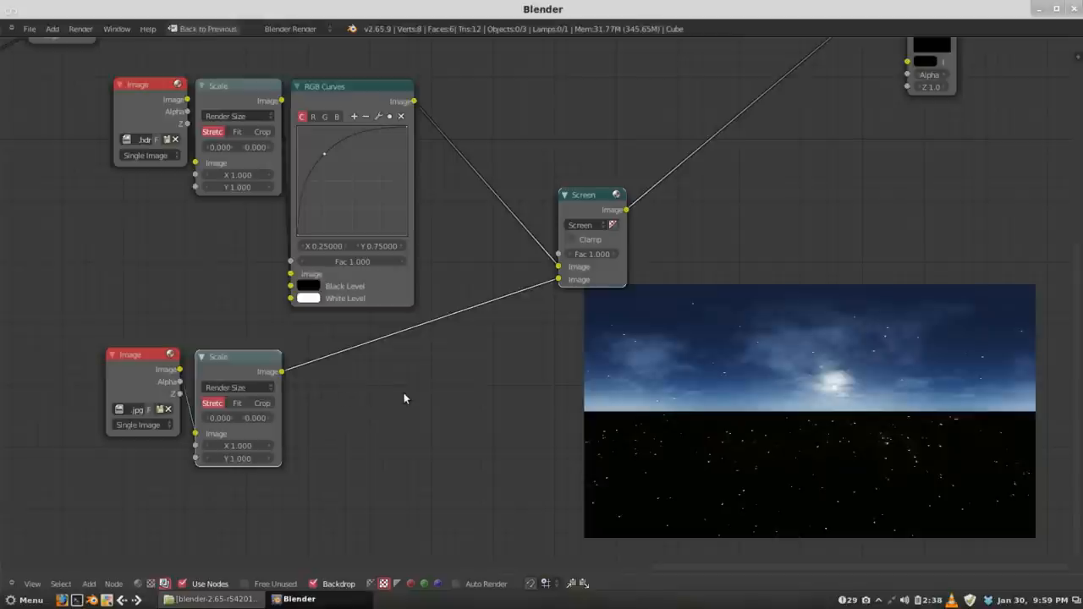
- Add a Translate node after the stars' Scale node and adjust its Y offset
left_click(88, 584)
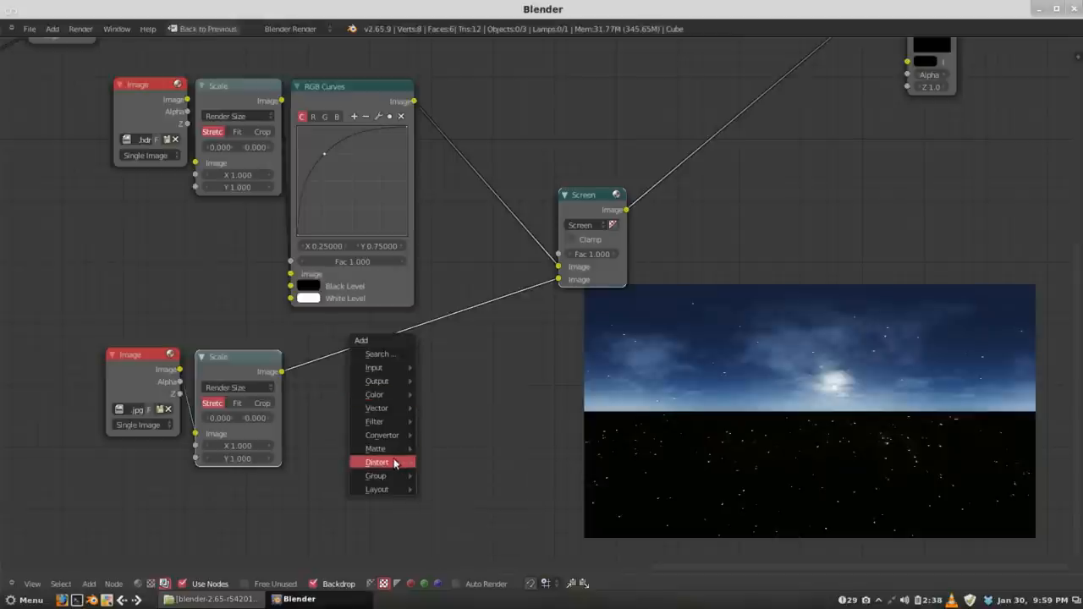
left_click(377, 462)
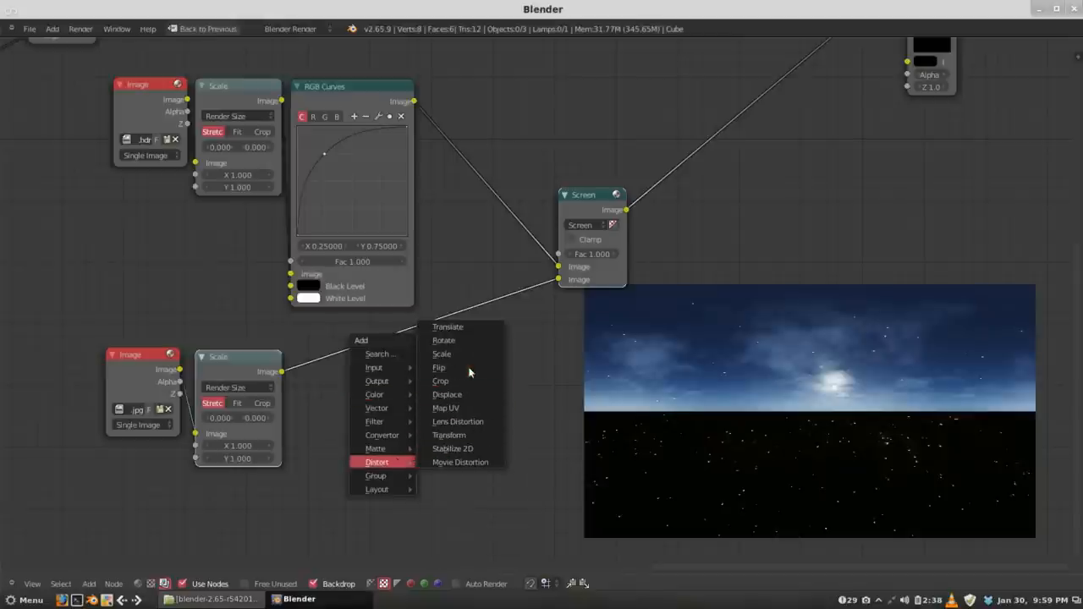
left_click(447, 326)
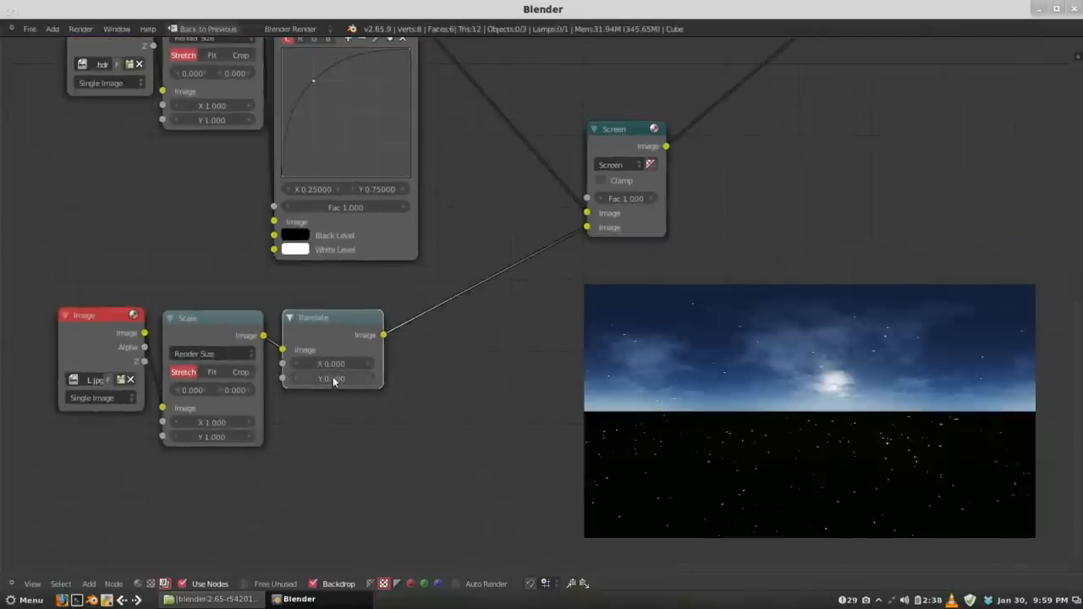
left_click(332, 379)
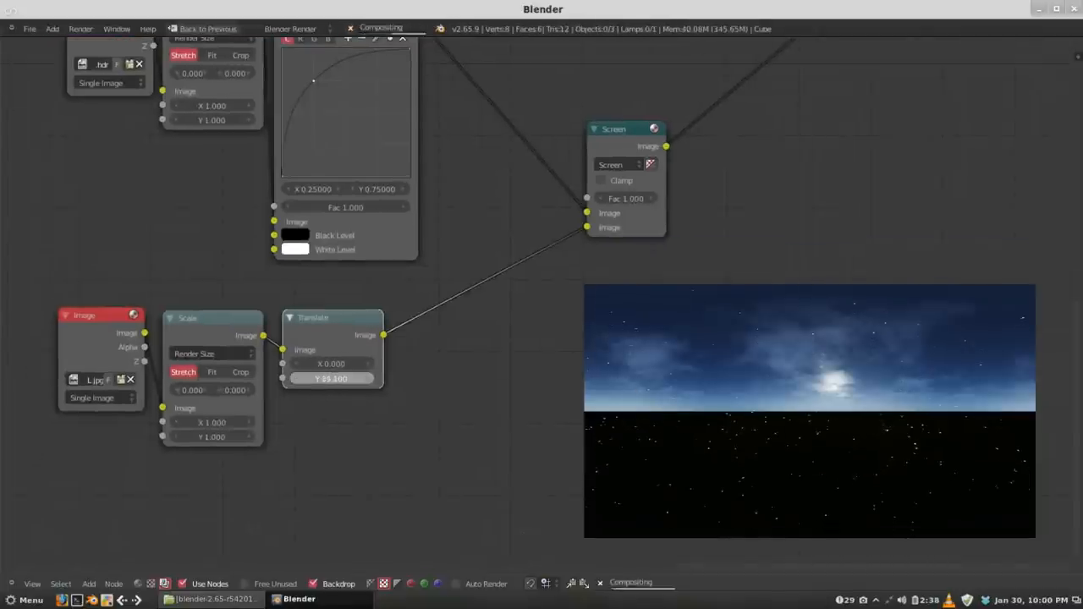
left_click_drag(330, 379, 330, 379)
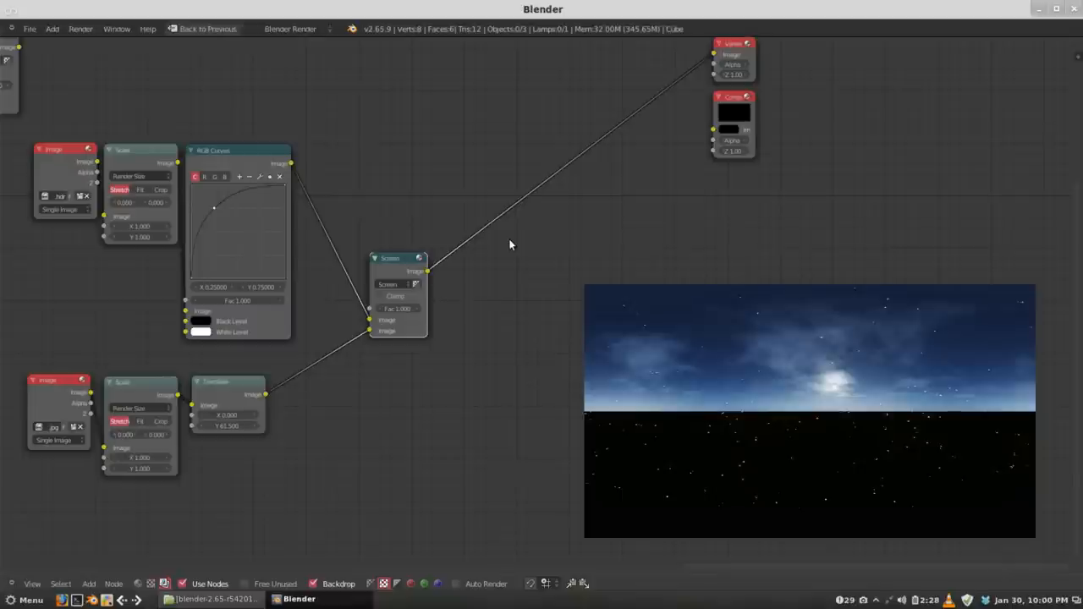
mouse_move(433, 257)
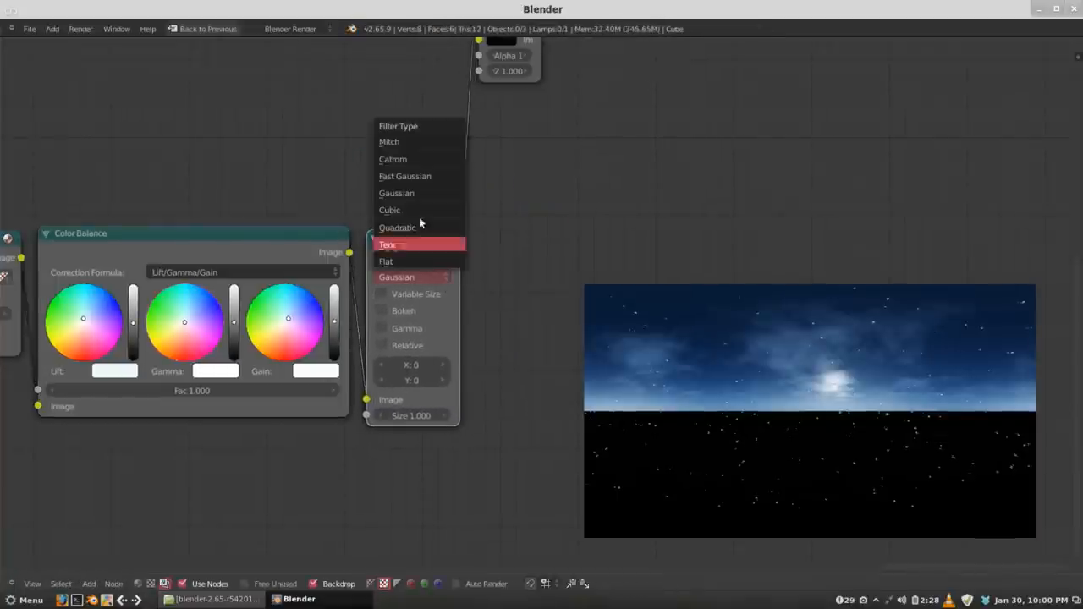
- Set the Blur to Fast Gaussian with its X/Y size and feed its result to the Viewer
left_click(404, 176)
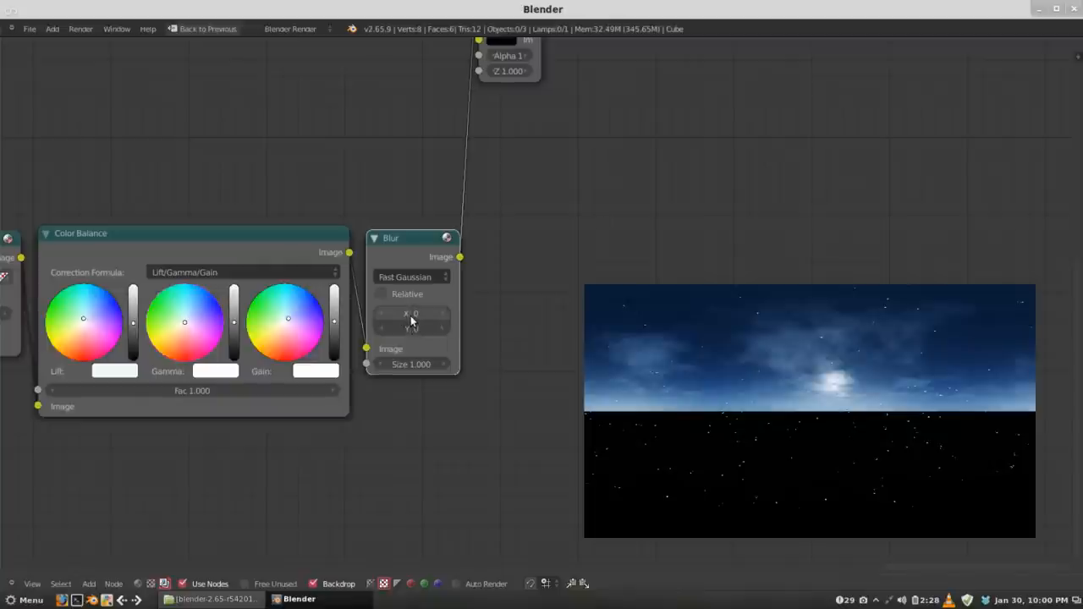
left_click(412, 313)
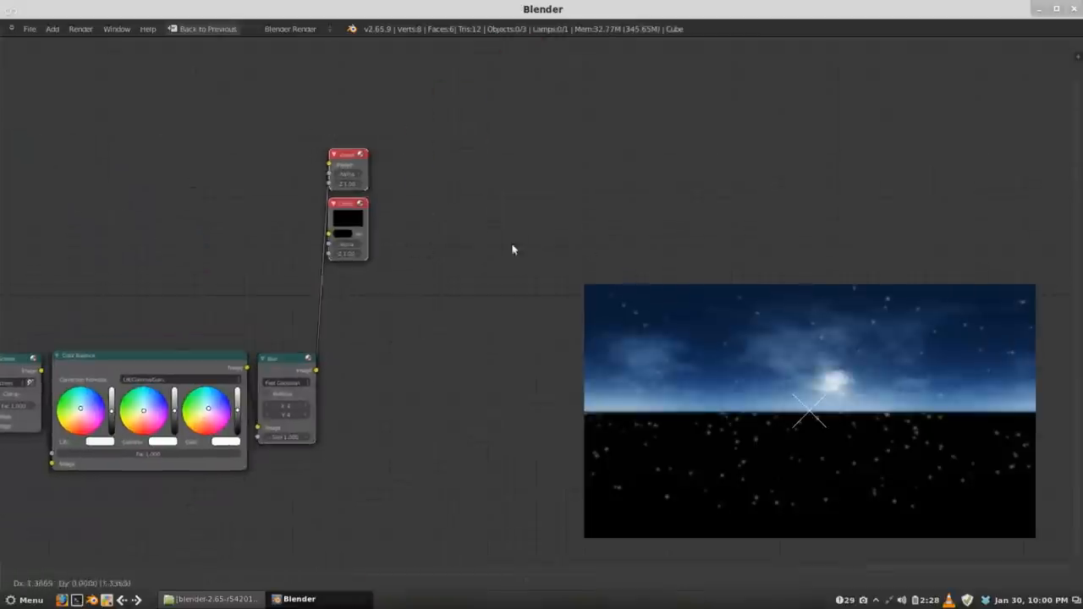
left_click_drag(347, 169, 579, 178)
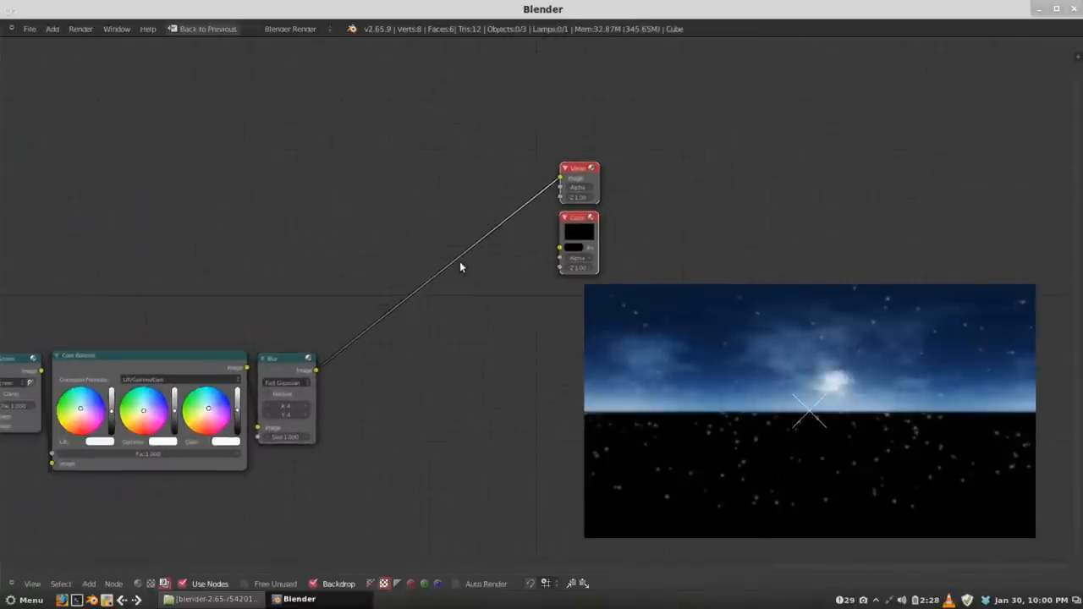
left_click_drag(460, 267, 548, 213)
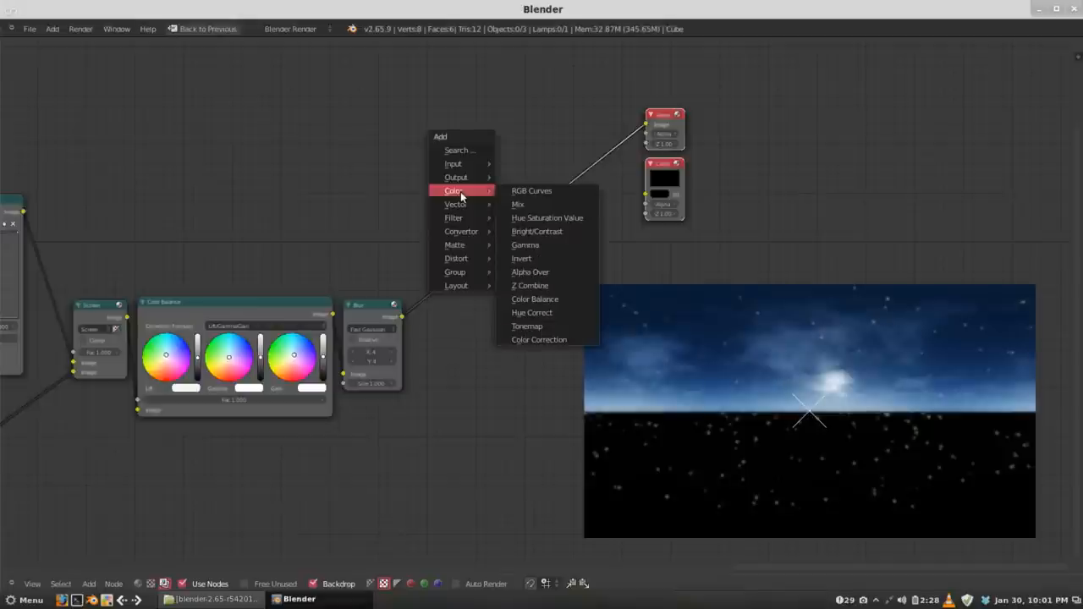
mouse_move(489, 199)
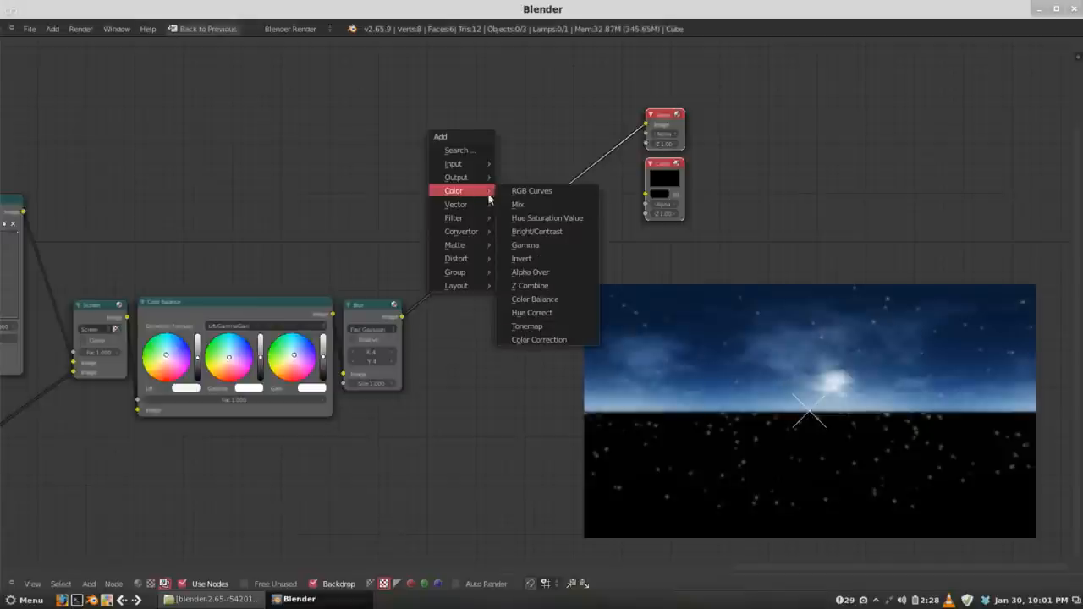
mouse_move(545, 270)
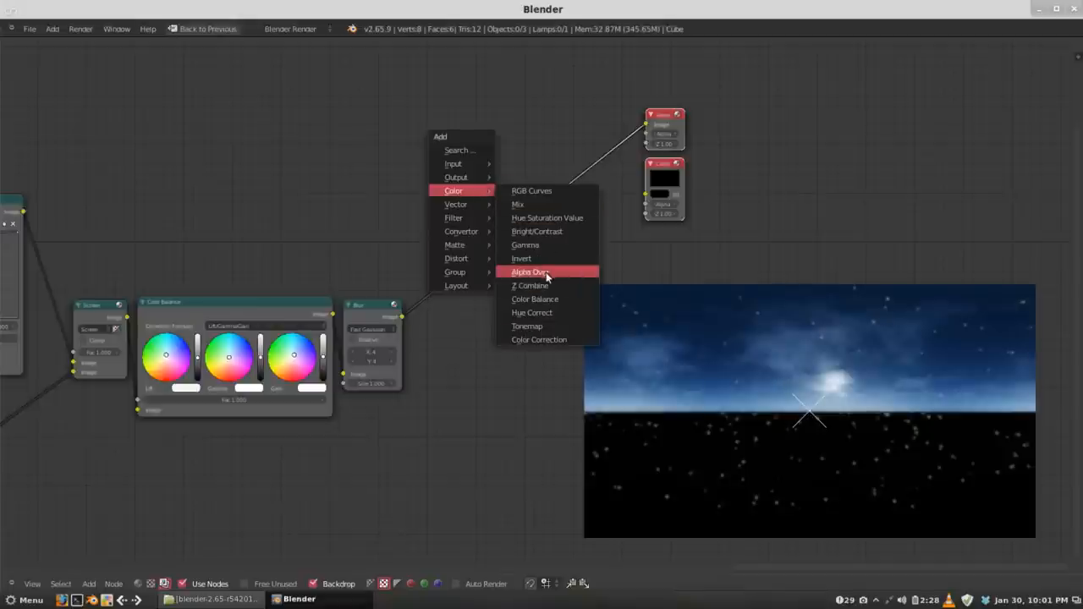
- Add an Alpha Over node layering the render over the blurred sky, output to the Viewer
left_click(530, 271)
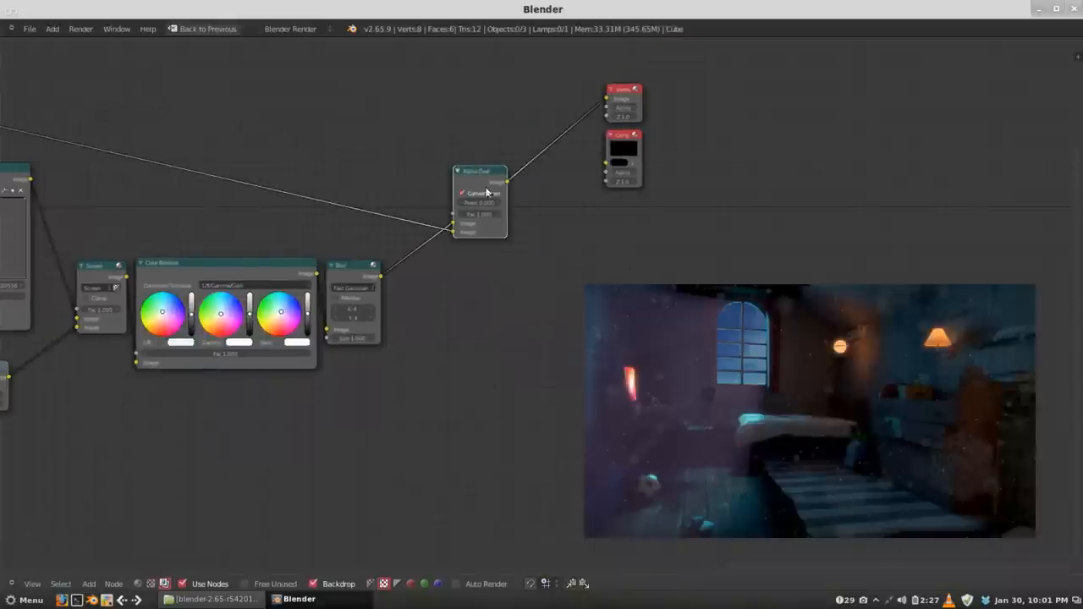
left_click_drag(481, 194, 454, 207)
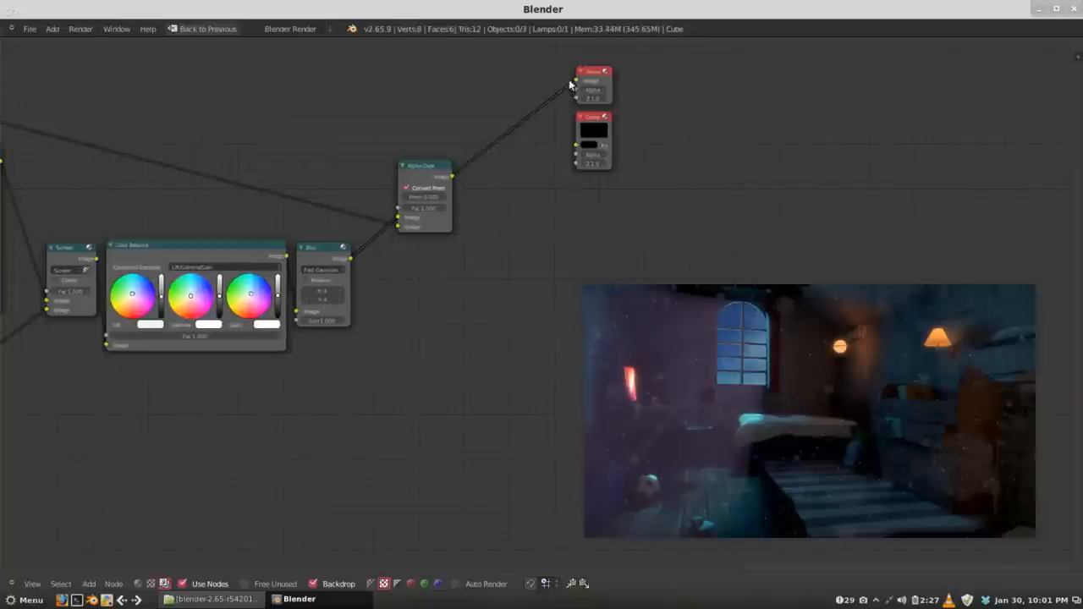
left_click_drag(593, 81, 634, 152)
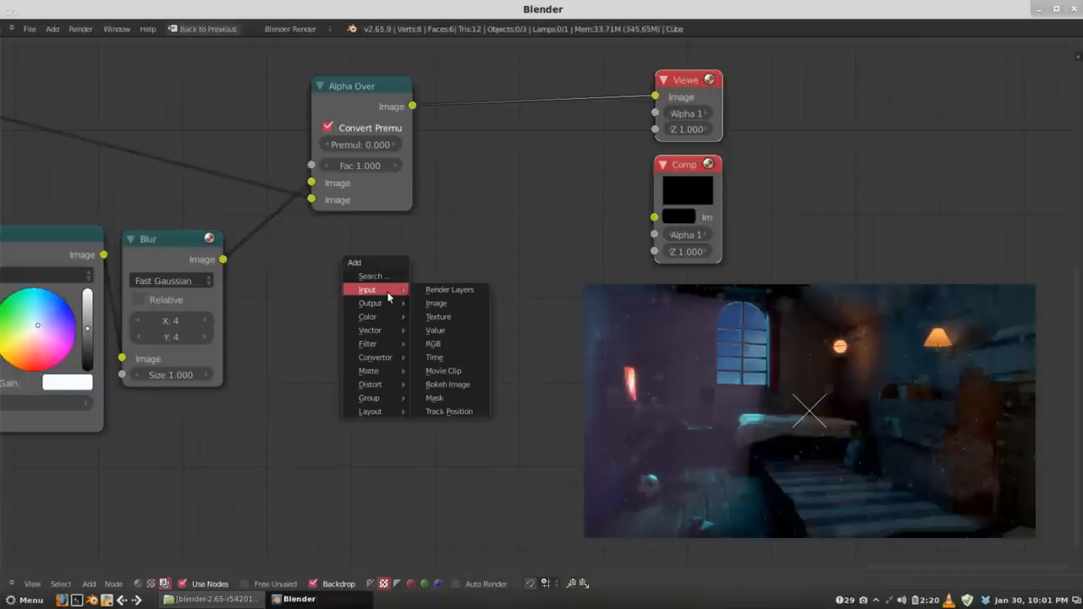
- Add a Texture input node set to the 'vignette' texture below the Alpha Over node
left_click(438, 317)
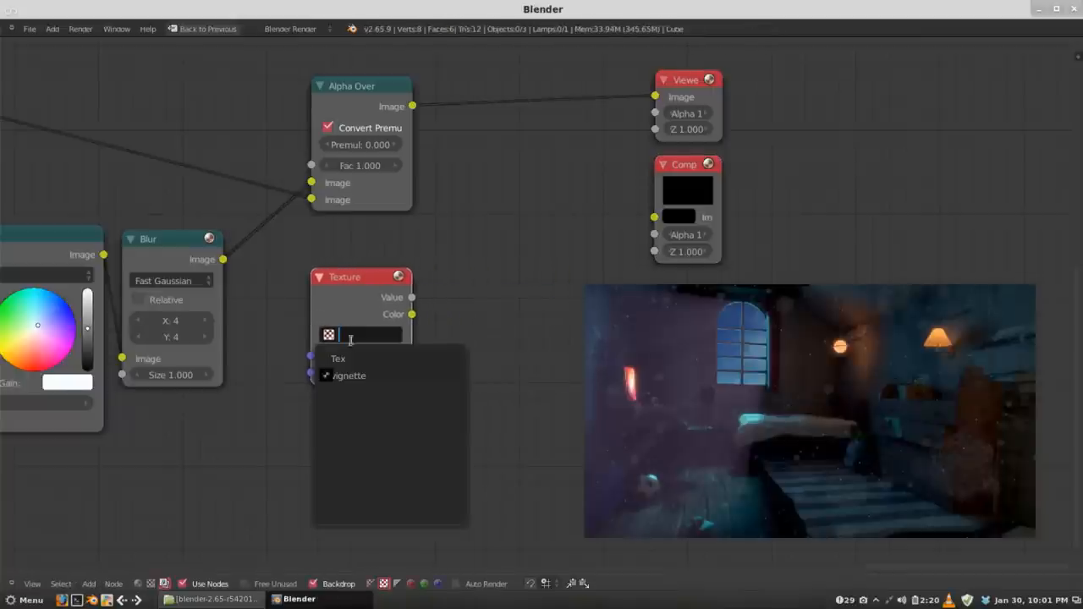
left_click(349, 375)
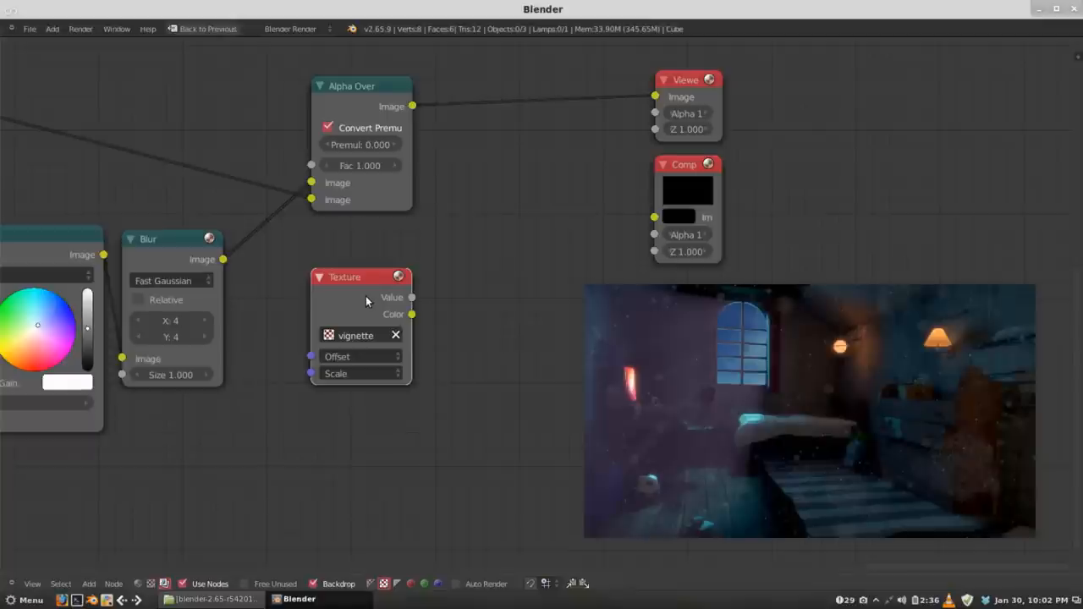
mouse_move(653, 197)
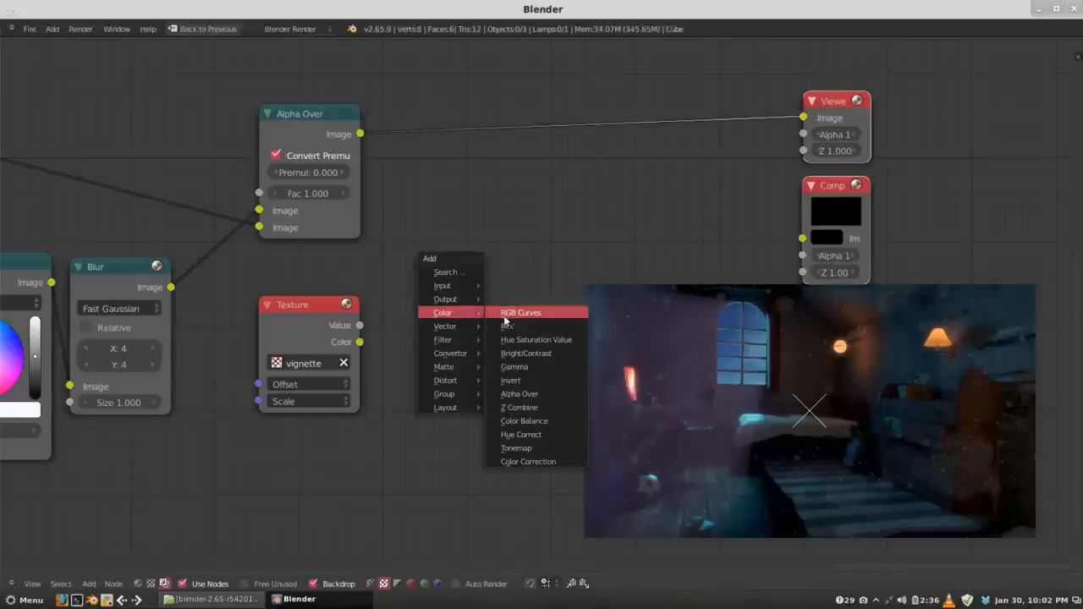
- Add a second Alpha Over combining the first Alpha Over with the vignette texture colour, feeding the Viewer
left_click(519, 393)
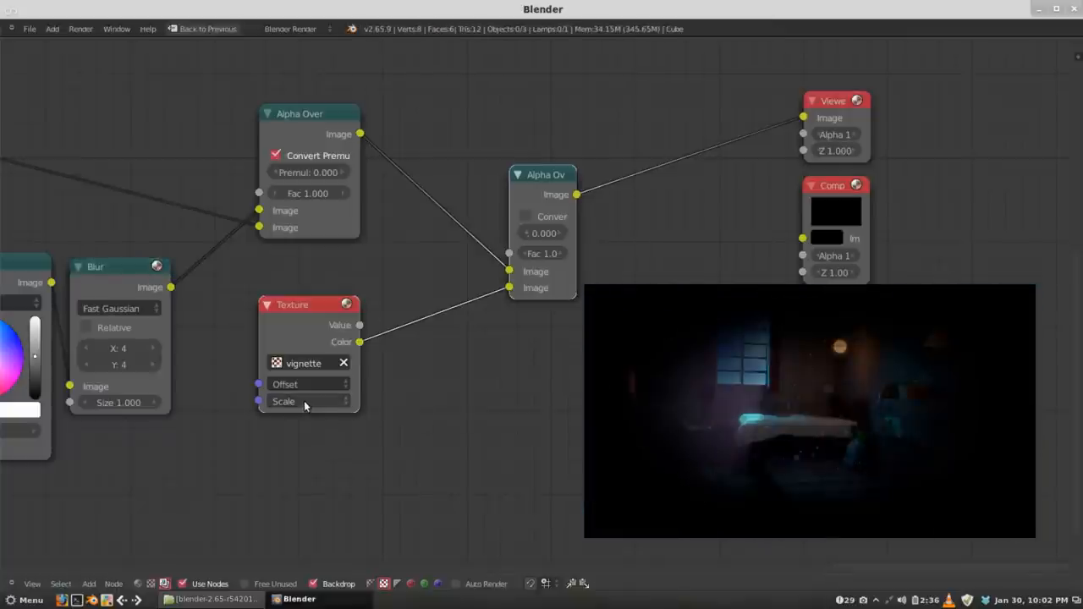
left_click(284, 401)
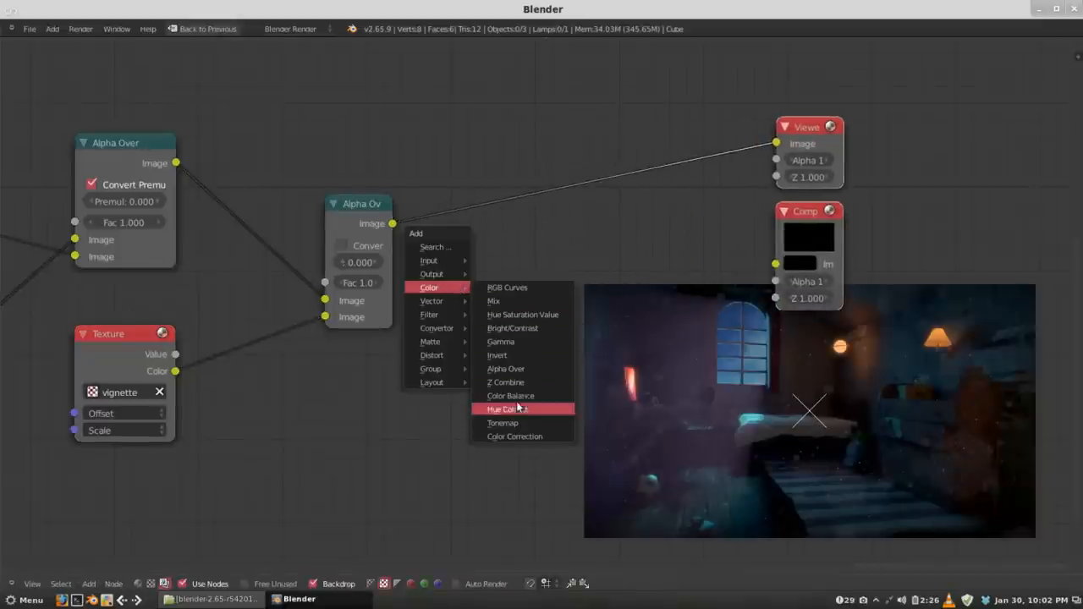
- Add a Color Balance node beside the vignette Alpha Over, wheels left at defaults
left_click(511, 396)
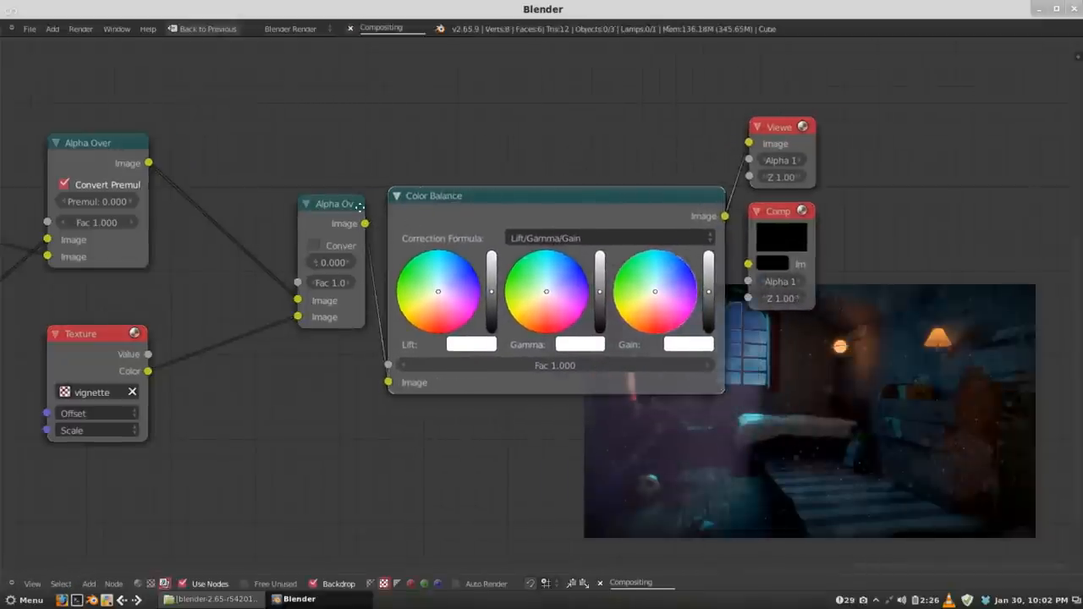